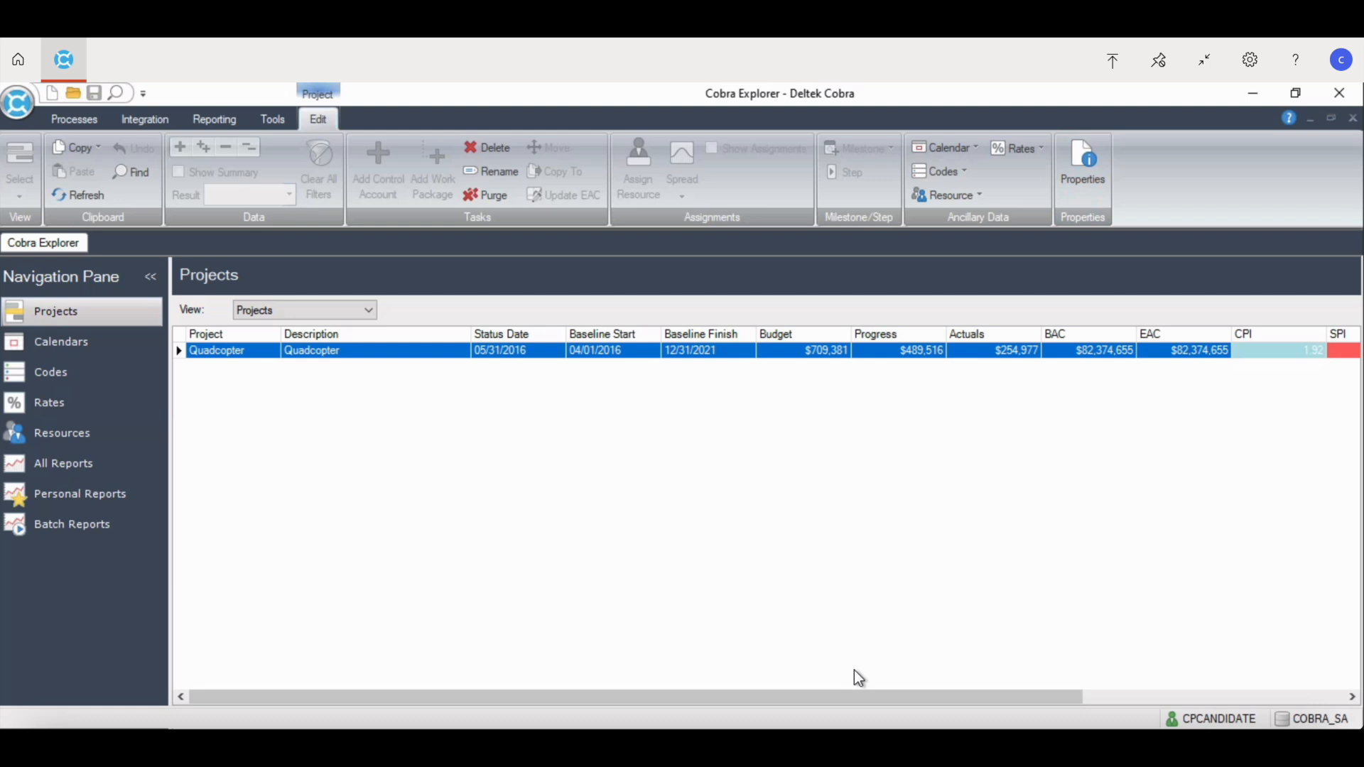
pyautogui.moveTo(390, 503)
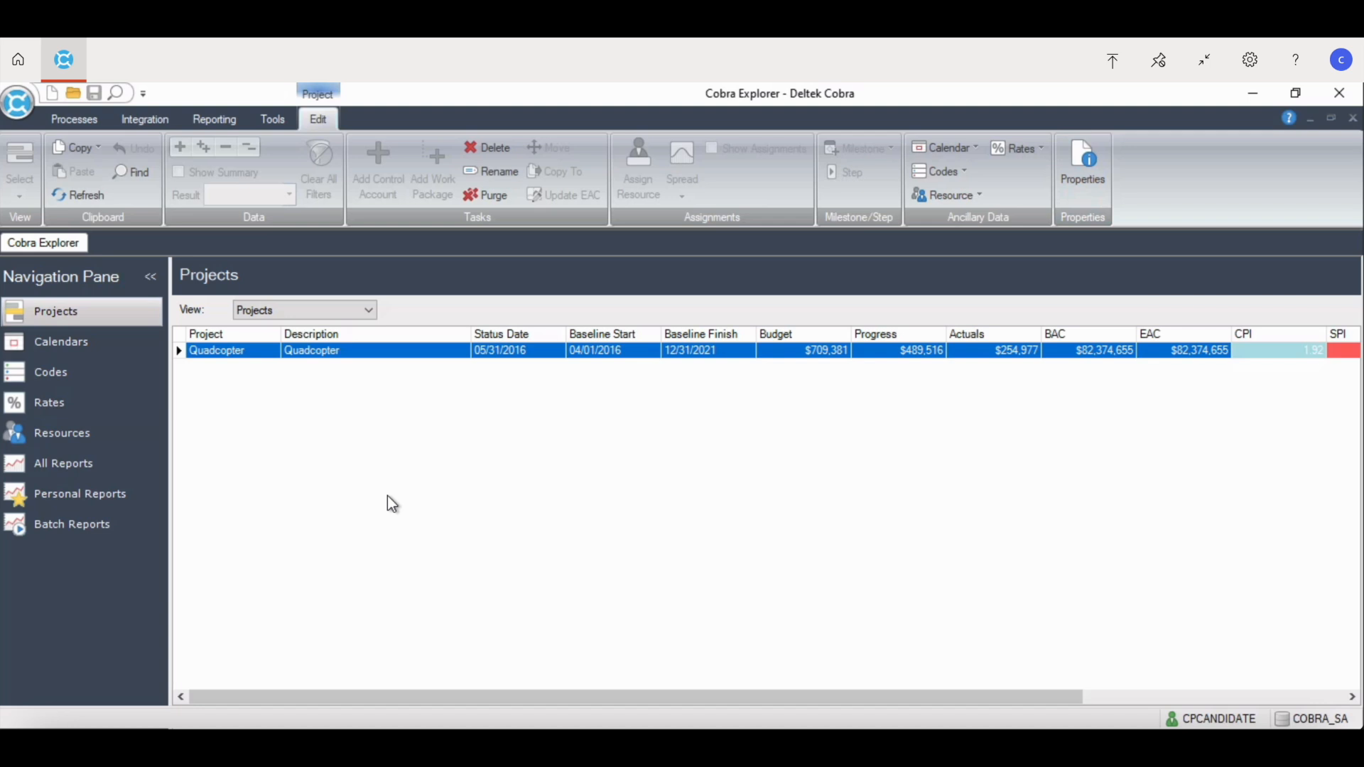
pyautogui.moveTo(118, 330)
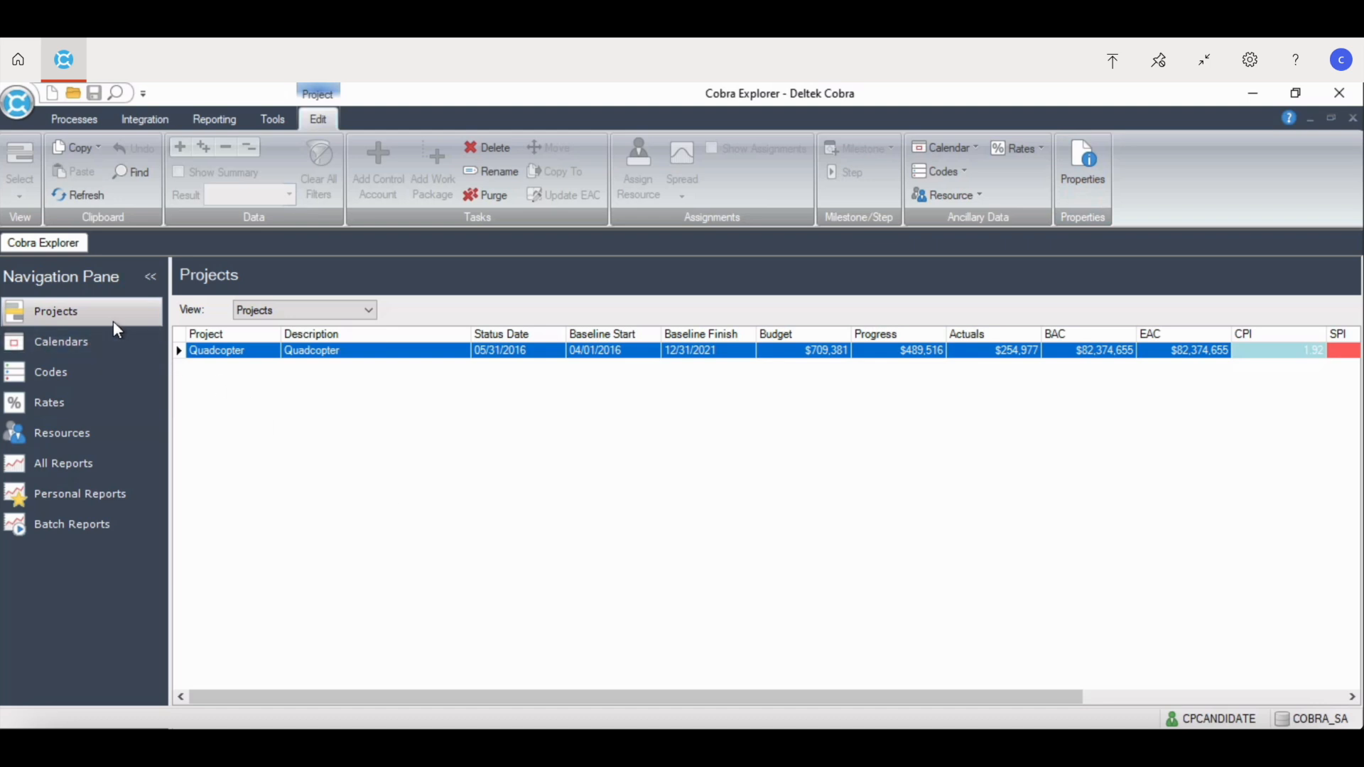
pyautogui.moveTo(88, 418)
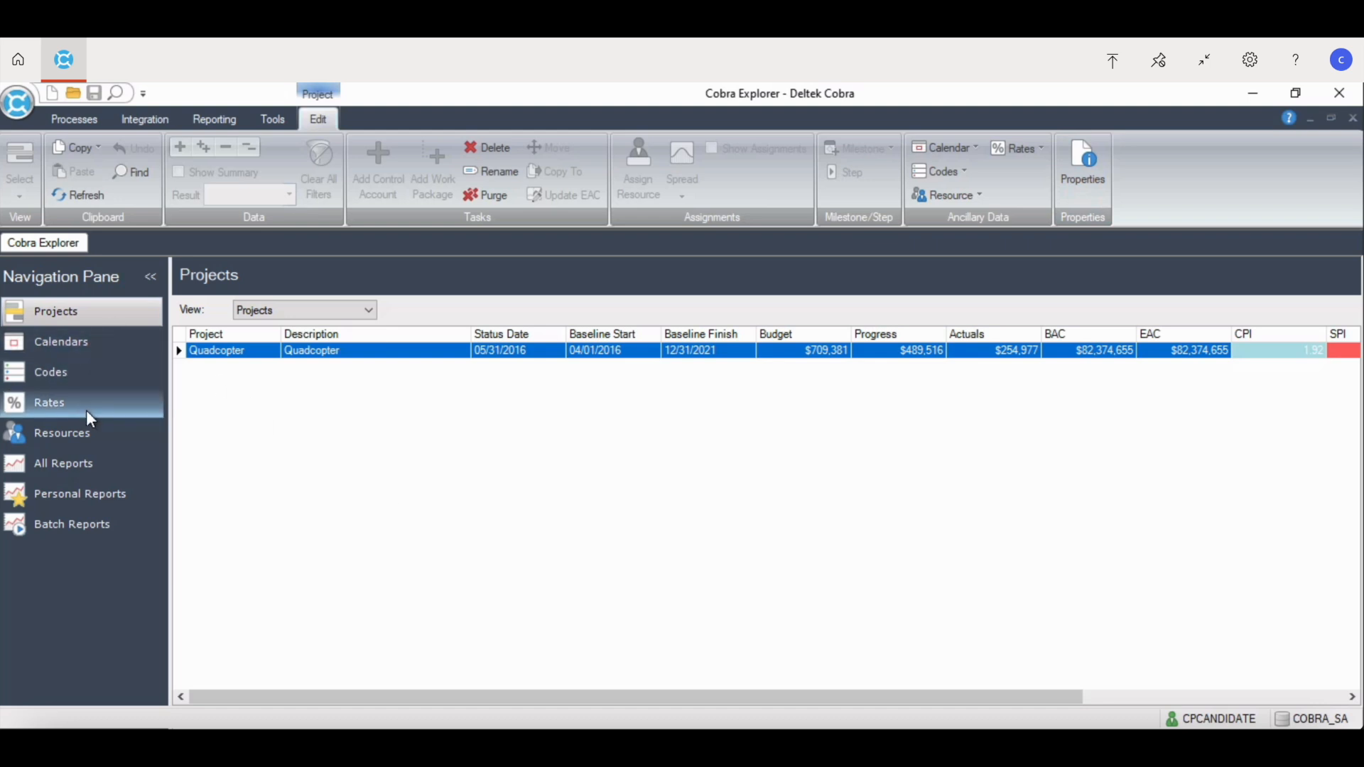
pyautogui.moveTo(67, 473)
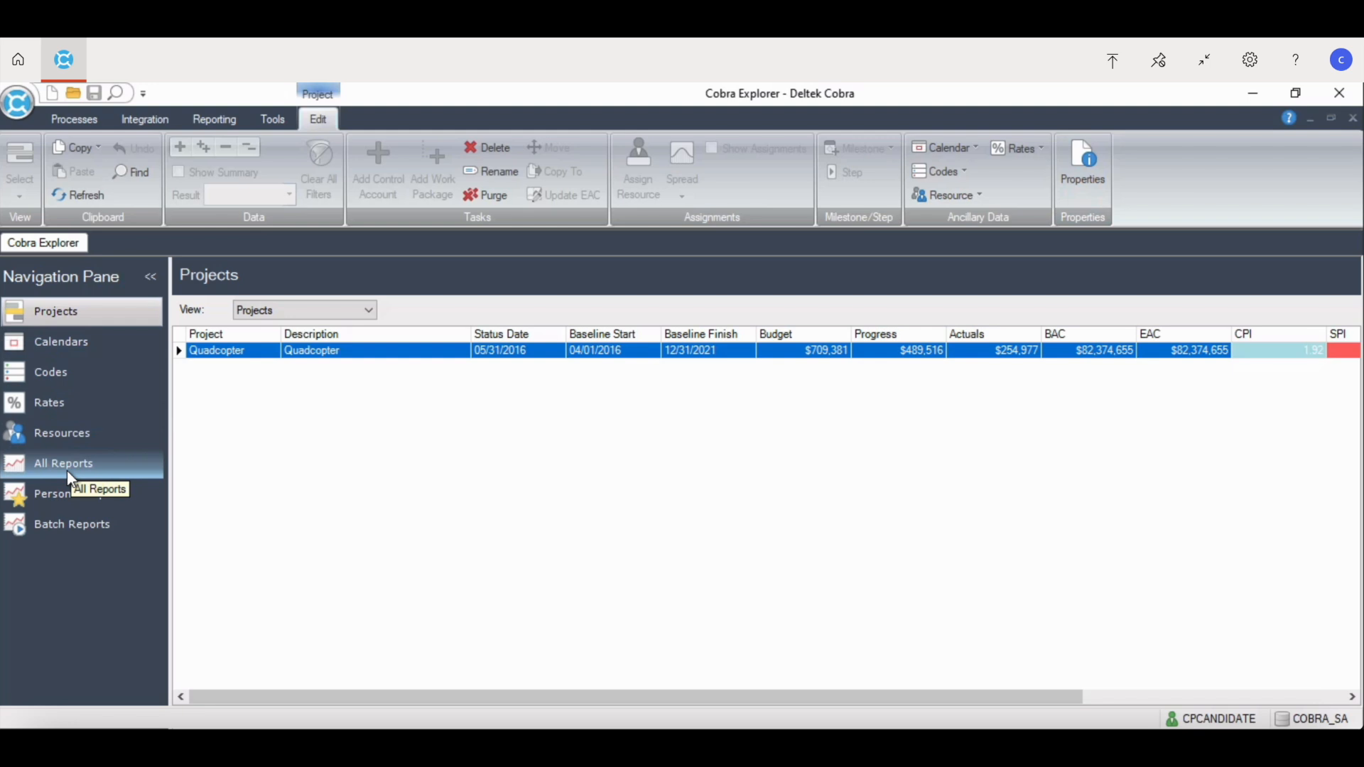
pyautogui.moveTo(77, 536)
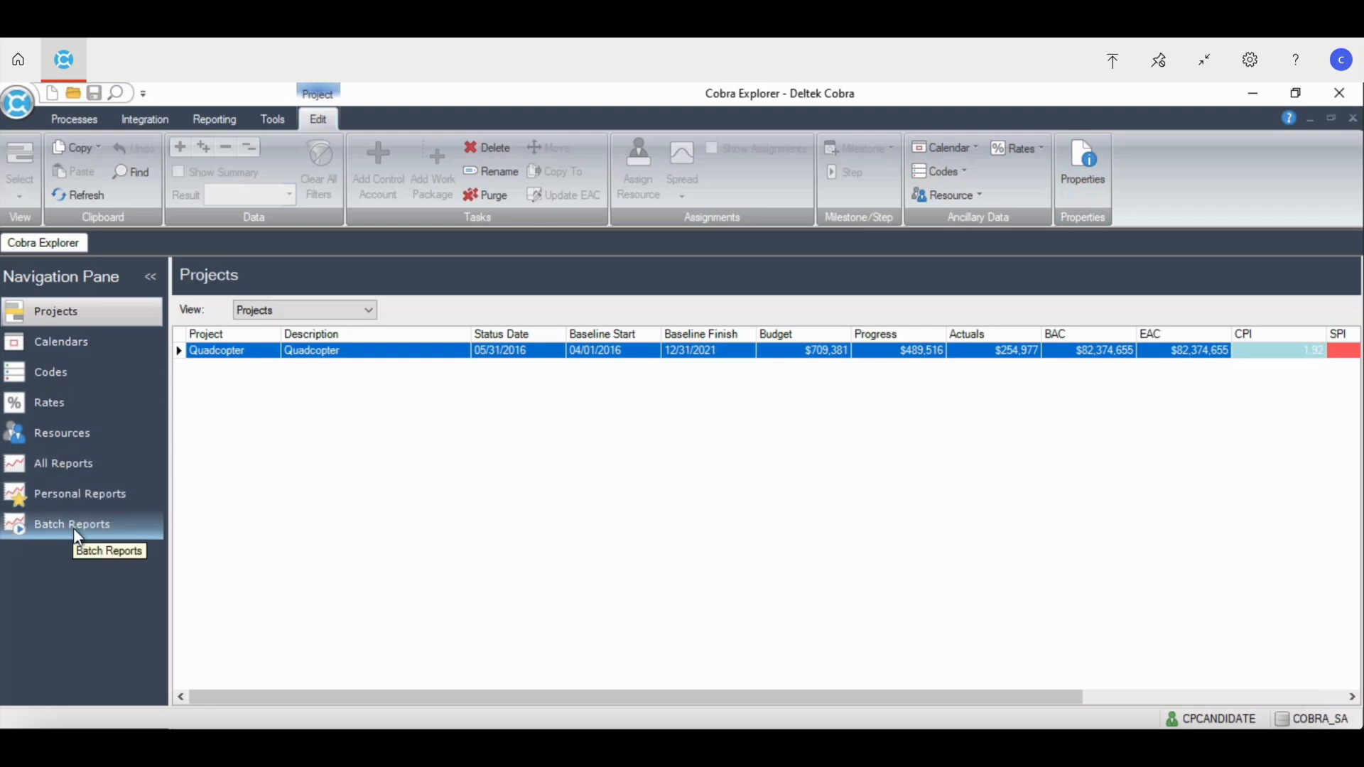
# Step: Open the Quadcopter project from the Projects grid
pyautogui.doubleClick(216, 350)
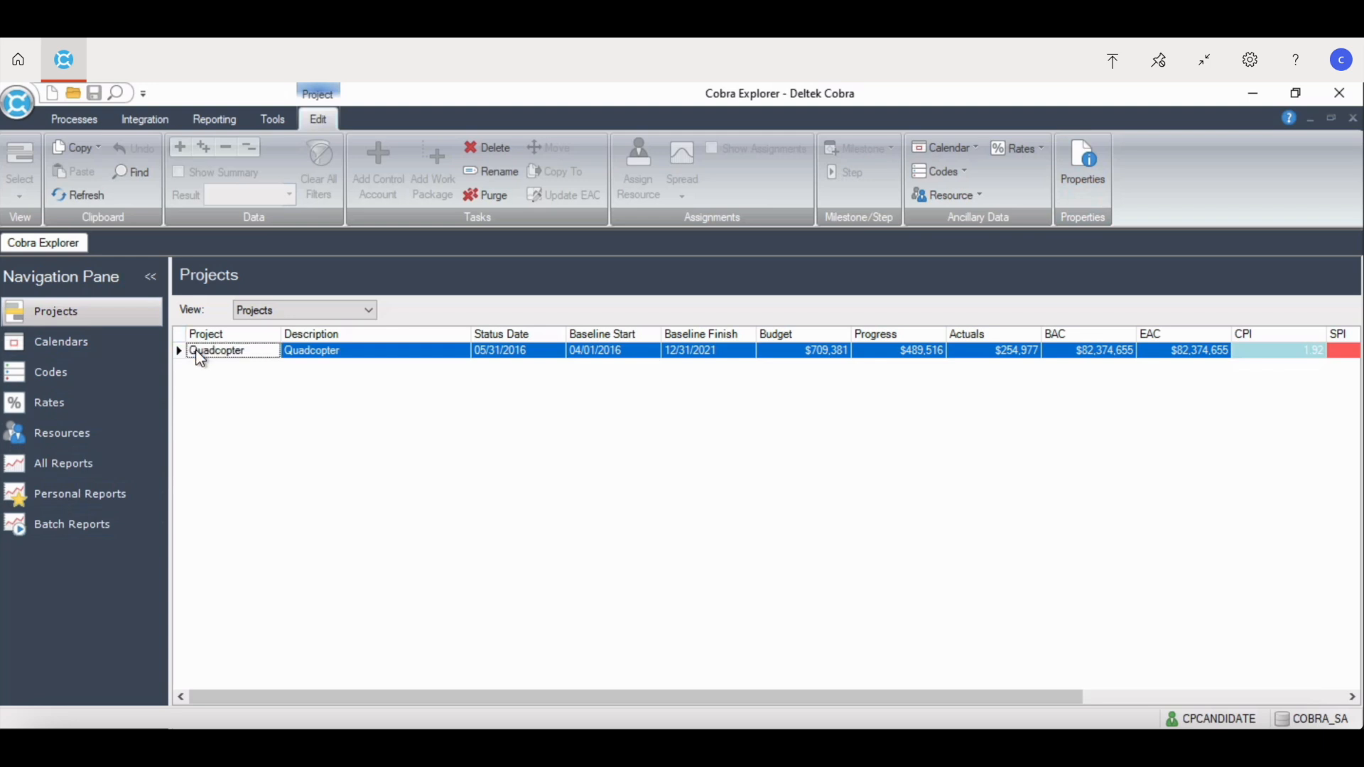
pyautogui.doubleClick(217, 350)
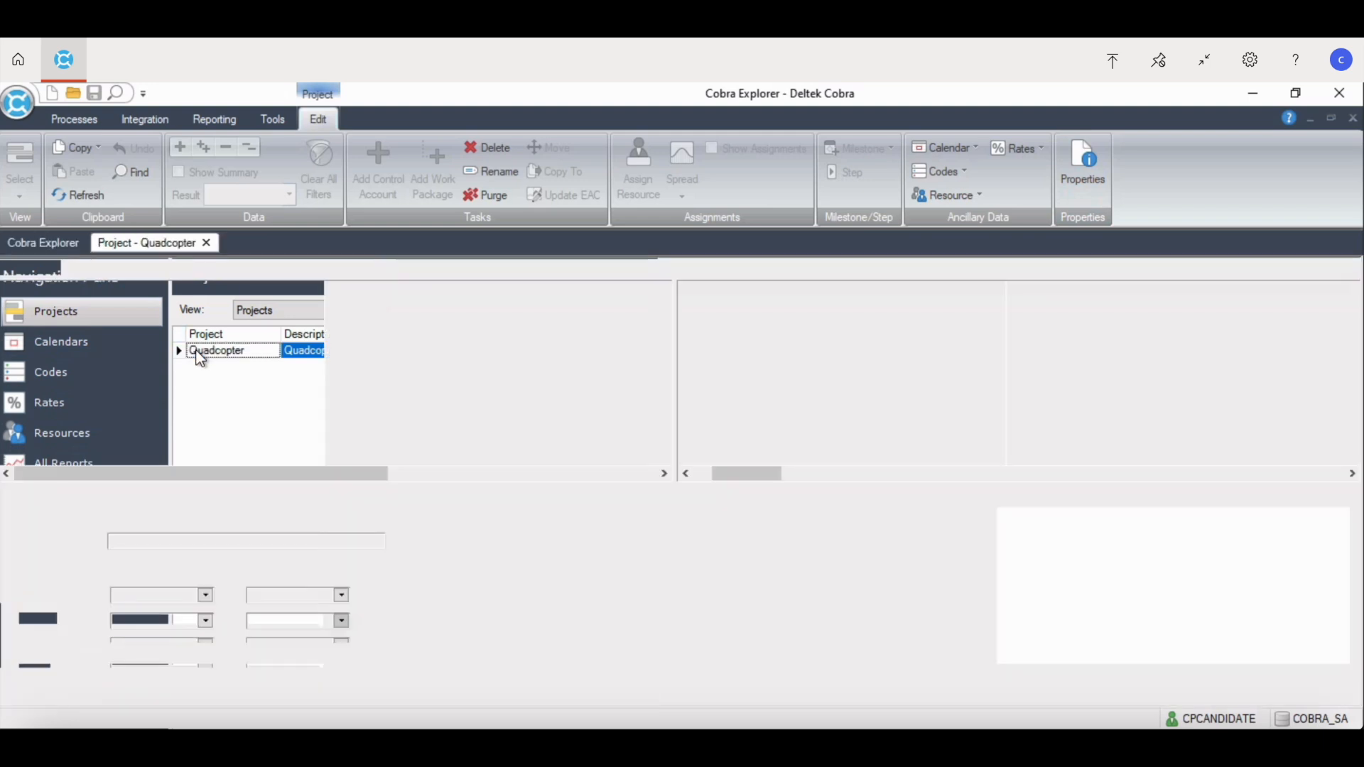
pyautogui.doubleClick(217, 350)
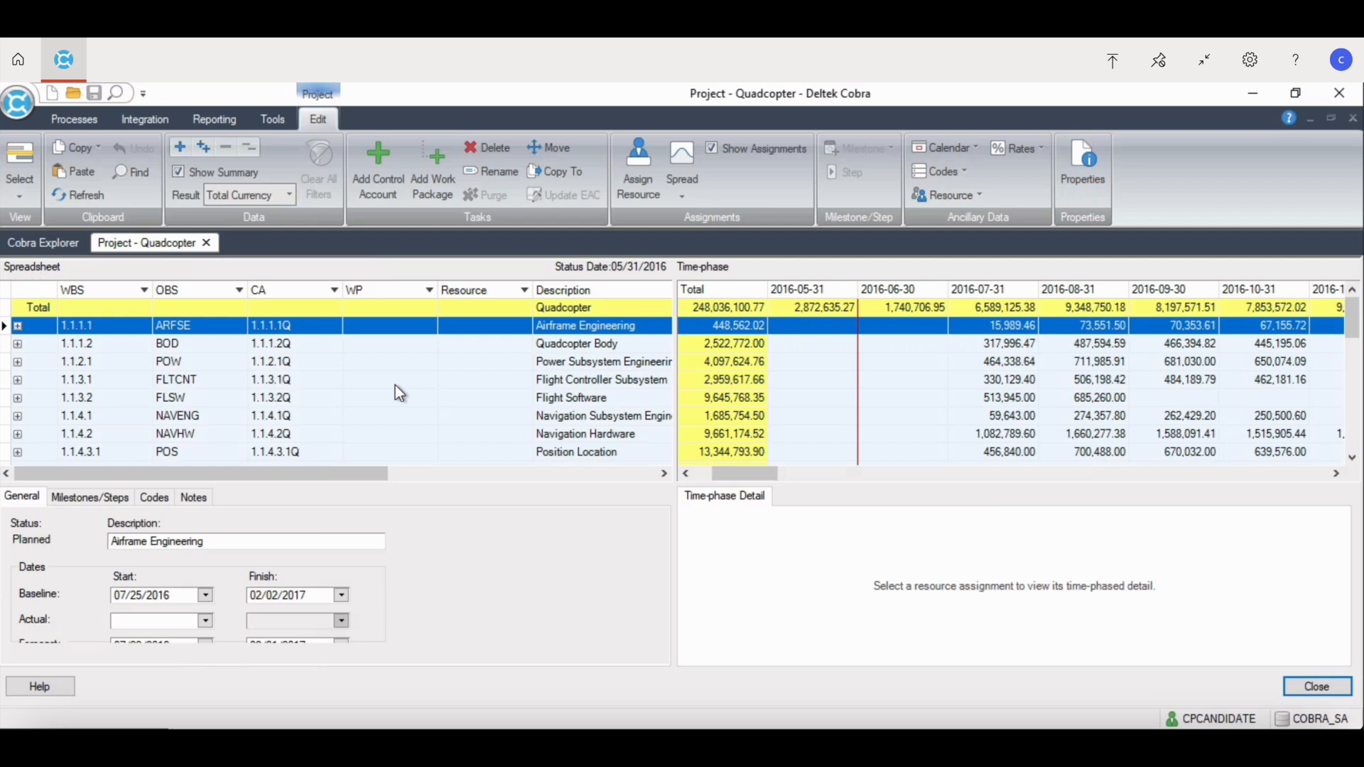
pyautogui.moveTo(34, 319)
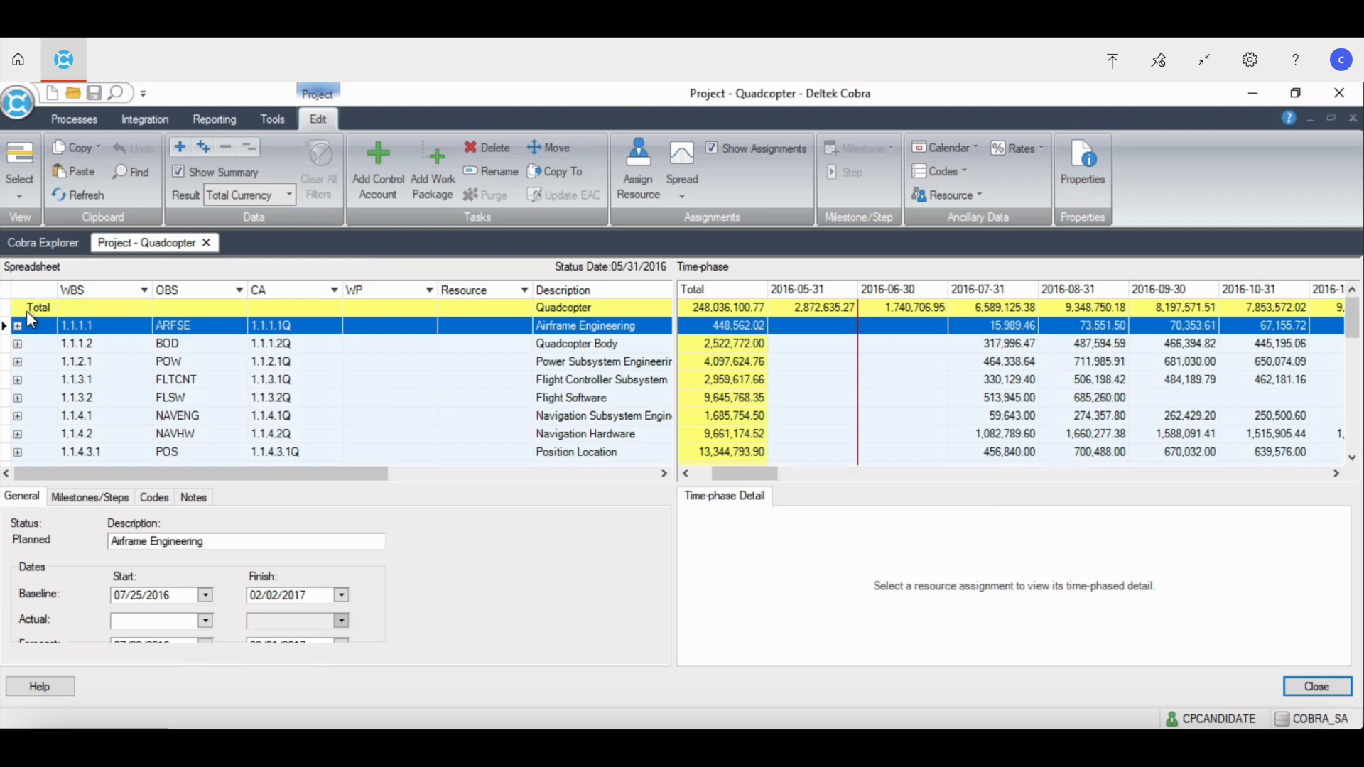
# Step: Expand control account 1.1.1.1 and WP1, then select the Airframe Engineering Labor Work Package
pyautogui.click(17, 325)
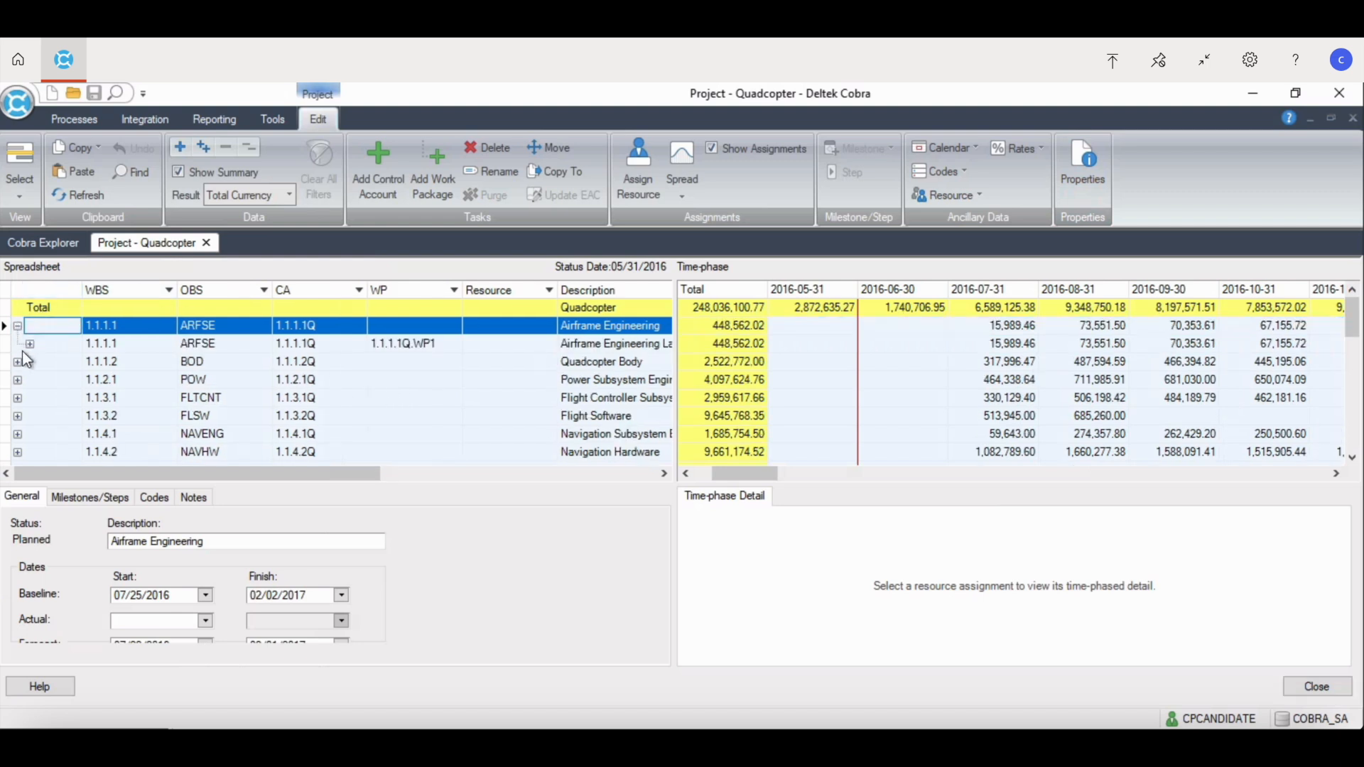
pyautogui.click(30, 343)
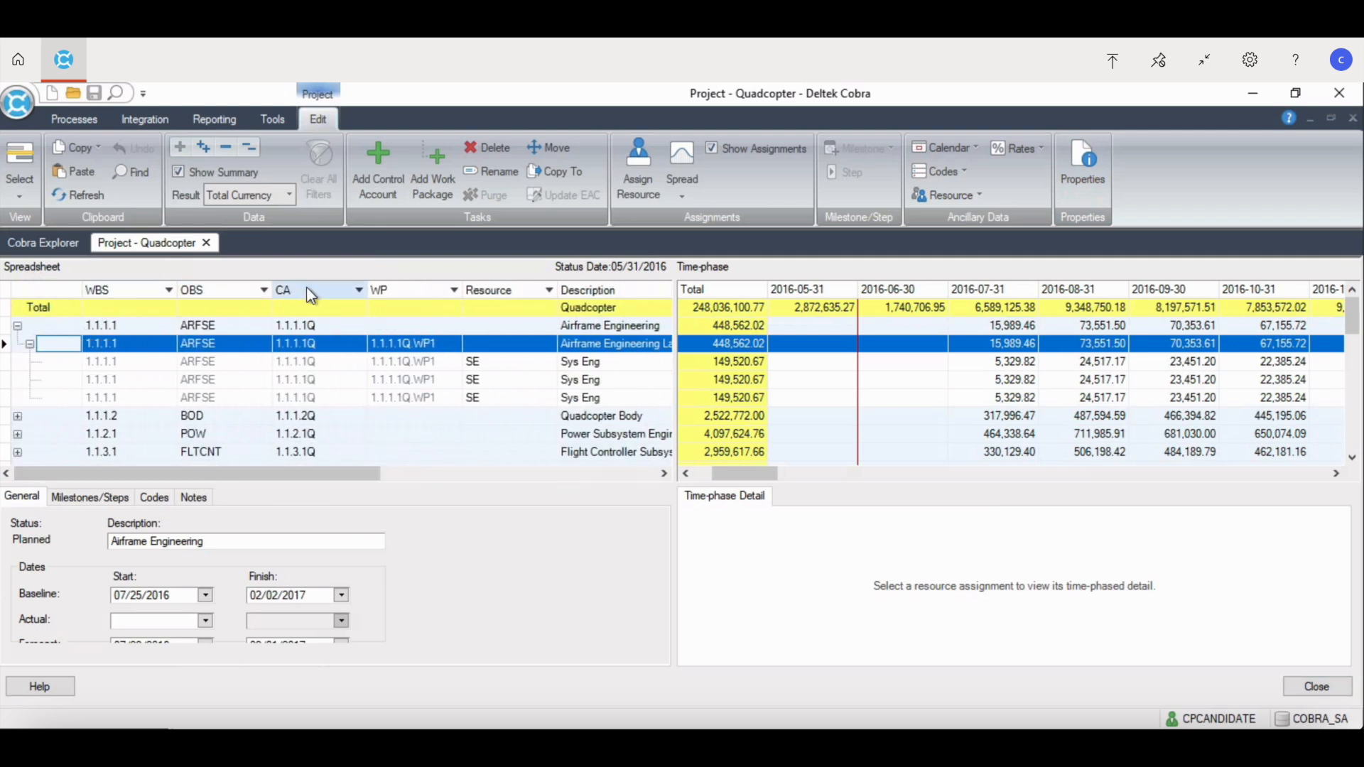
pyautogui.moveTo(313, 296)
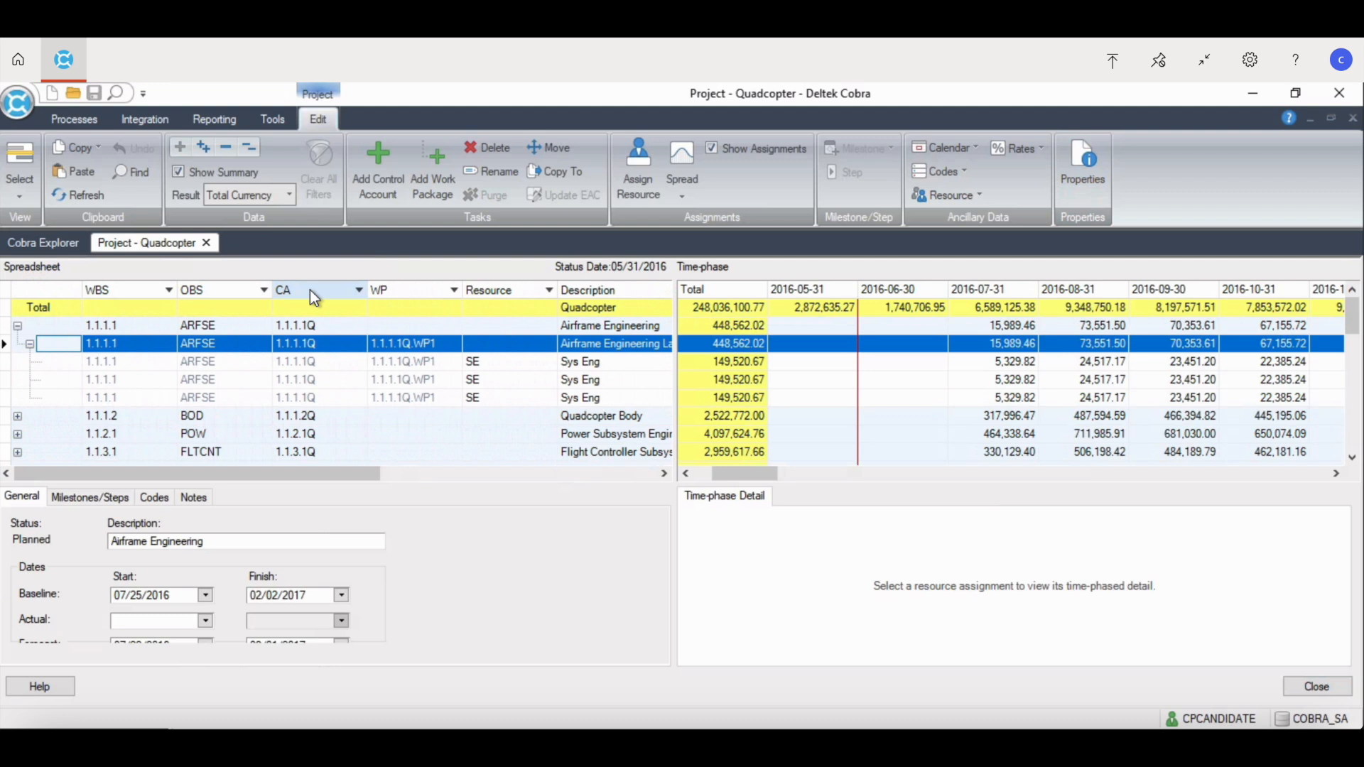
pyautogui.moveTo(351, 395)
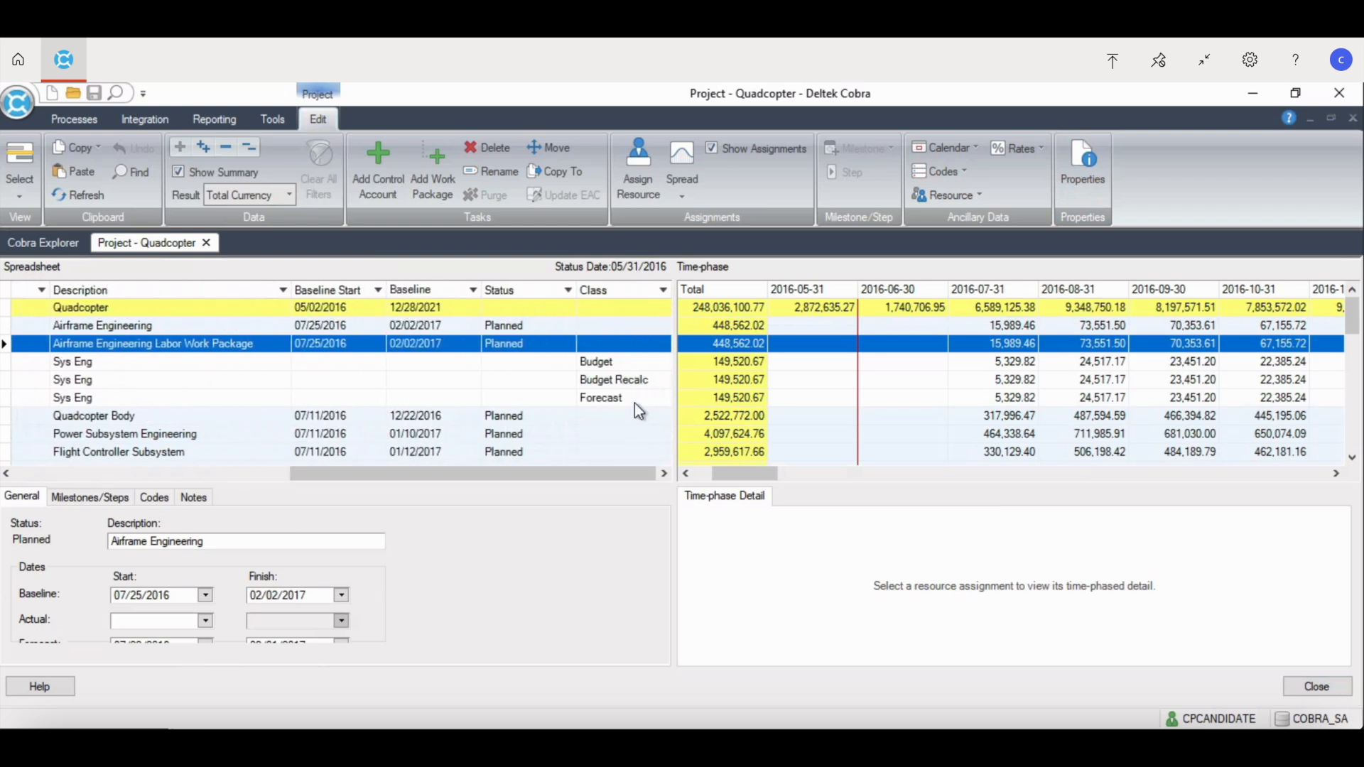
pyautogui.moveTo(642, 398)
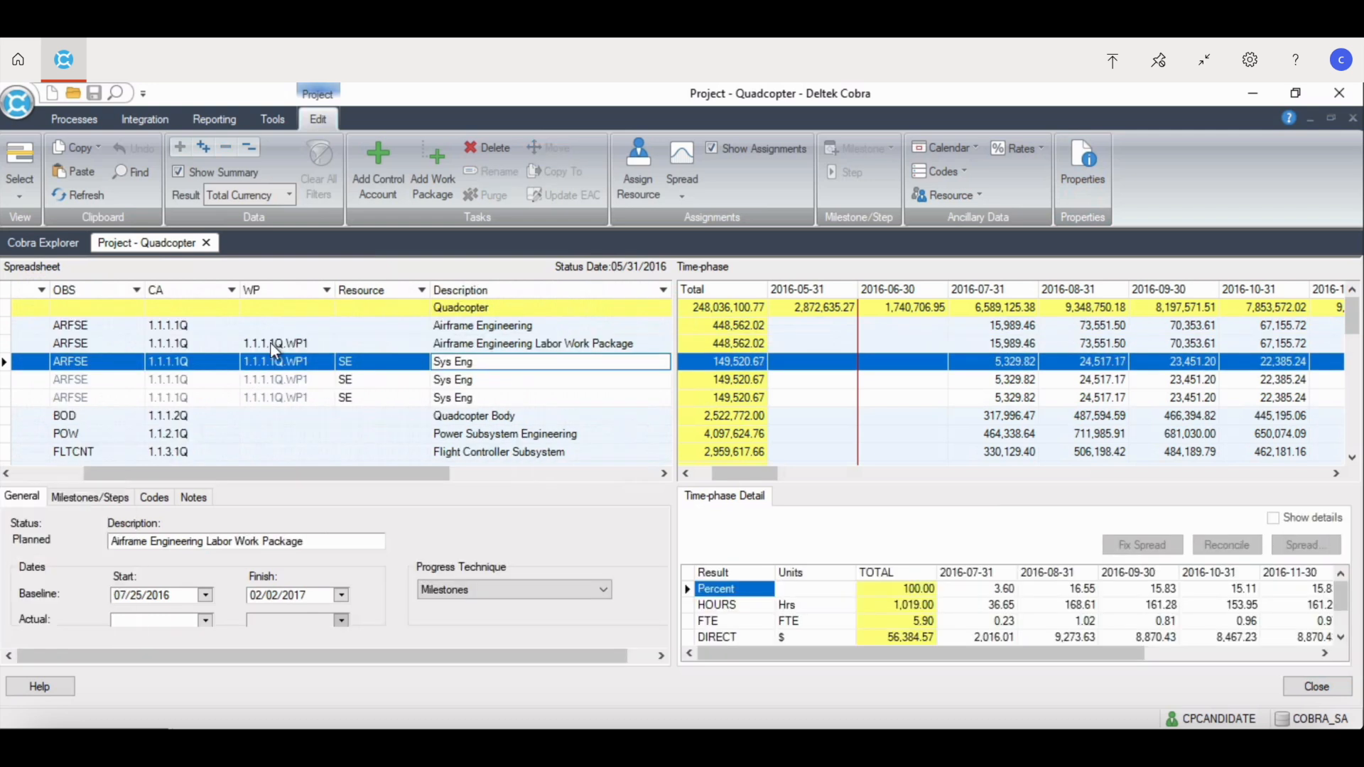
pyautogui.click(533, 343)
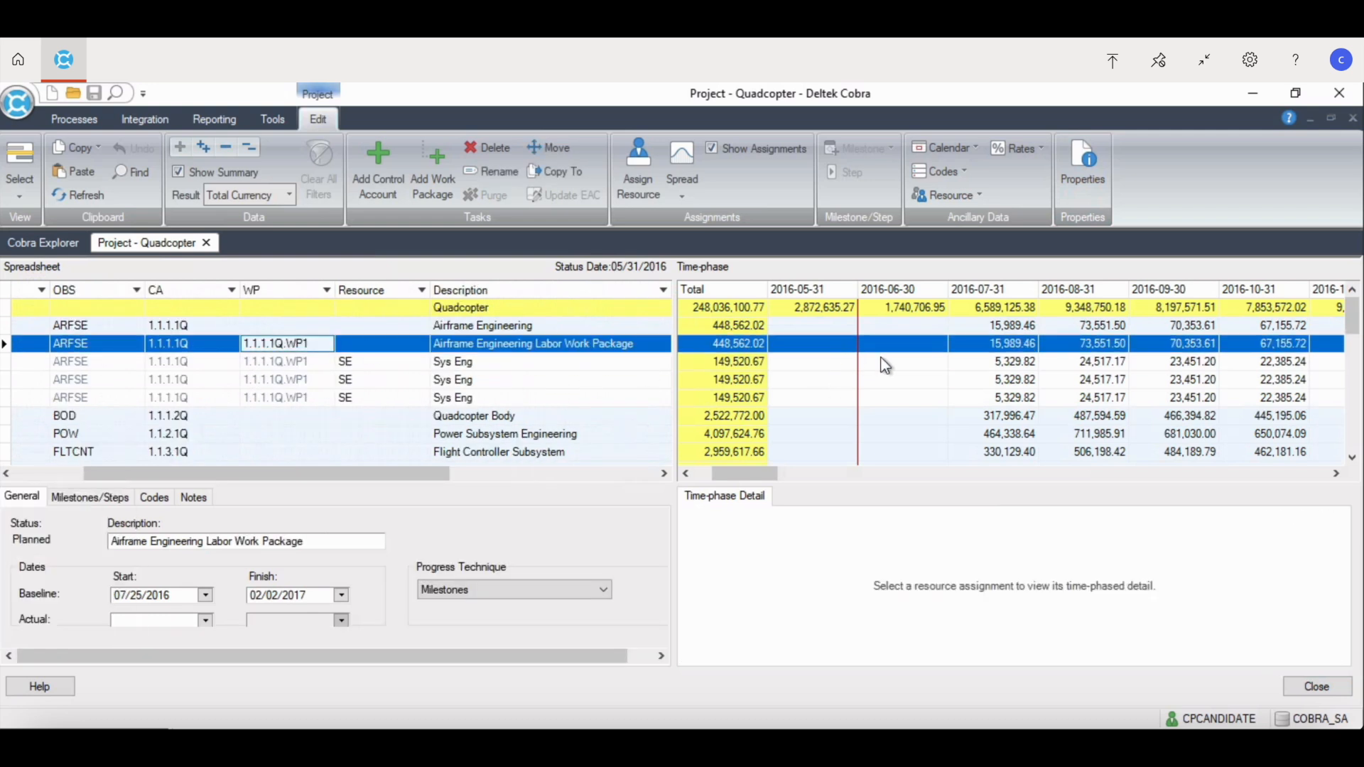
pyautogui.moveTo(946, 361)
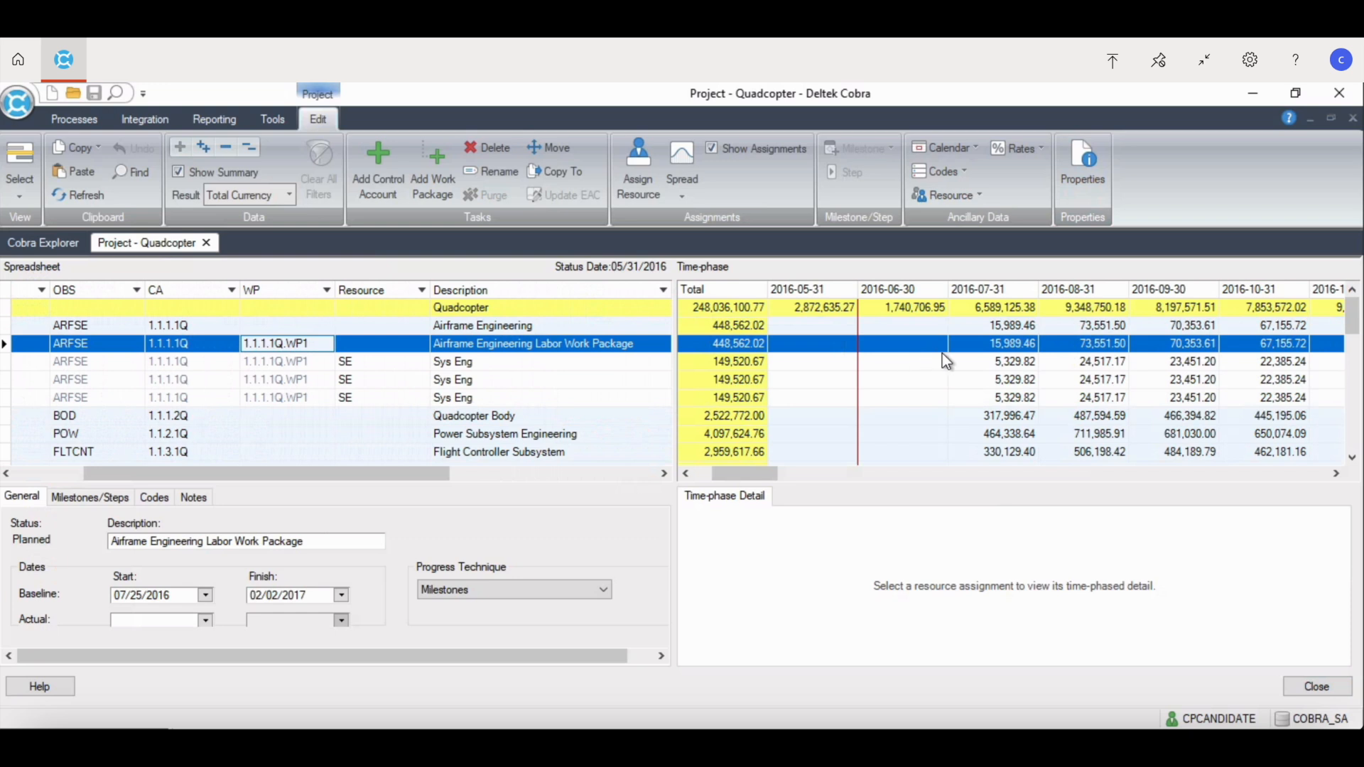
pyautogui.moveTo(991, 365)
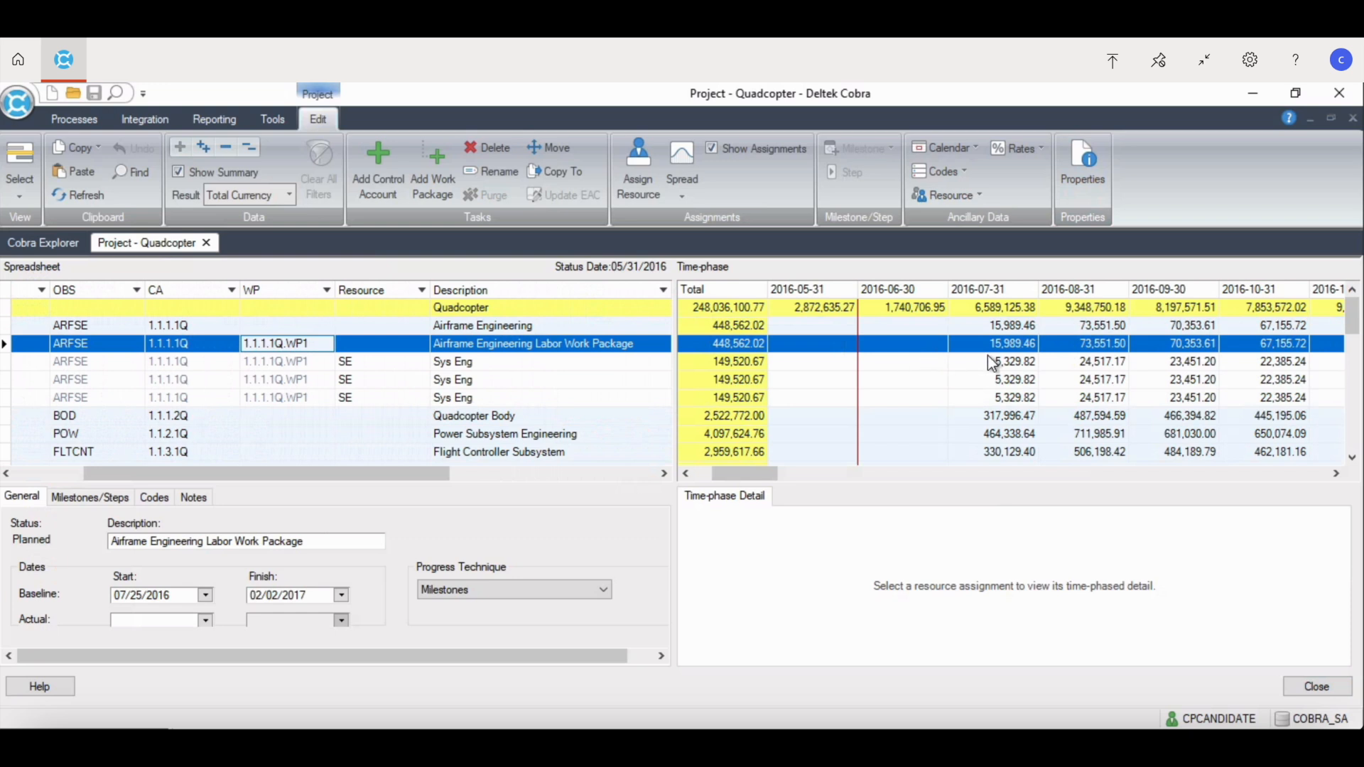
# Step: Select a Sys Eng time-phase cell and switch the Result type to HOURS, then DIRECT
pyautogui.click(998, 362)
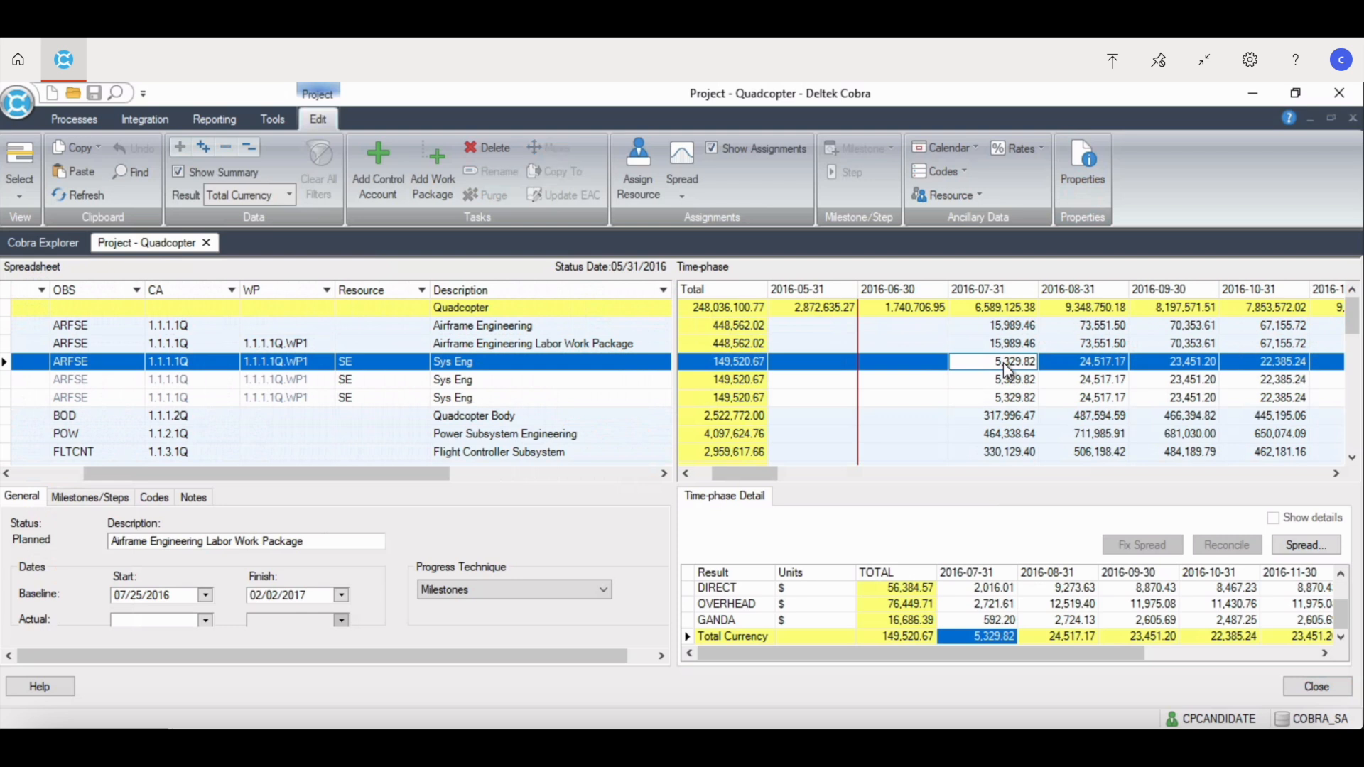
pyautogui.moveTo(291, 199)
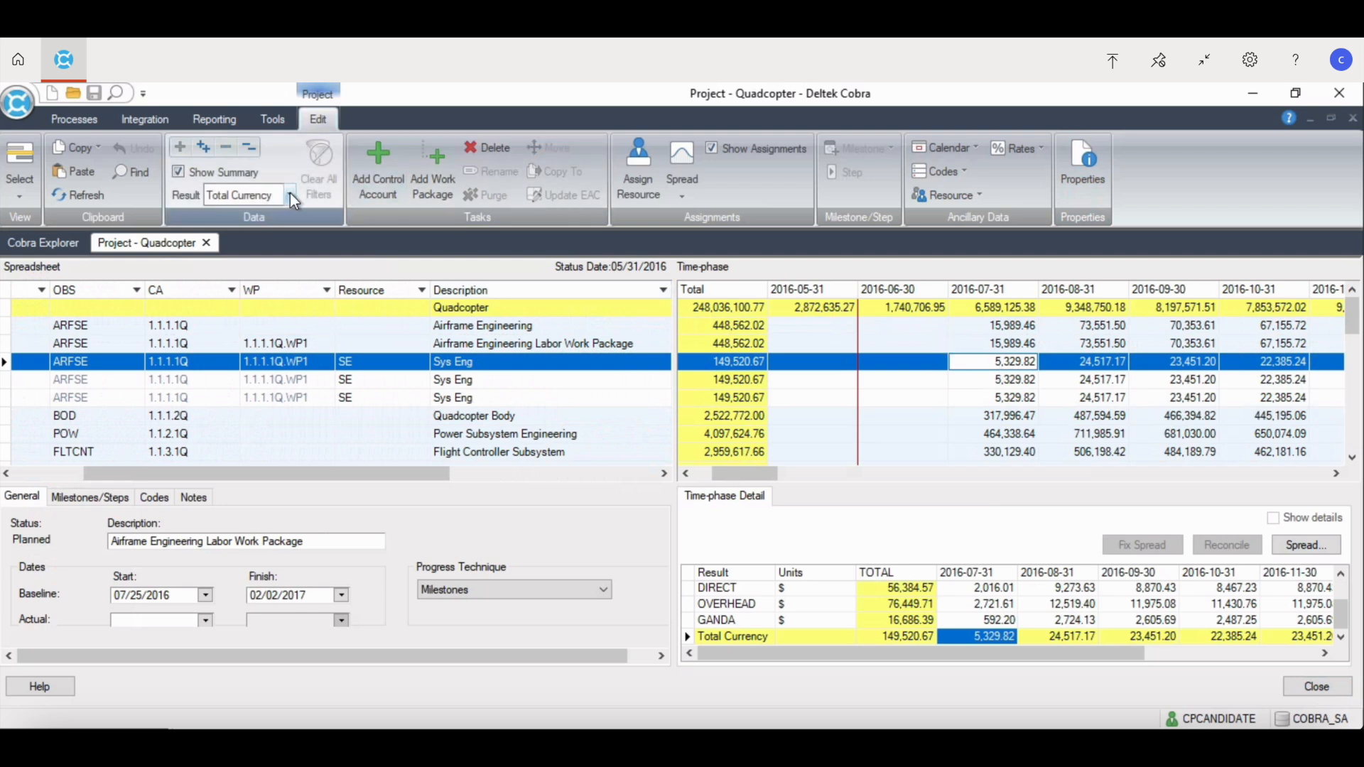
pyautogui.click(289, 195)
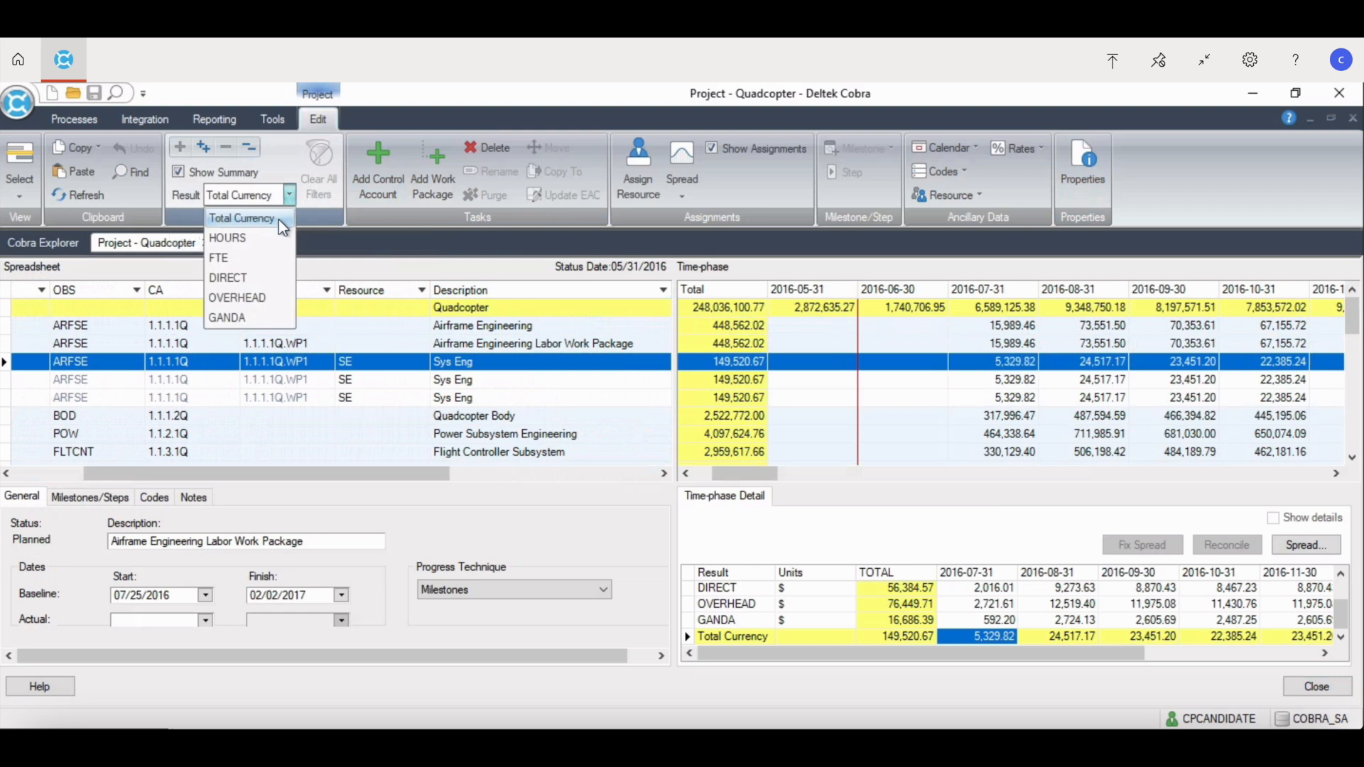
pyautogui.click(228, 238)
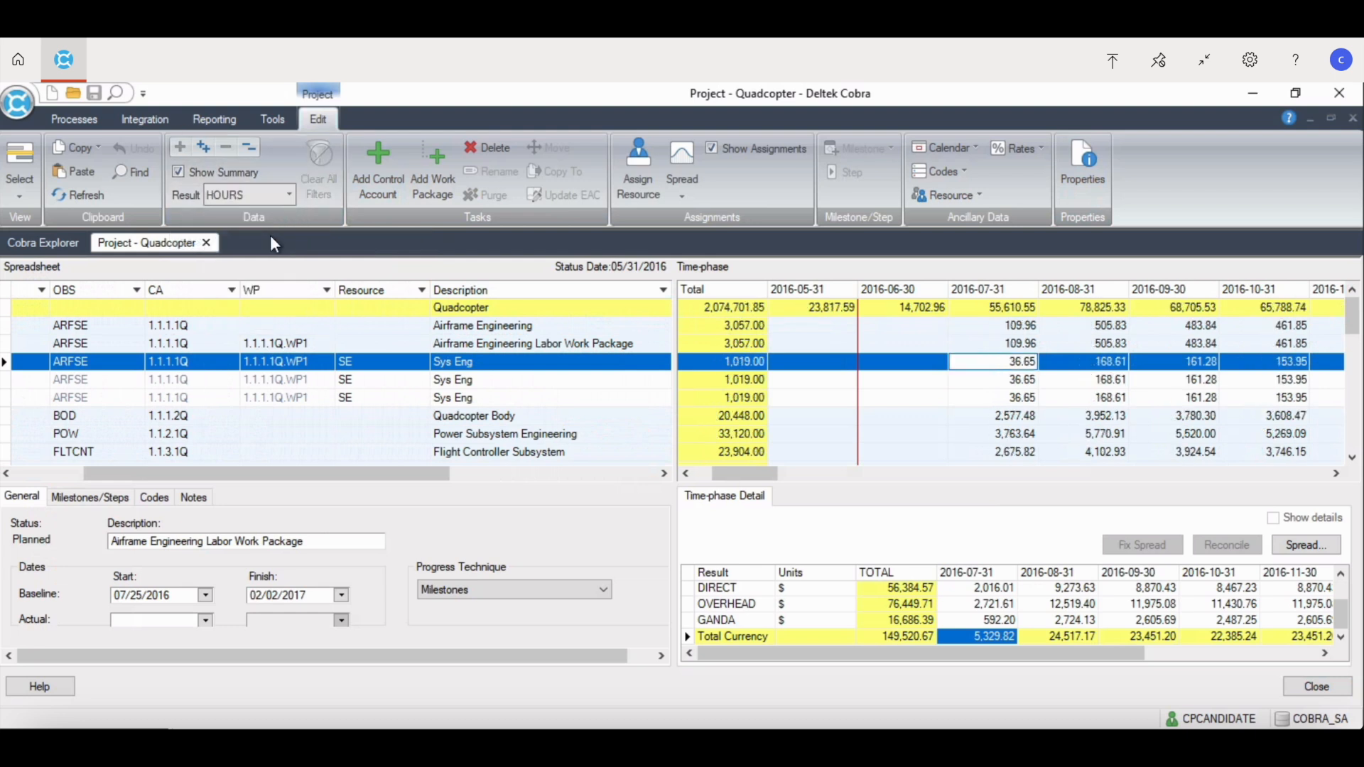
pyautogui.moveTo(286, 216)
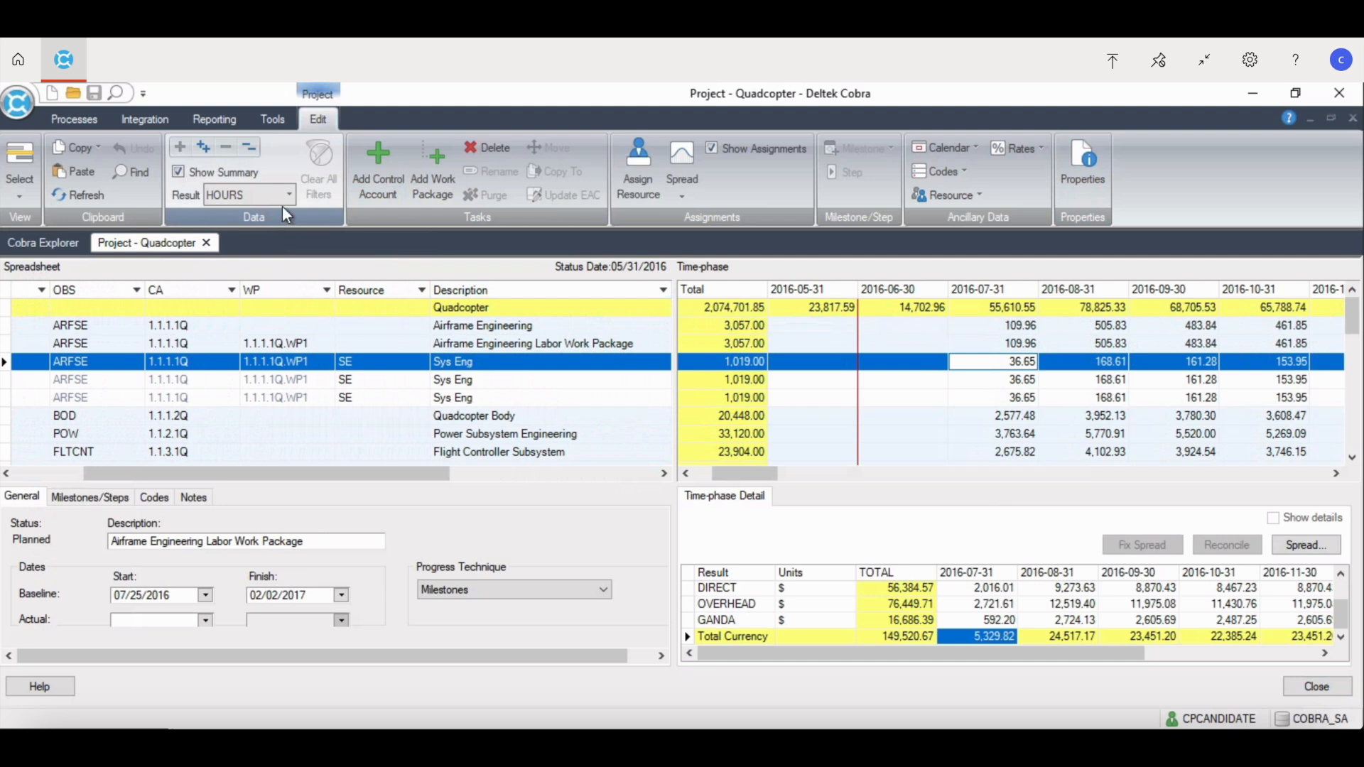
pyautogui.click(288, 194)
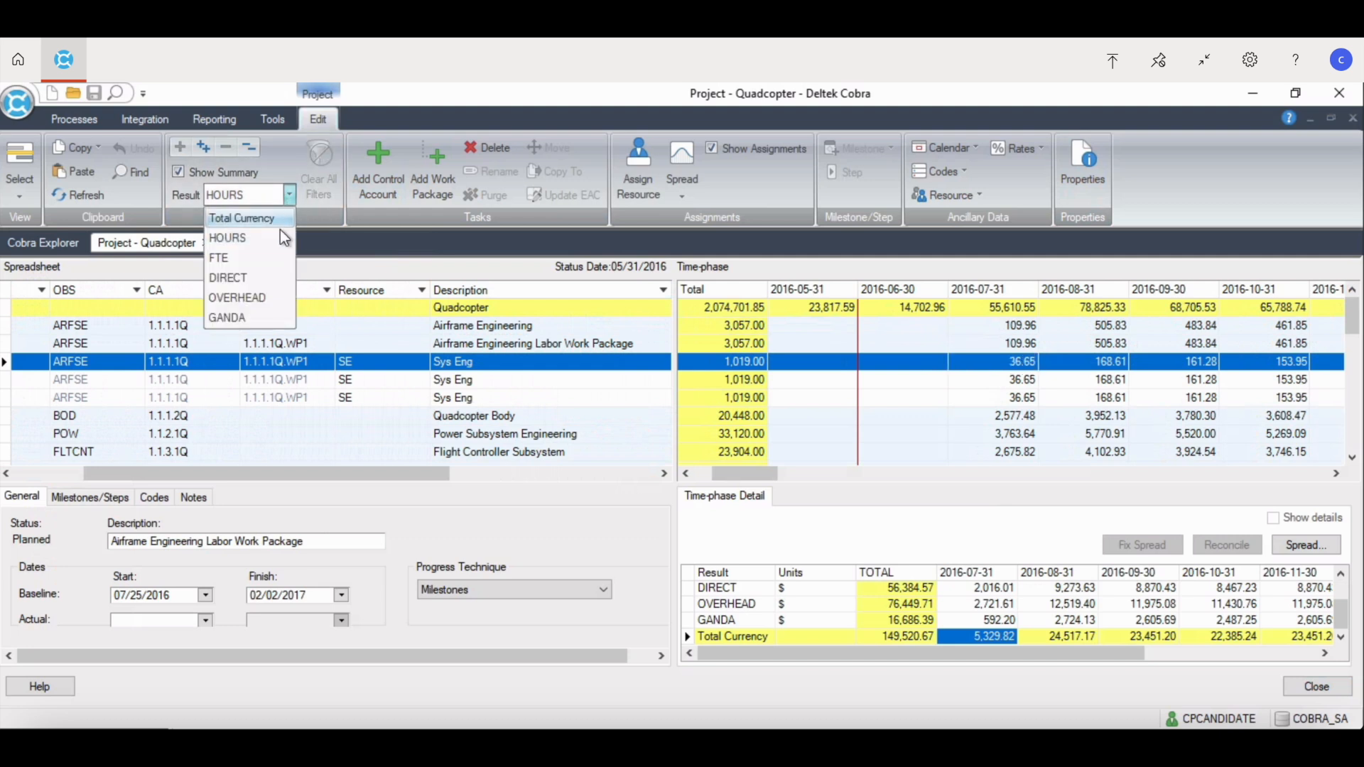
pyautogui.click(228, 277)
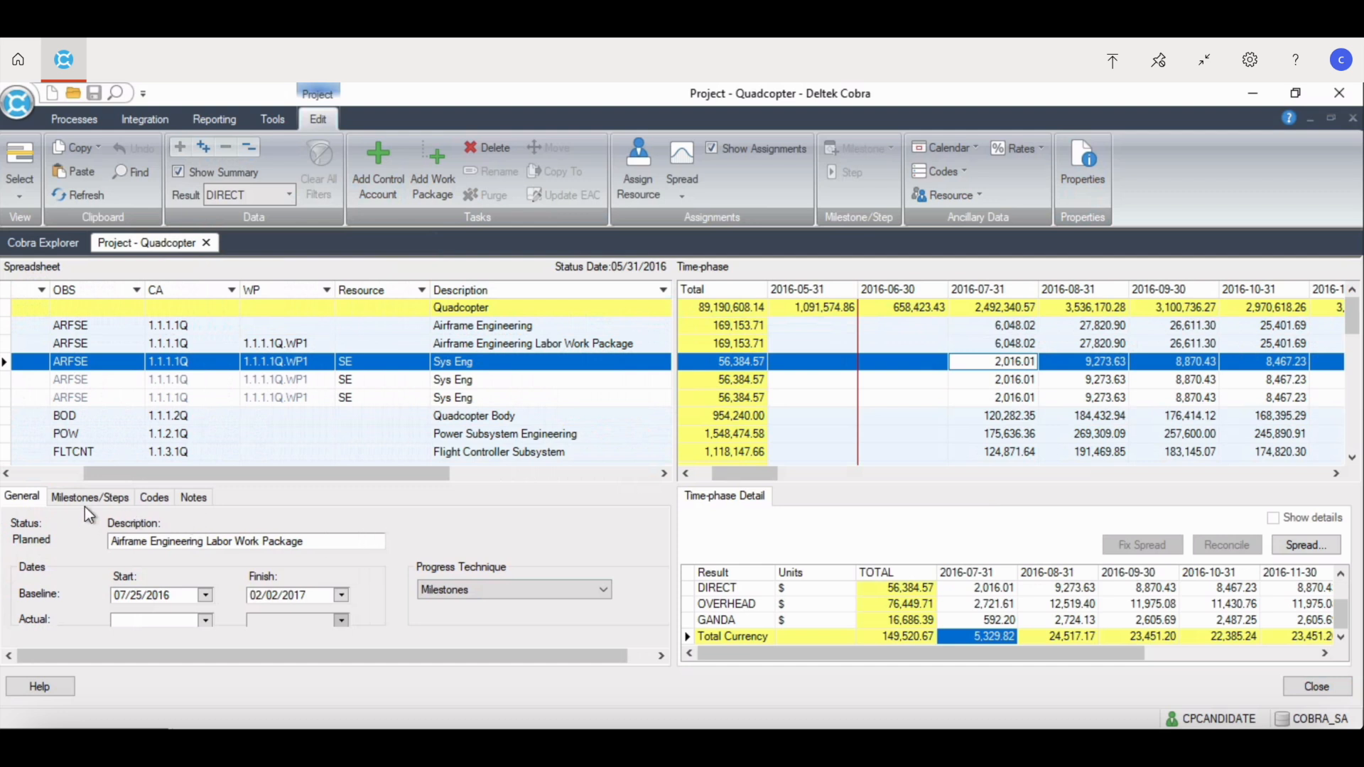
pyautogui.moveTo(105, 483)
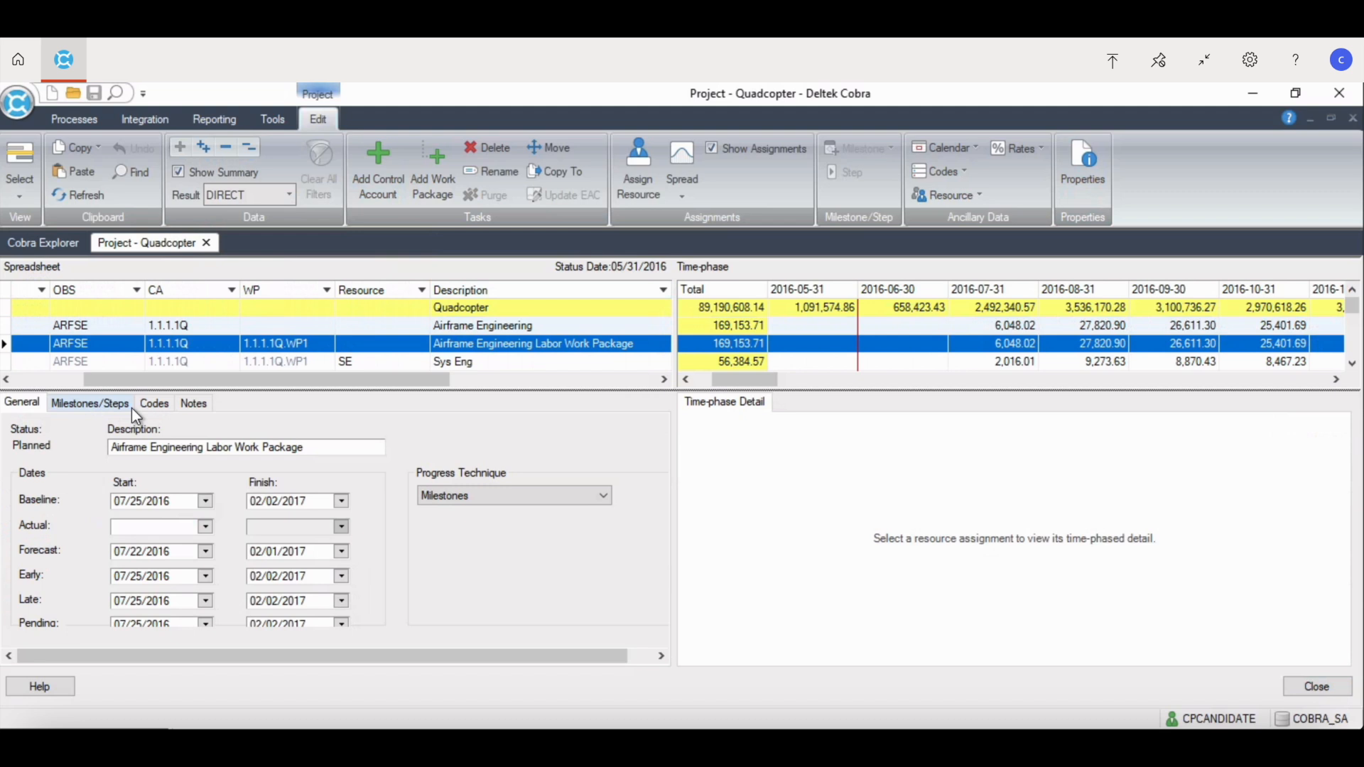
# Step: Review the work package's Milestones/Steps, General and Codes tabs, ending on its empty Notes
pyautogui.click(90, 403)
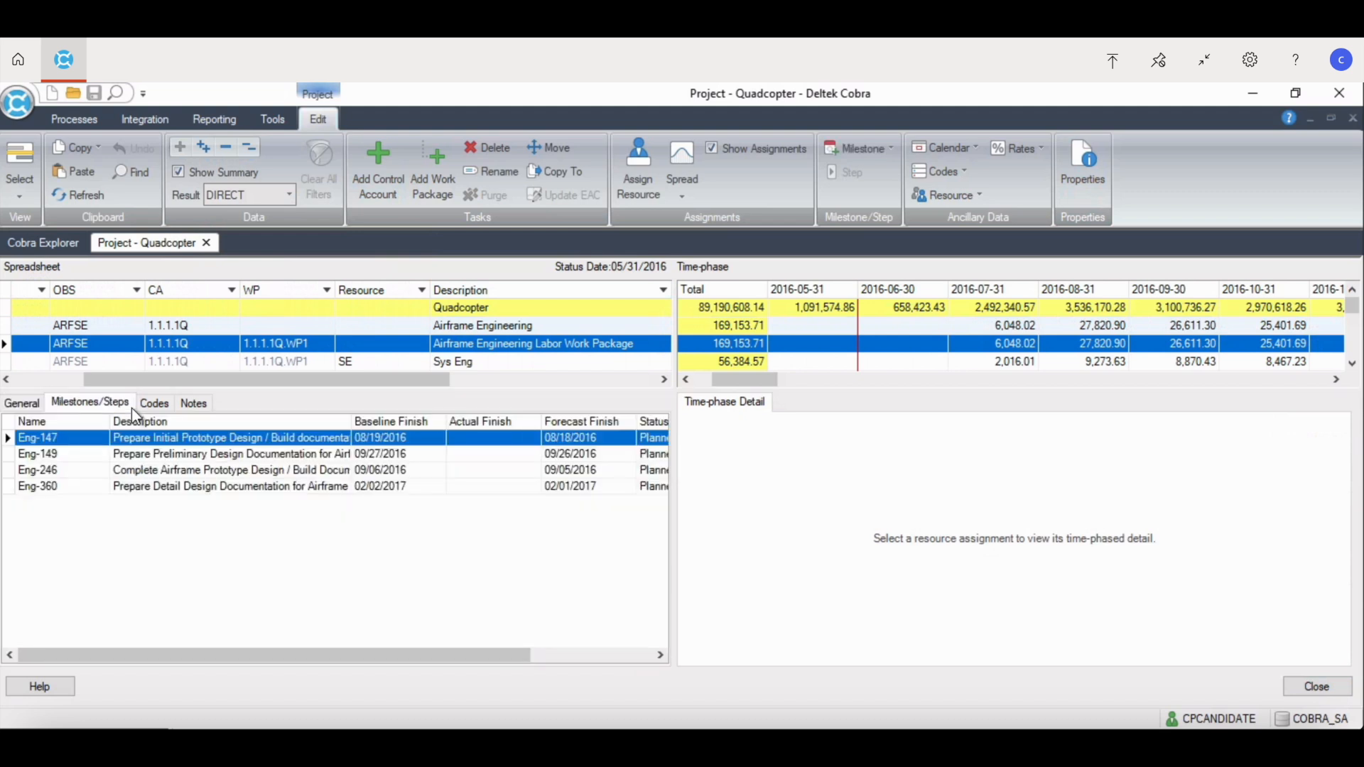
pyautogui.click(22, 403)
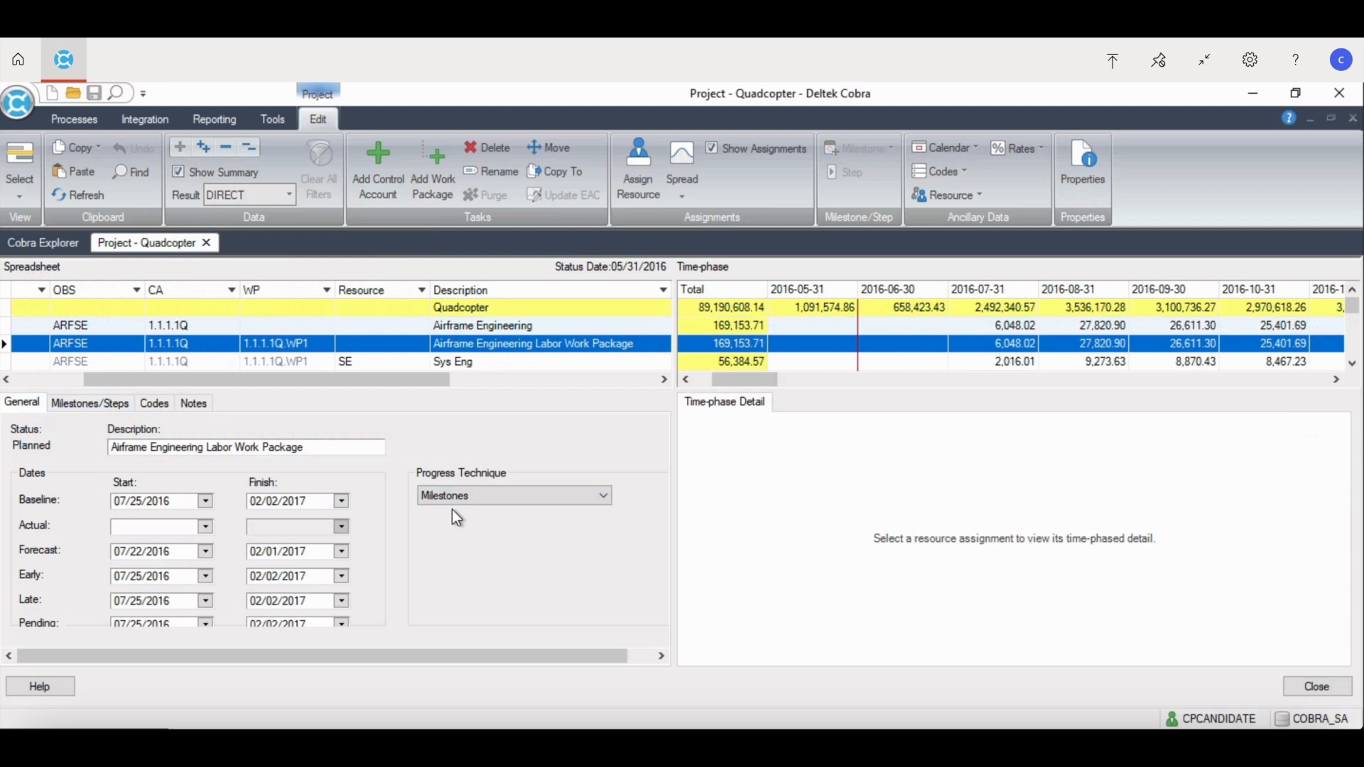
pyautogui.moveTo(246, 439)
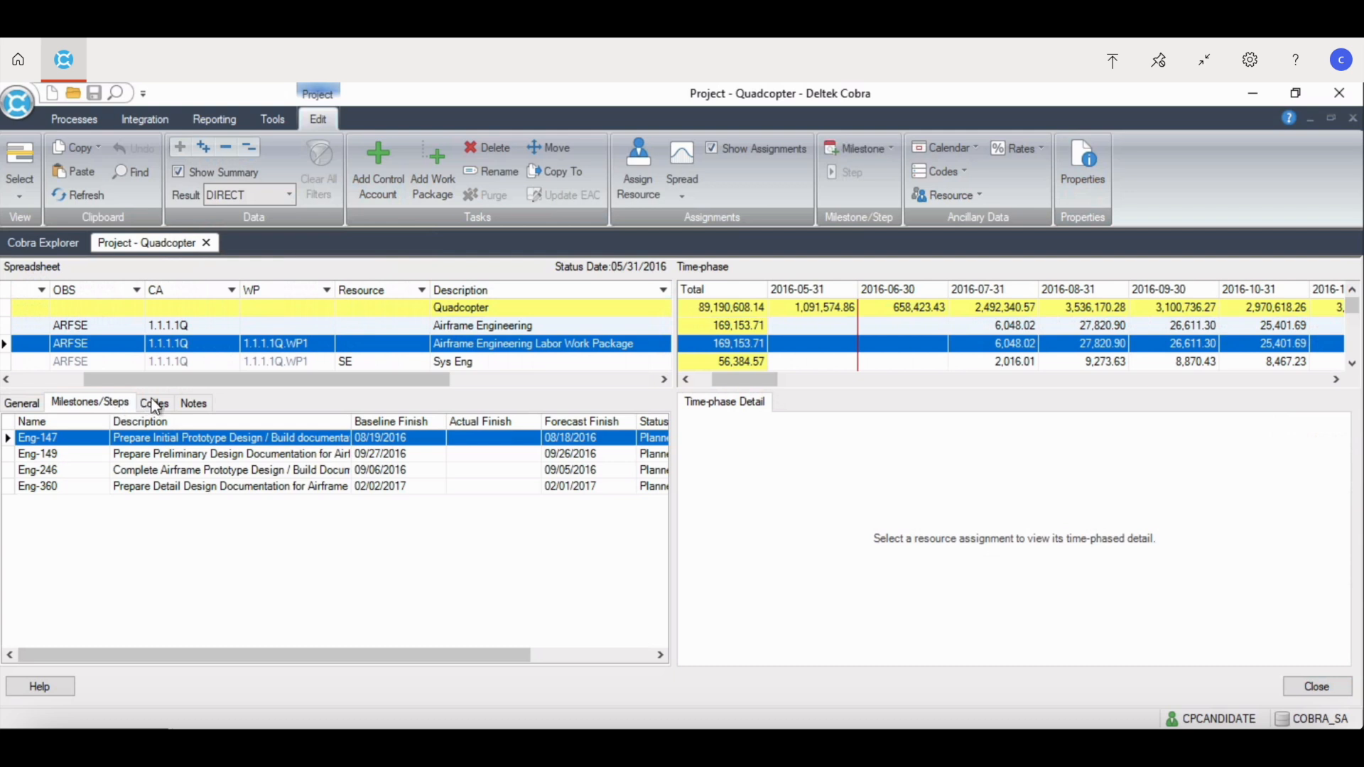
pyautogui.click(154, 403)
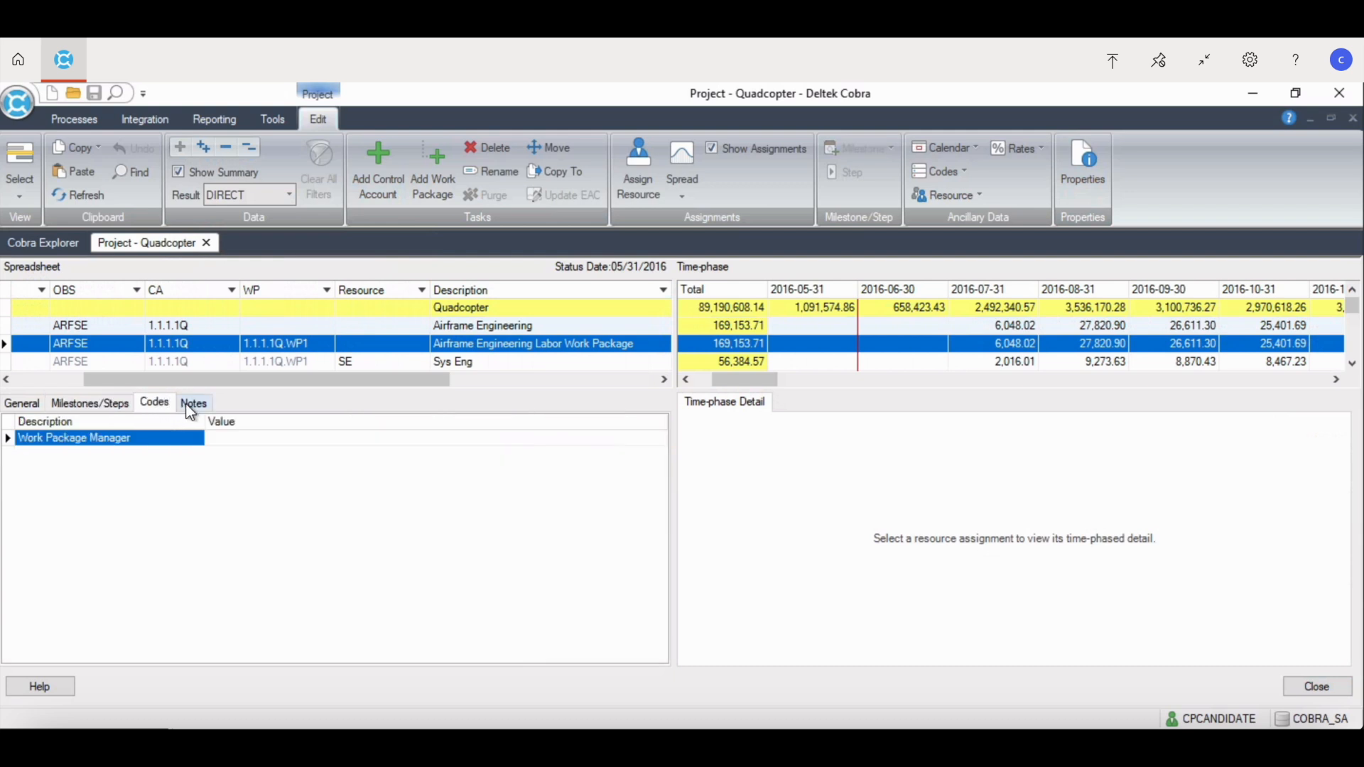
pyautogui.click(193, 403)
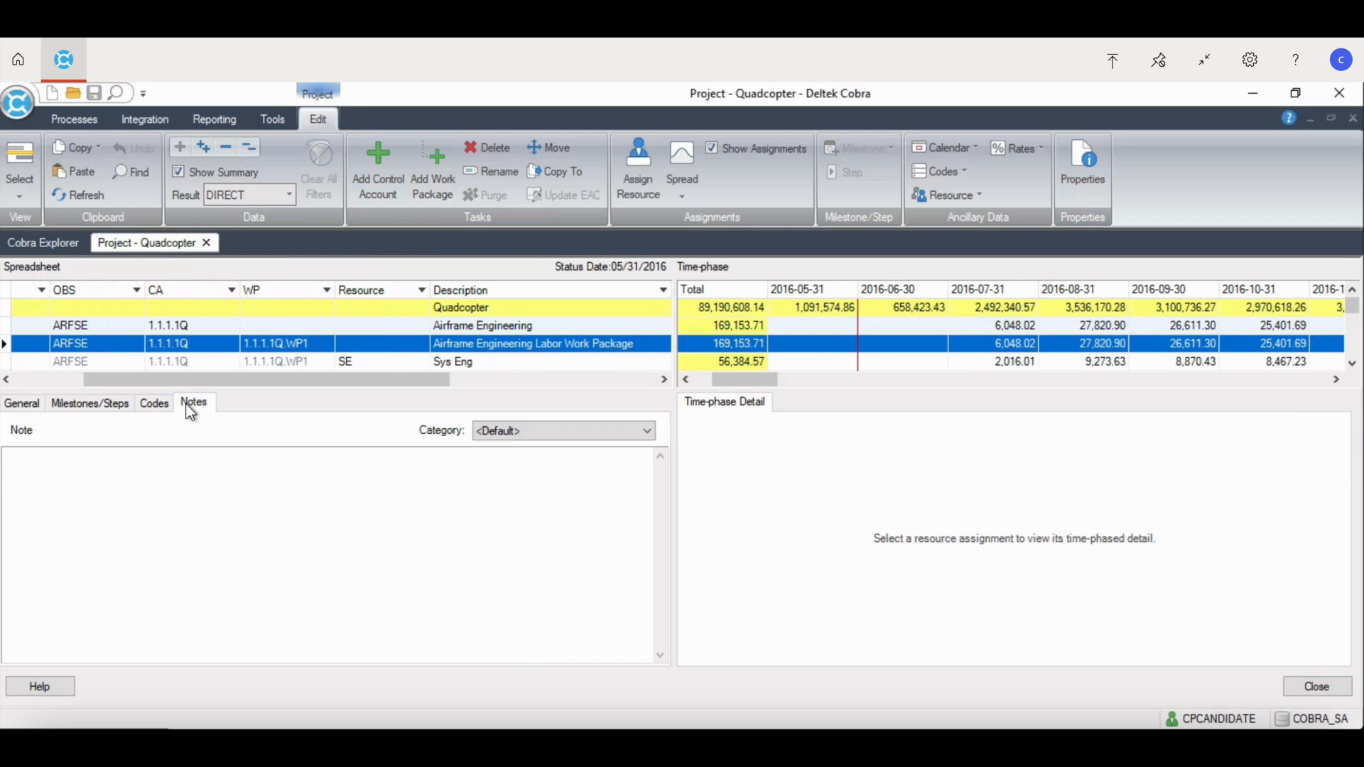
pyautogui.moveTo(60, 419)
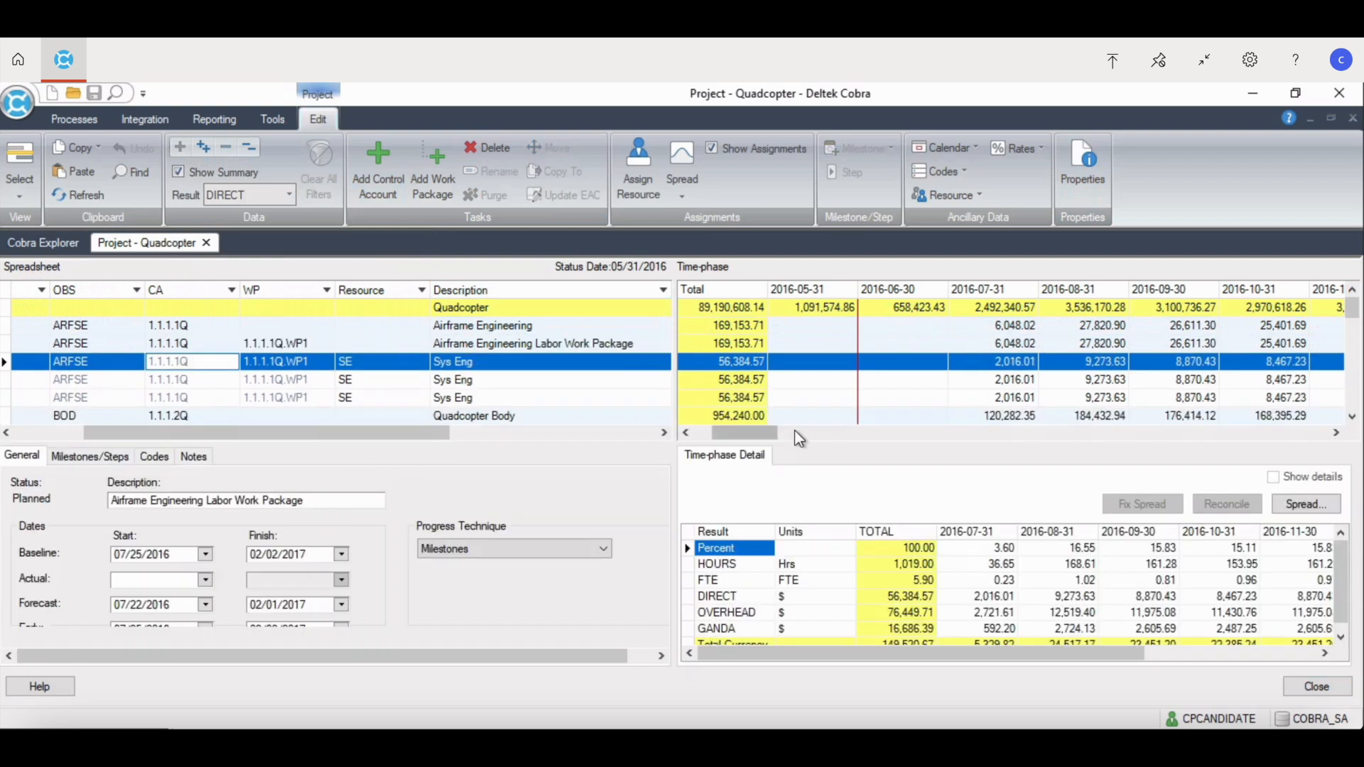
pyautogui.moveTo(800, 444)
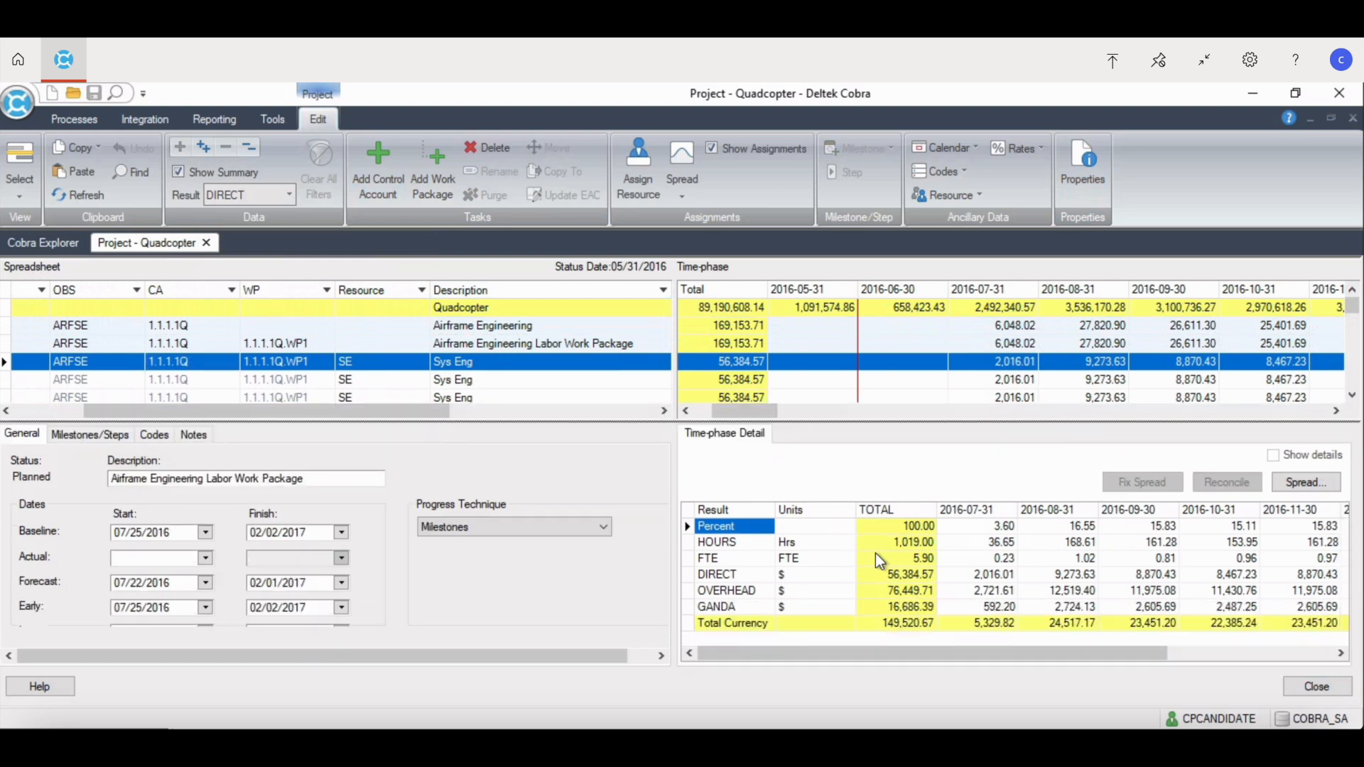
pyautogui.moveTo(995, 633)
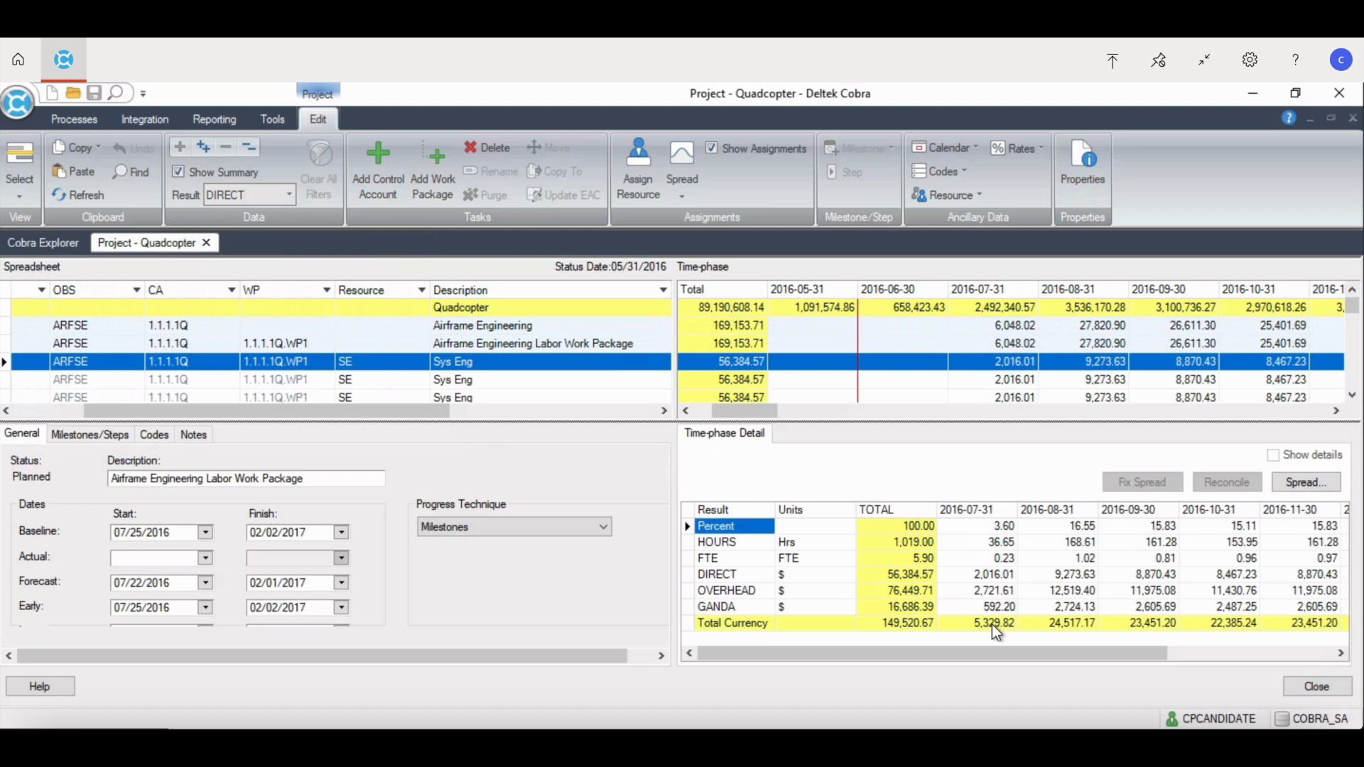
pyautogui.moveTo(567, 393)
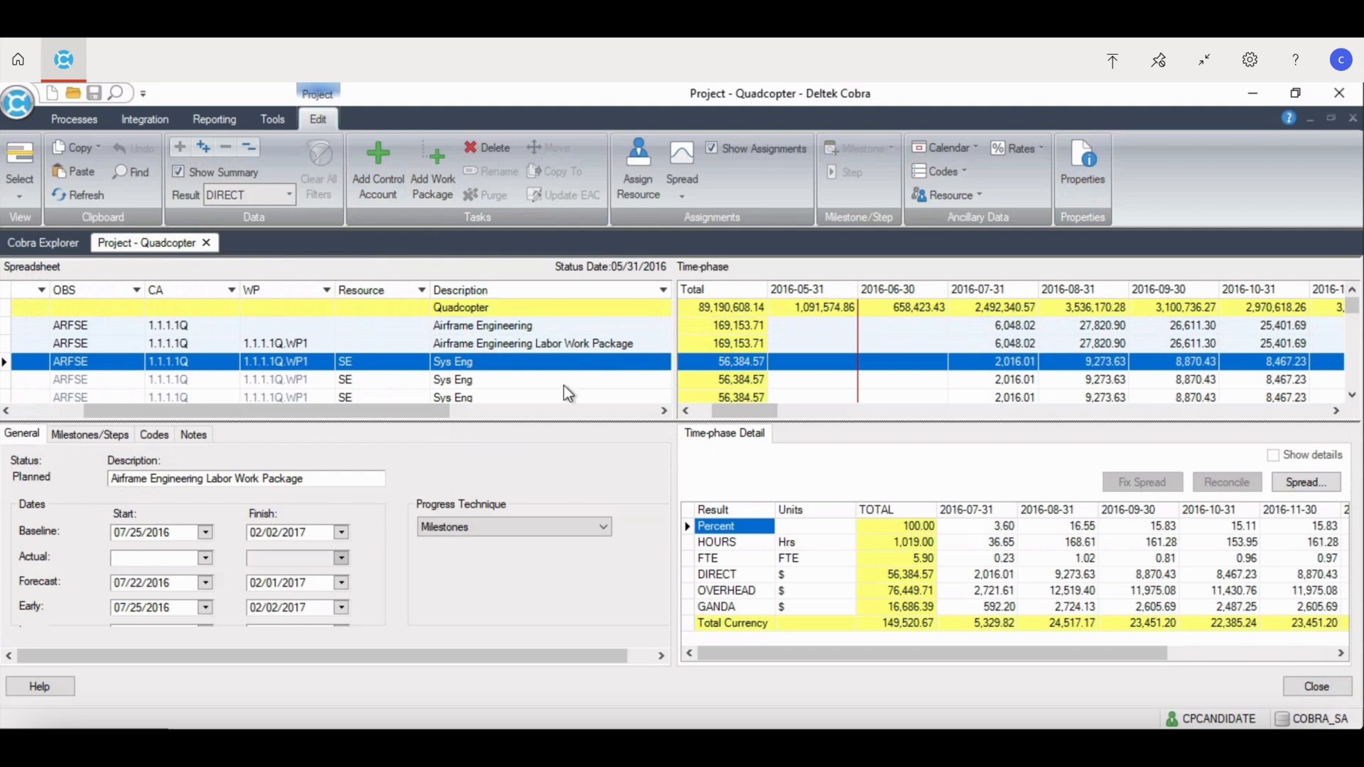
pyautogui.moveTo(550, 384)
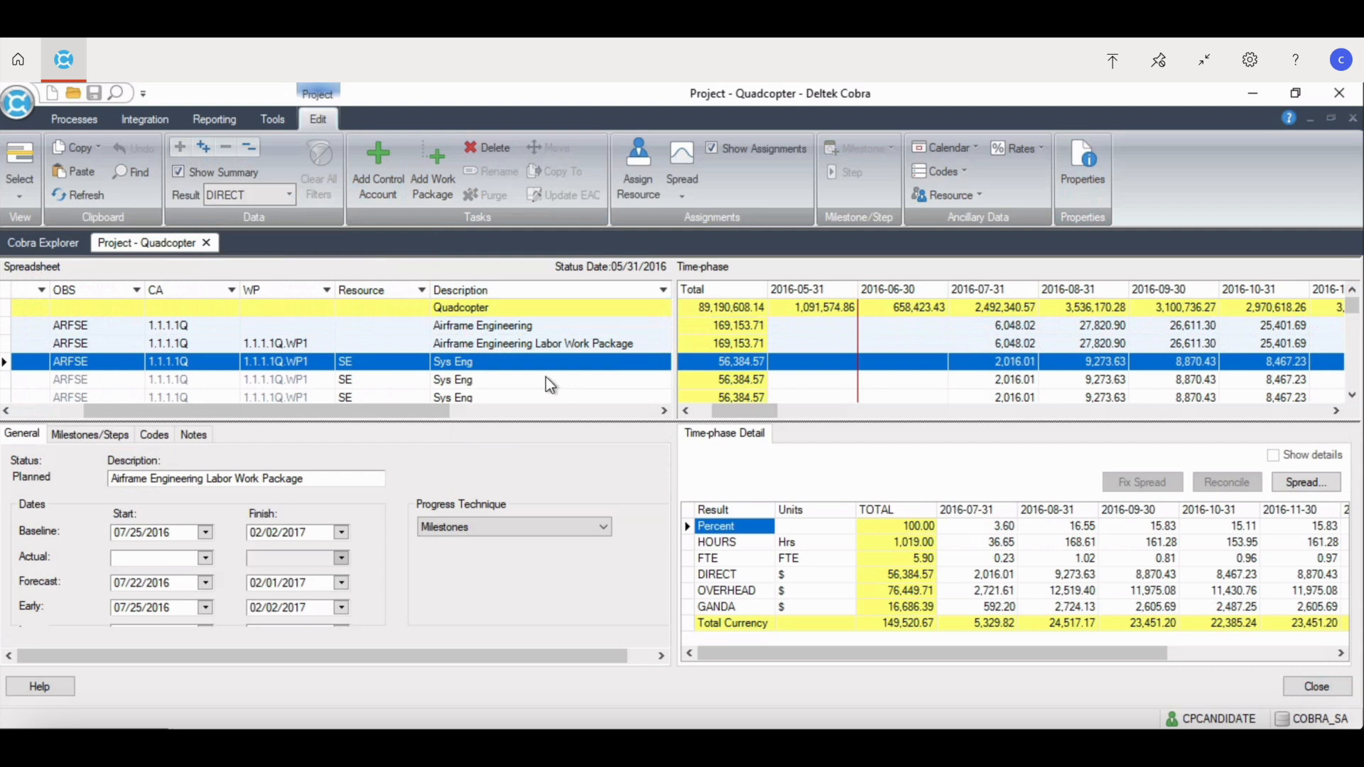
# Step: Select the Airframe Engineering Labor Work Package row, then return to the Cobra Explorer project list
pyautogui.click(533, 343)
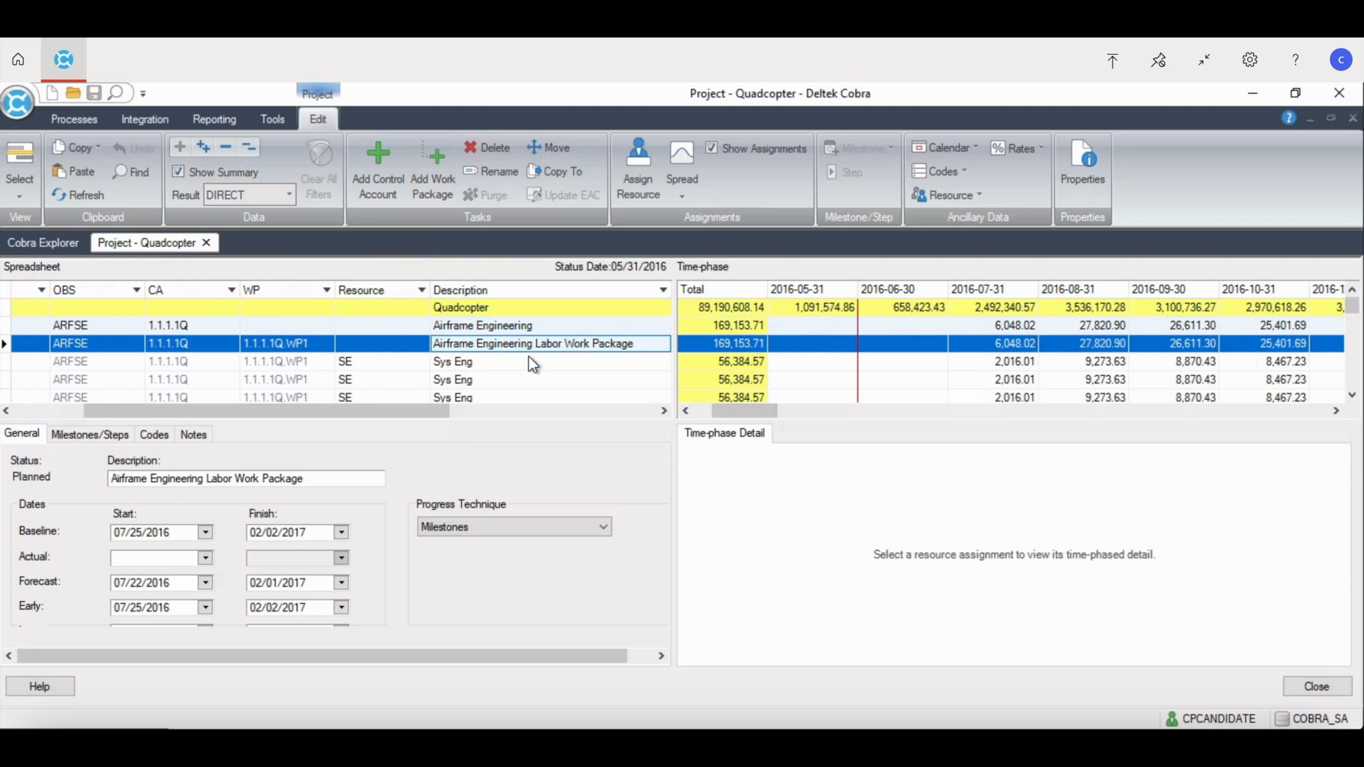
pyautogui.click(42, 242)
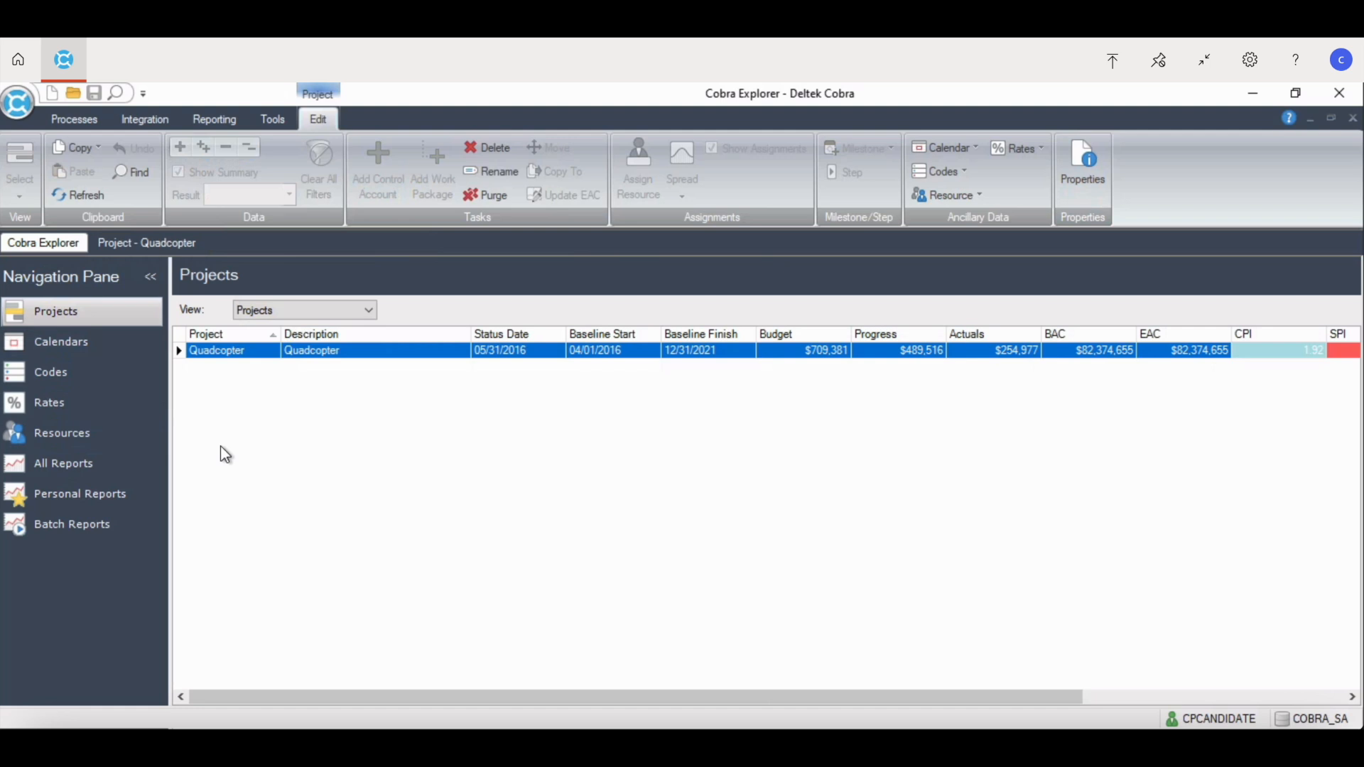
pyautogui.moveTo(155, 394)
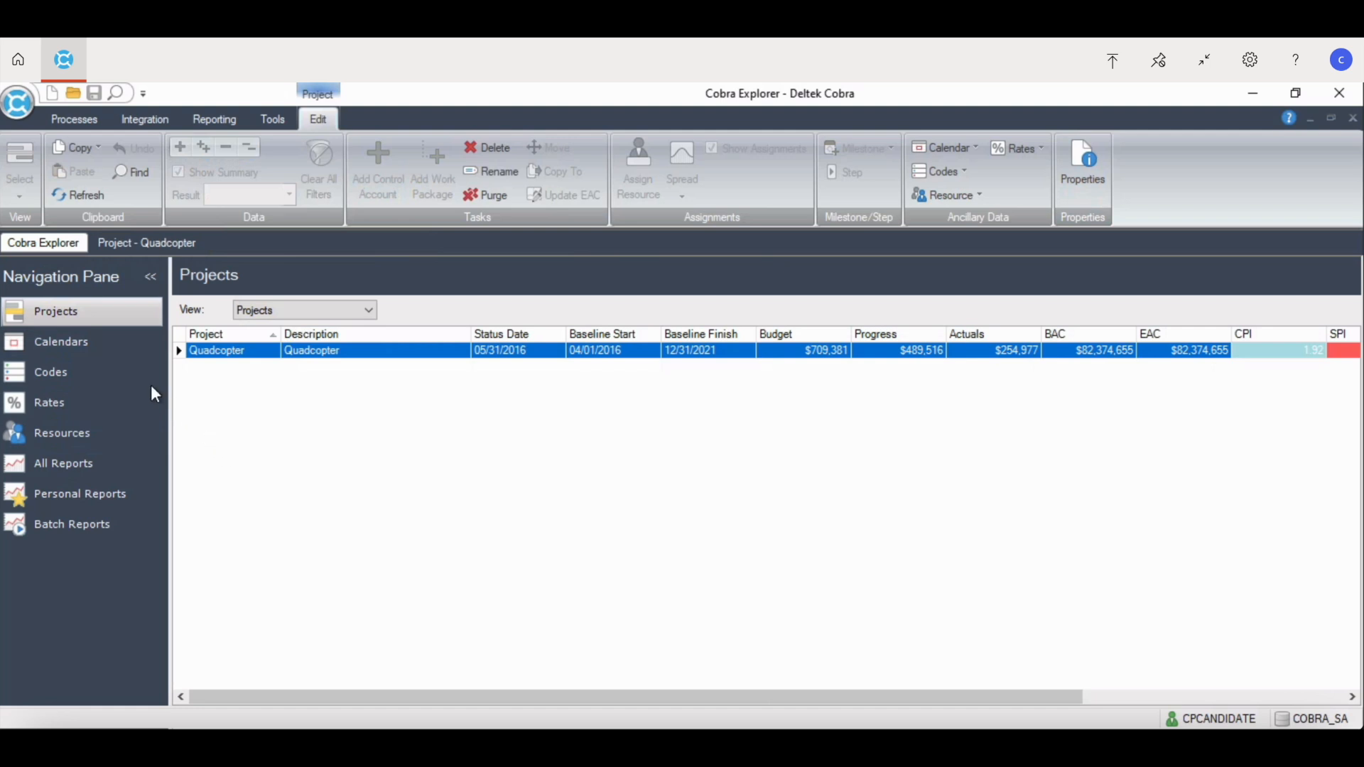
# Step: Browse the Codes, Projects and Calendars file lists in the Navigation Pane
pyautogui.click(51, 373)
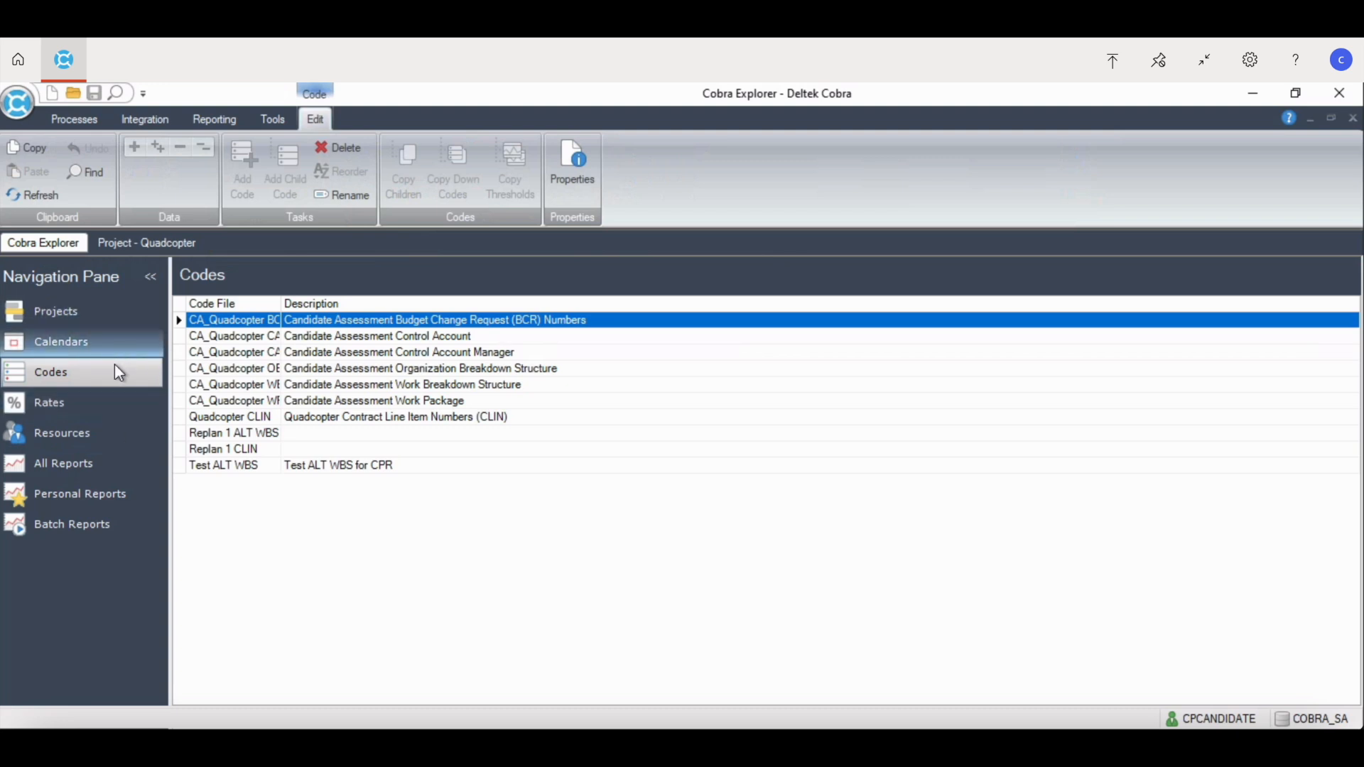
pyautogui.moveTo(99, 317)
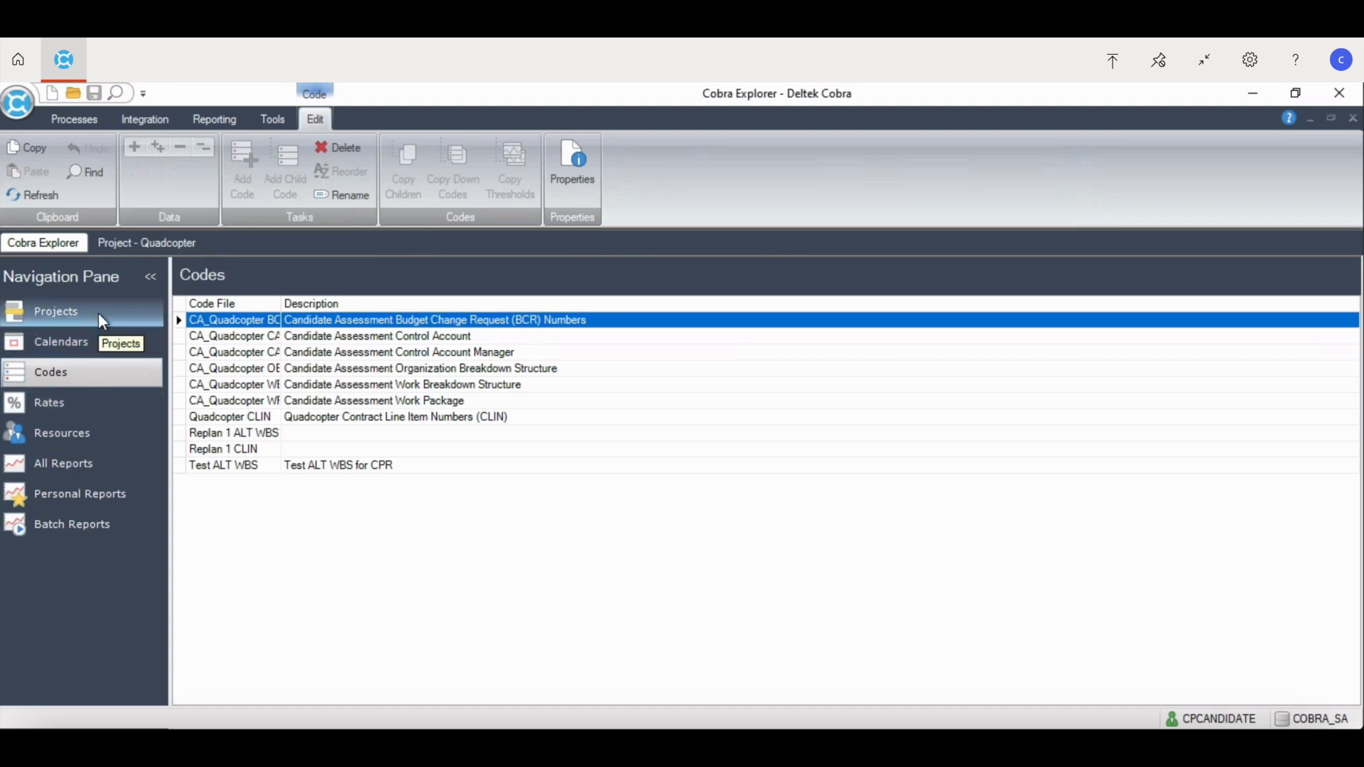
pyautogui.moveTo(95, 413)
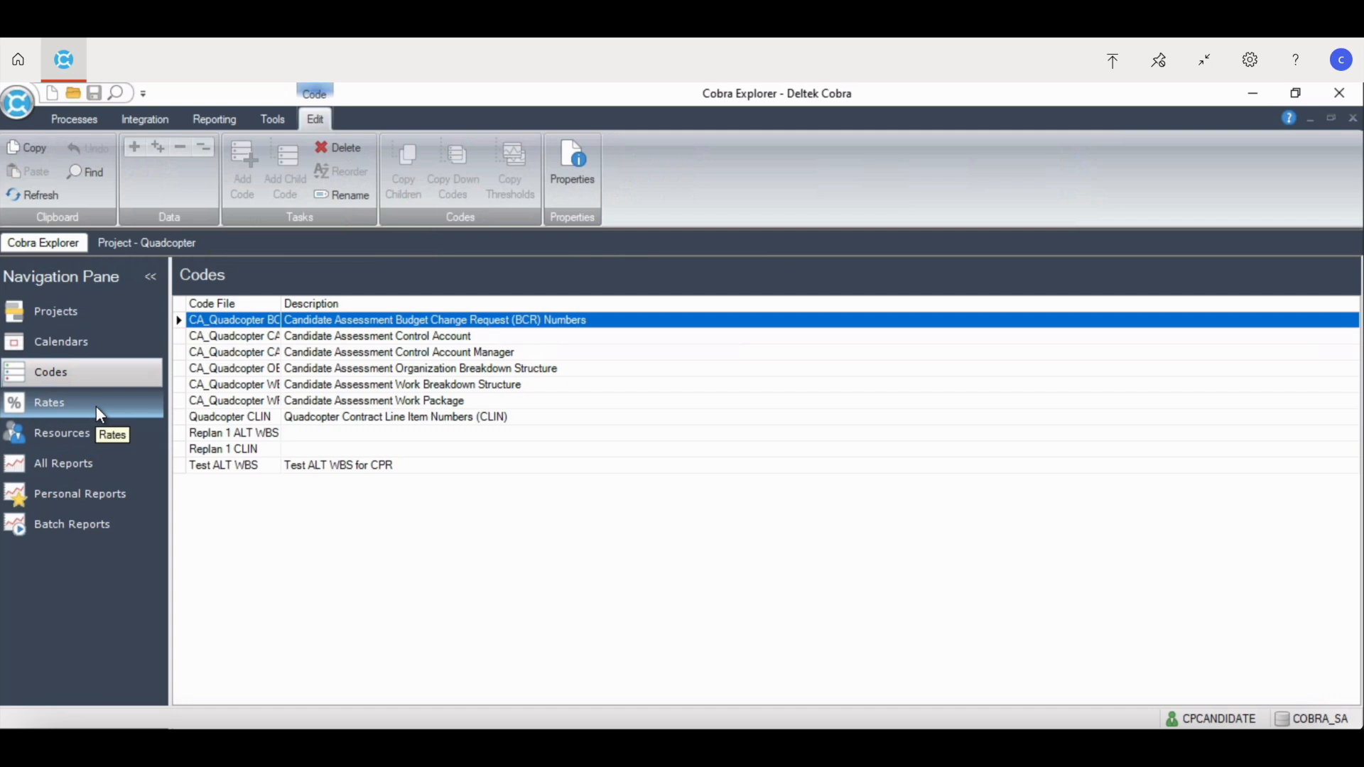
pyautogui.click(55, 311)
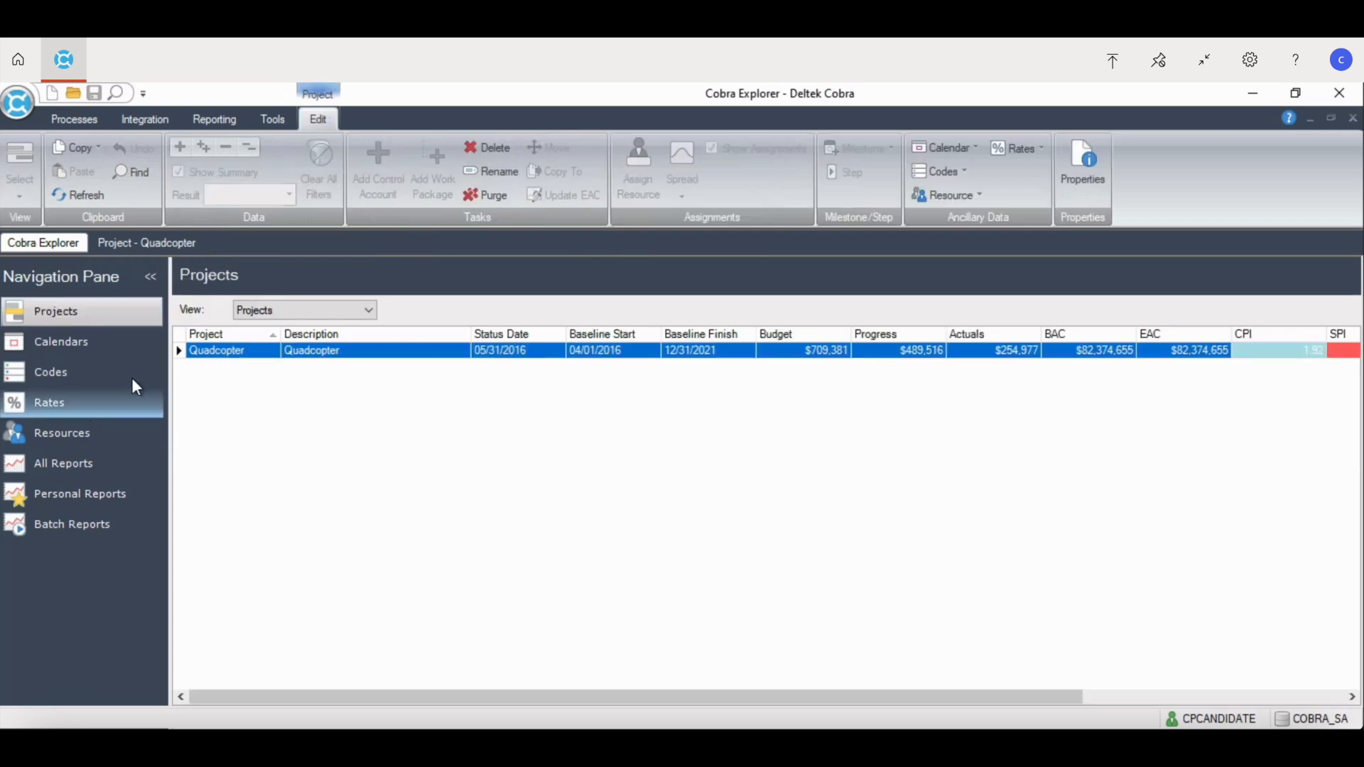
pyautogui.click(61, 342)
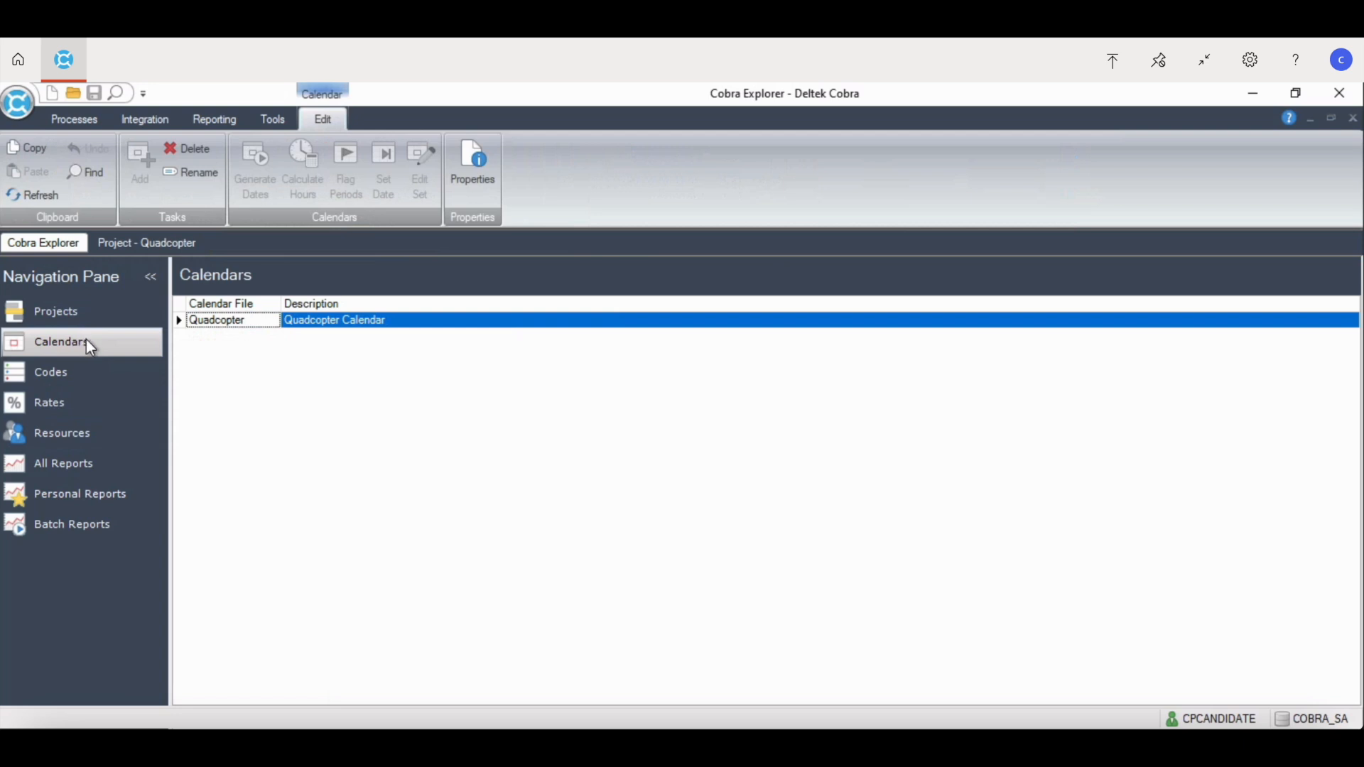
pyautogui.click(50, 372)
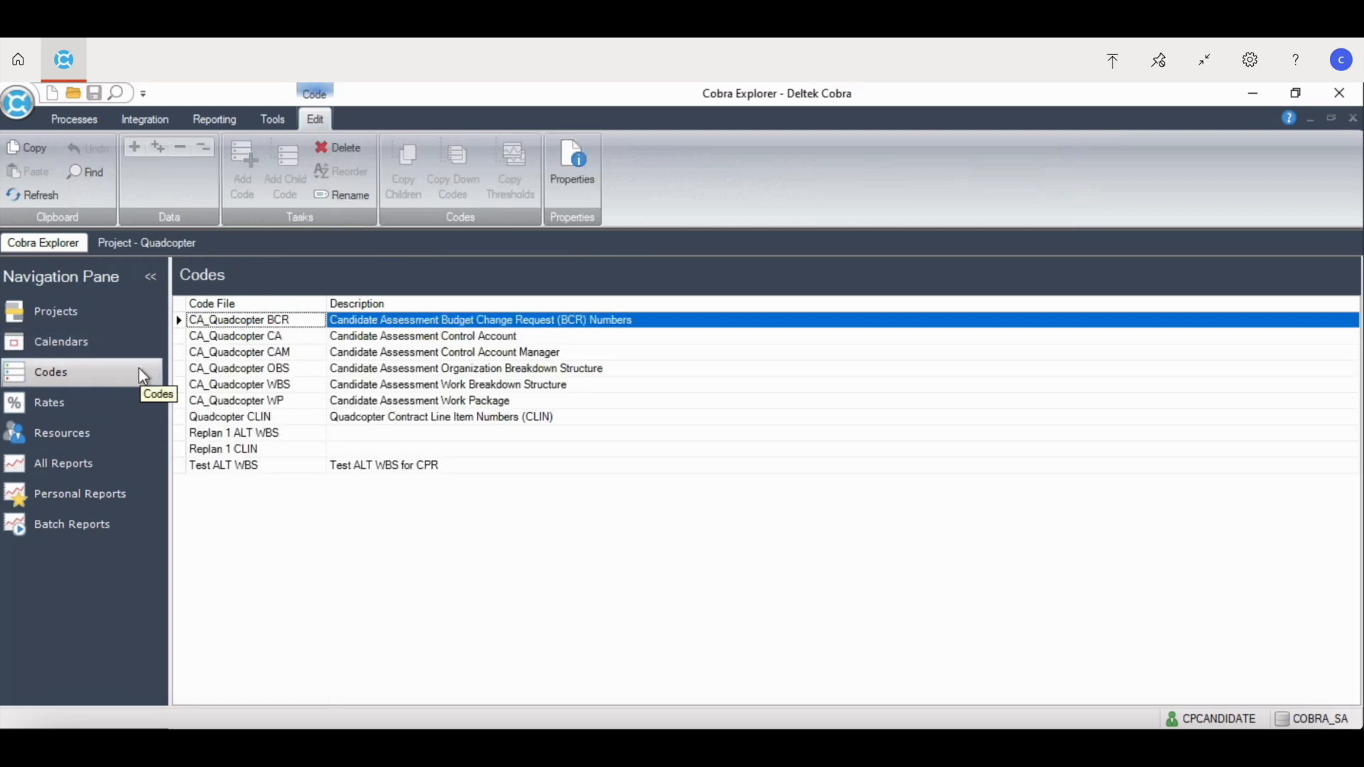
pyautogui.moveTo(339, 363)
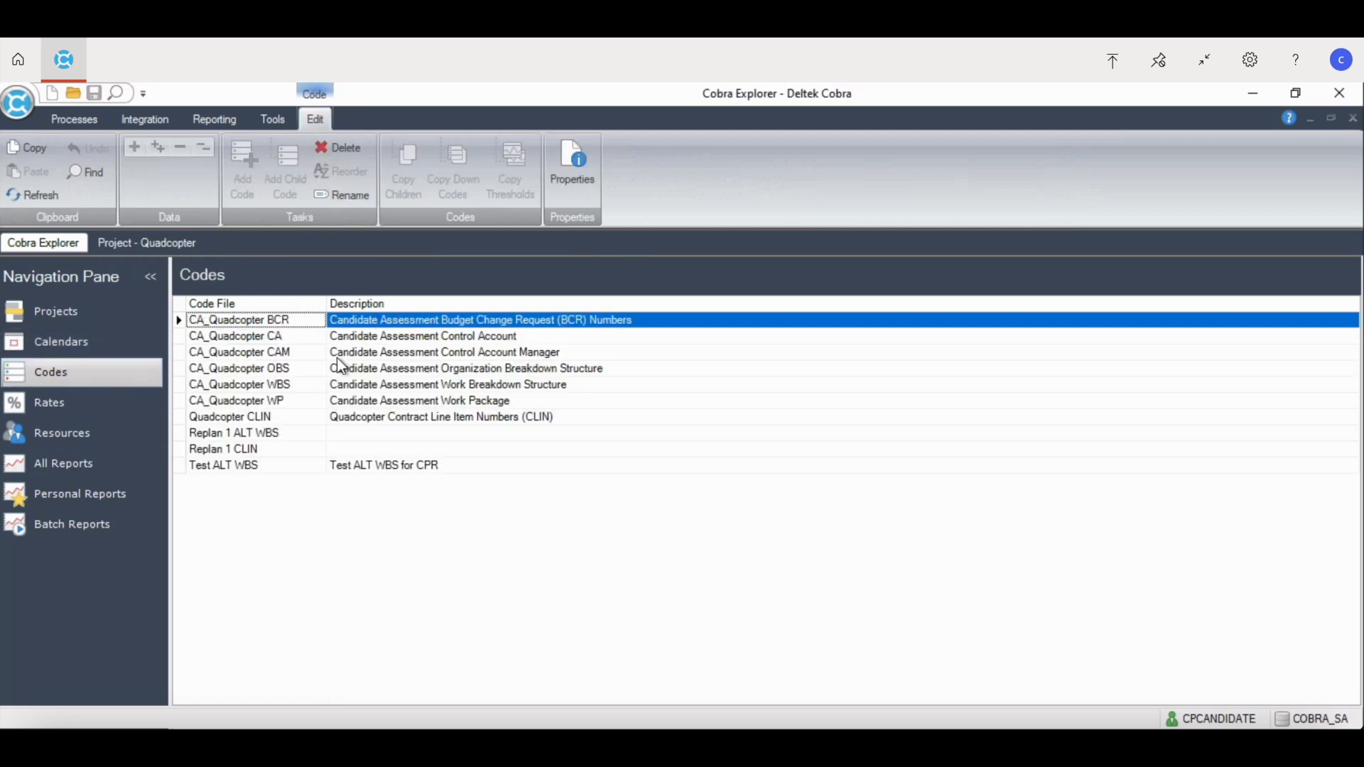
pyautogui.moveTo(313, 357)
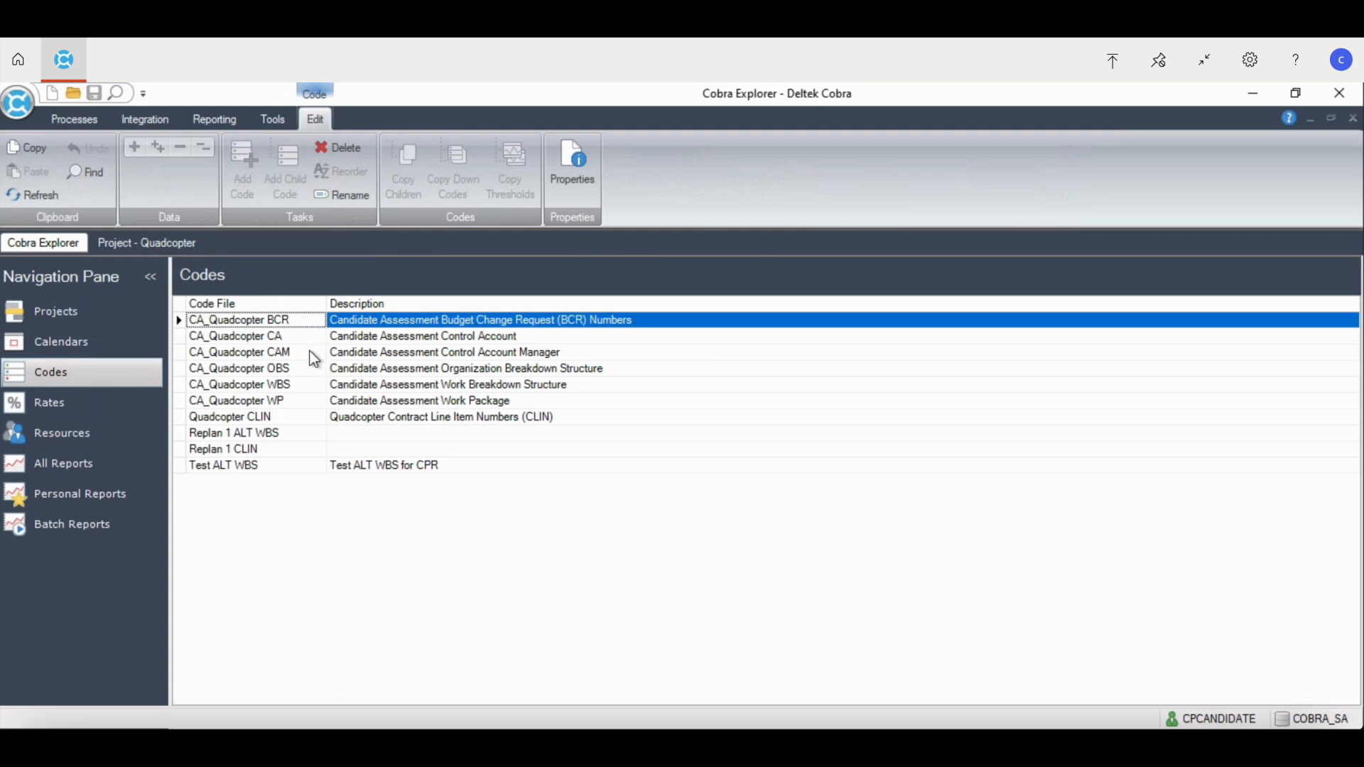
pyautogui.moveTo(282, 422)
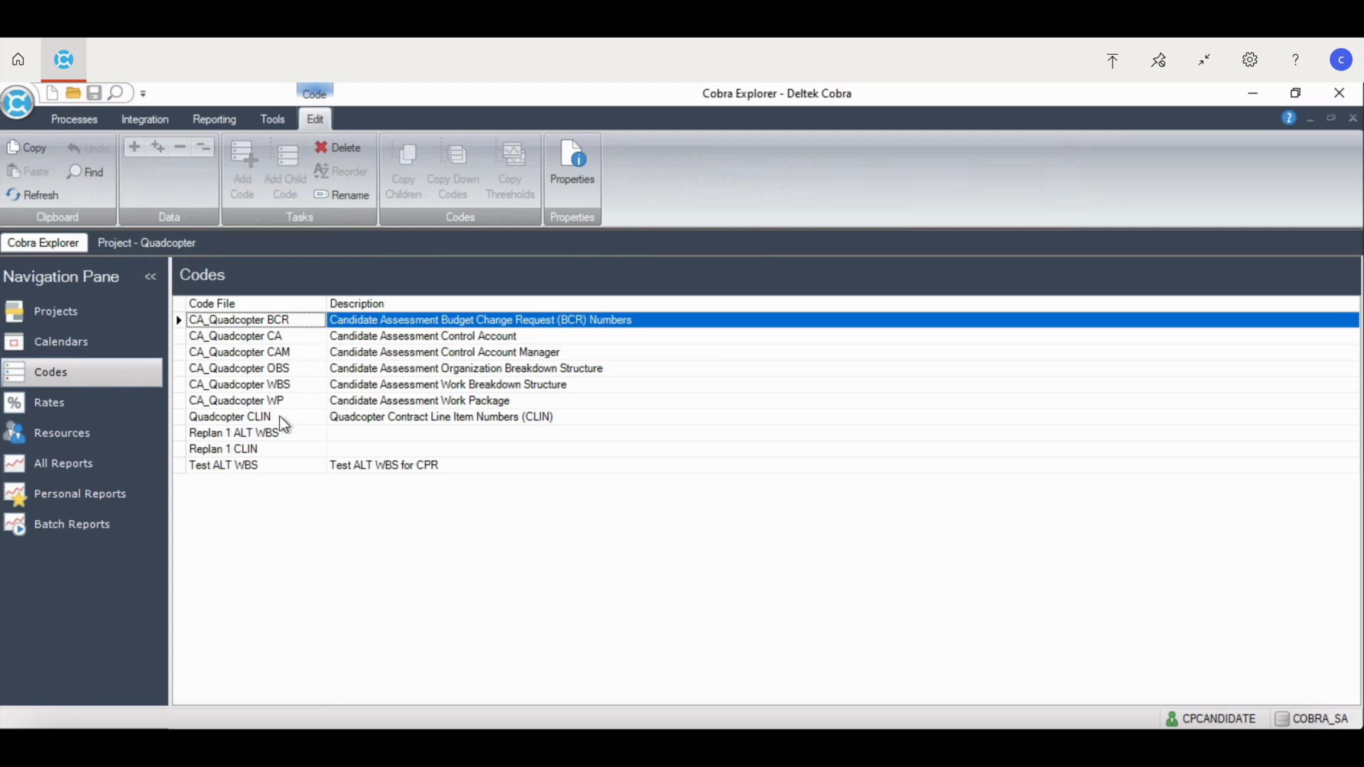
pyautogui.moveTo(298, 392)
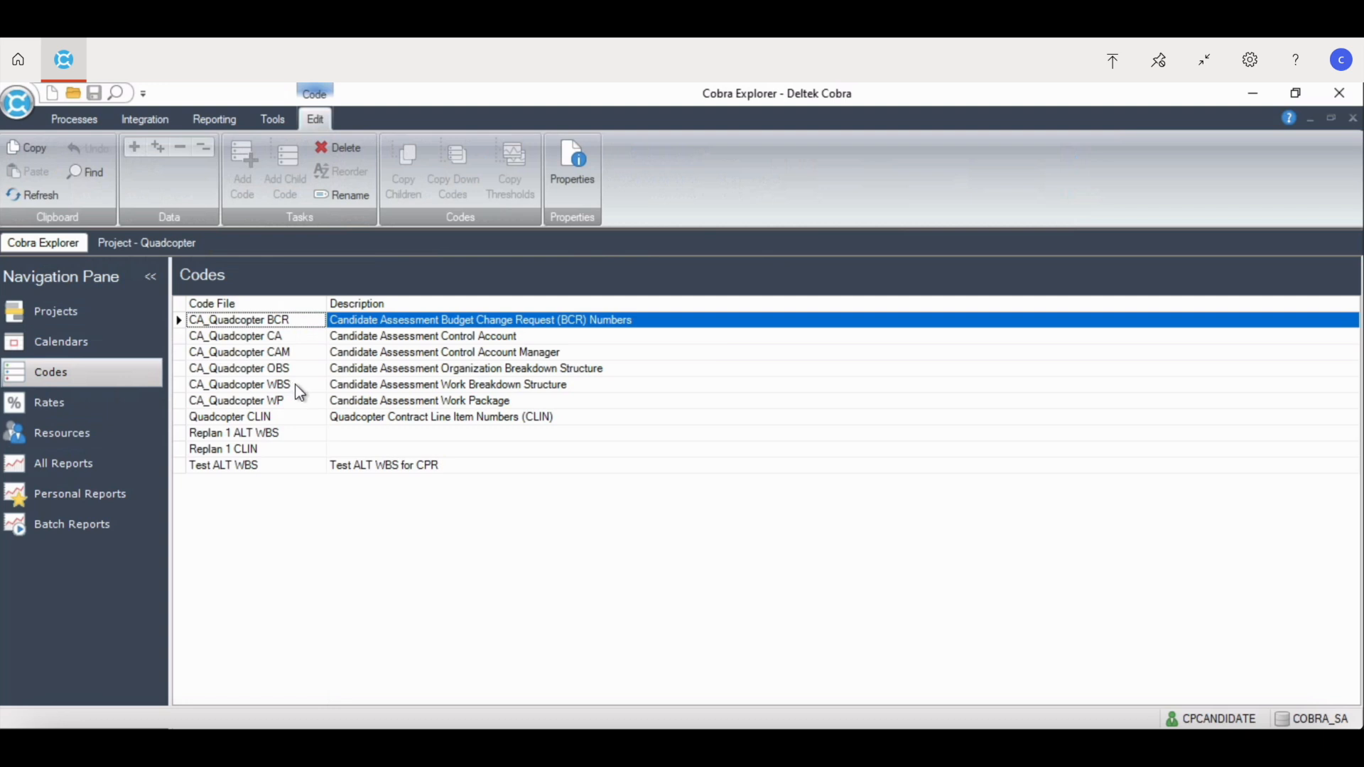
# Step: Show the Rates list, widen the Rate File column and open CA_Quad Rates
pyautogui.click(48, 403)
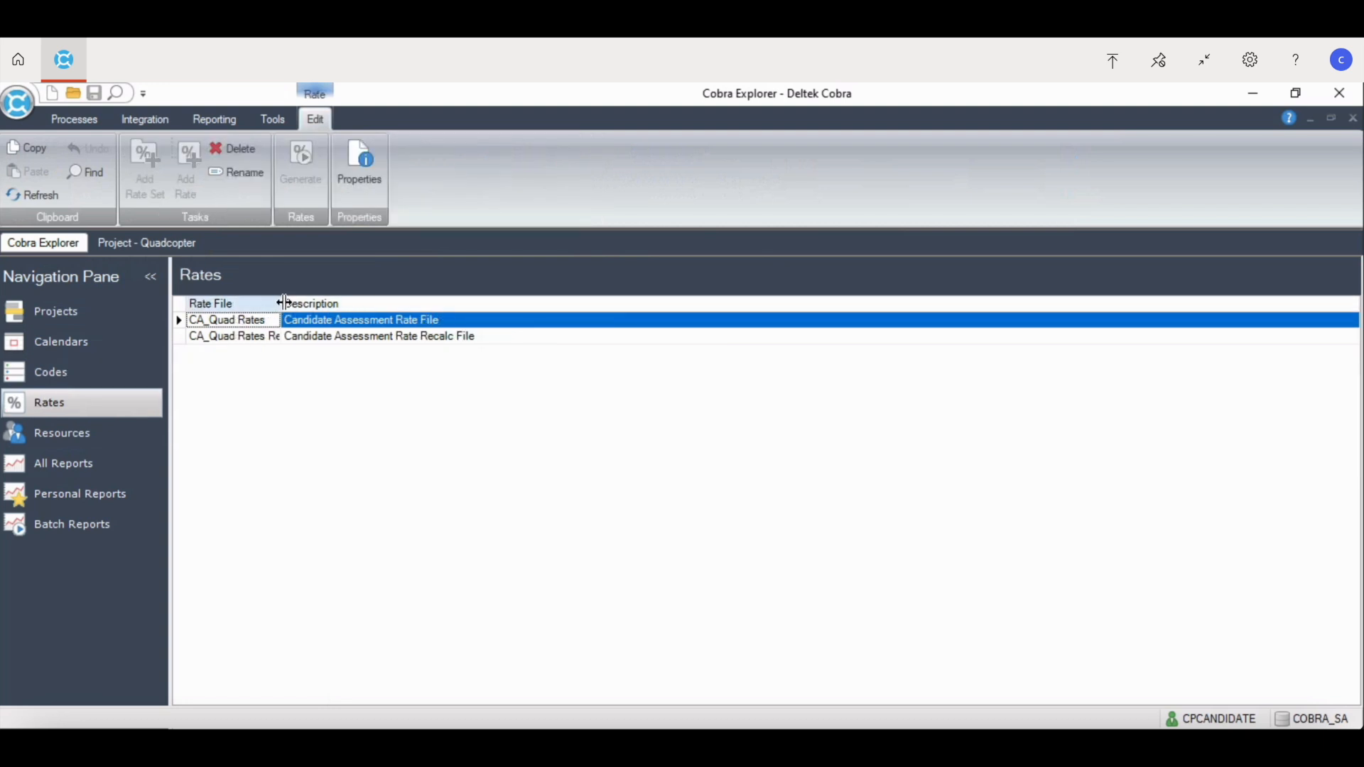
pyautogui.moveTo(280, 303); pyautogui.dragTo(322, 302)
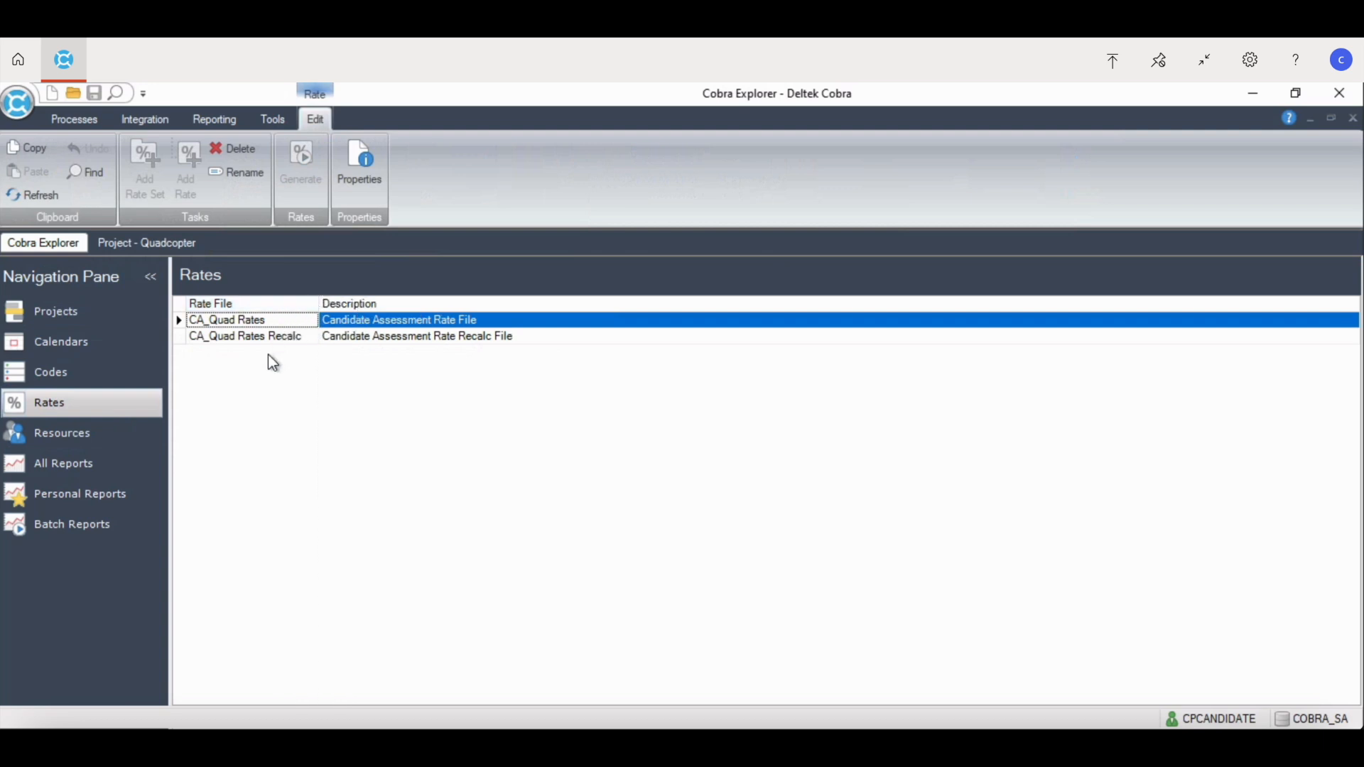
pyautogui.doubleClick(227, 319)
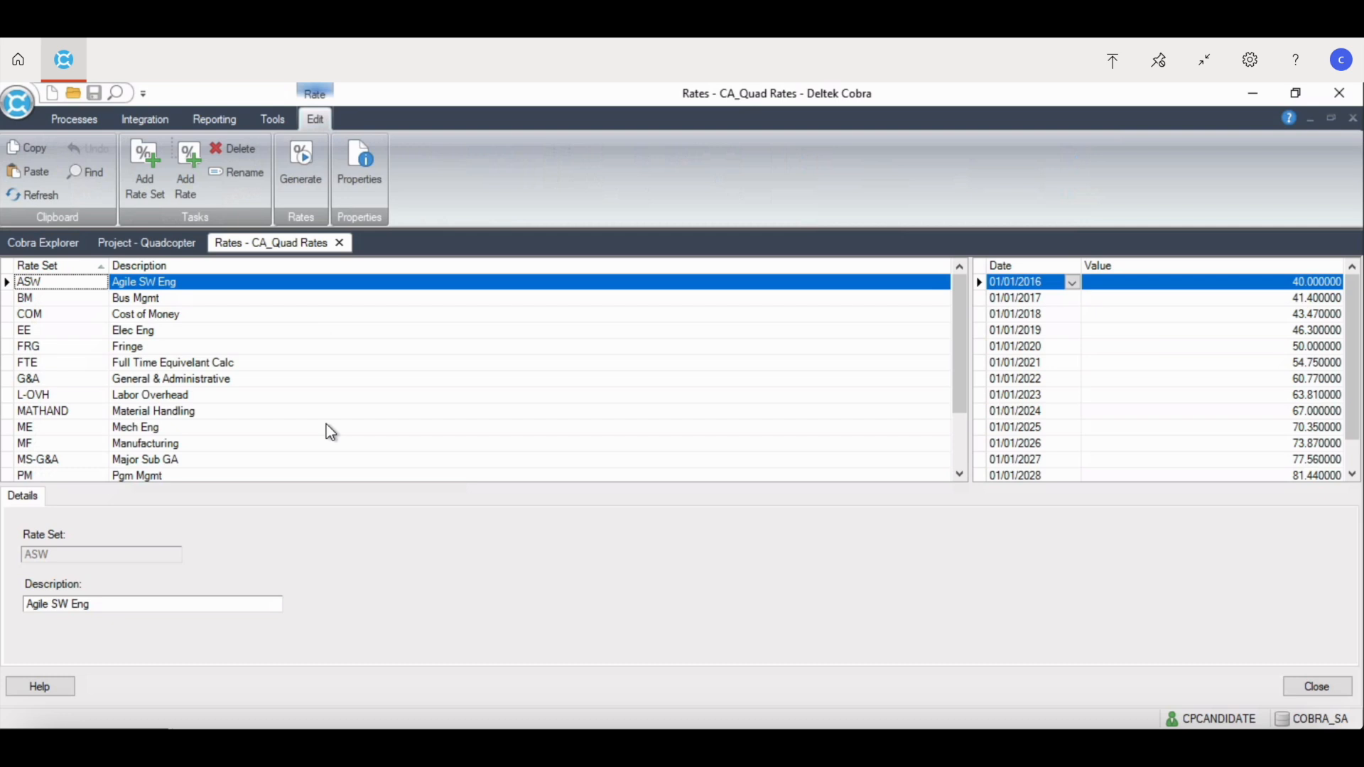
pyautogui.moveTo(347, 507)
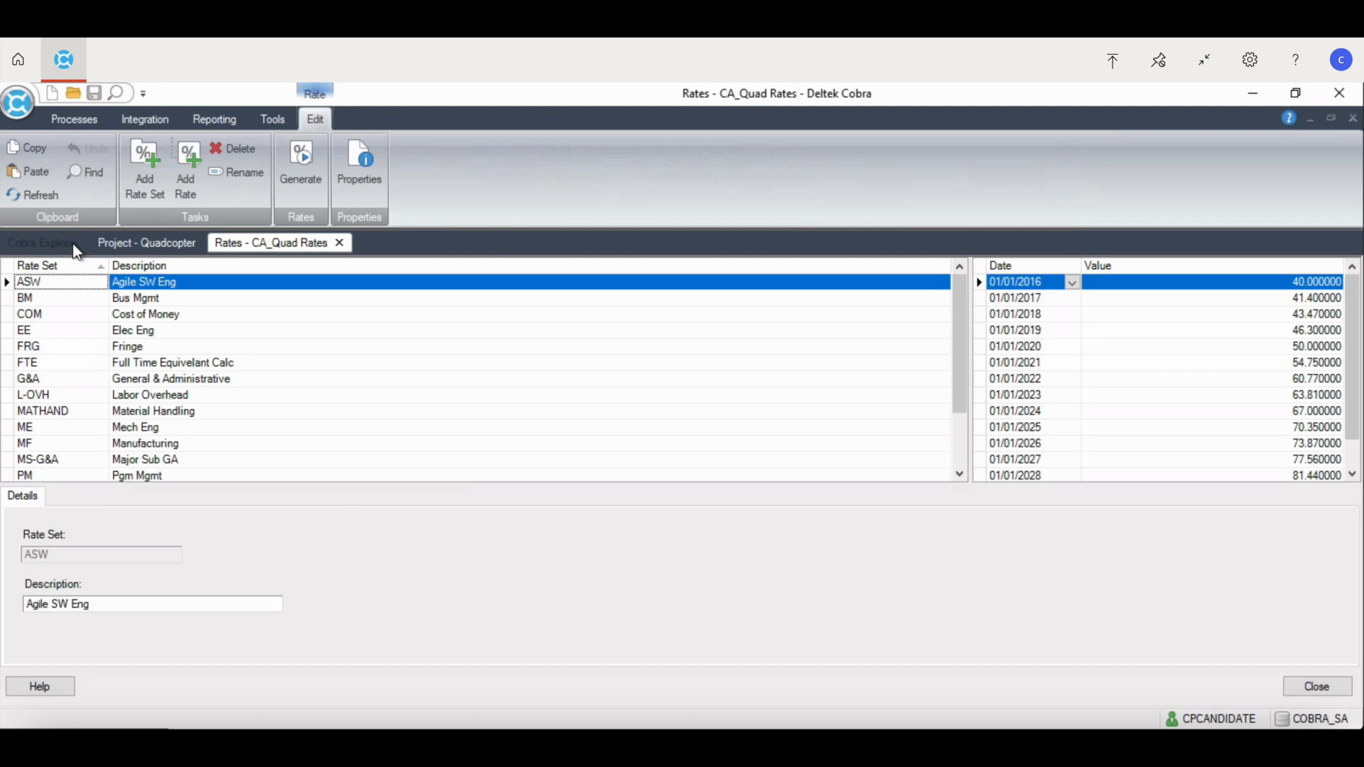
# Step: Open the Quadcopter calendar from the Calendars list, then return to the CA_Quad Rates tab
pyautogui.click(41, 242)
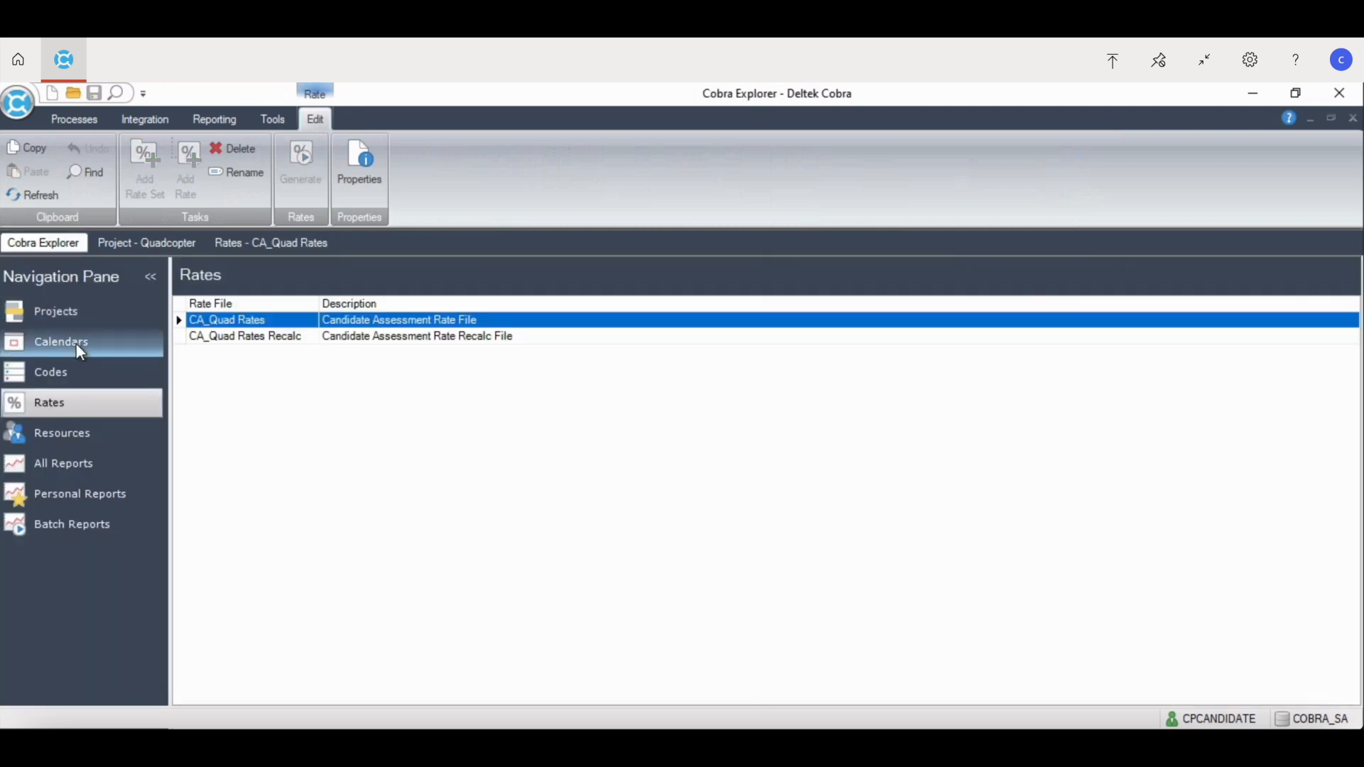
pyautogui.click(61, 342)
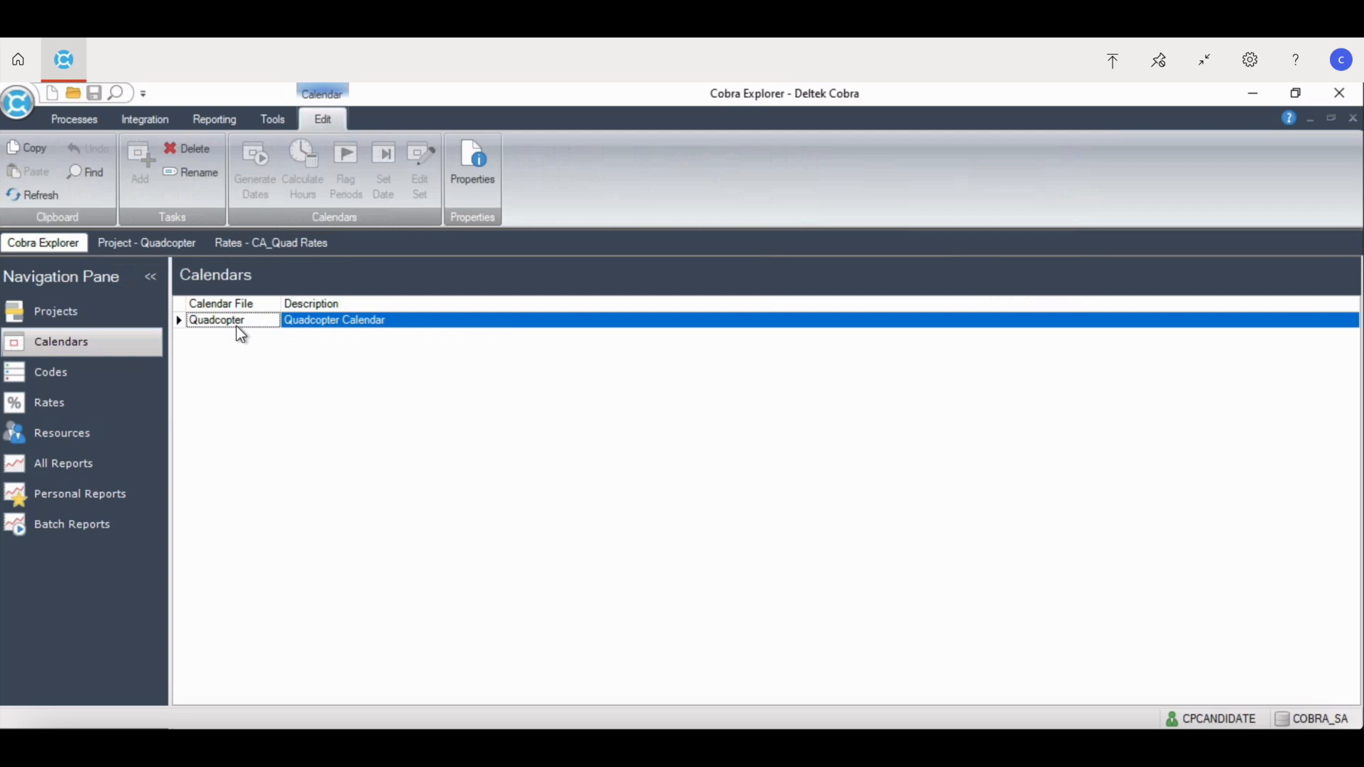
pyautogui.doubleClick(215, 320)
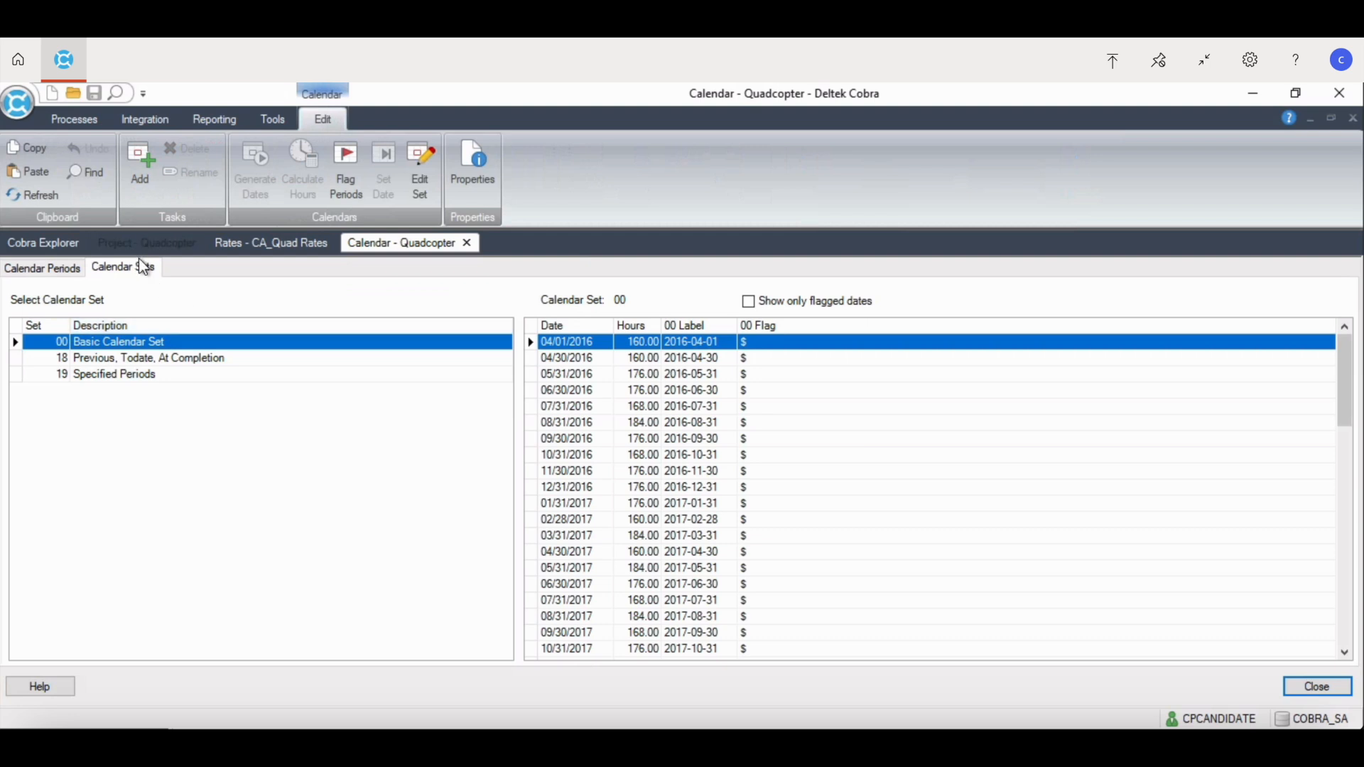
pyautogui.moveTo(223, 413)
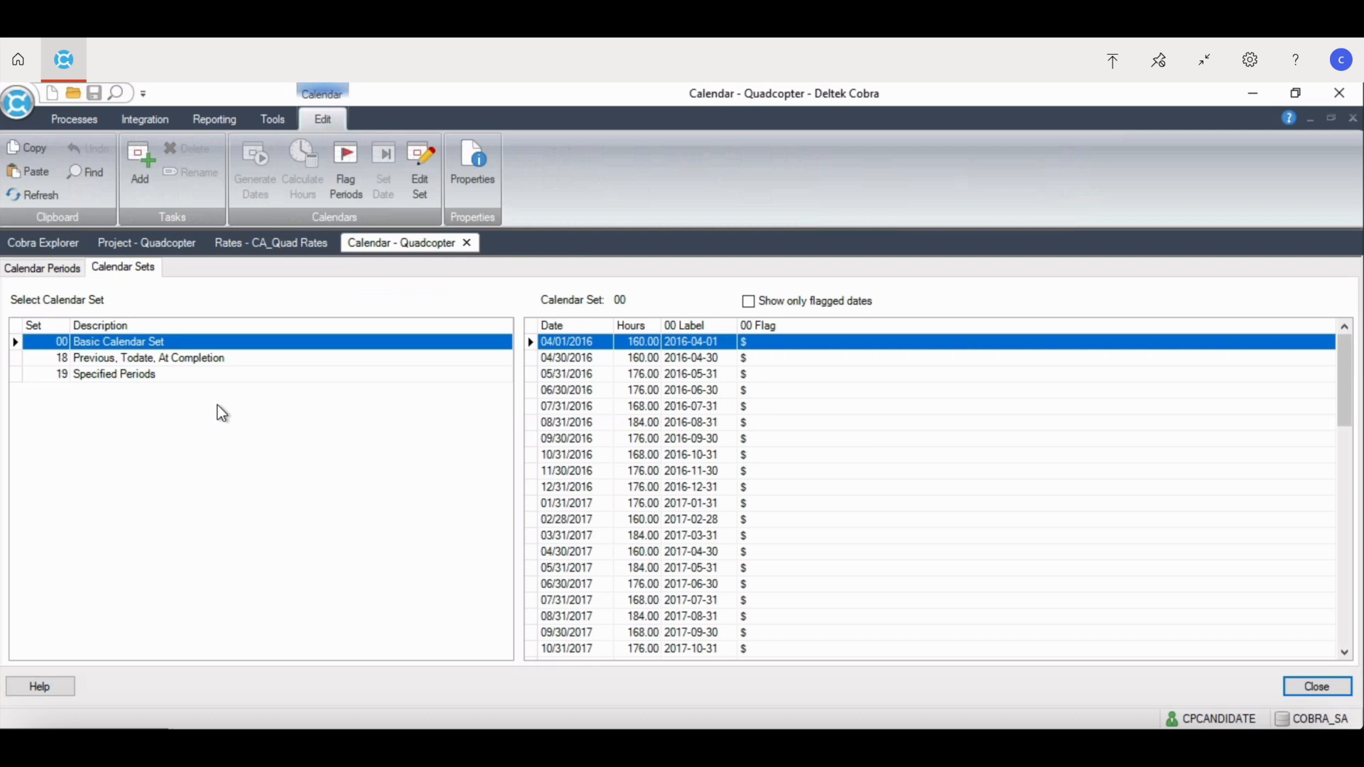
pyautogui.click(271, 243)
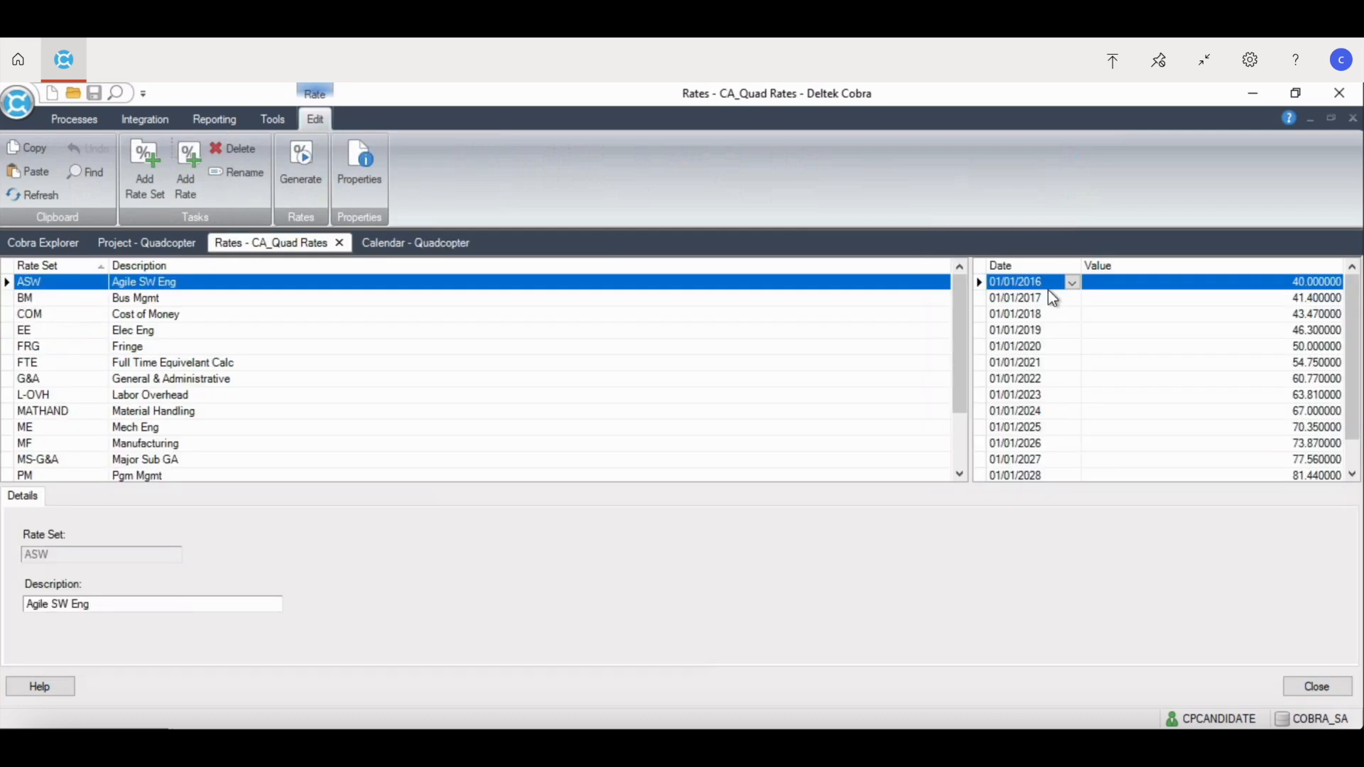
pyautogui.moveTo(1028, 310)
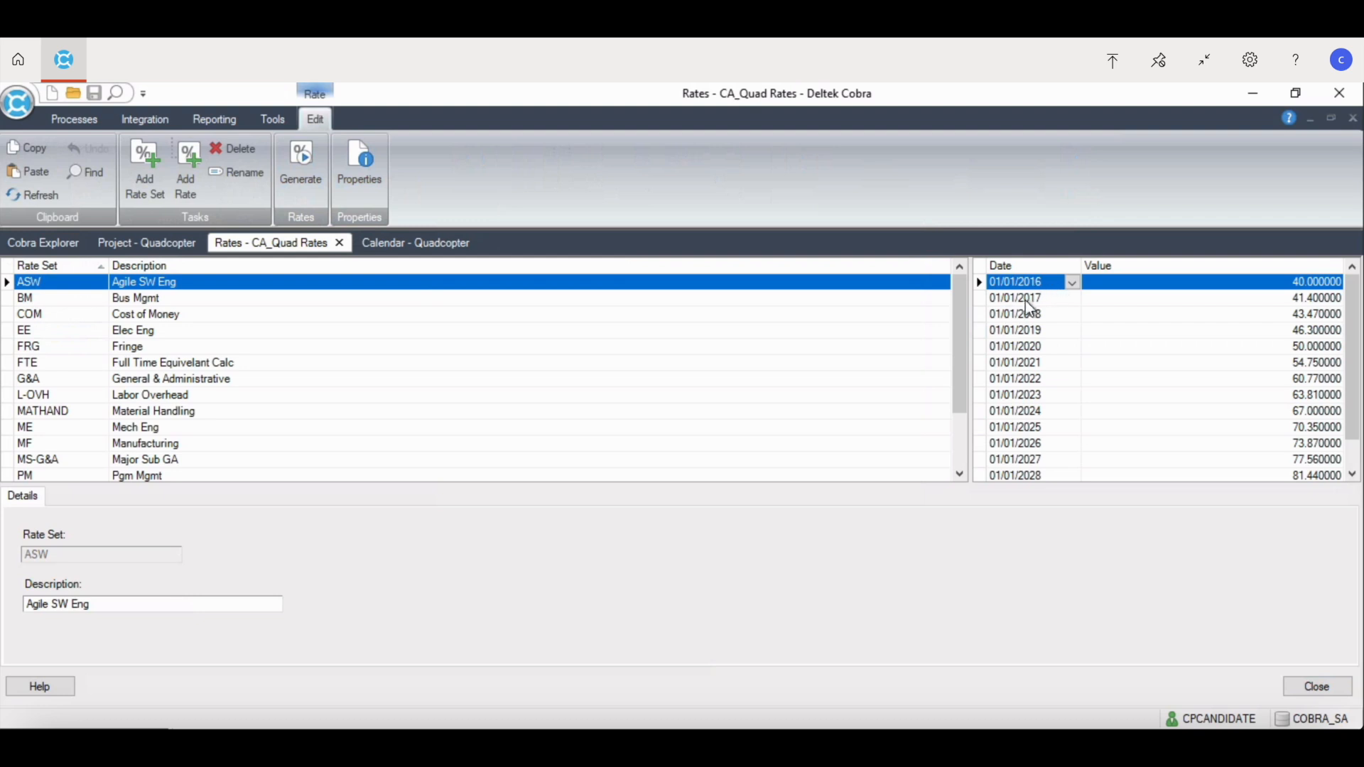
pyautogui.moveTo(1034, 326)
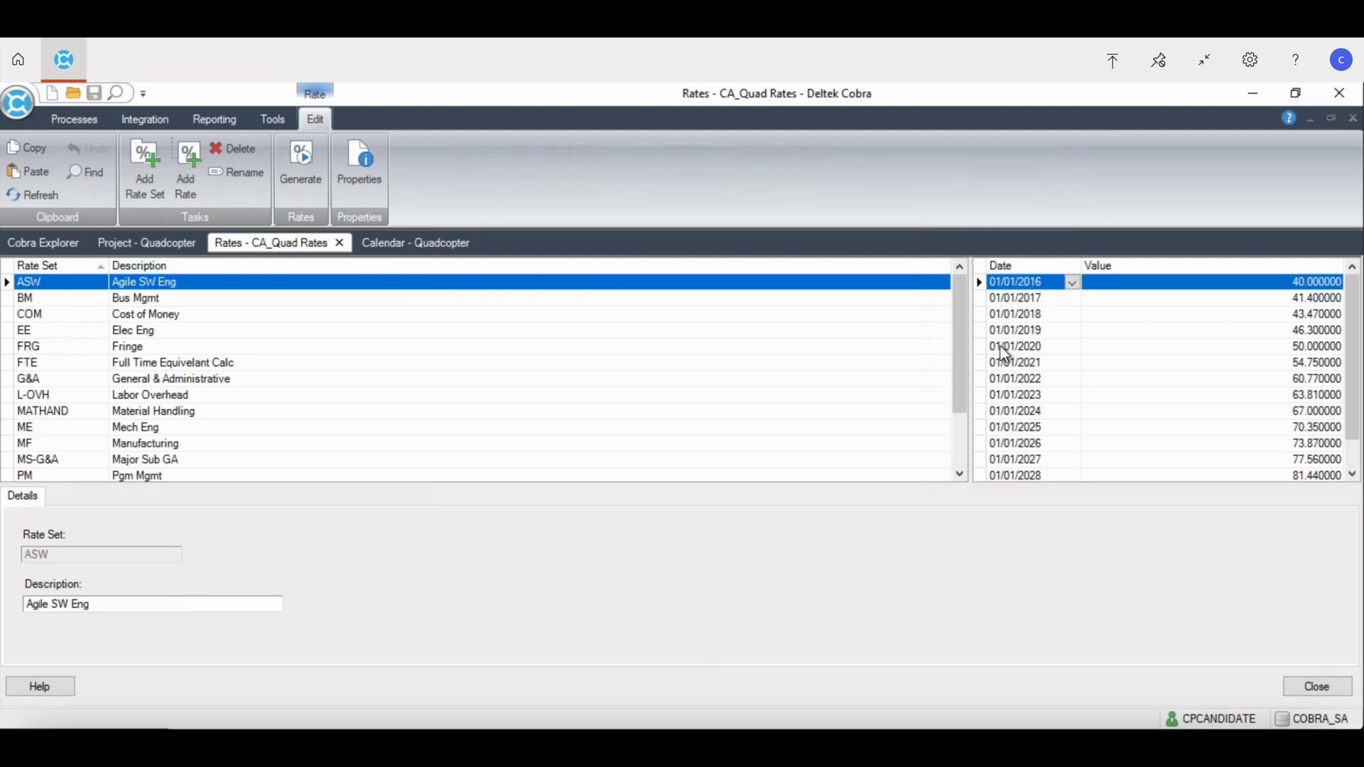
pyautogui.moveTo(324, 379)
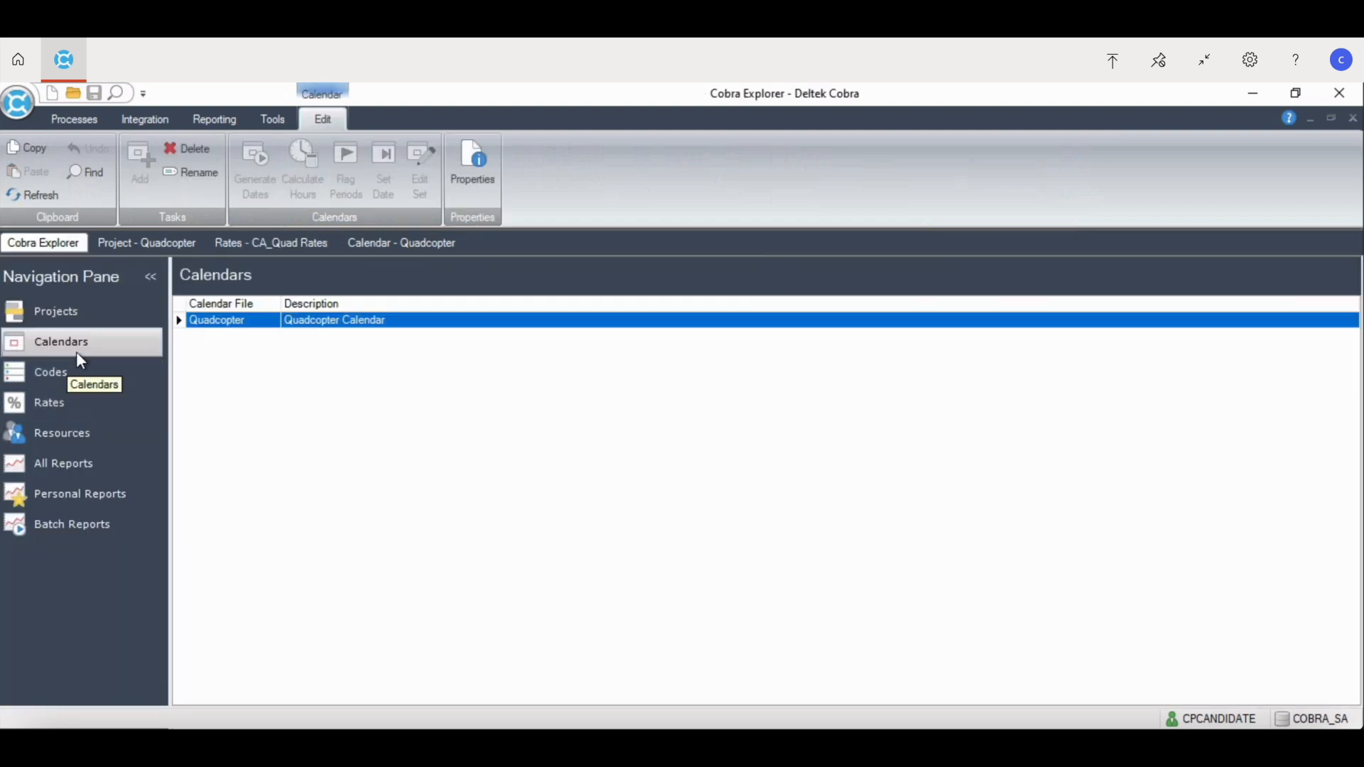
# Step: Open the CA_Quad Res resource file and expand its Labor summary
pyautogui.click(61, 433)
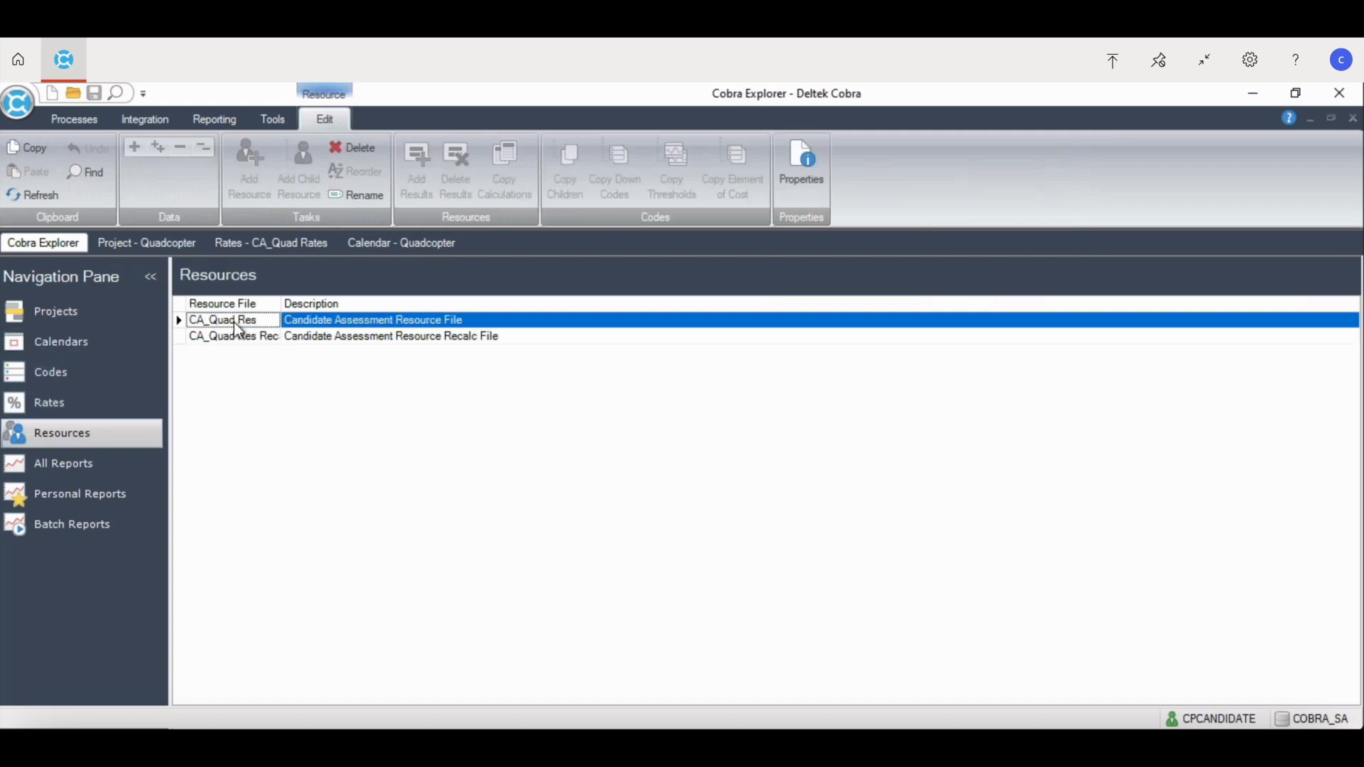
pyautogui.doubleClick(221, 320)
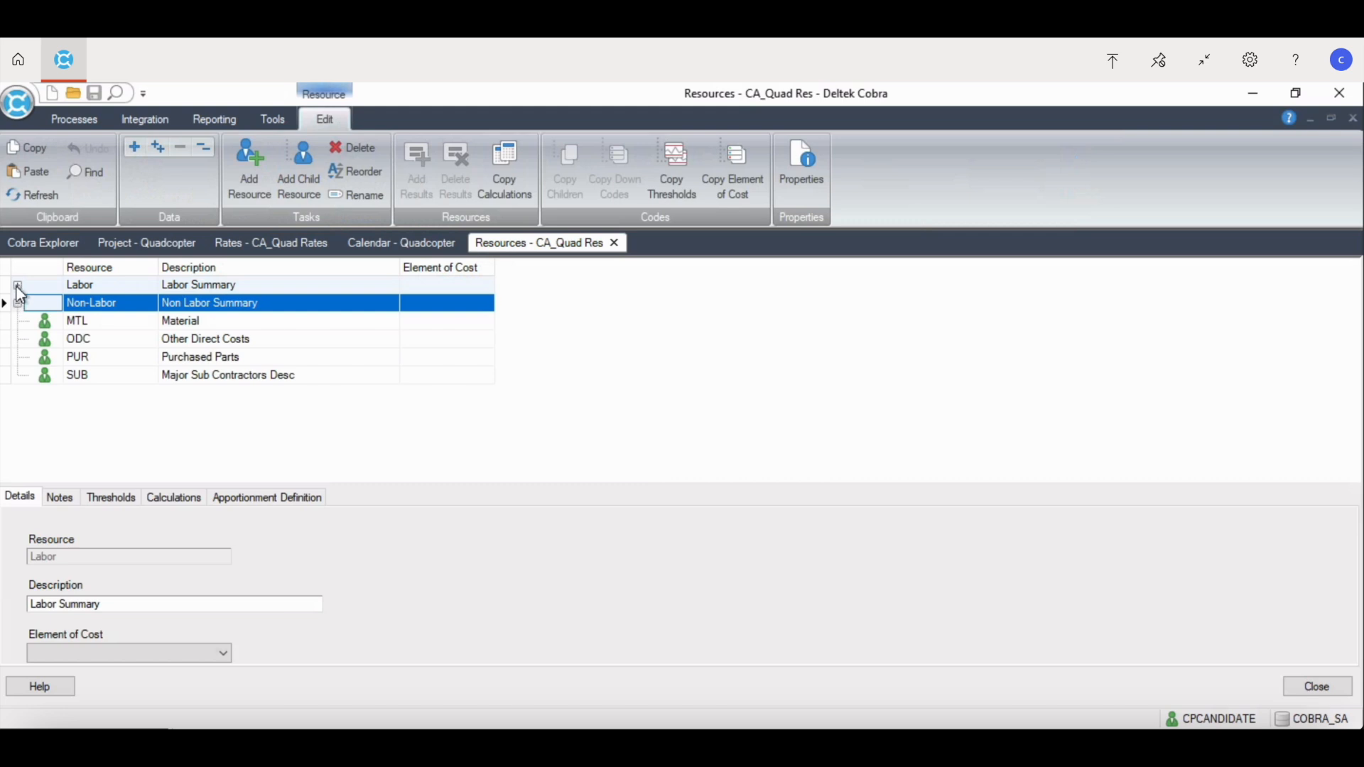
pyautogui.click(18, 285)
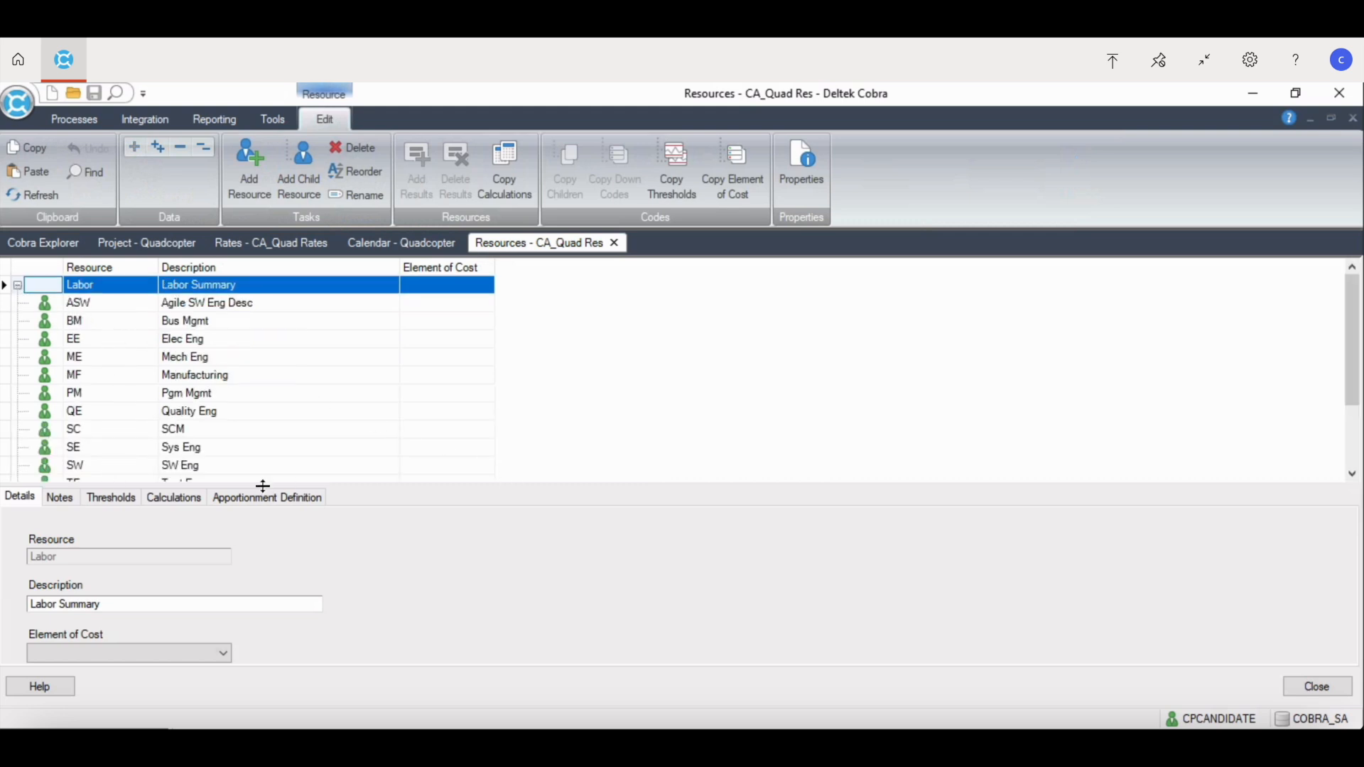
pyautogui.moveTo(182, 499)
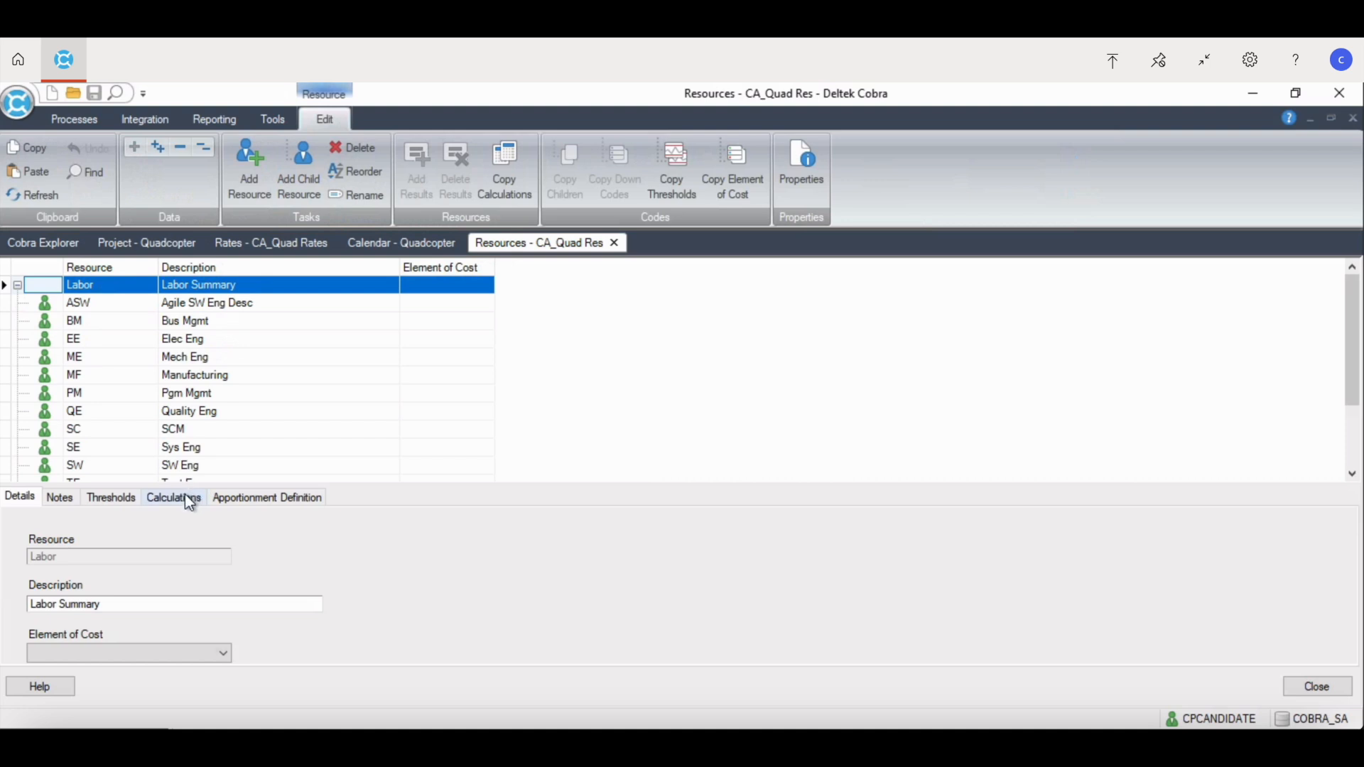
# Step: View the Labor summary's calculations, then ASW's HOURS, FTE, DIRECT, OVERHEAD and GANDA results
pyautogui.click(173, 497)
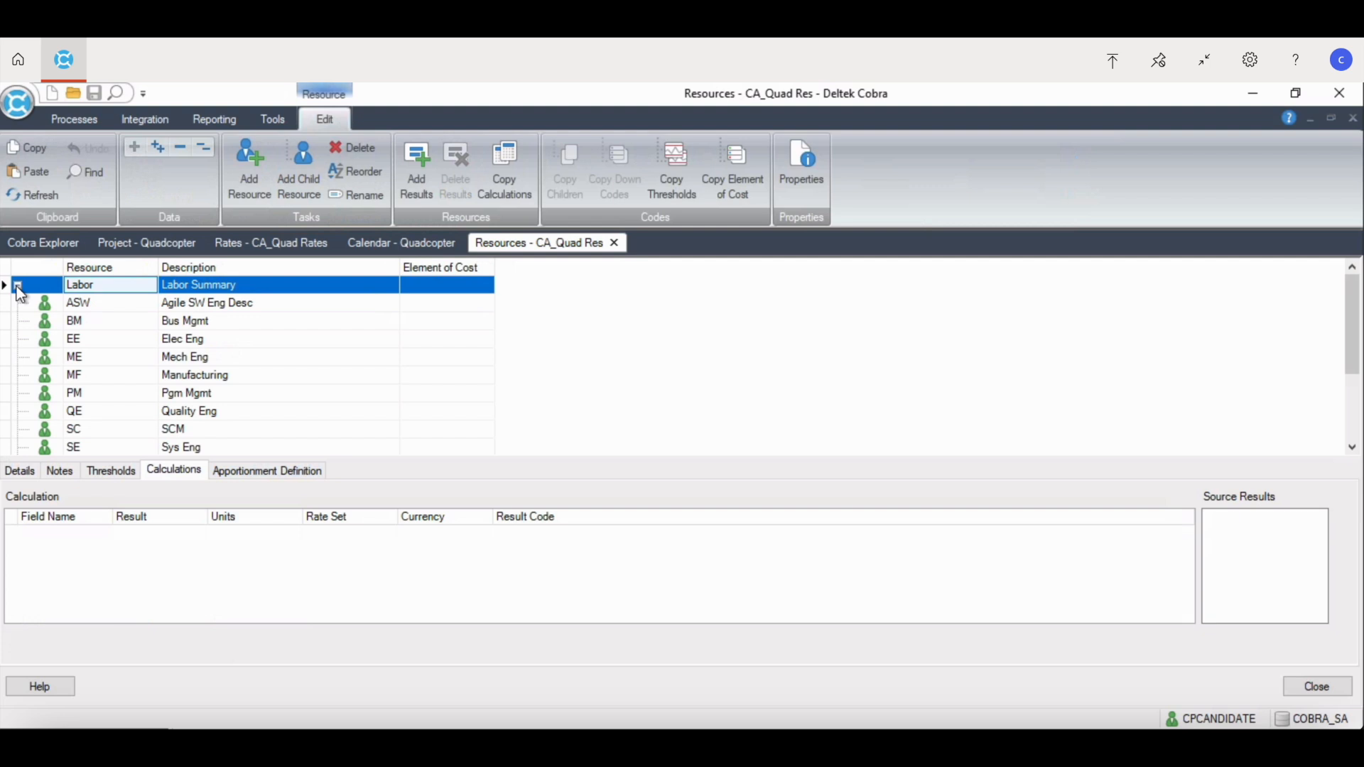
pyautogui.click(18, 285)
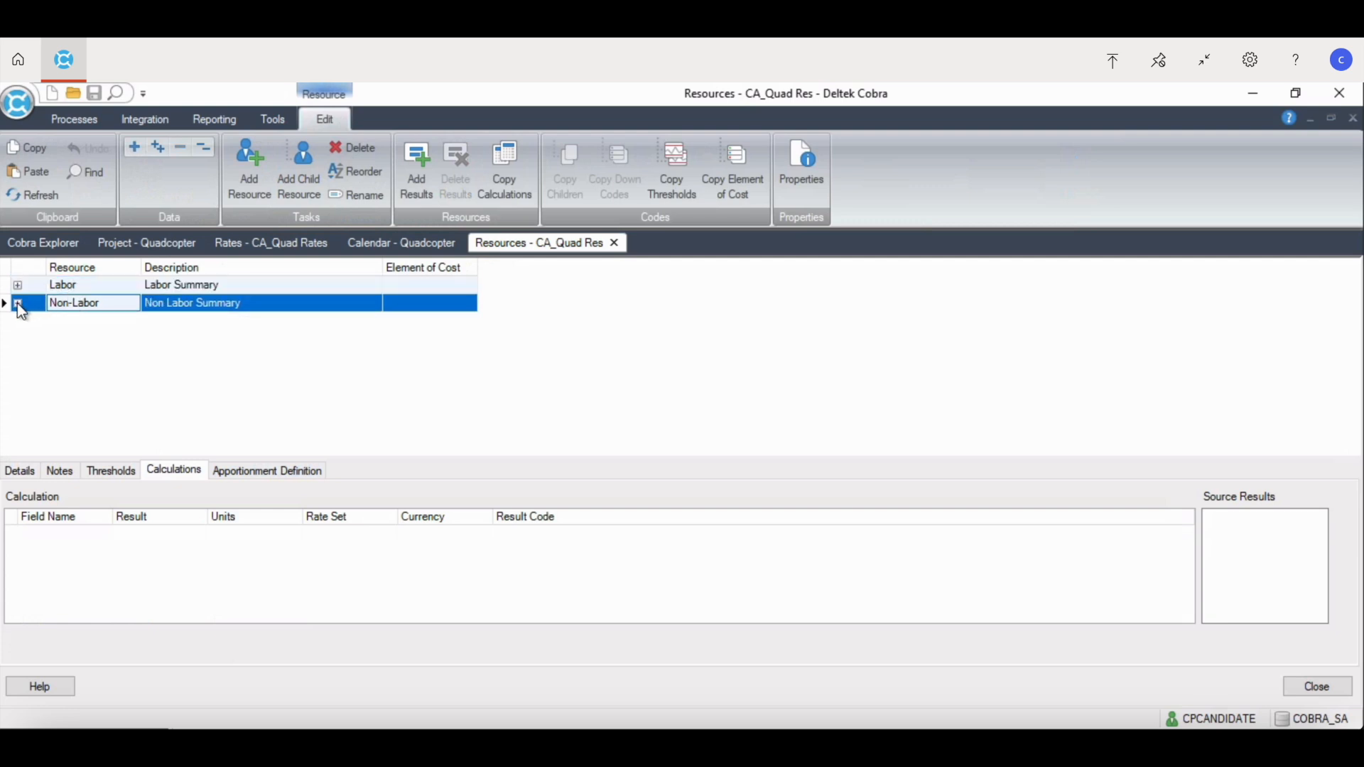
pyautogui.click(22, 285)
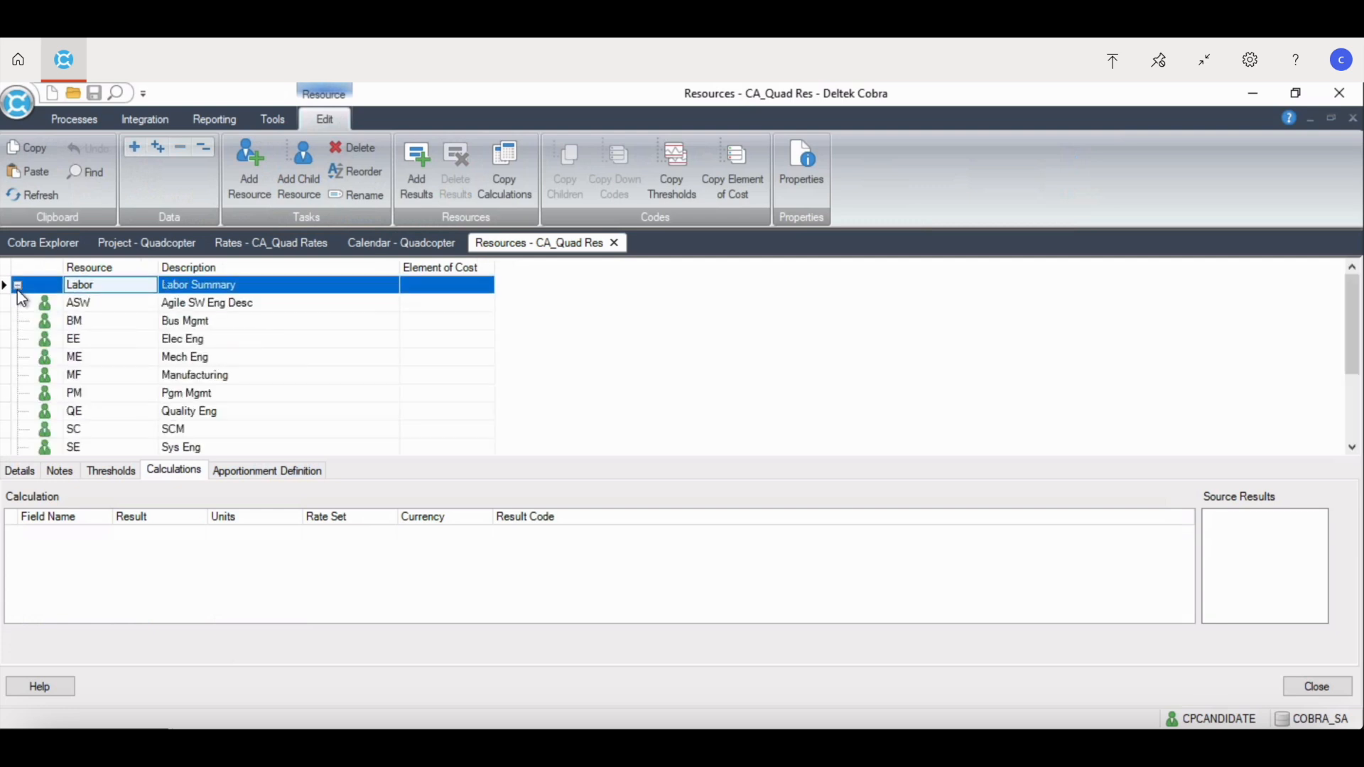
pyautogui.click(77, 303)
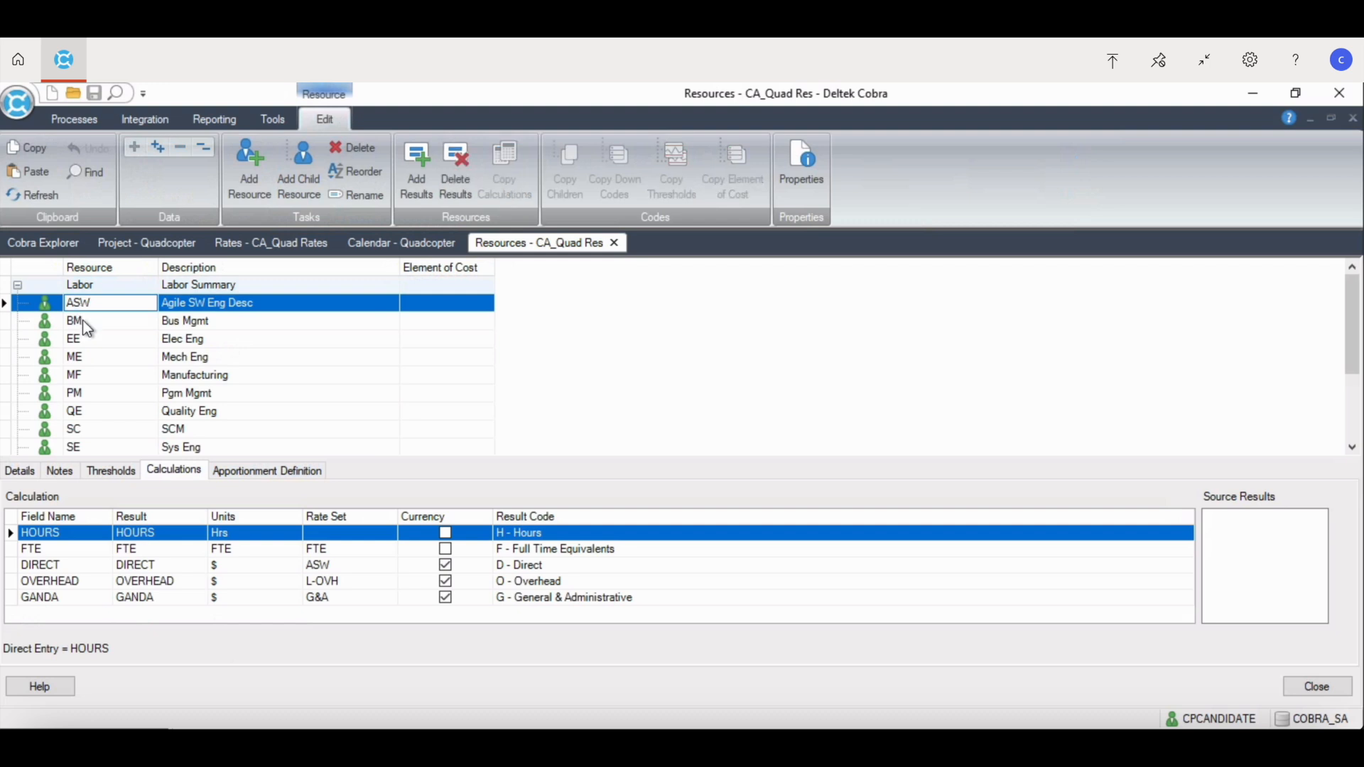
# Step: Select BM and inspect how its FTE, OVERHEAD and GANDA results are calculated
pyautogui.click(75, 320)
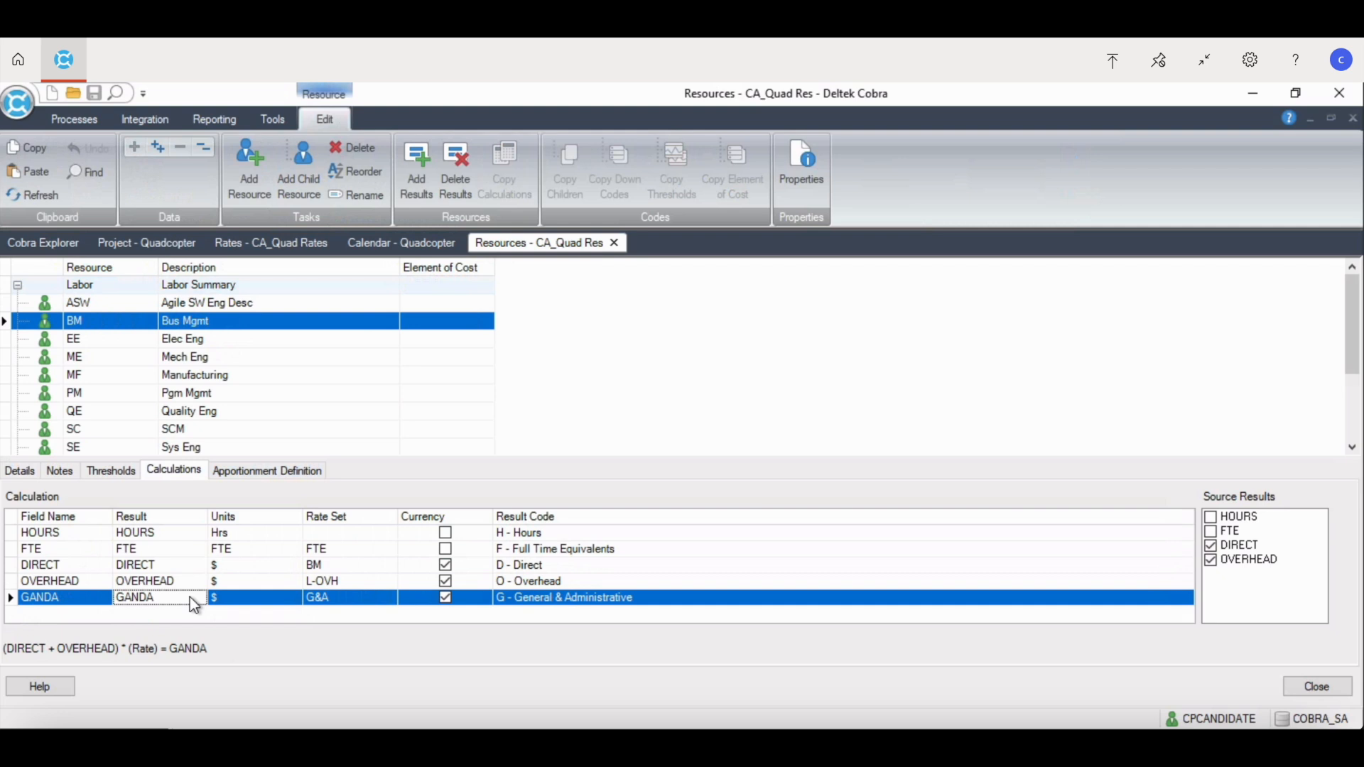
pyautogui.moveTo(367, 571)
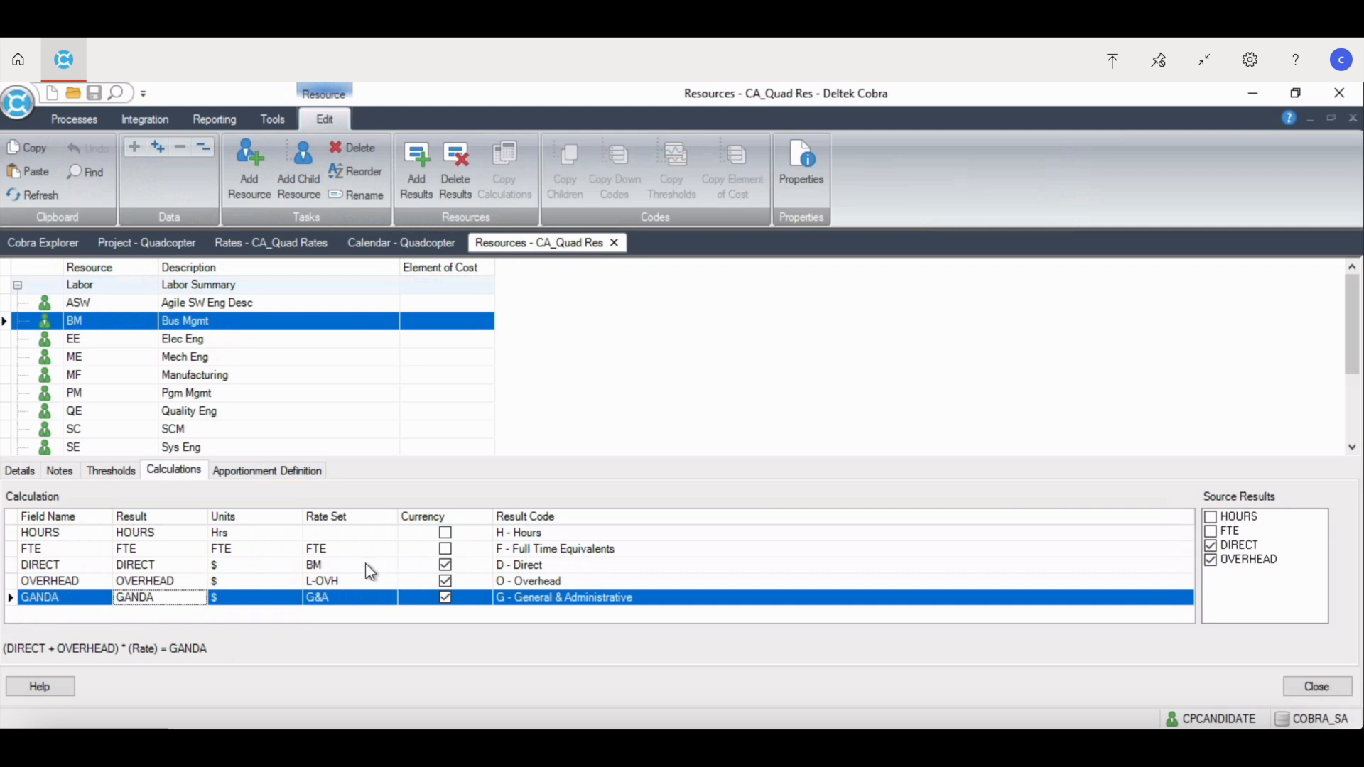
pyautogui.click(42, 548)
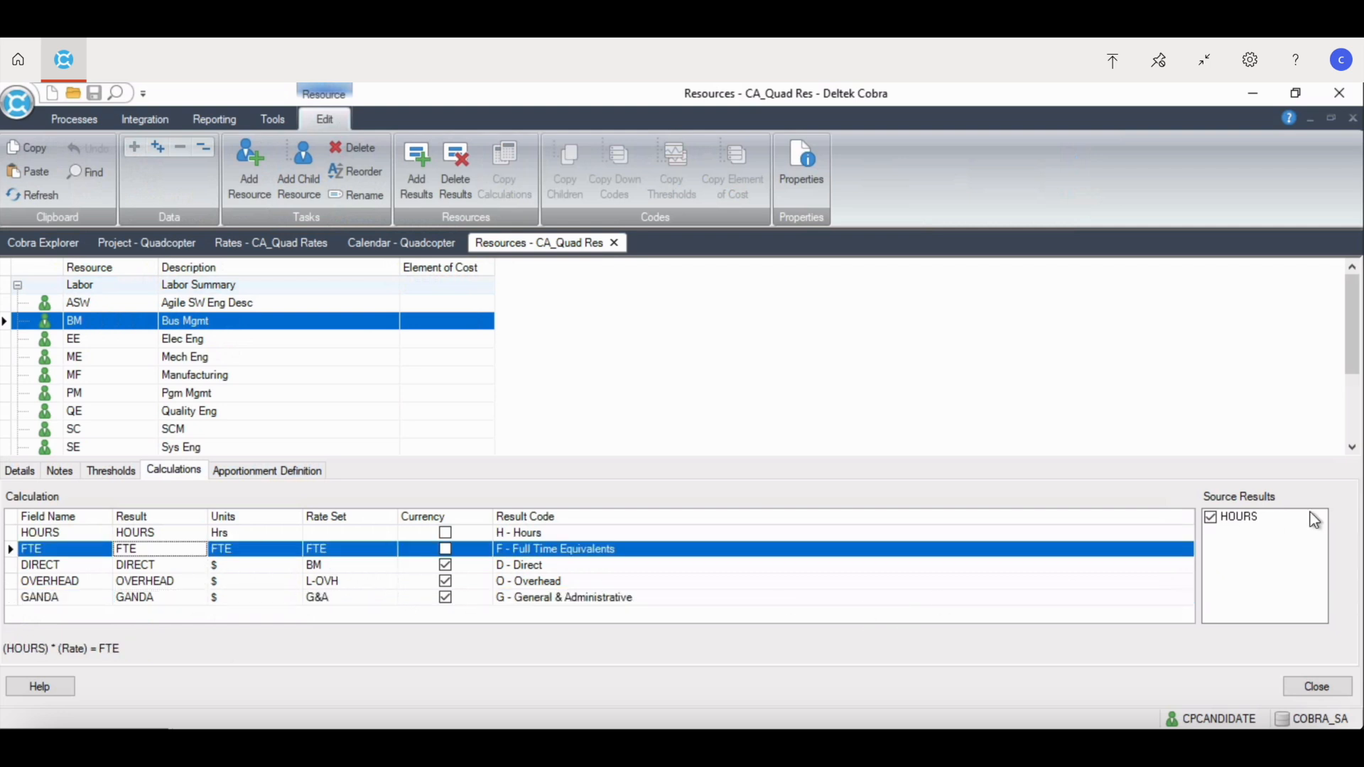
pyautogui.moveTo(1187, 533)
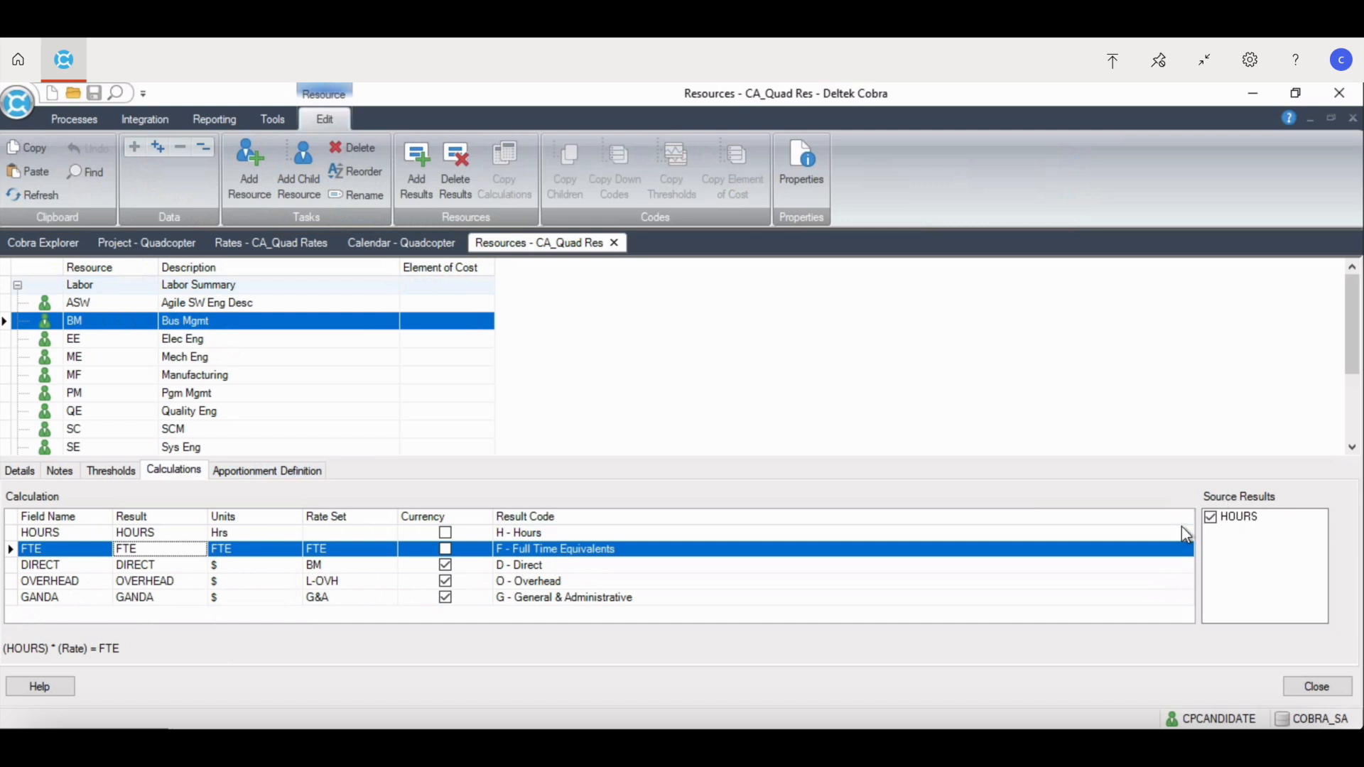
pyautogui.moveTo(64, 669)
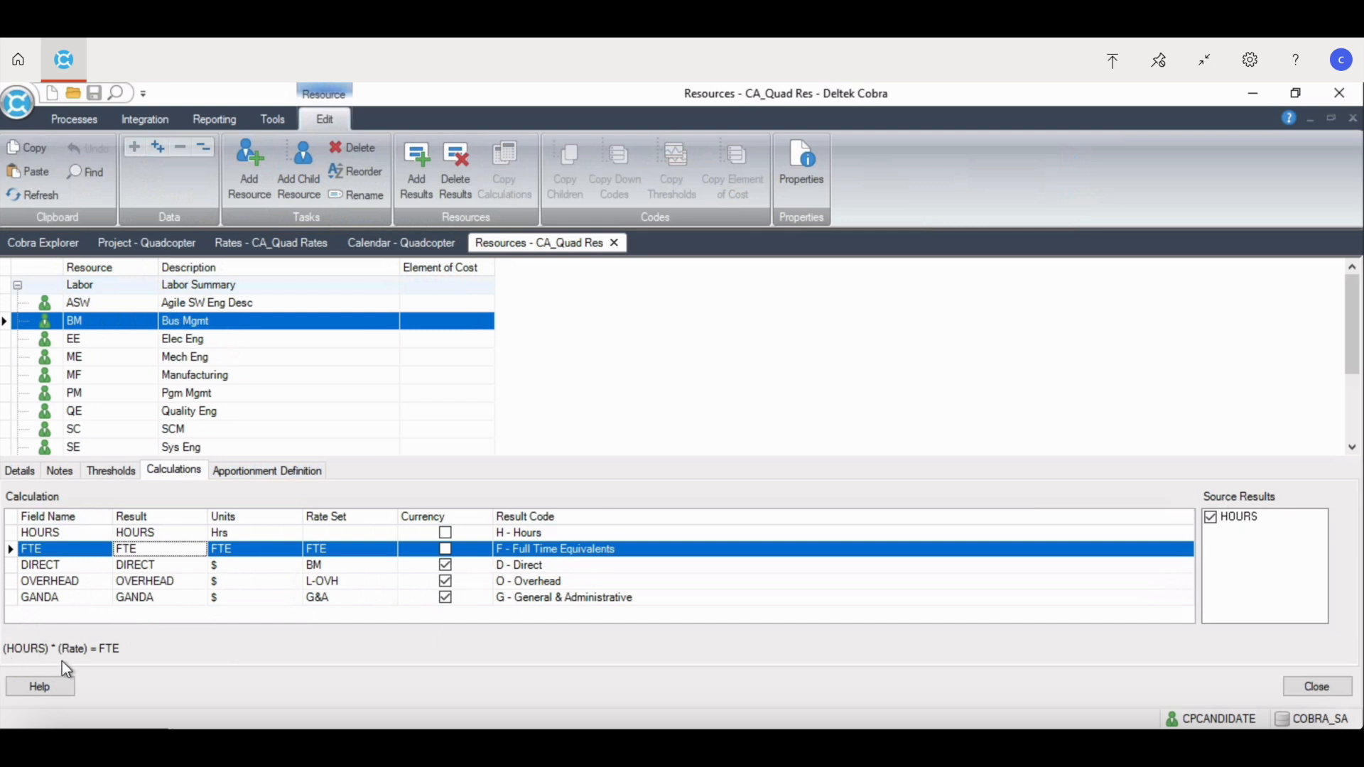
pyautogui.moveTo(104, 591)
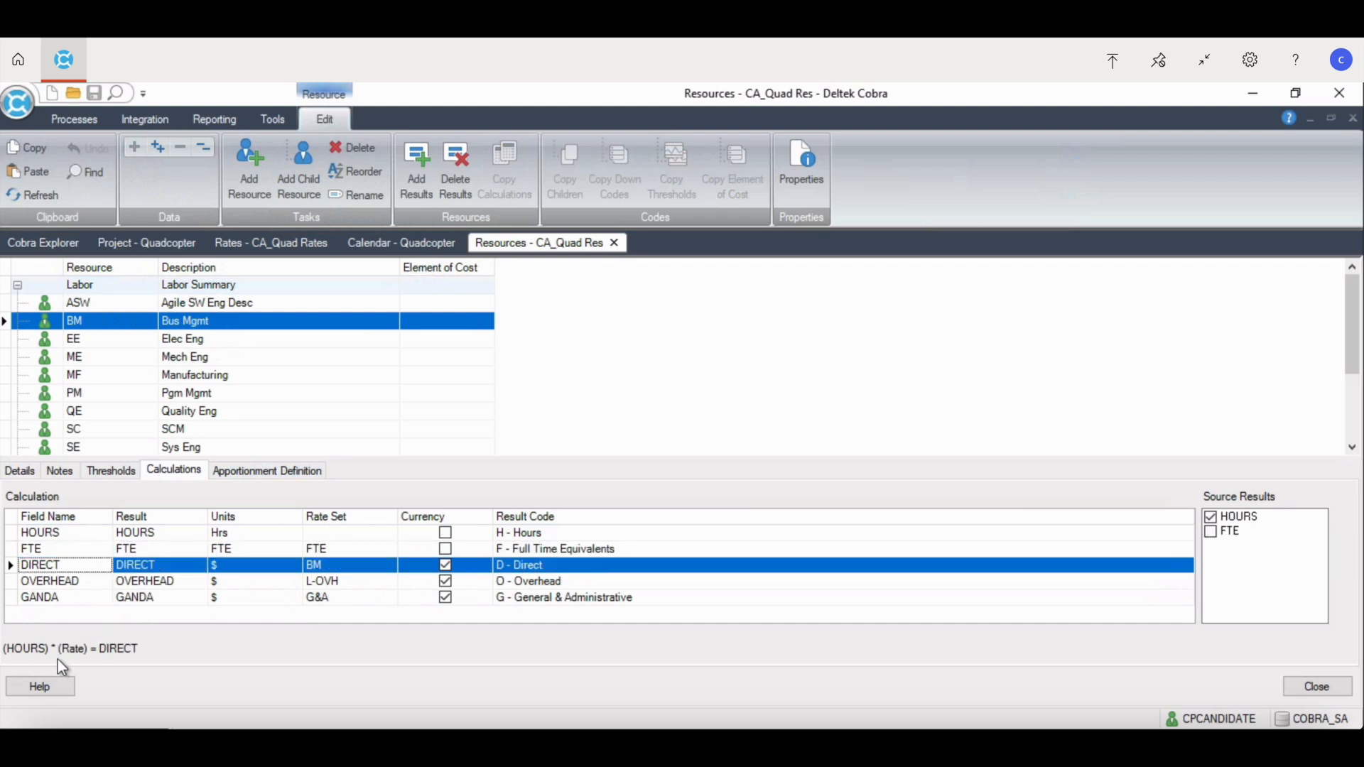
pyautogui.moveTo(82, 667)
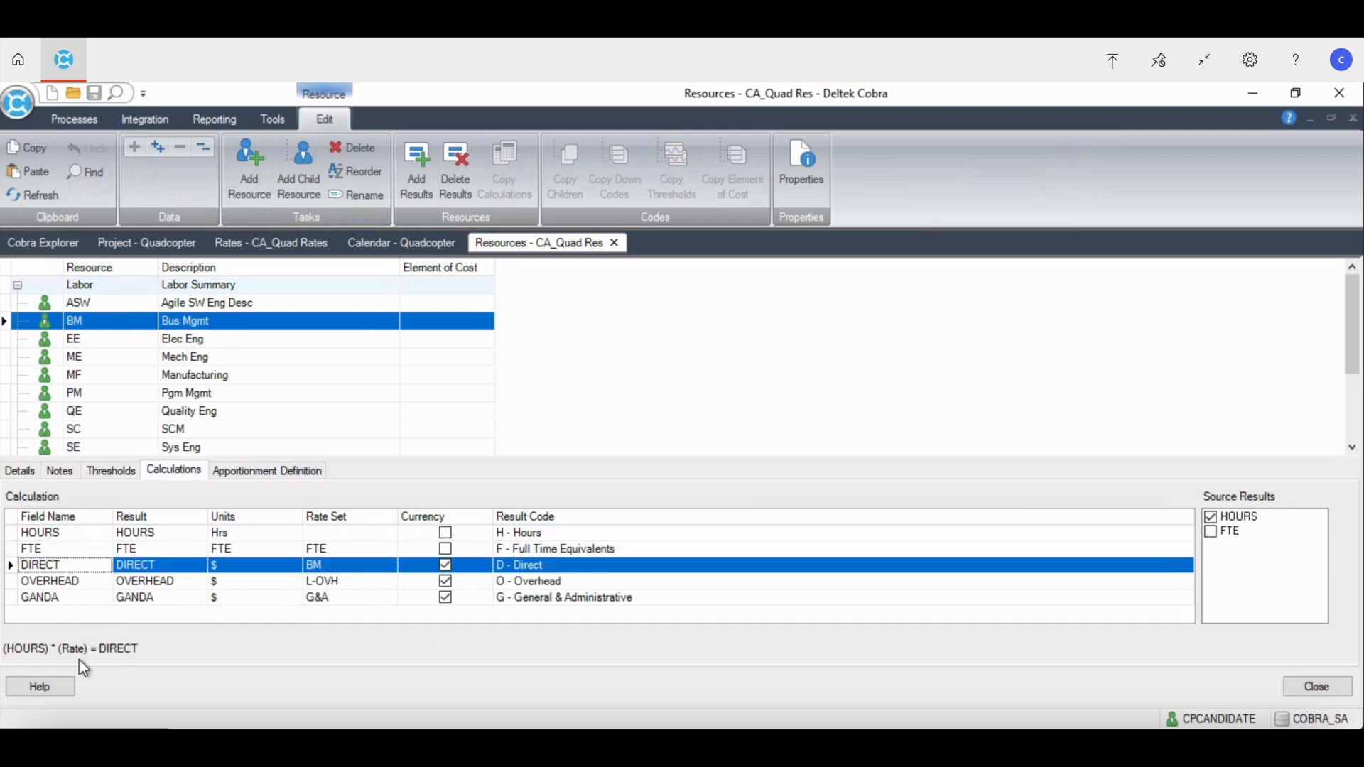
pyautogui.moveTo(105, 660)
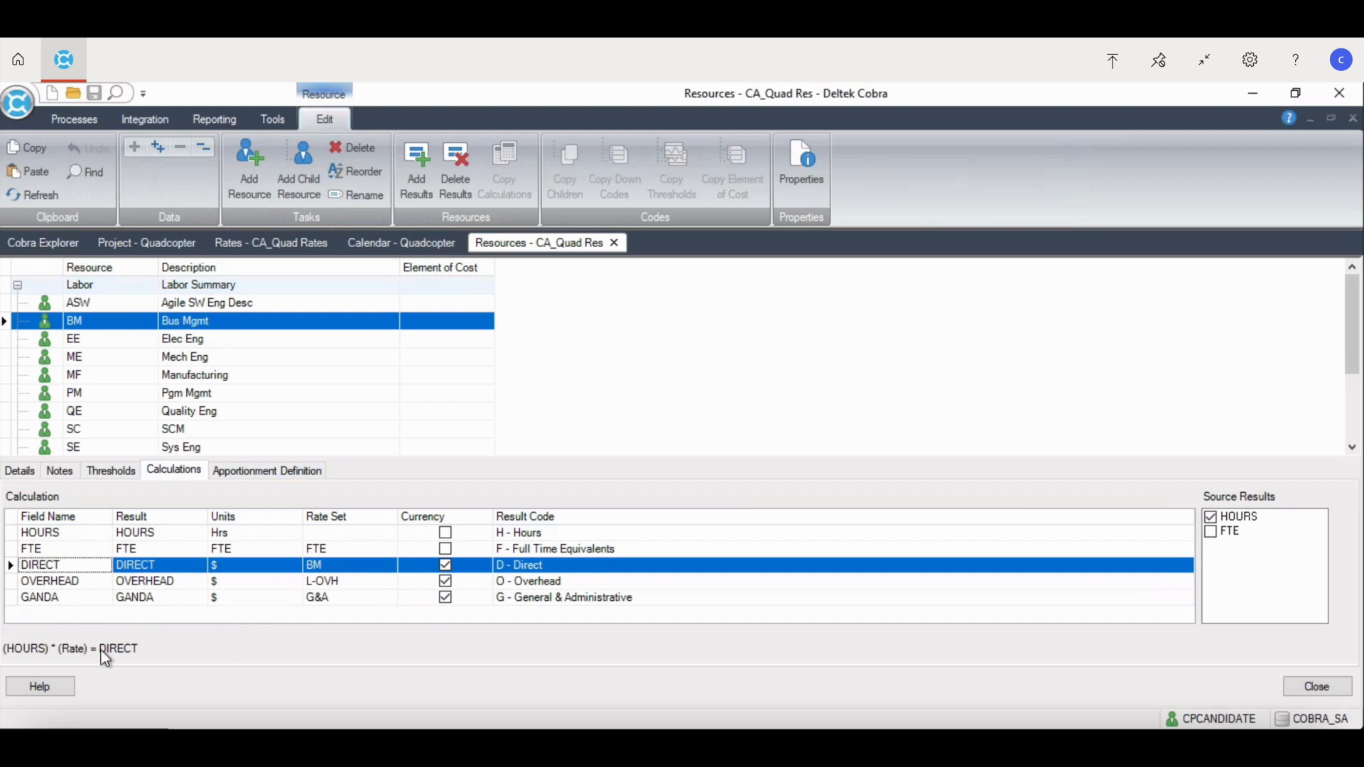
pyautogui.click(43, 581)
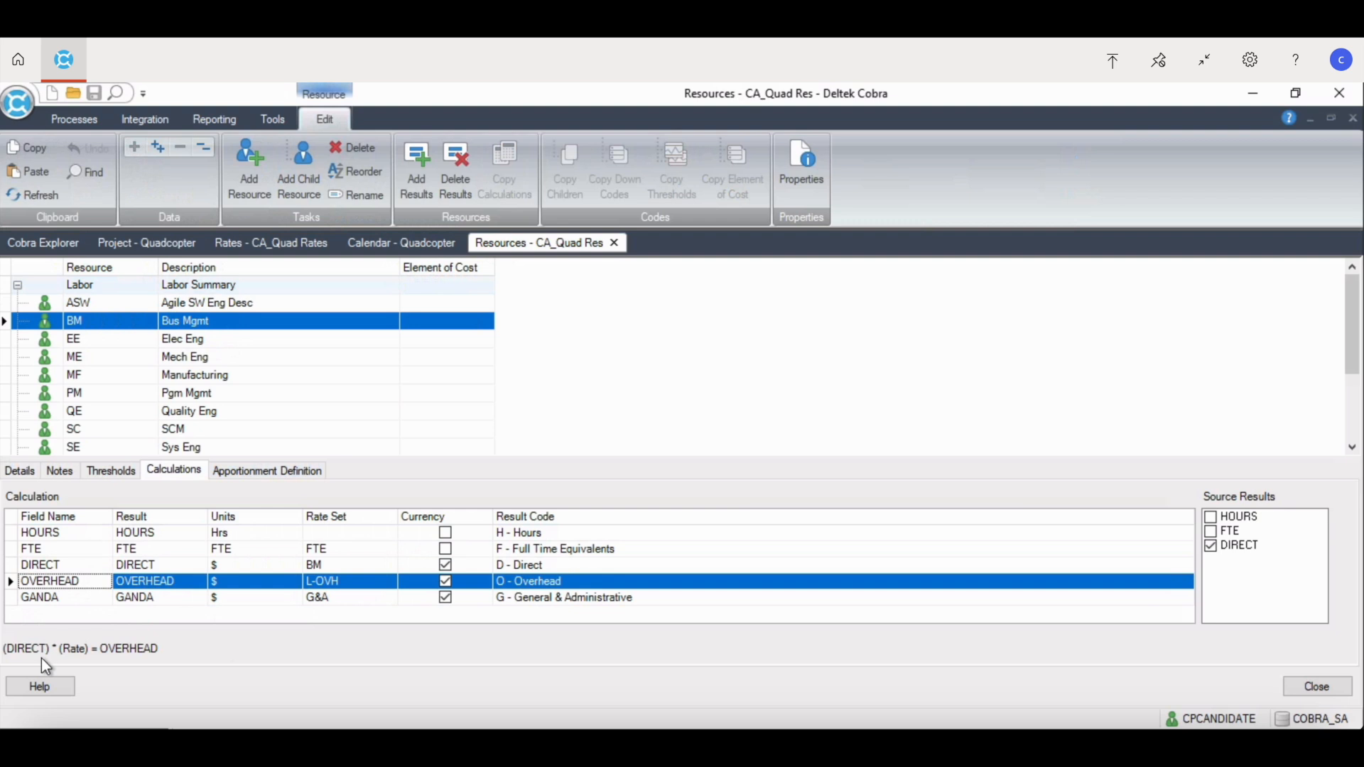
pyautogui.click(41, 597)
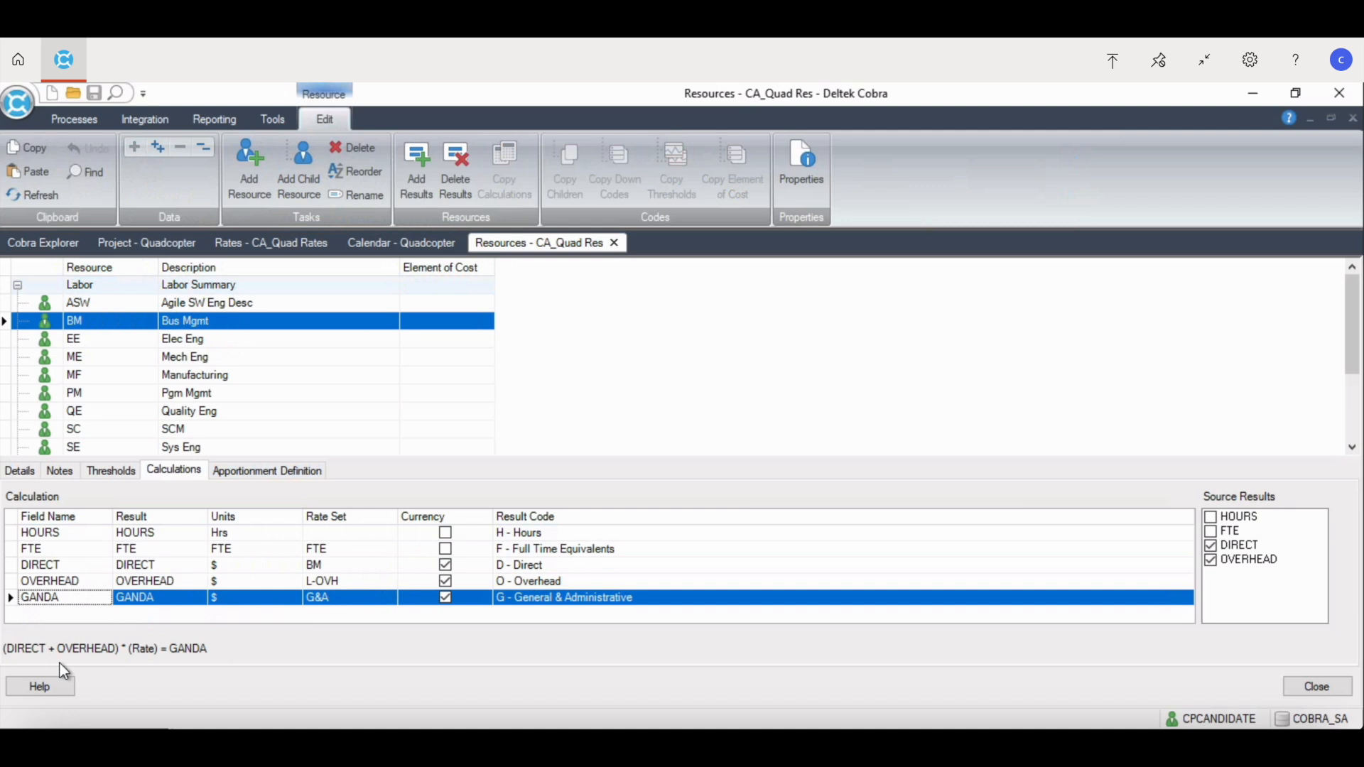
pyautogui.moveTo(37, 243)
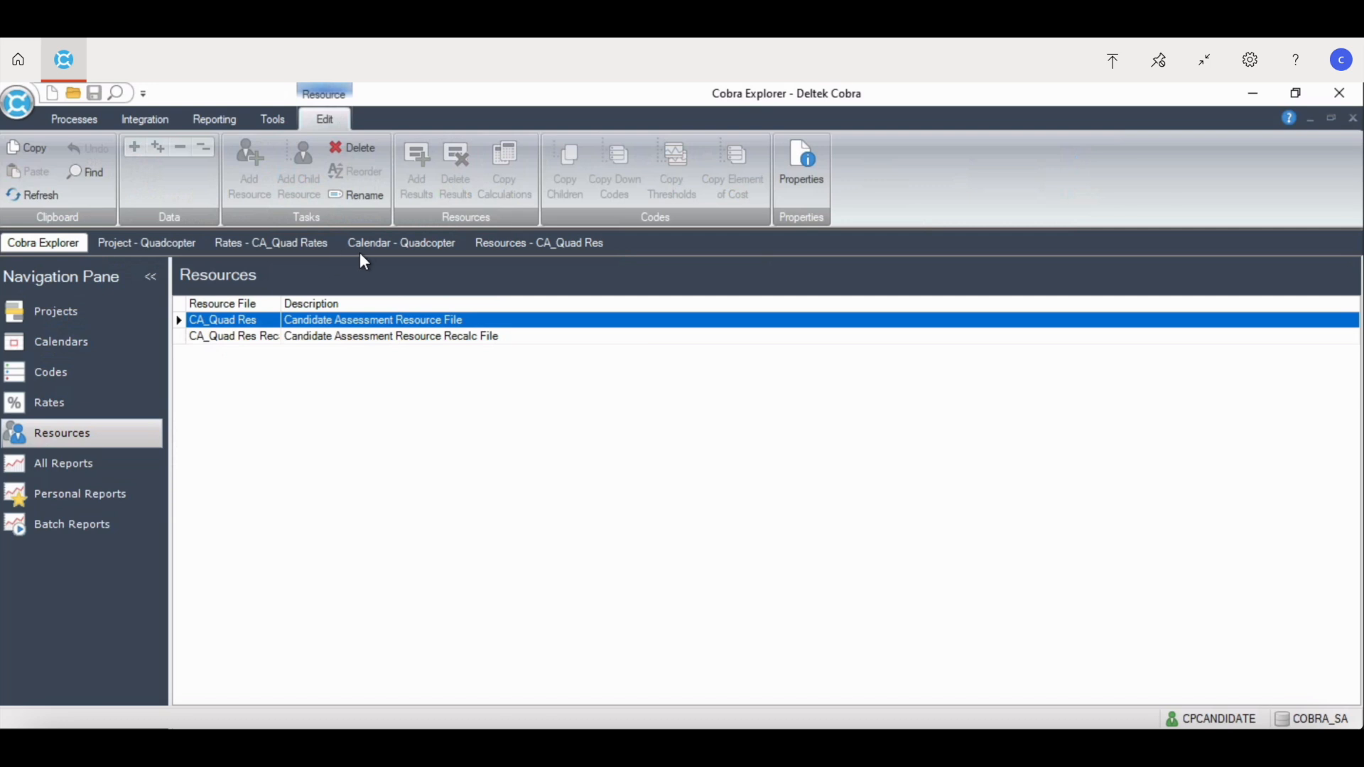
# Step: Return to the Quadcopter calendar and select set 18 with PREVIOUS and TODATE labels
pyautogui.click(400, 242)
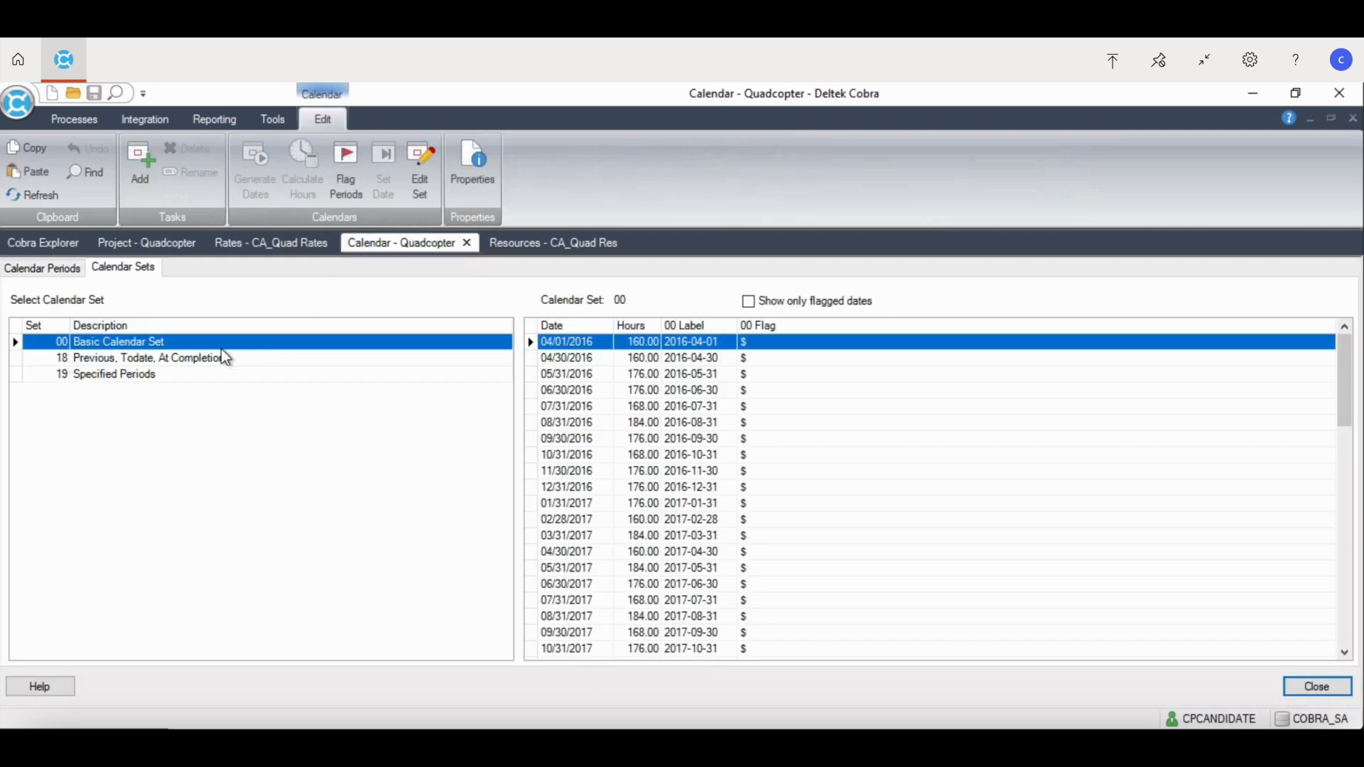
pyautogui.moveTo(107, 444)
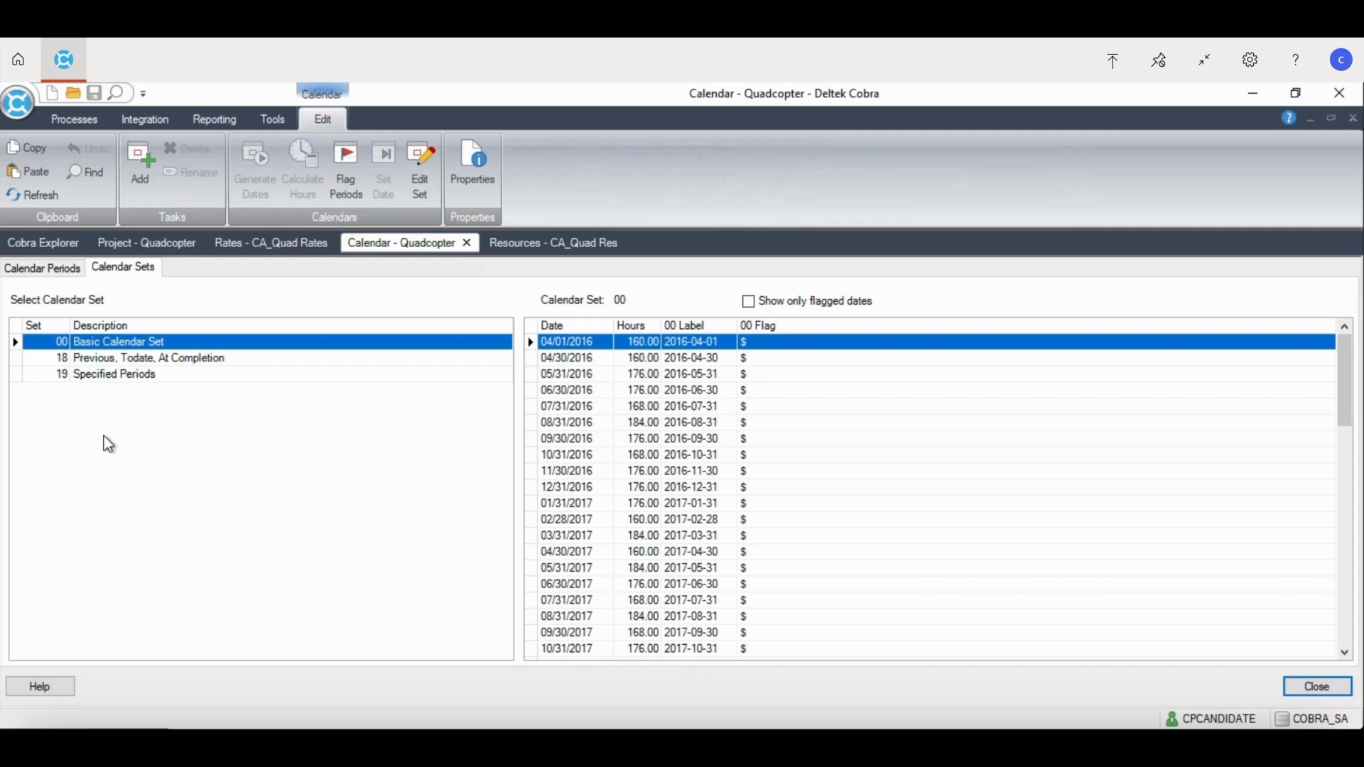
pyautogui.click(142, 358)
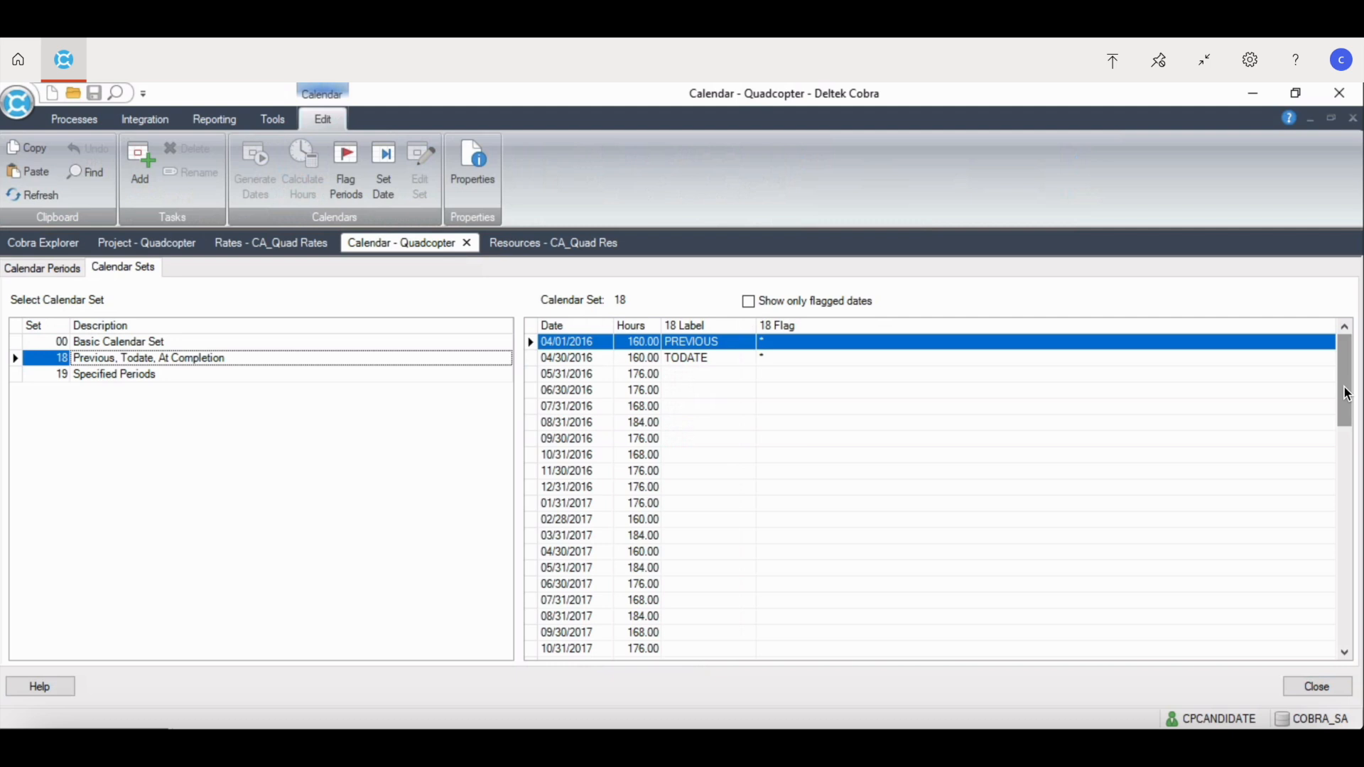
# Step: Check set 18's ATCOMPLETE label, then select set 19 and enter labels starting with 2016-11-30
pyautogui.scroll(-3)
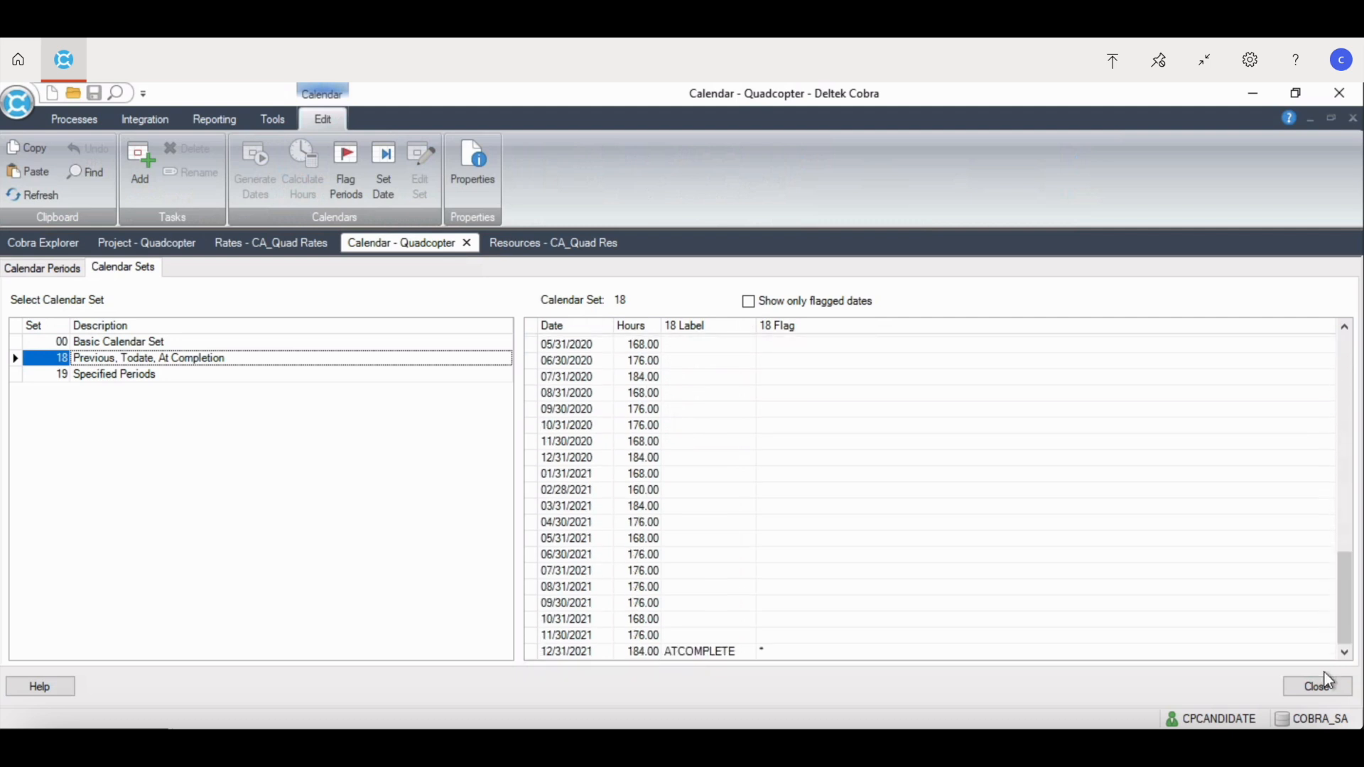
pyautogui.click(114, 374)
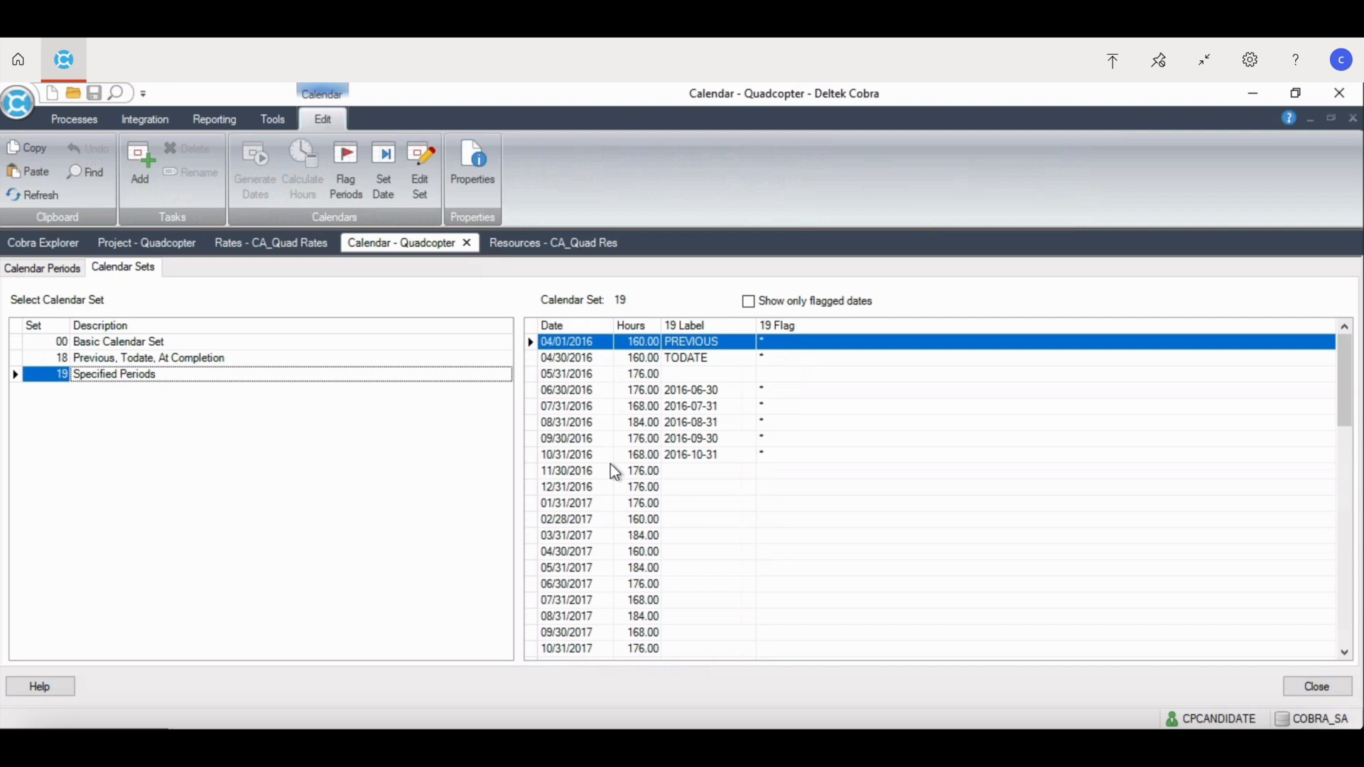
pyautogui.moveTo(616, 461)
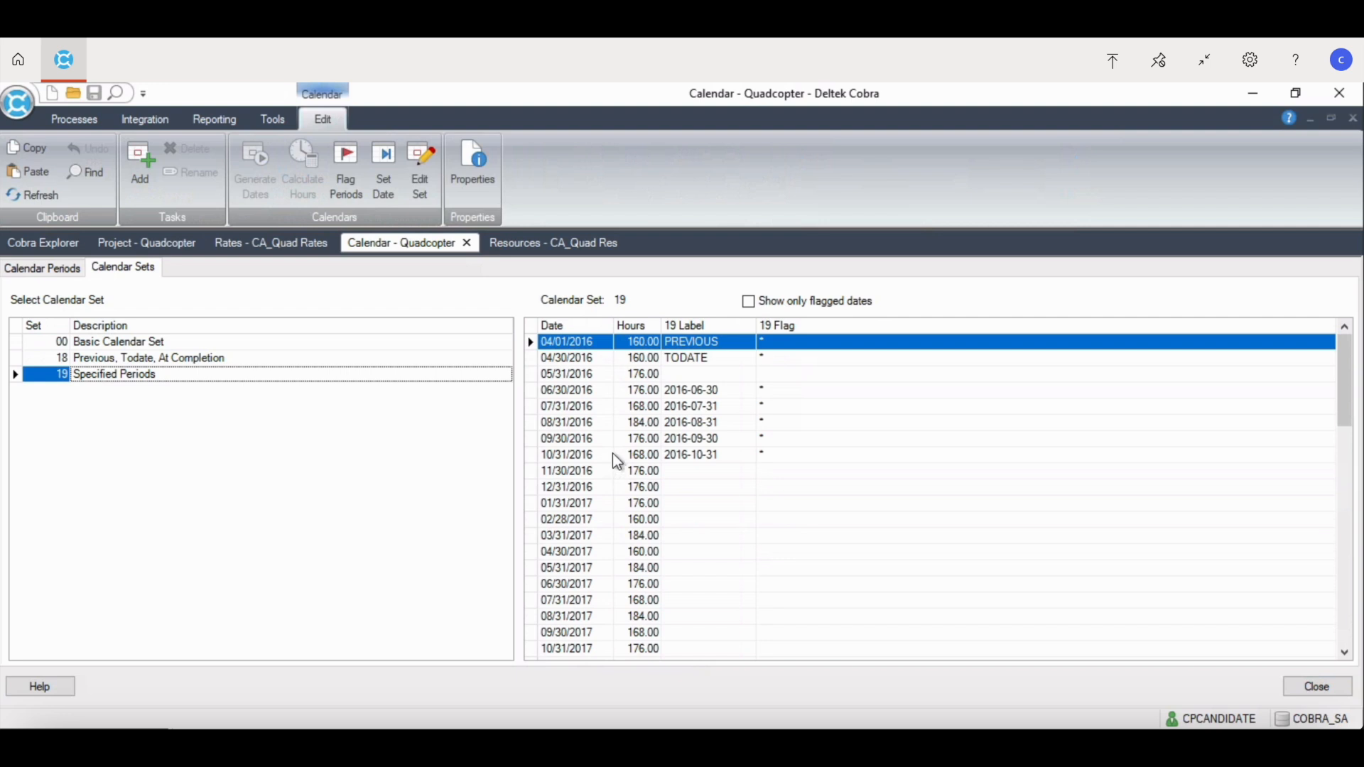
pyautogui.moveTo(725, 456)
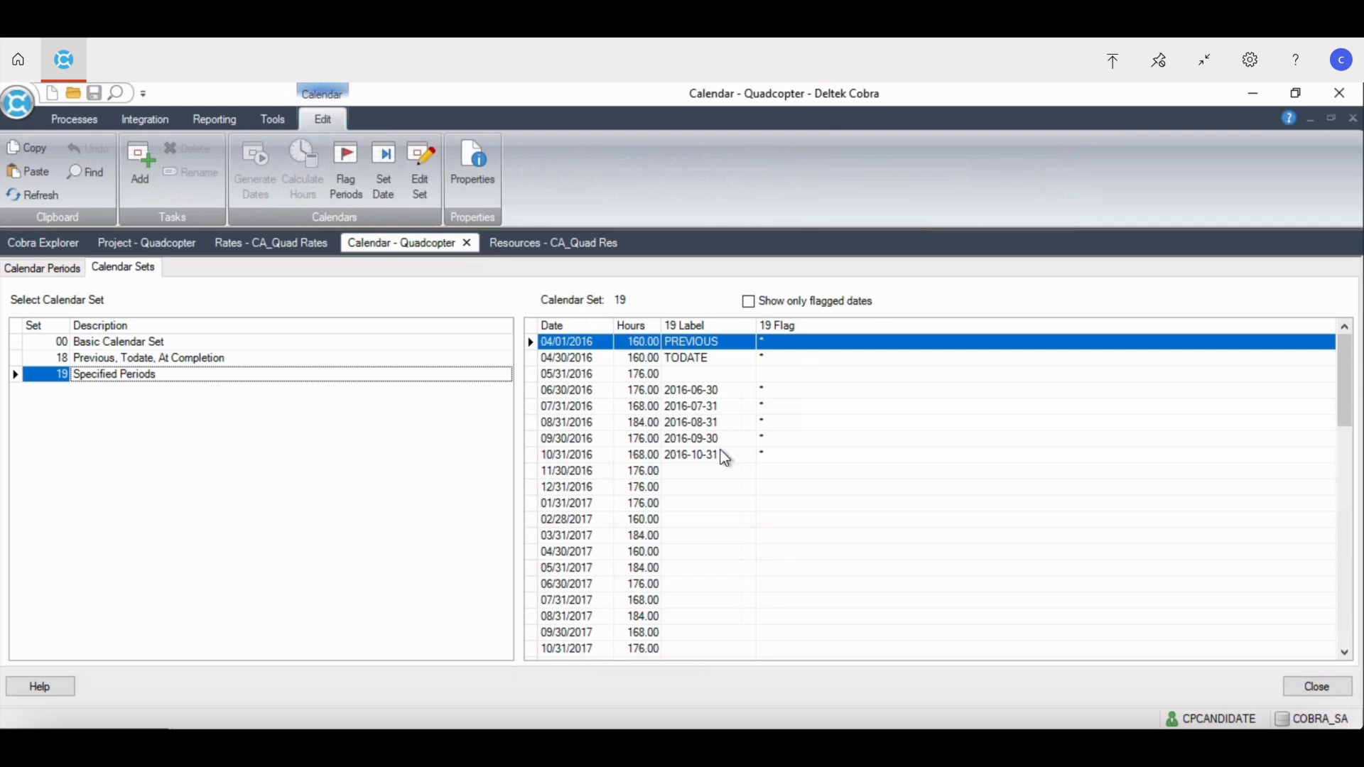
pyautogui.moveTo(722, 467)
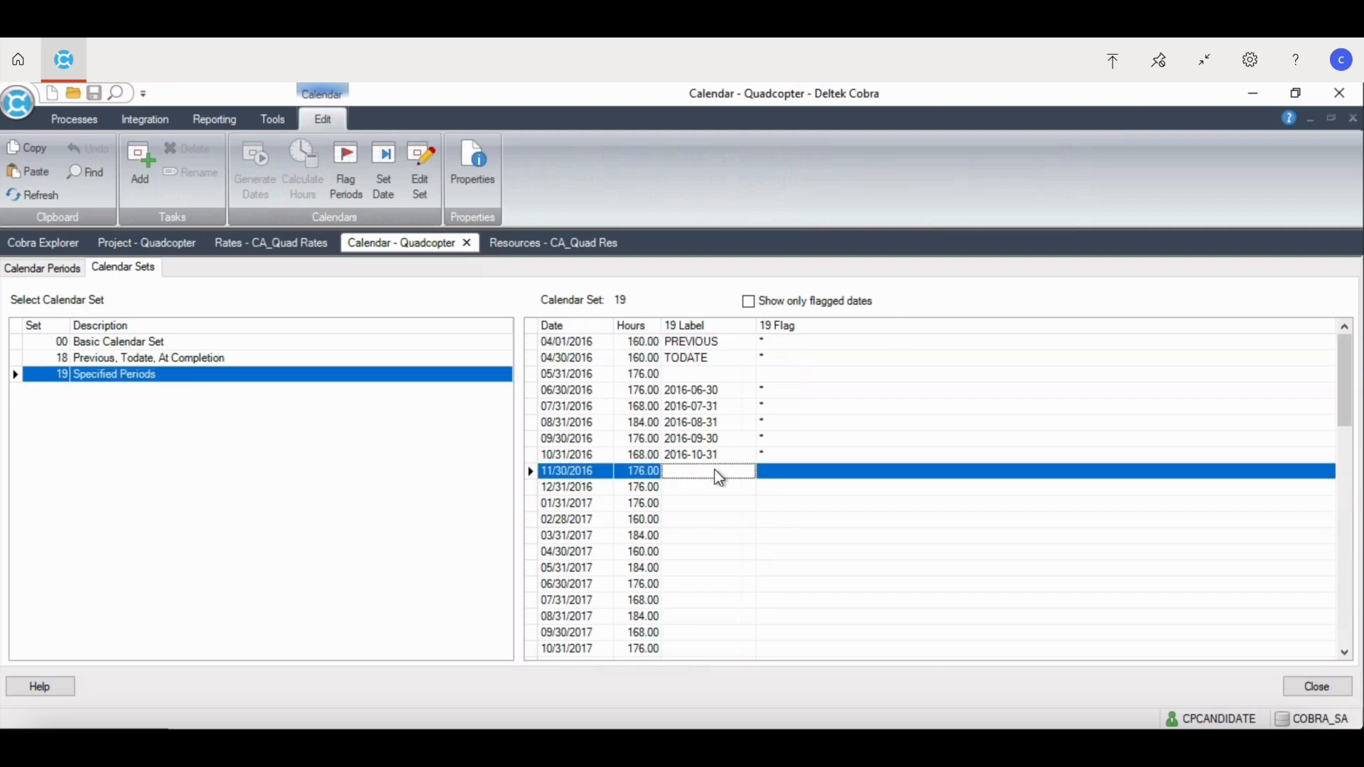
pyautogui.write('2016-11-30')
pyautogui.click(292, 374)
pyautogui.write('FY1')
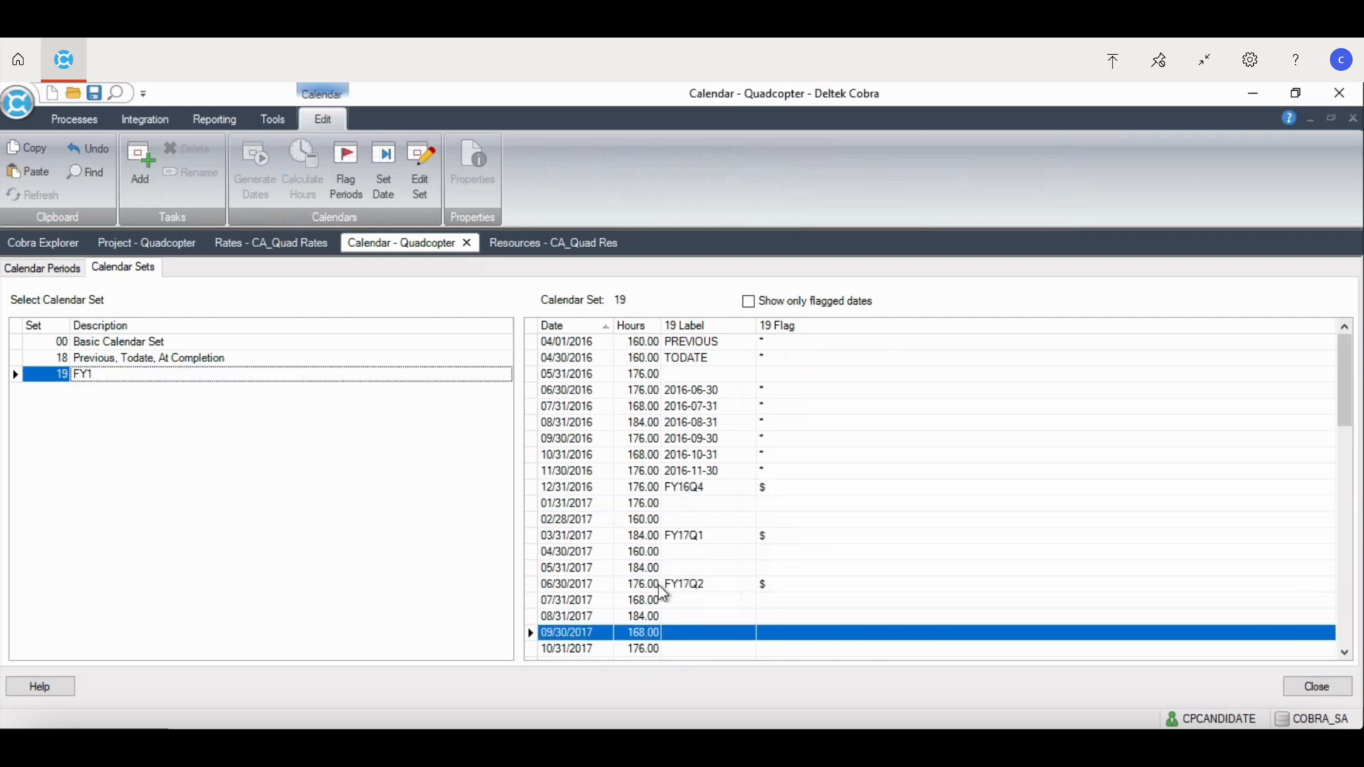
pyautogui.moveTo(258, 351)
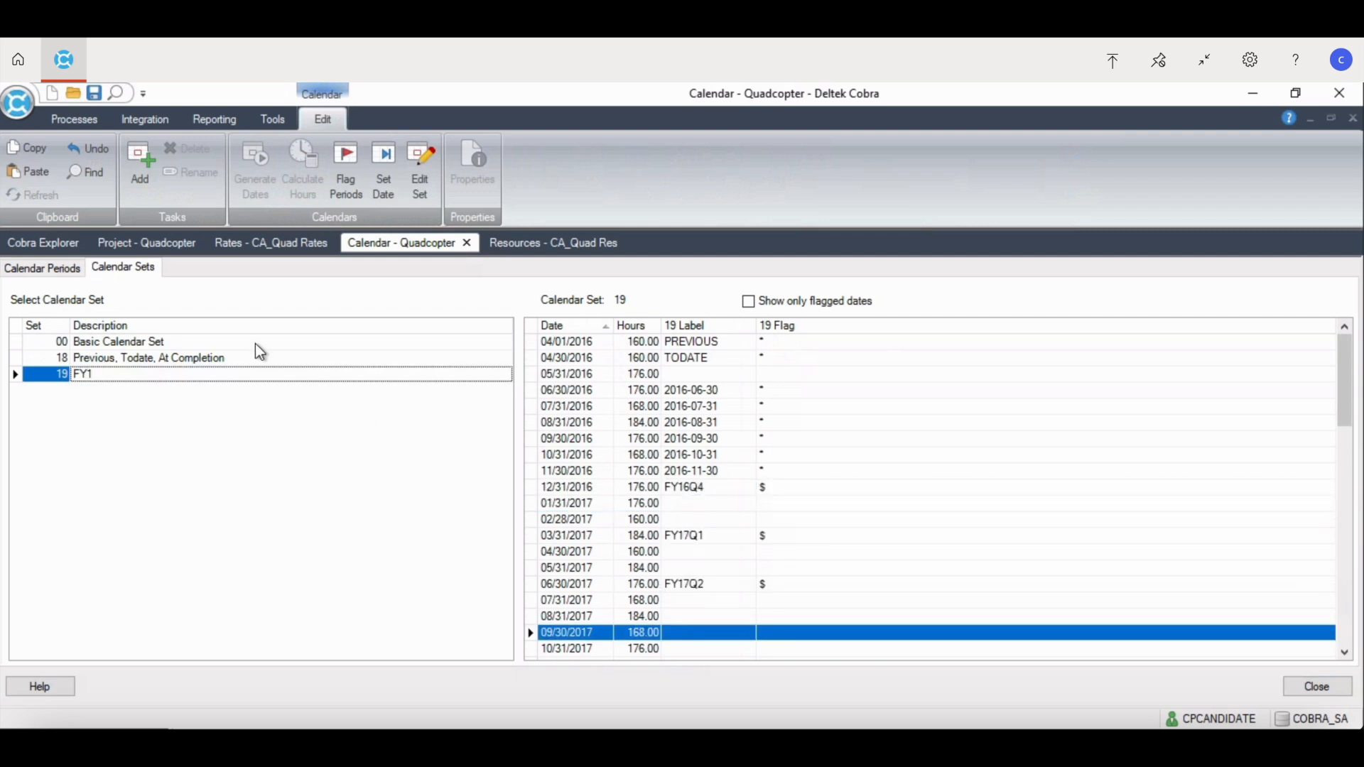
pyautogui.moveTo(266, 354)
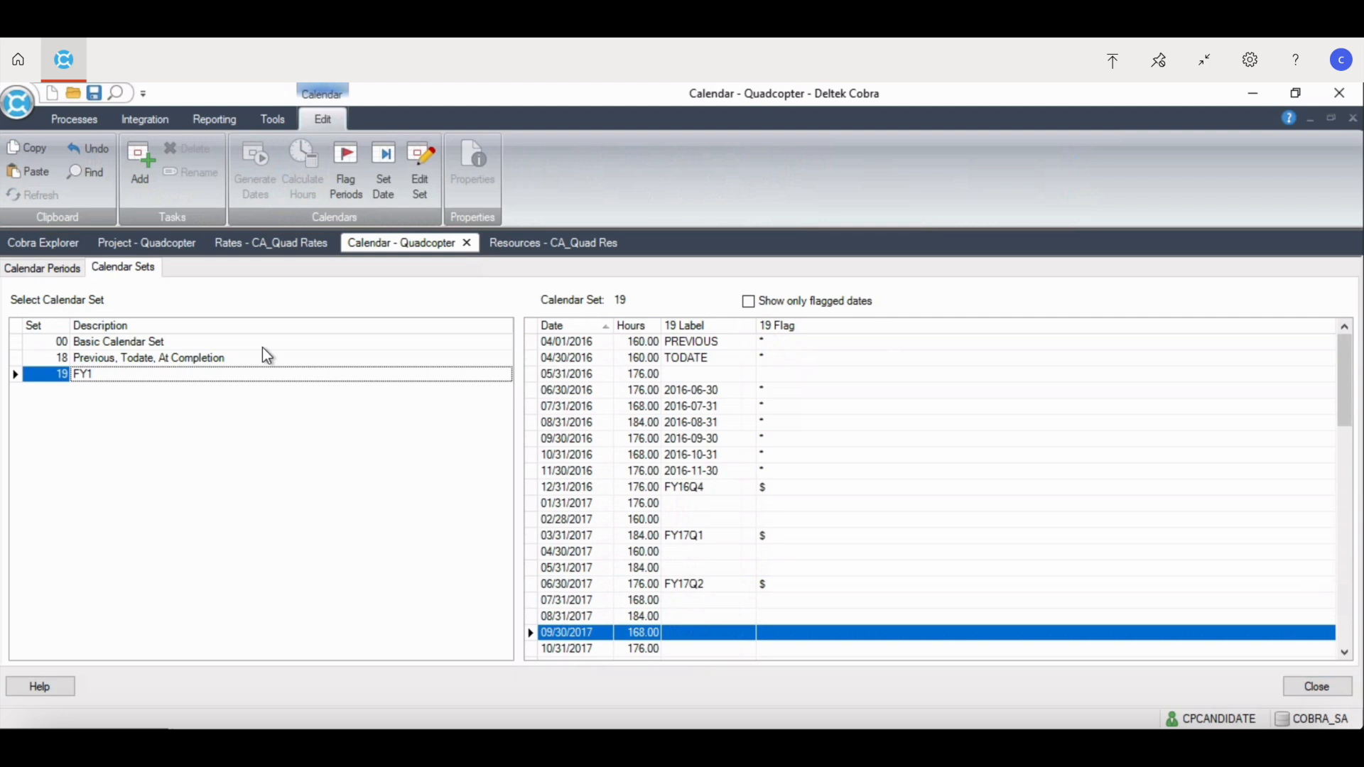
pyautogui.click(42, 268)
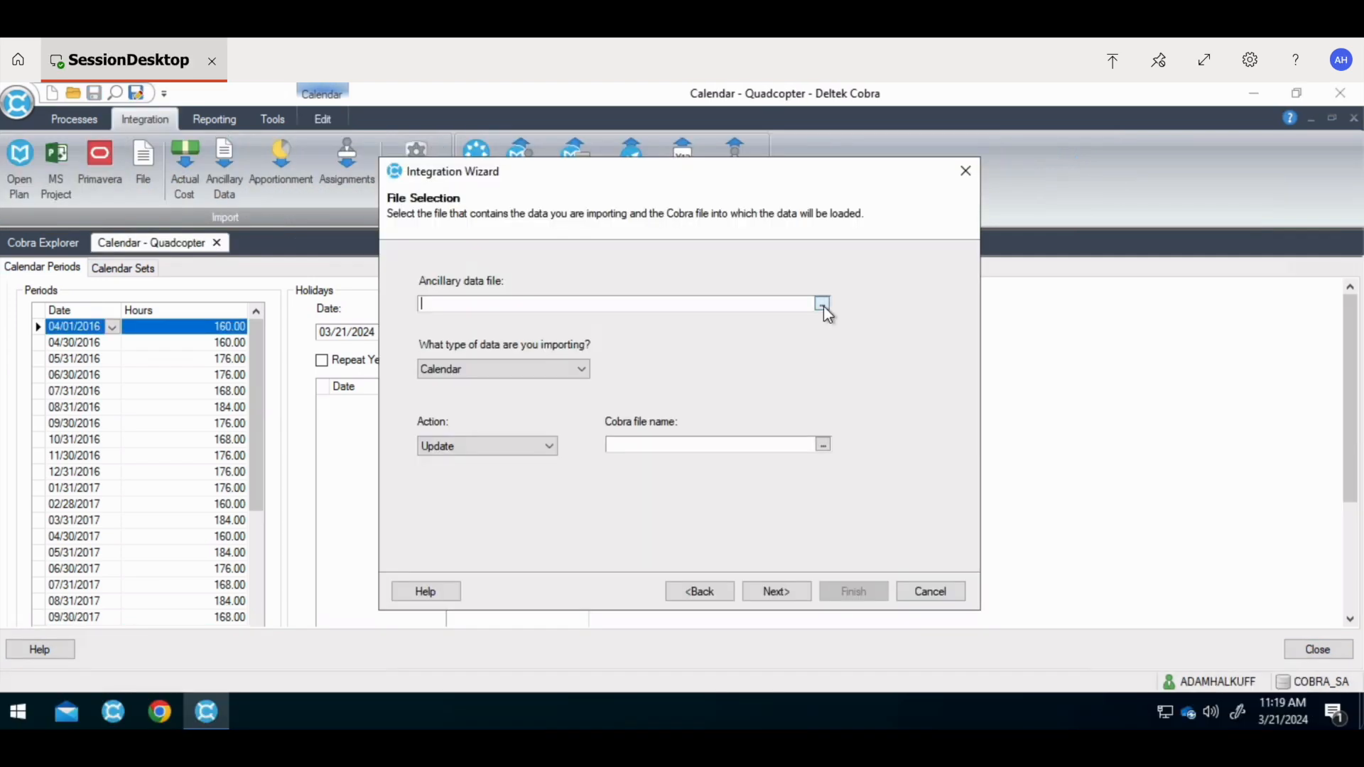
# Step: Select the Quadcopter Holidays file as Holidays data for the Quadcopter calendar
pyautogui.click(821, 304)
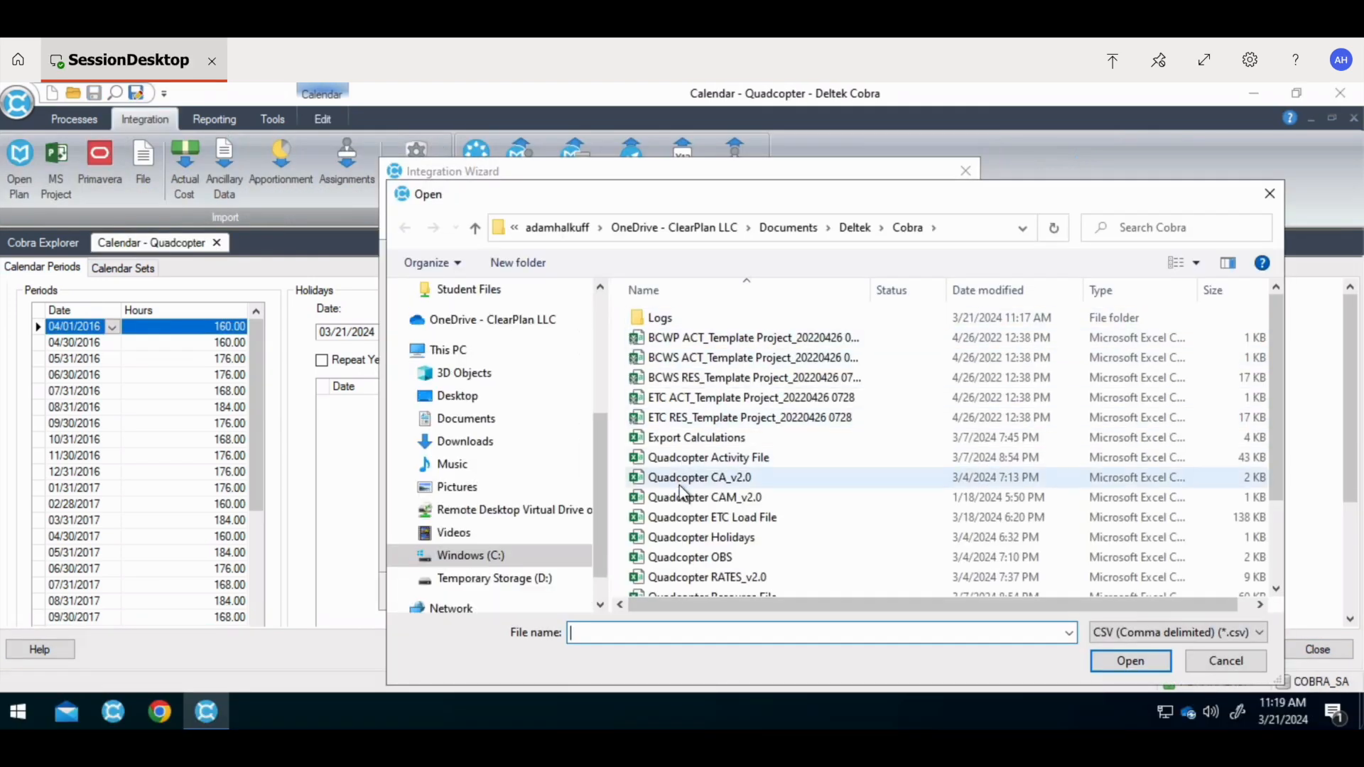
pyautogui.click(702, 537)
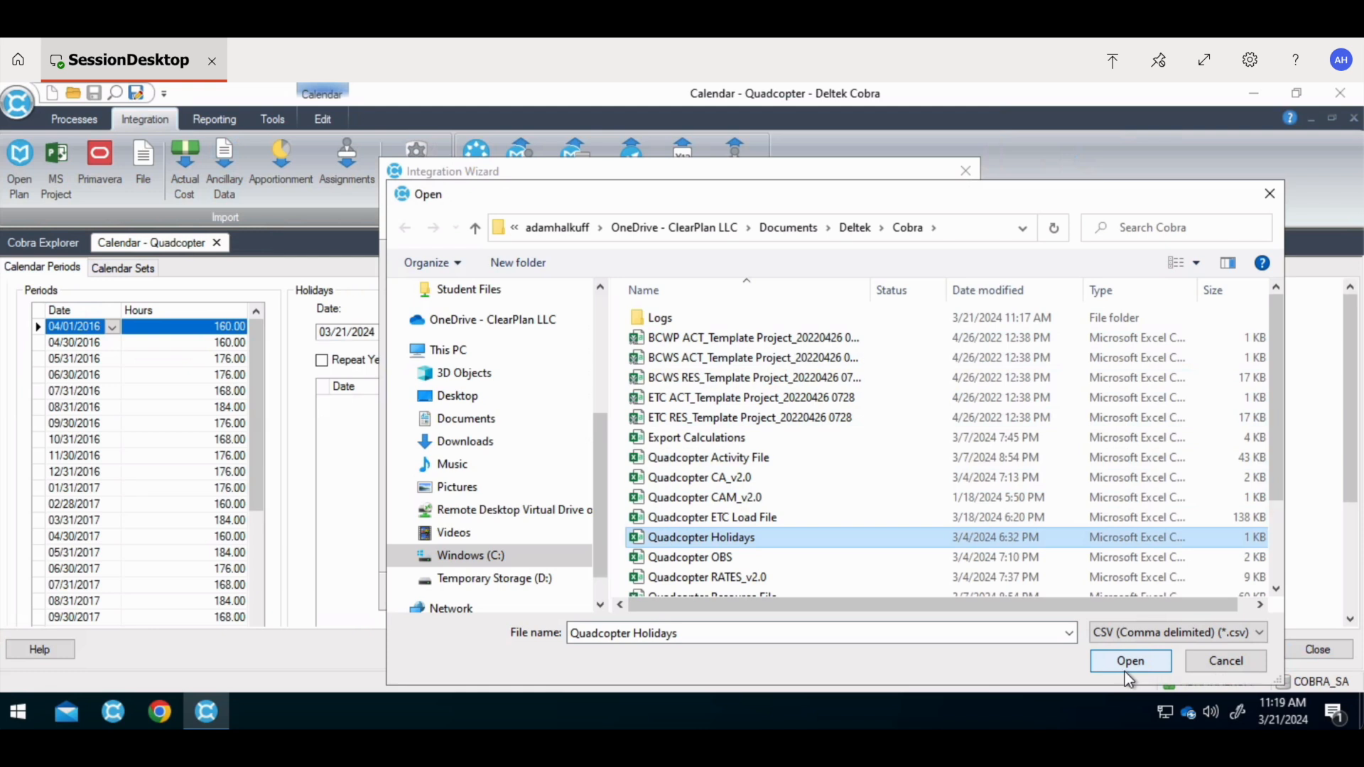
pyautogui.click(1130, 661)
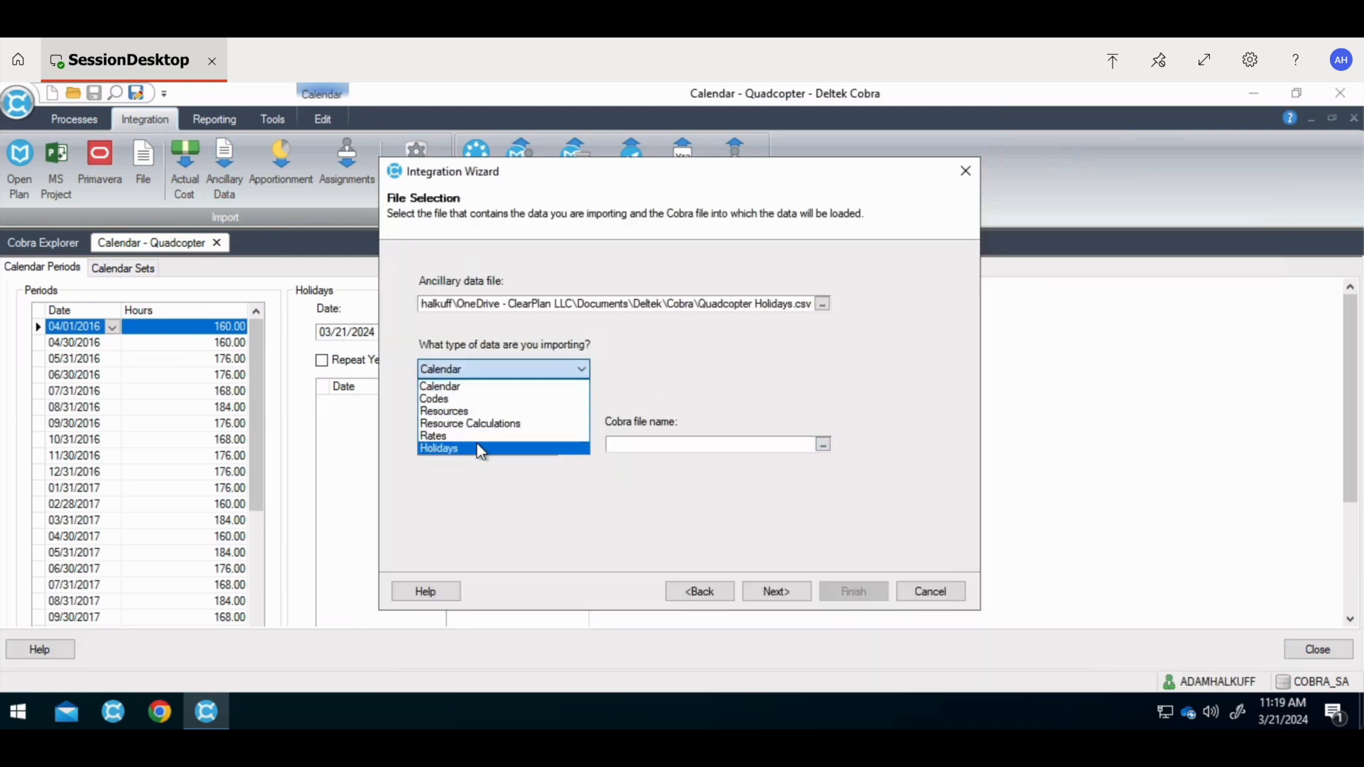
pyautogui.click(439, 449)
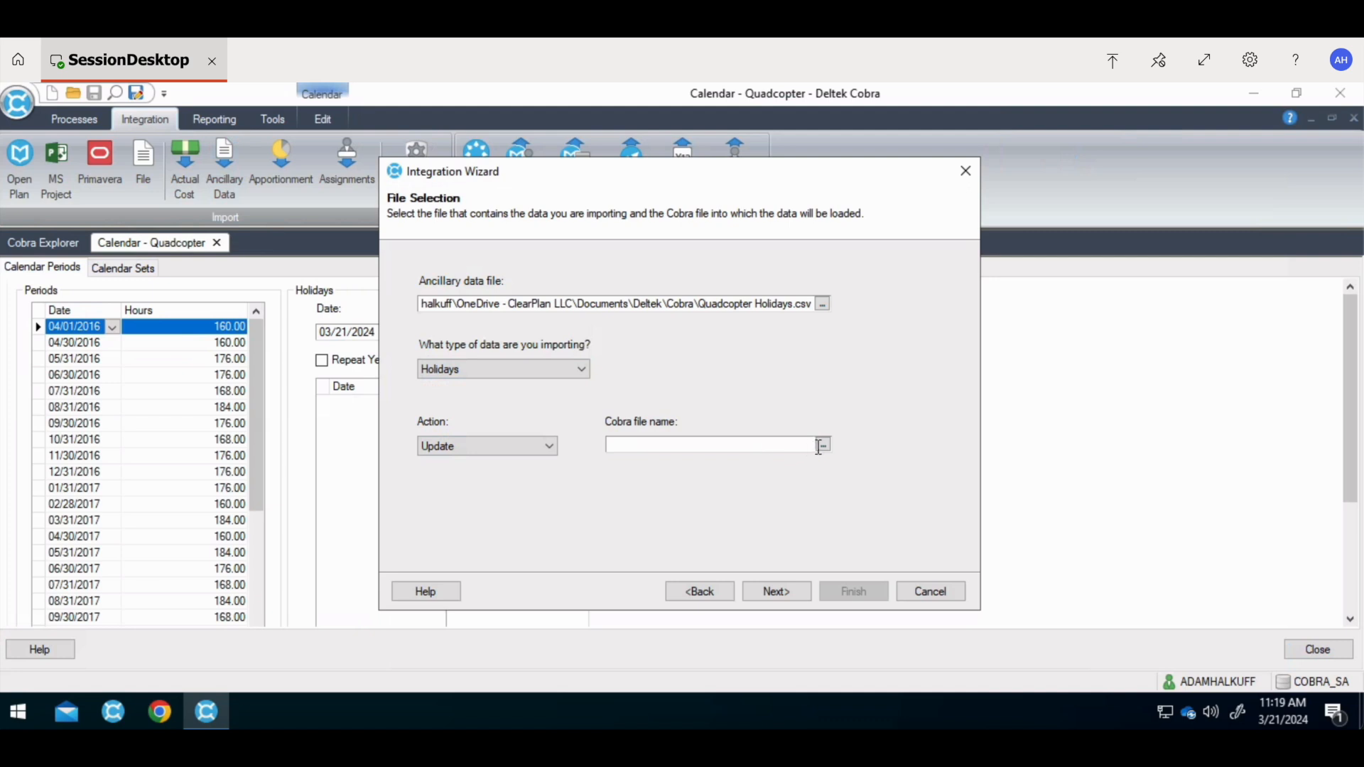
pyautogui.click(822, 444)
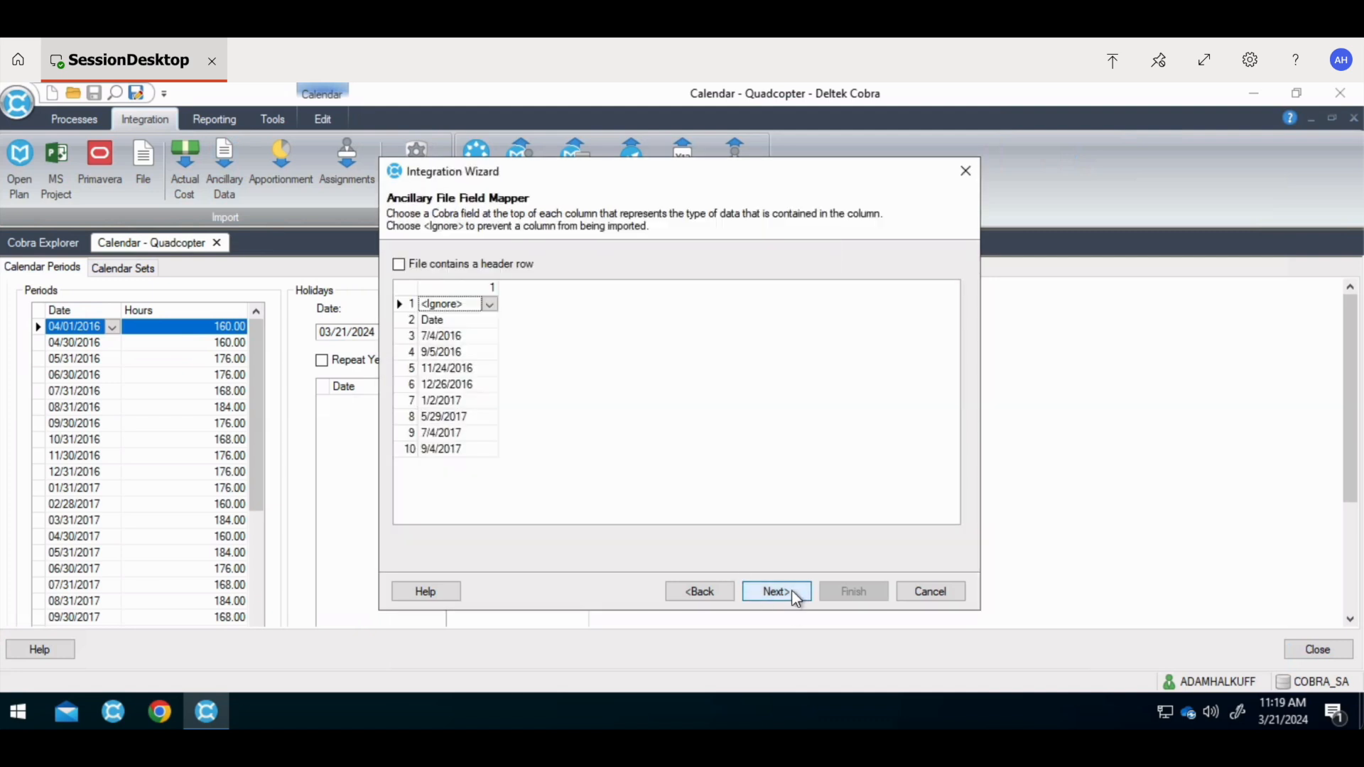
# Step: Mark the header row, skip saving the configuration, and load the holidays
pyautogui.click(398, 264)
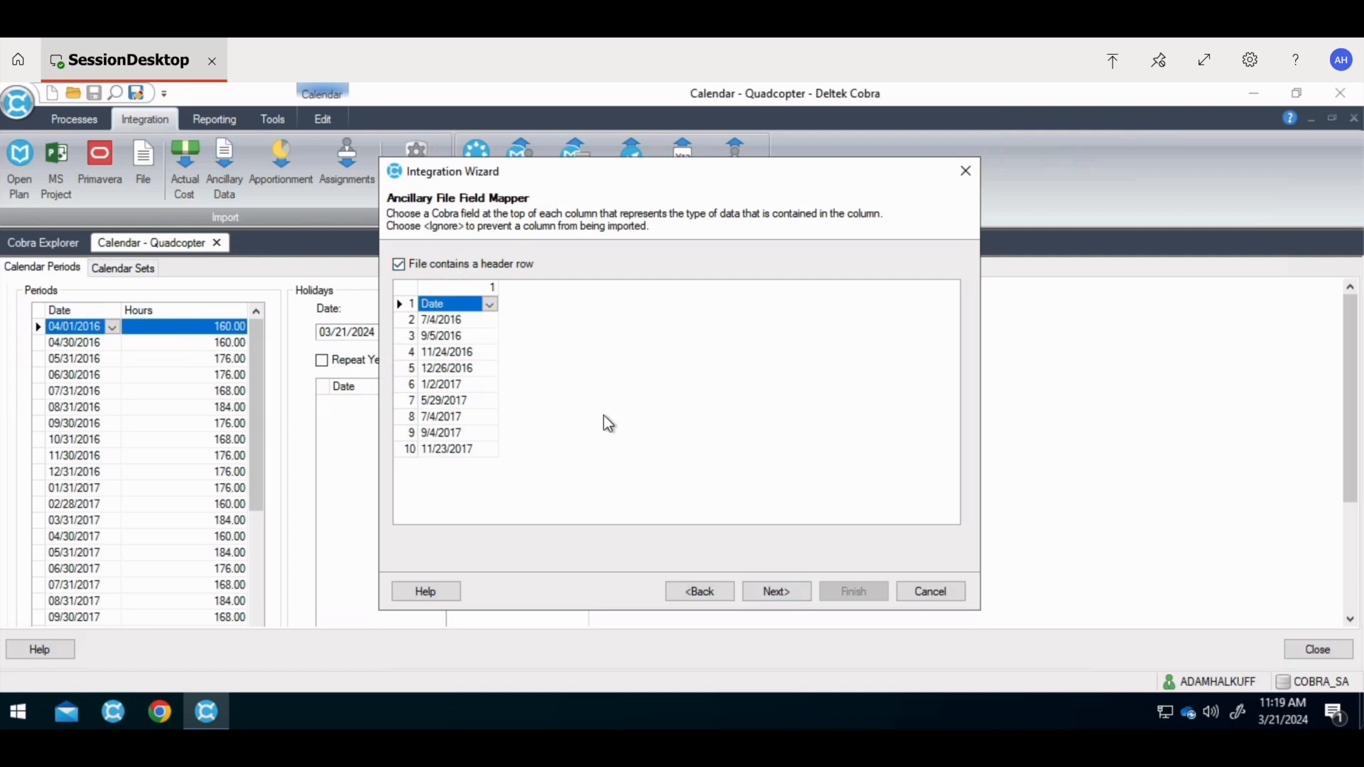
pyautogui.click(776, 591)
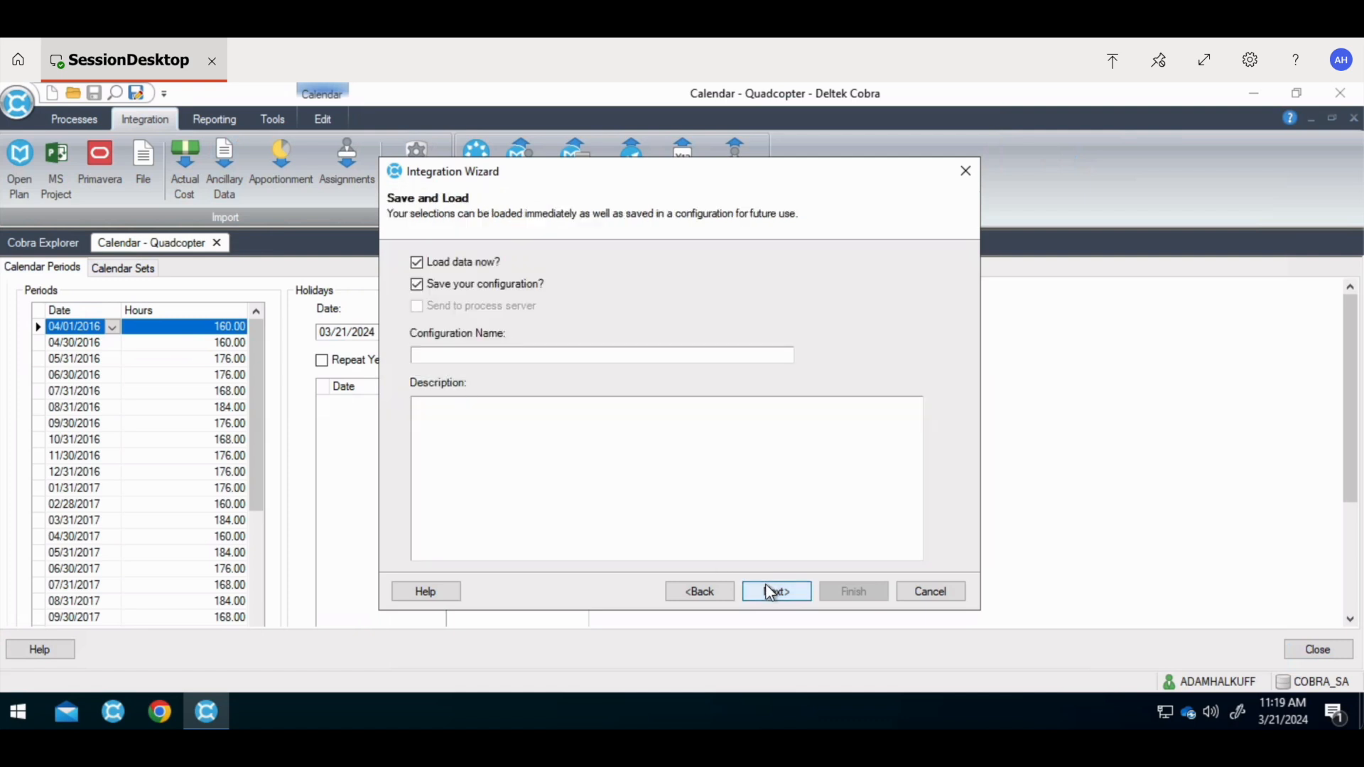
pyautogui.click(416, 284)
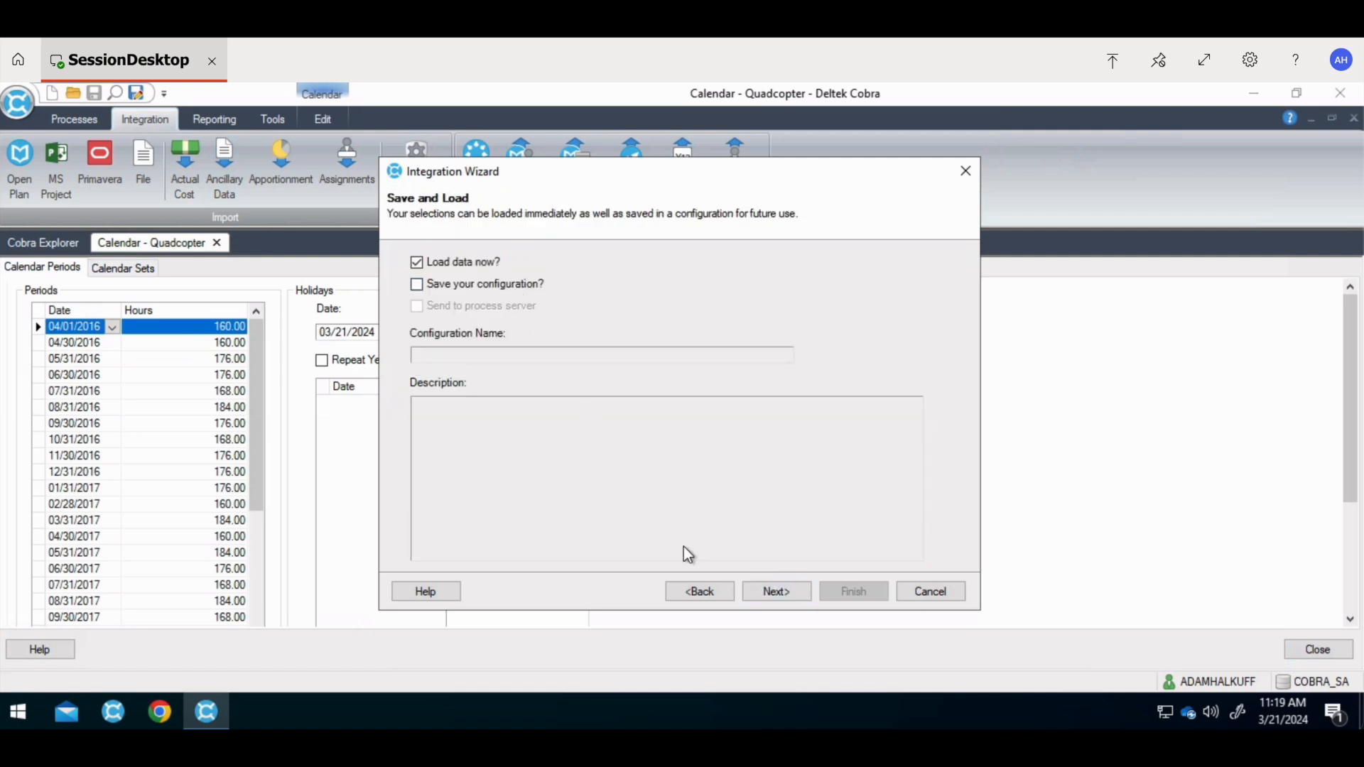
pyautogui.click(776, 591)
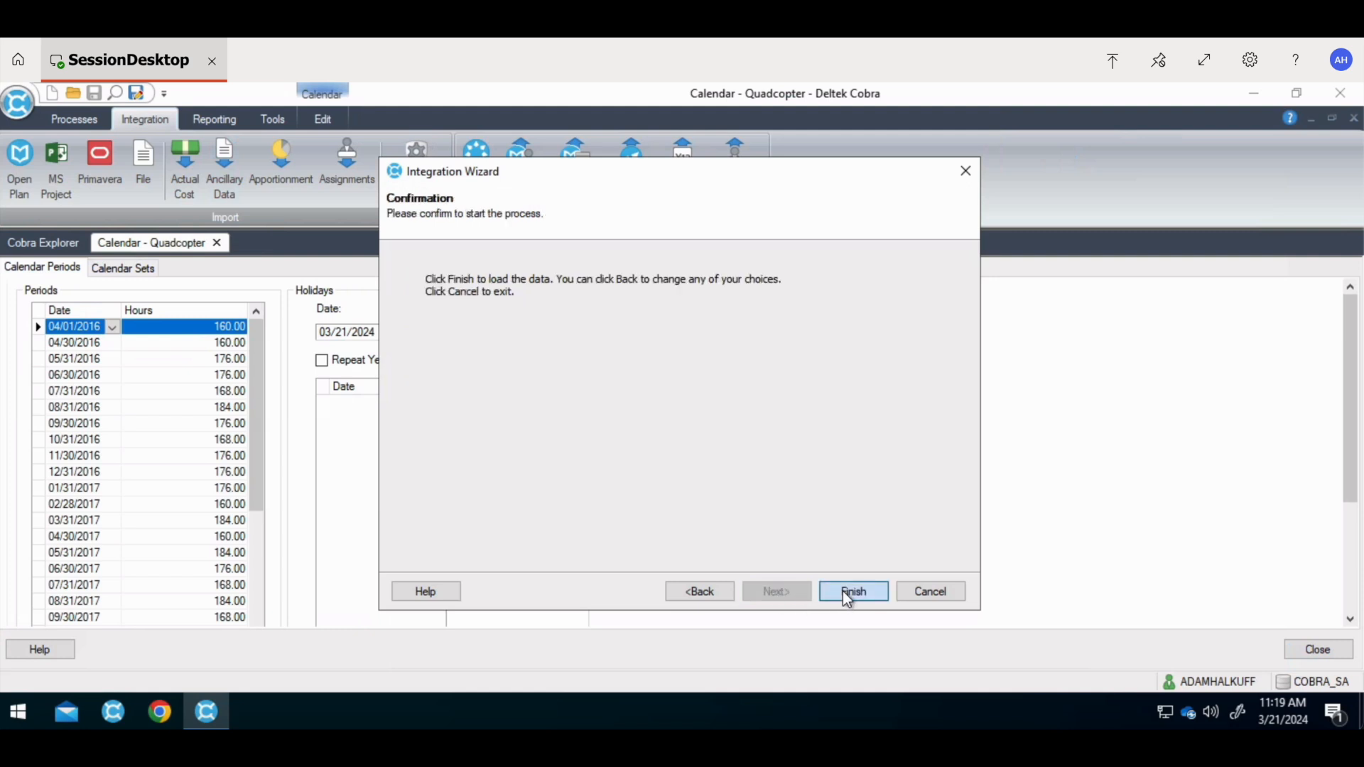
pyautogui.click(853, 591)
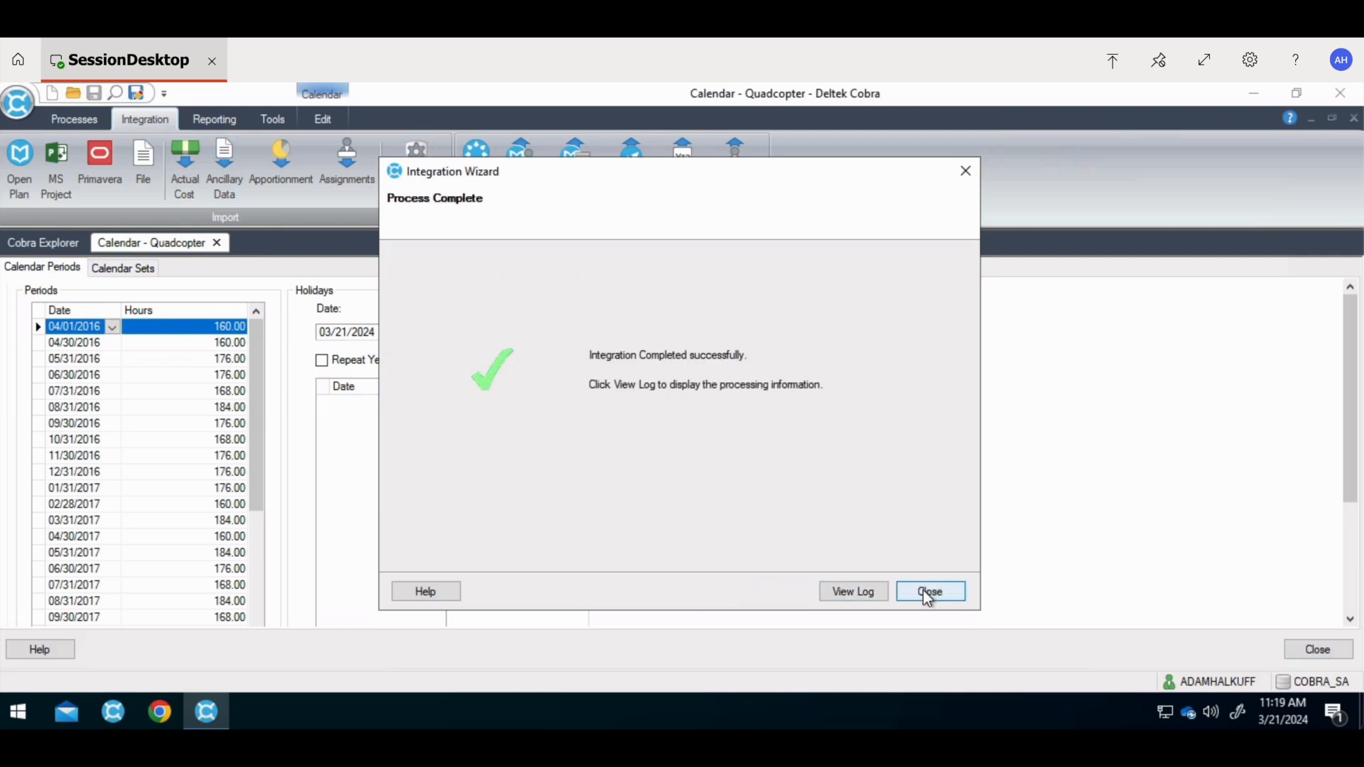
pyautogui.click(930, 591)
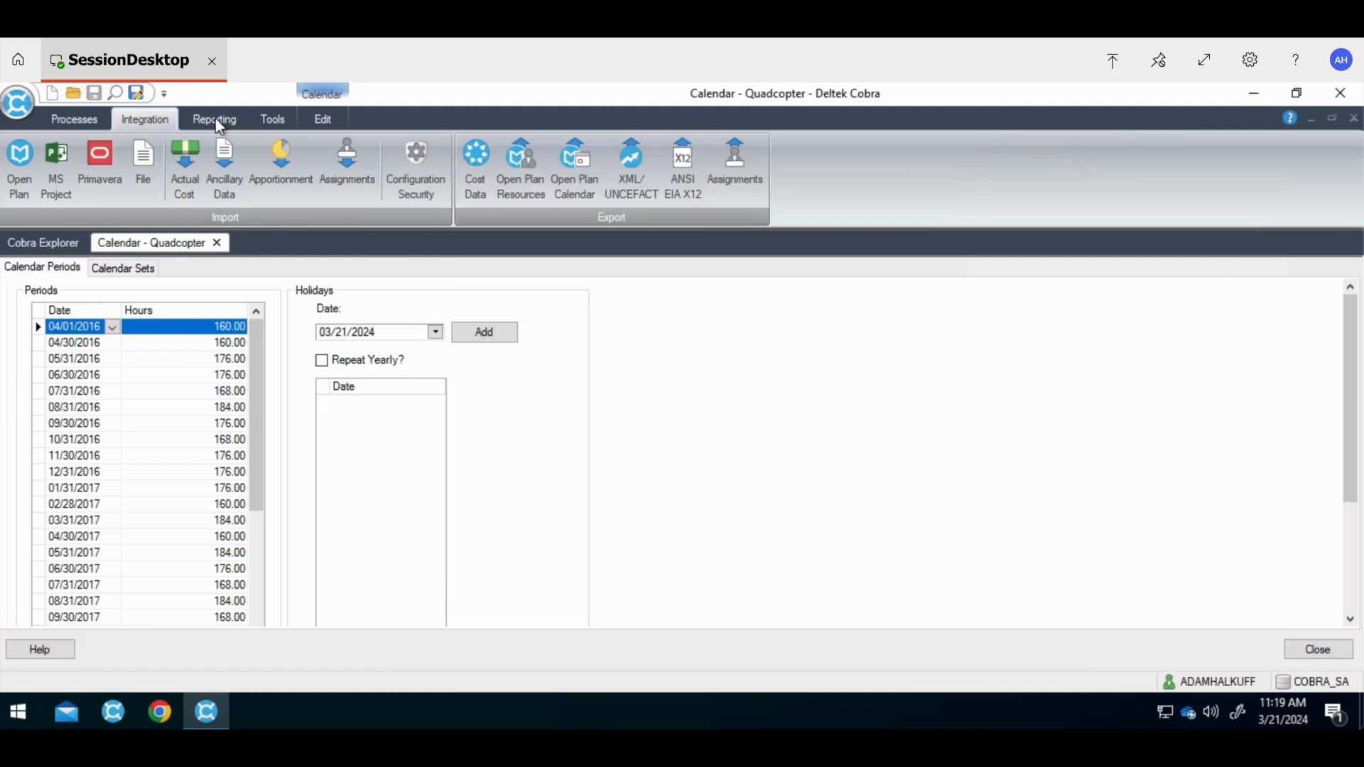
# Step: Recalculate hours using 8.00-hour Monday–Friday days and 0.00-hour weekends
pyautogui.click(322, 119)
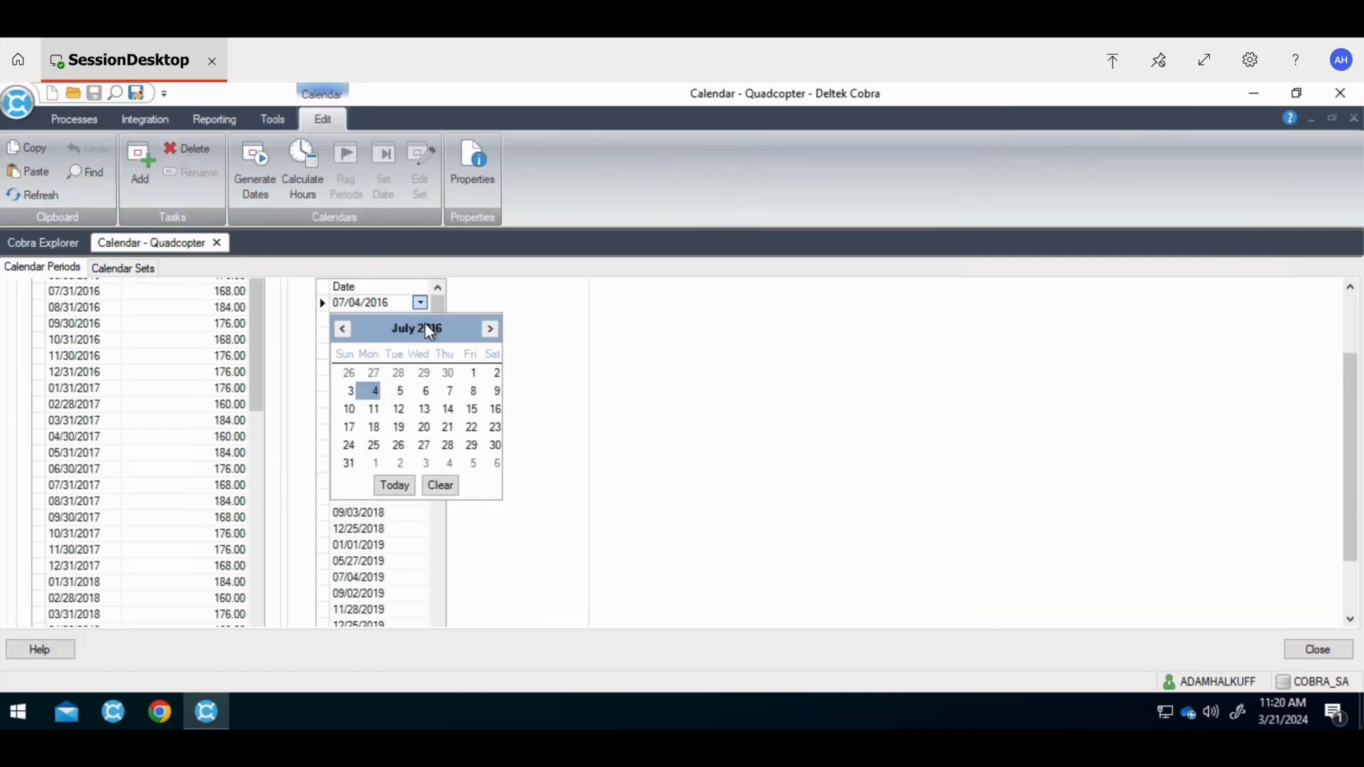
pyautogui.moveTo(459, 309)
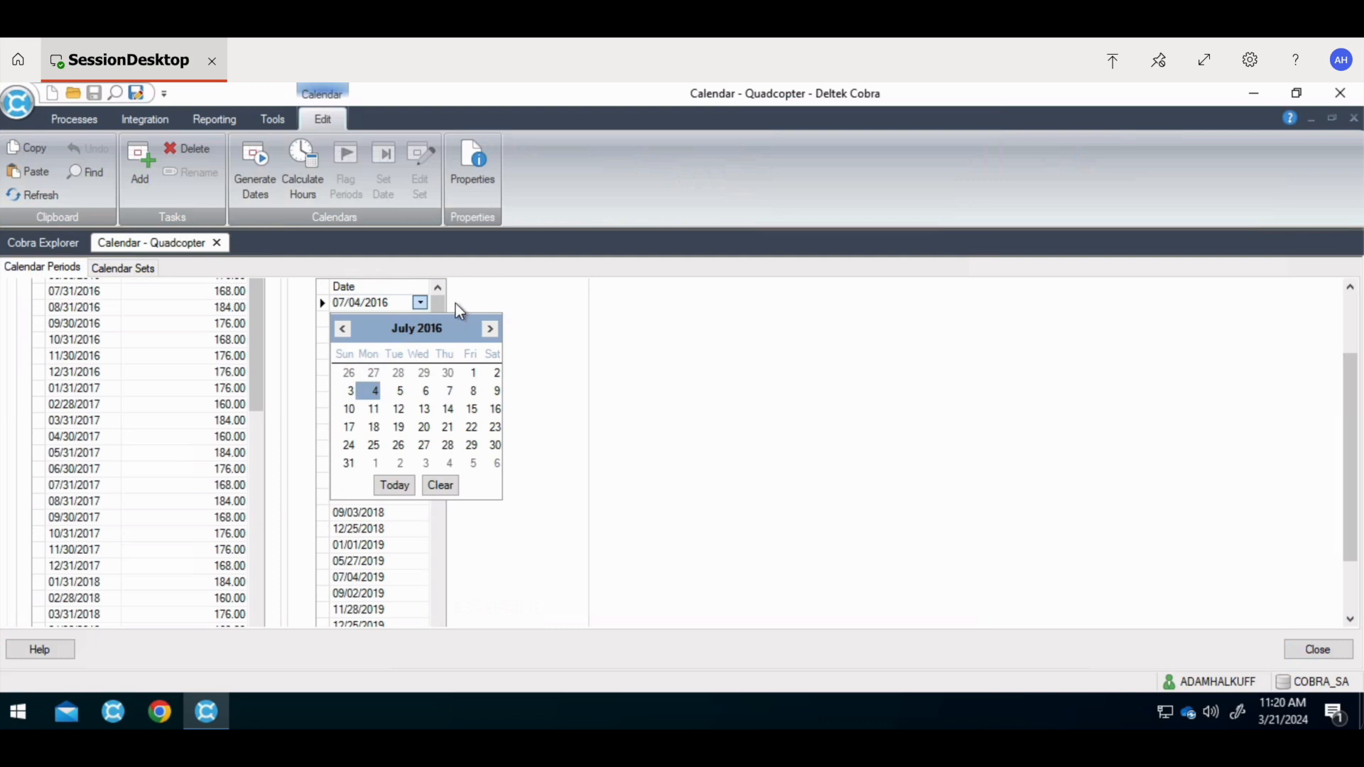
pyautogui.moveTo(314, 323)
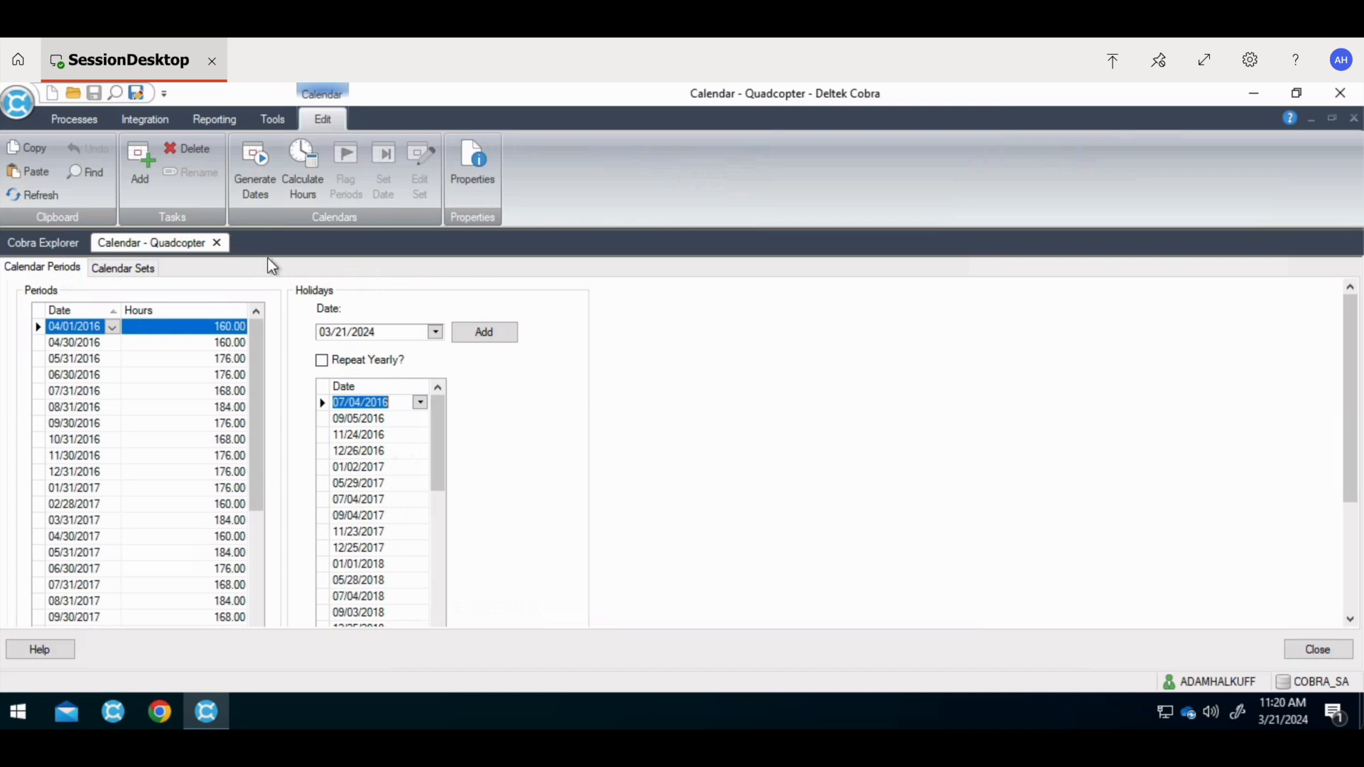
pyautogui.click(302, 153)
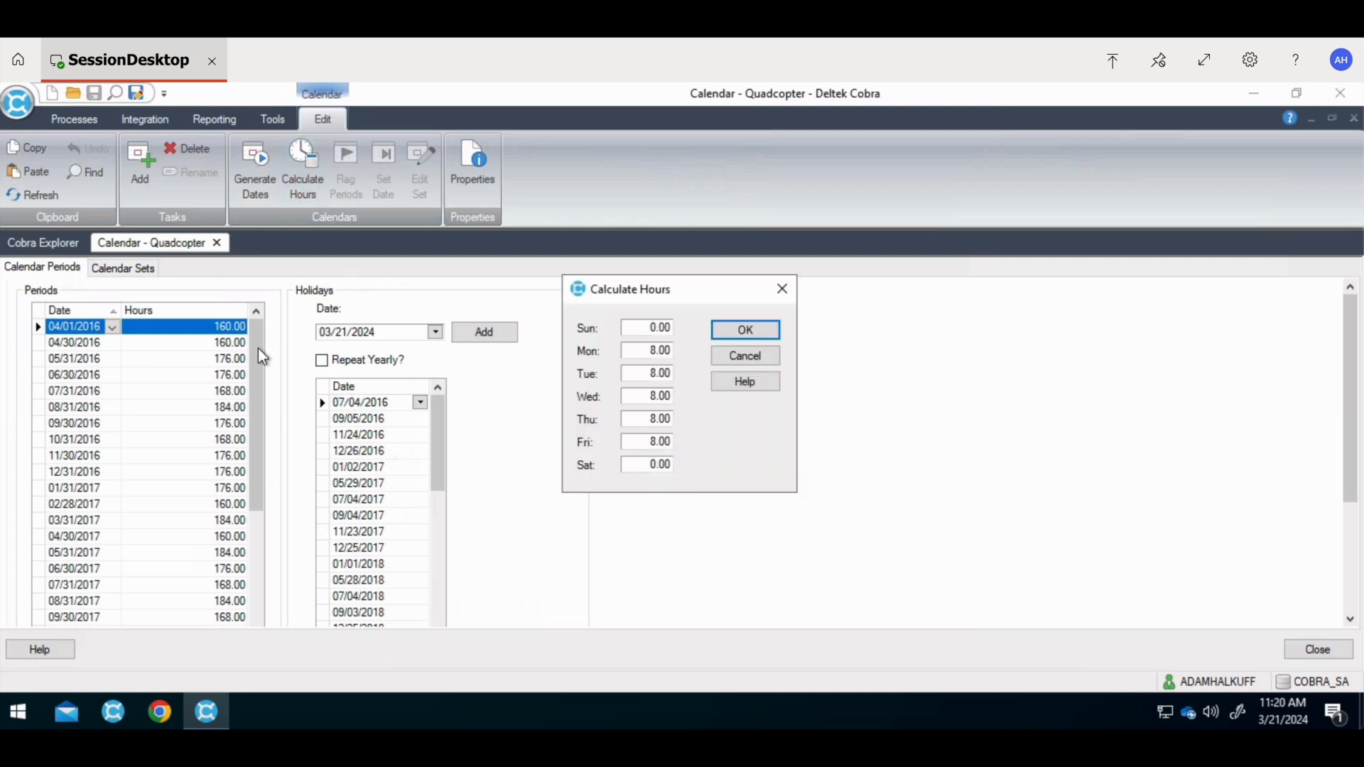
pyautogui.click(744, 329)
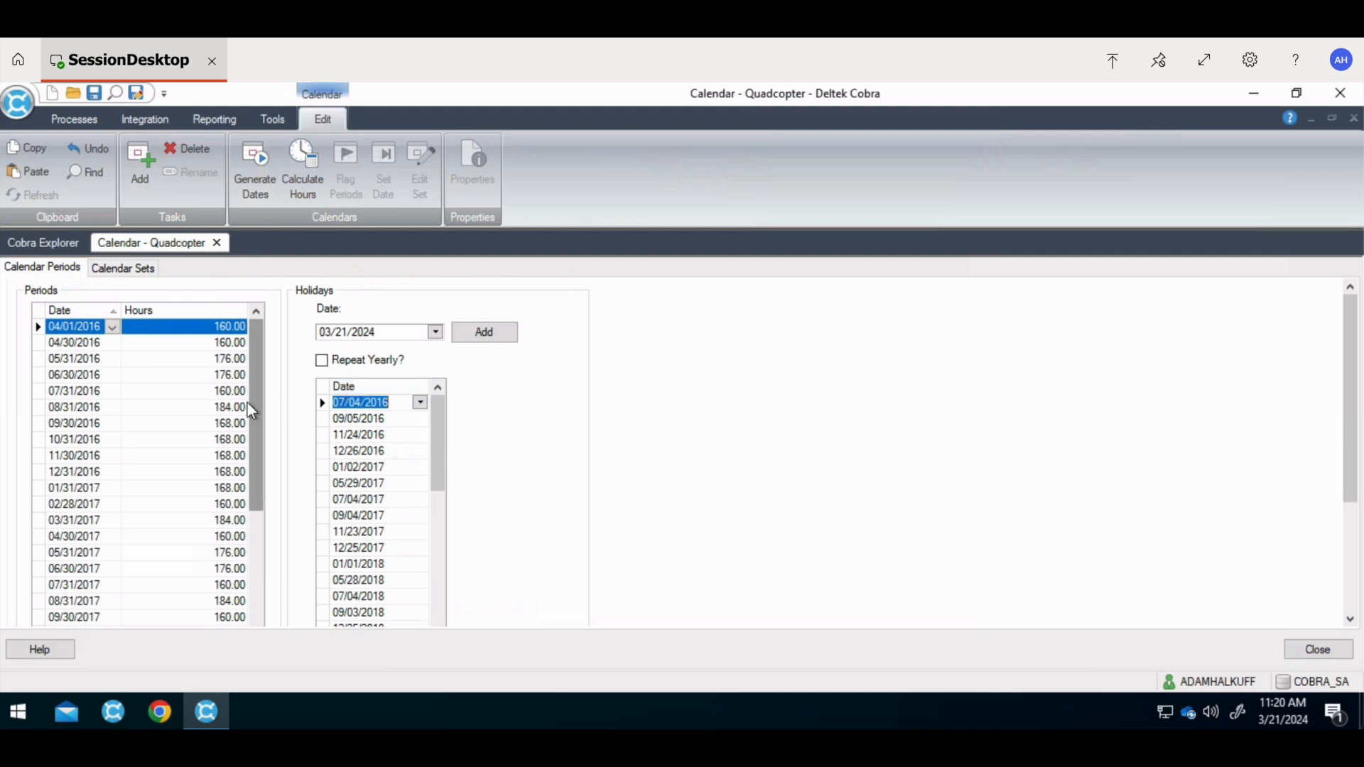
pyautogui.click(122, 267)
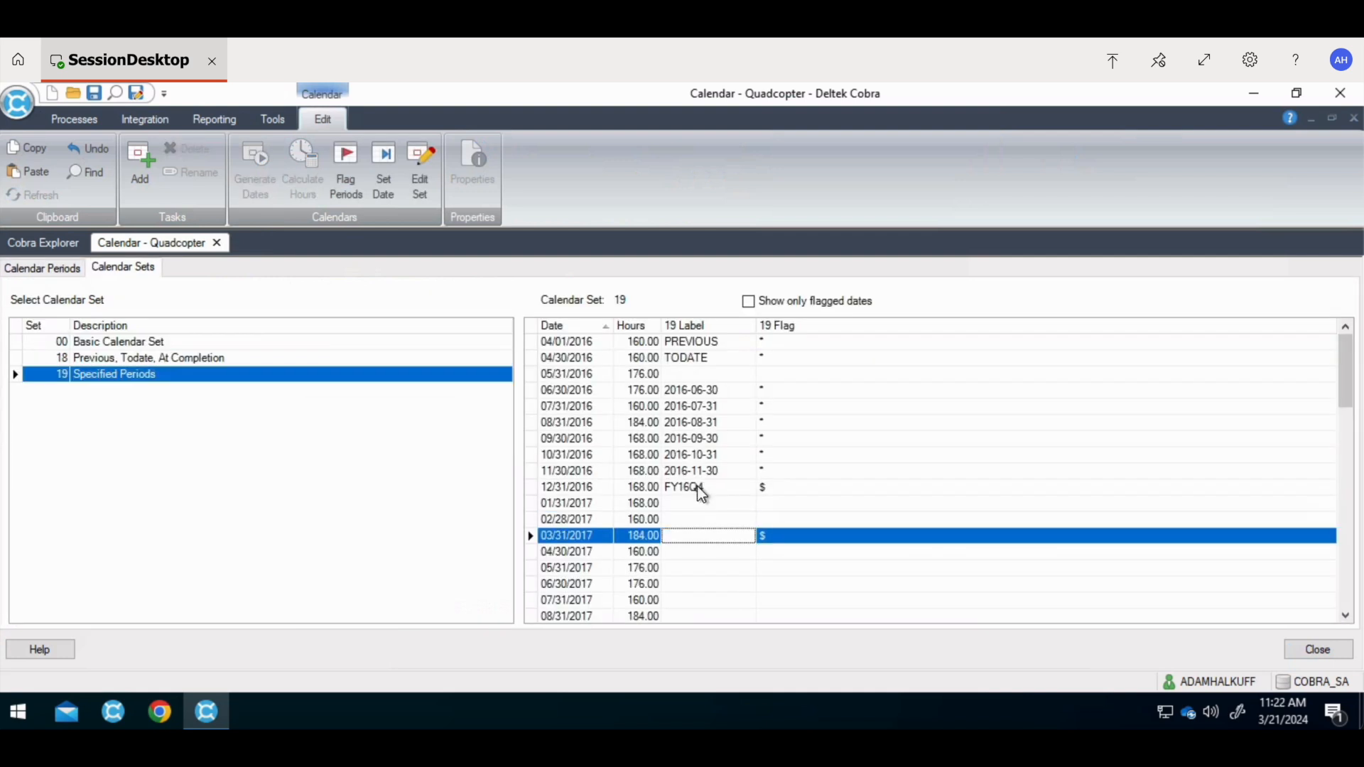
# Step: In set 19, label 03/31/2017 as FY17Q1 and 06/30/2017 as FY17Q2
pyautogui.write('FY17')
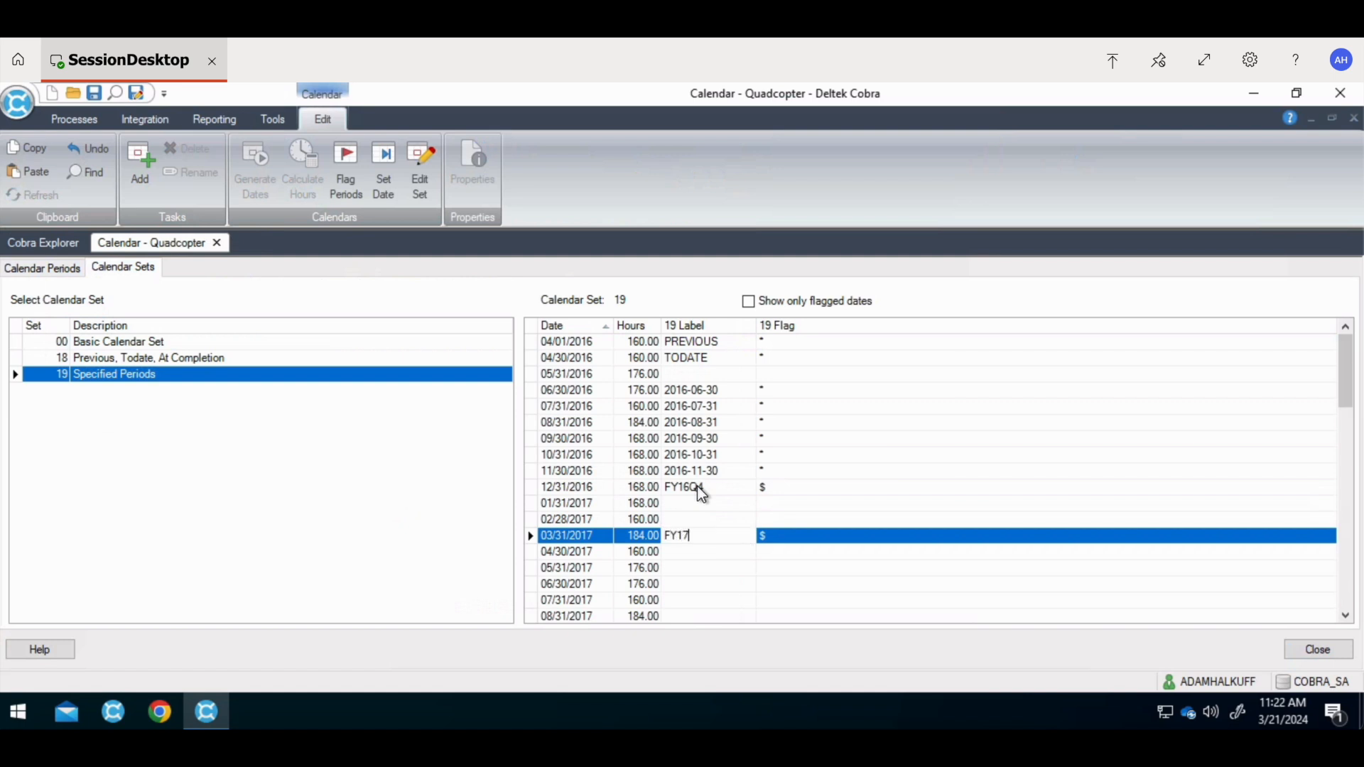
pyautogui.write('Q1')
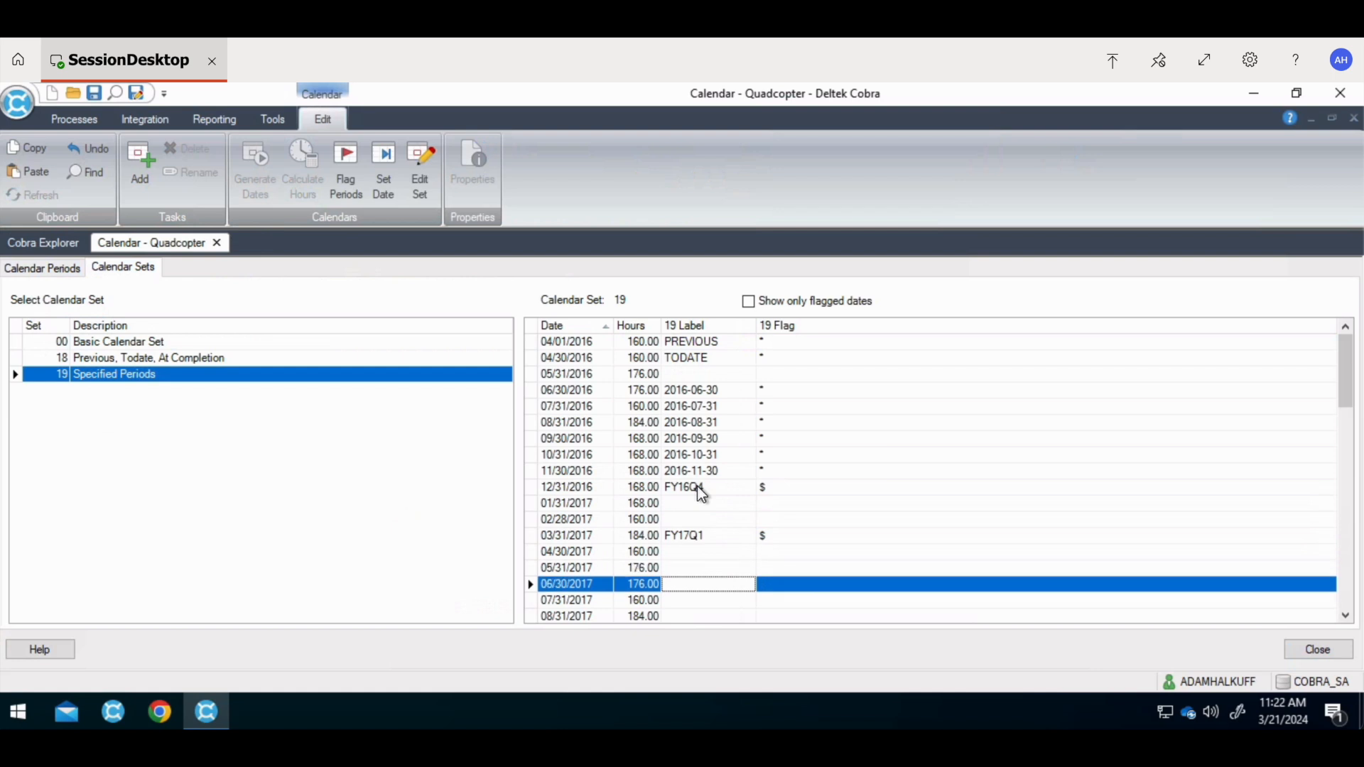
pyautogui.write('FY17Q2')
pyautogui.click(1046, 584)
pyautogui.write('$')
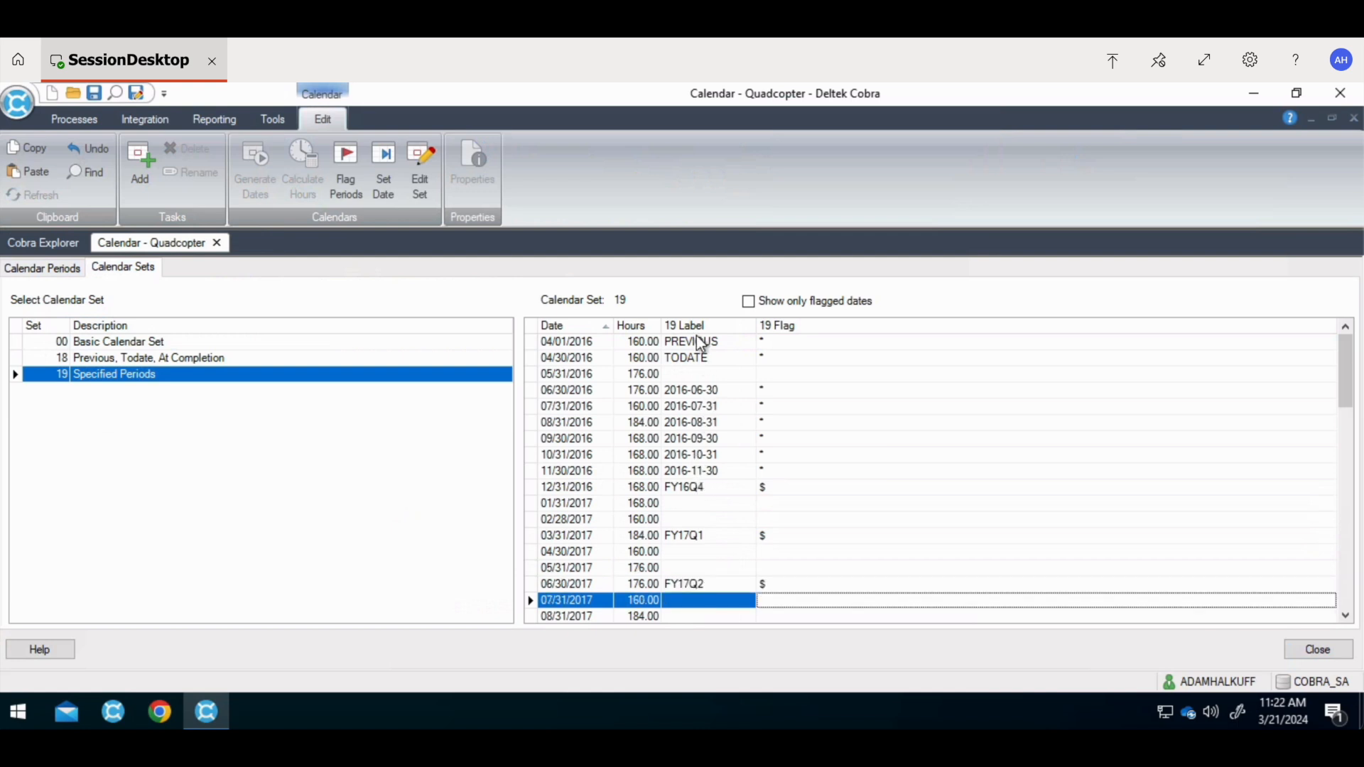
pyautogui.moveTo(661, 364)
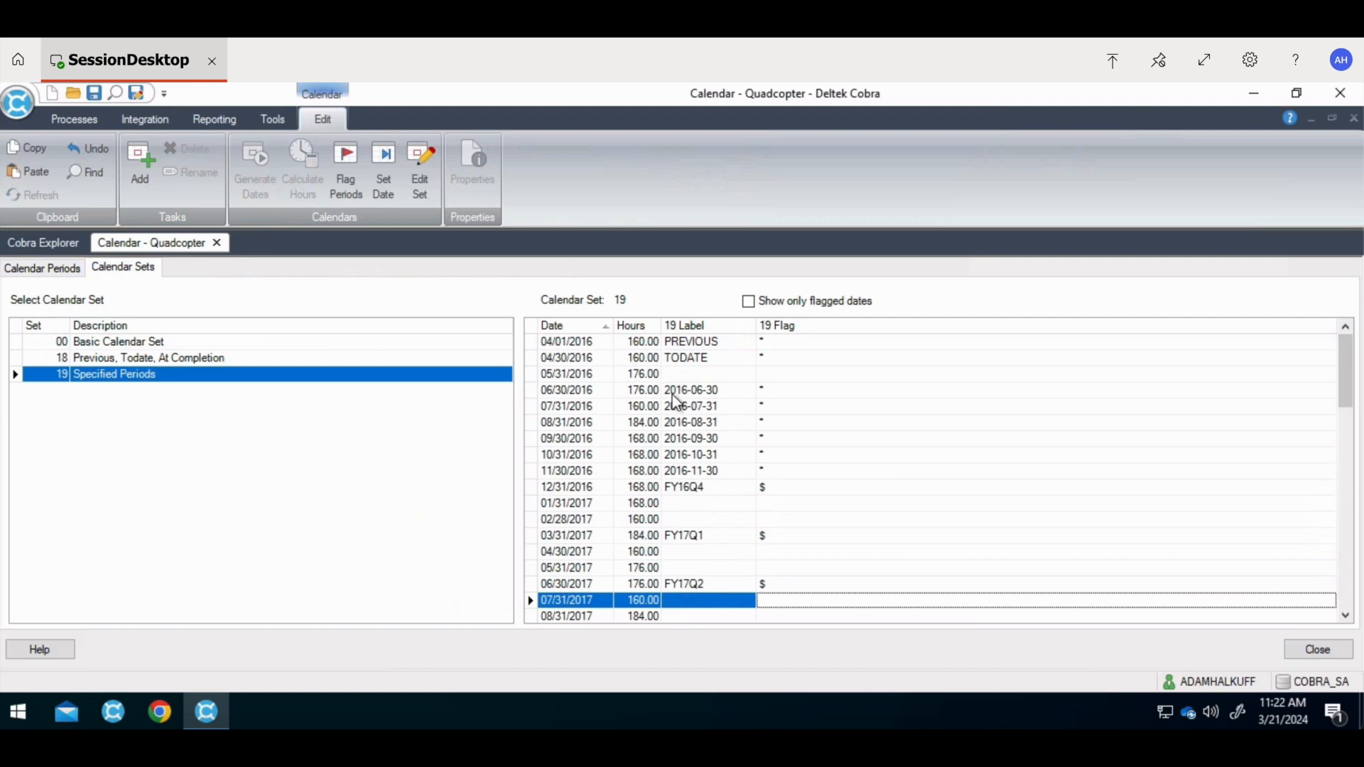
pyautogui.click(118, 342)
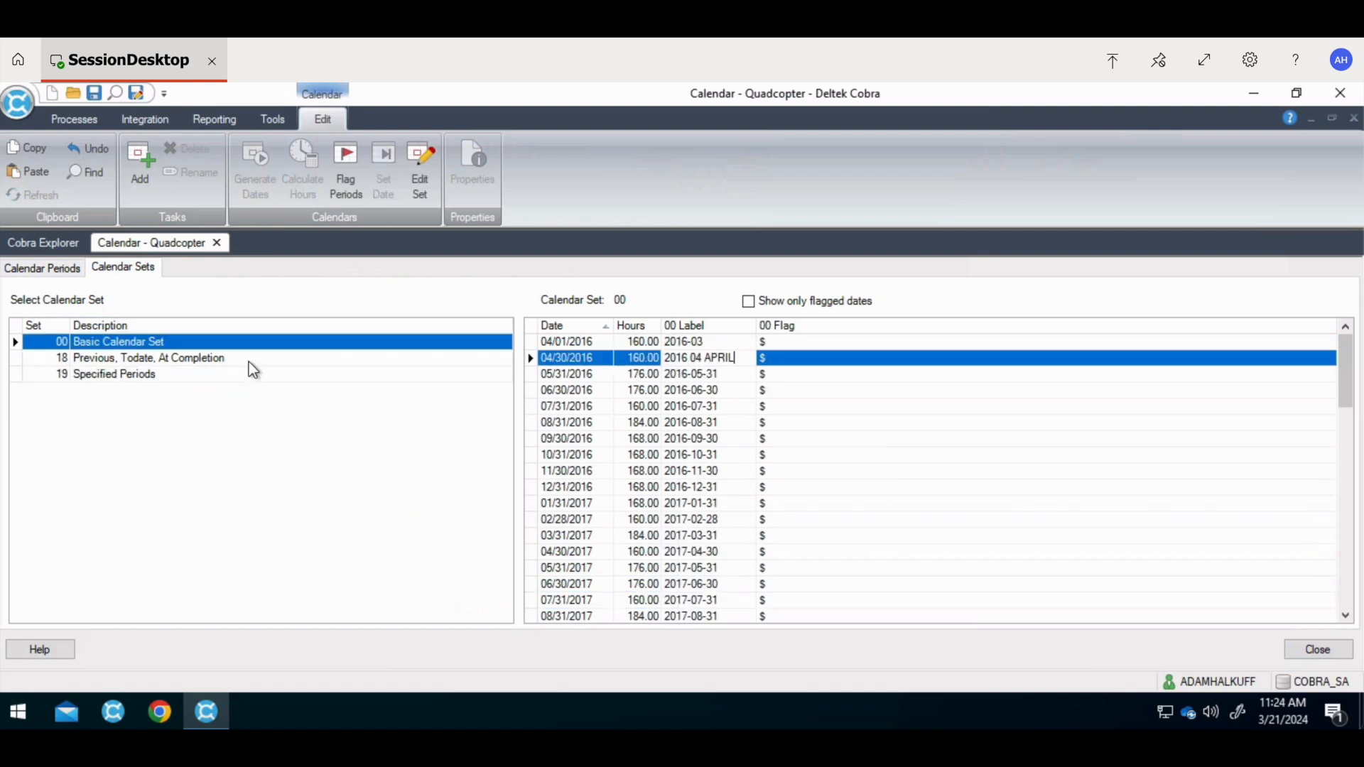
pyautogui.click(147, 358)
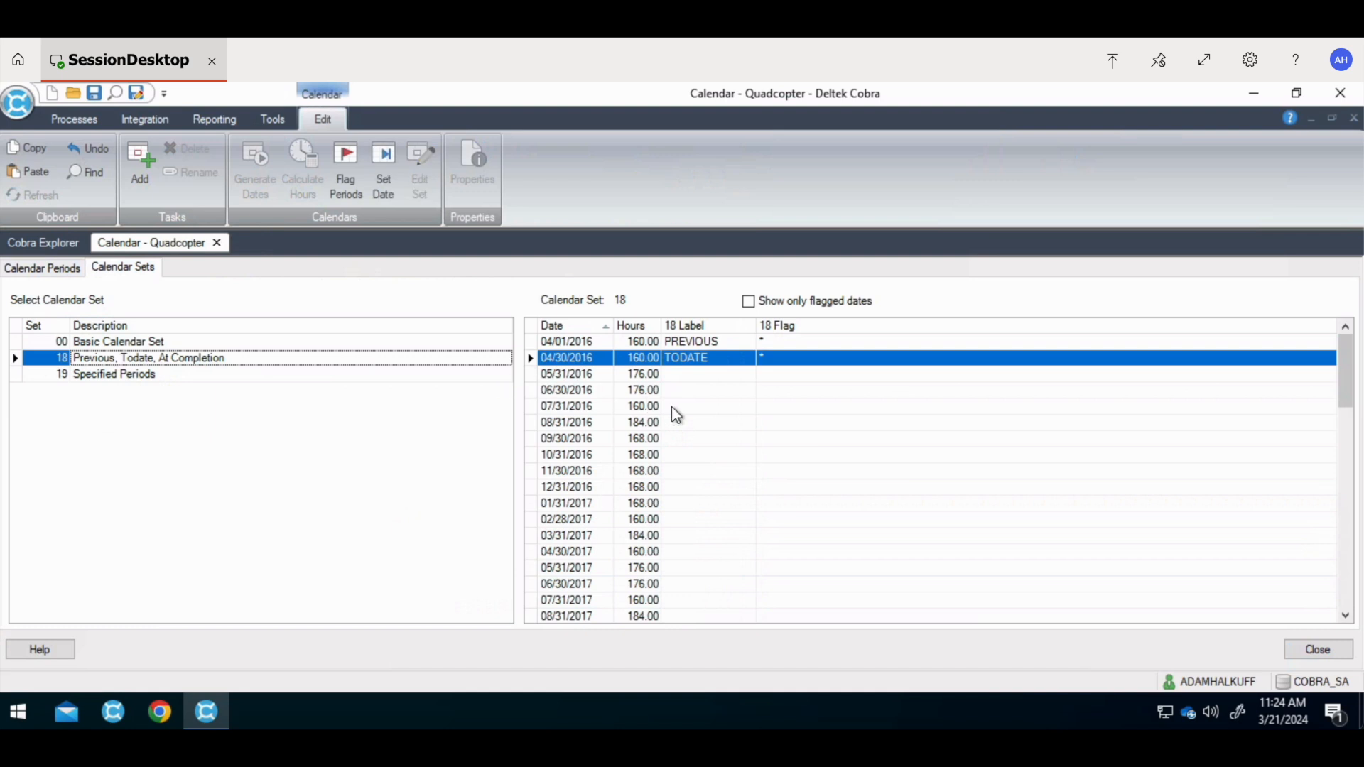
pyautogui.click(677, 406)
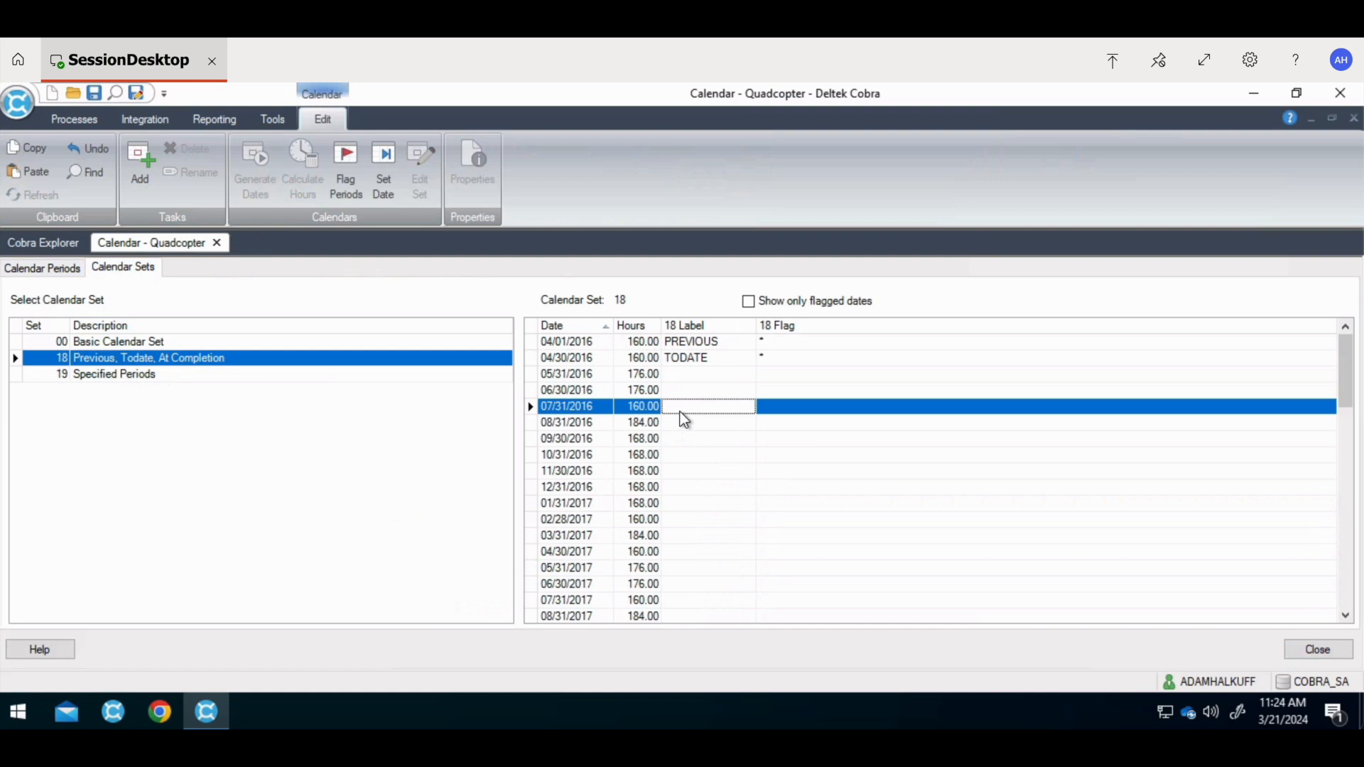
pyautogui.scroll(-3)
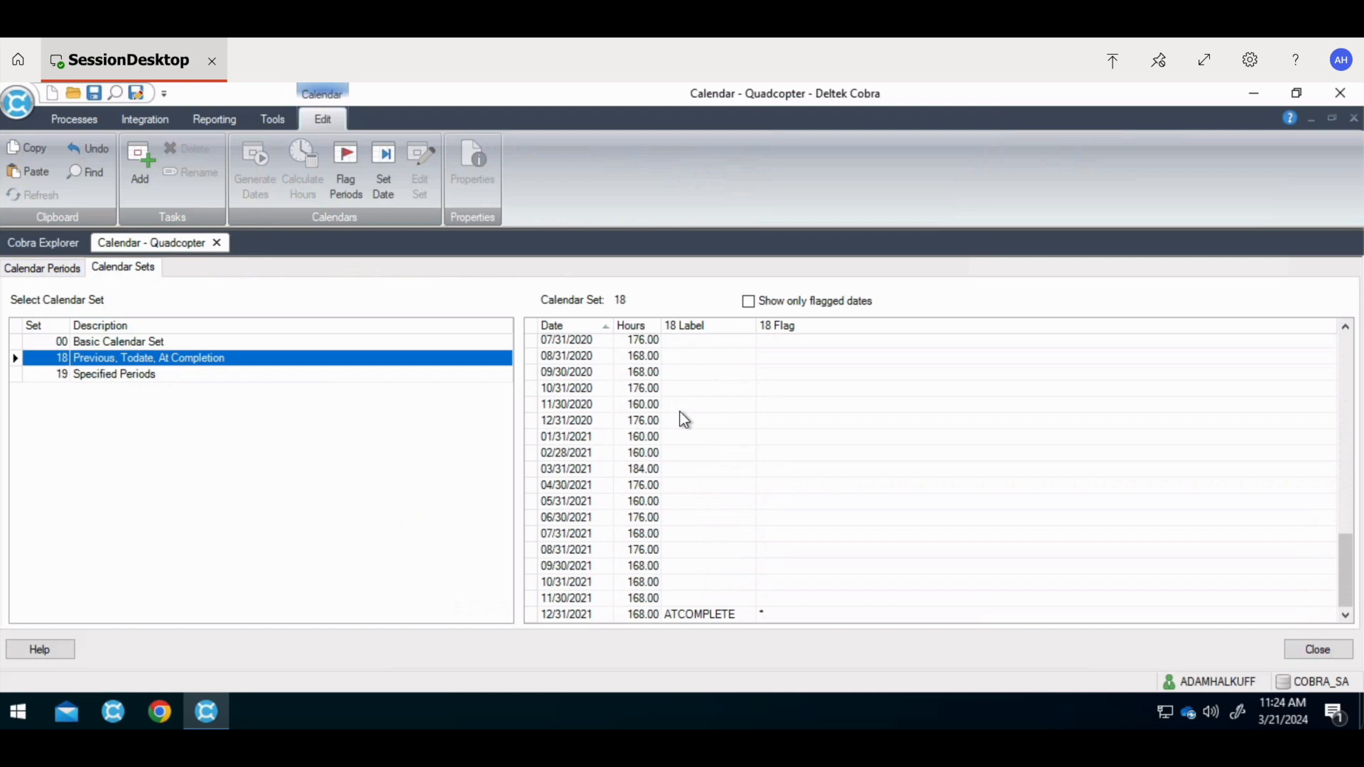
pyautogui.click(113, 373)
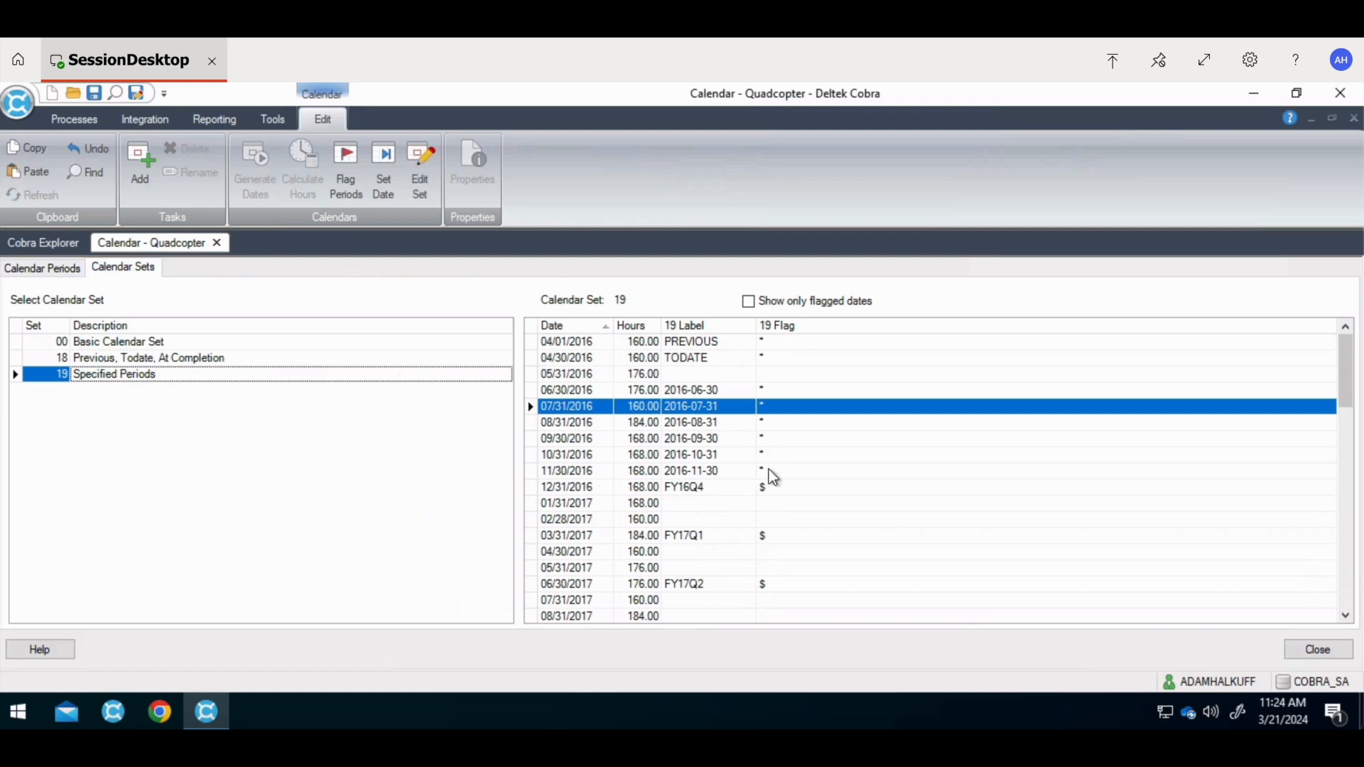
pyautogui.moveTo(781, 404)
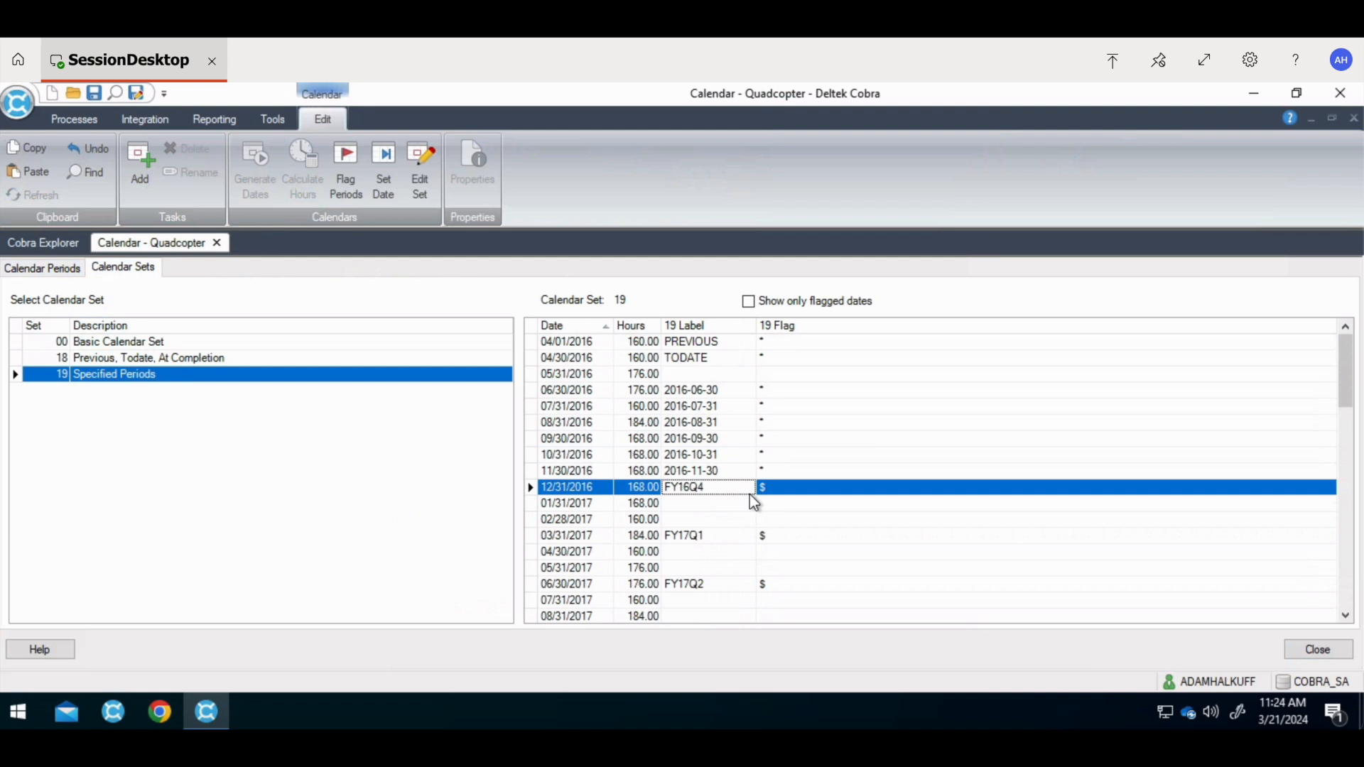
pyautogui.click(704, 535)
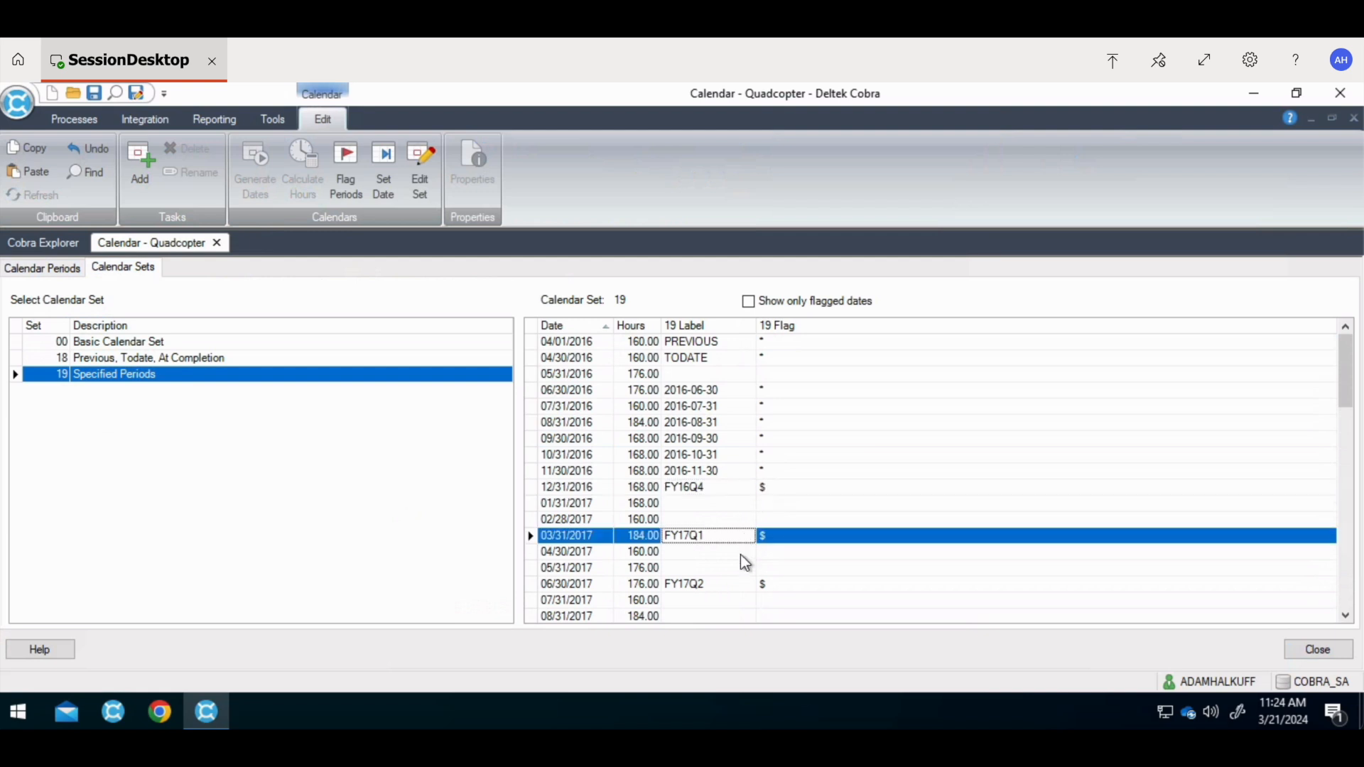
pyautogui.click(724, 584)
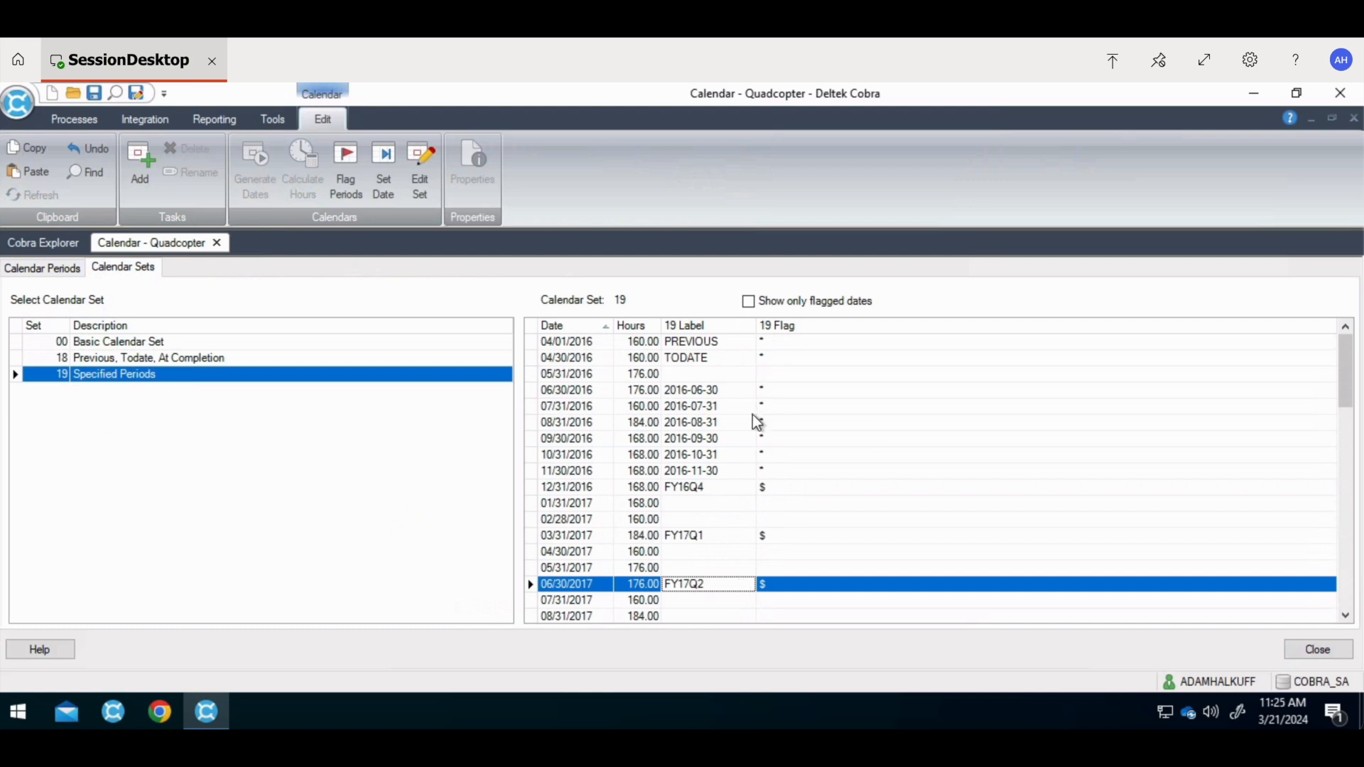
pyautogui.moveTo(735, 462)
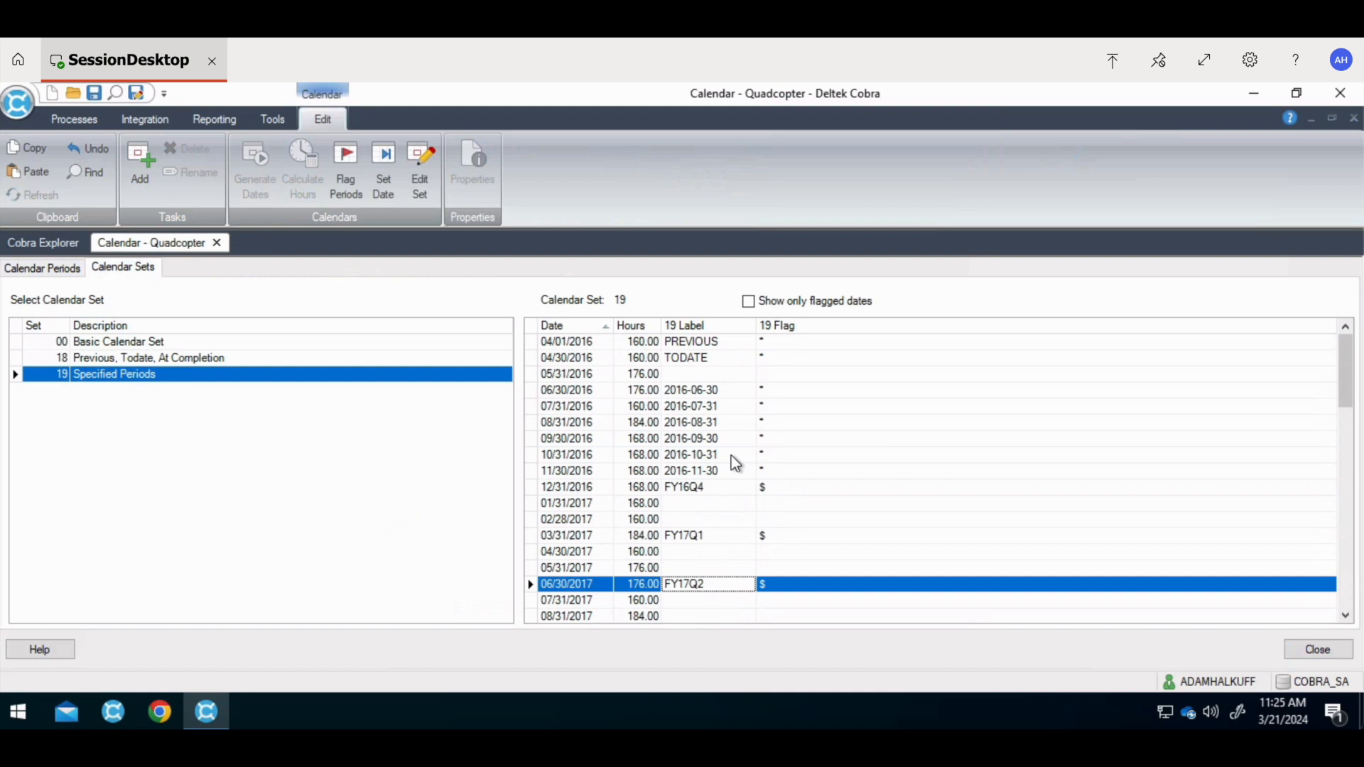
pyautogui.click(148, 358)
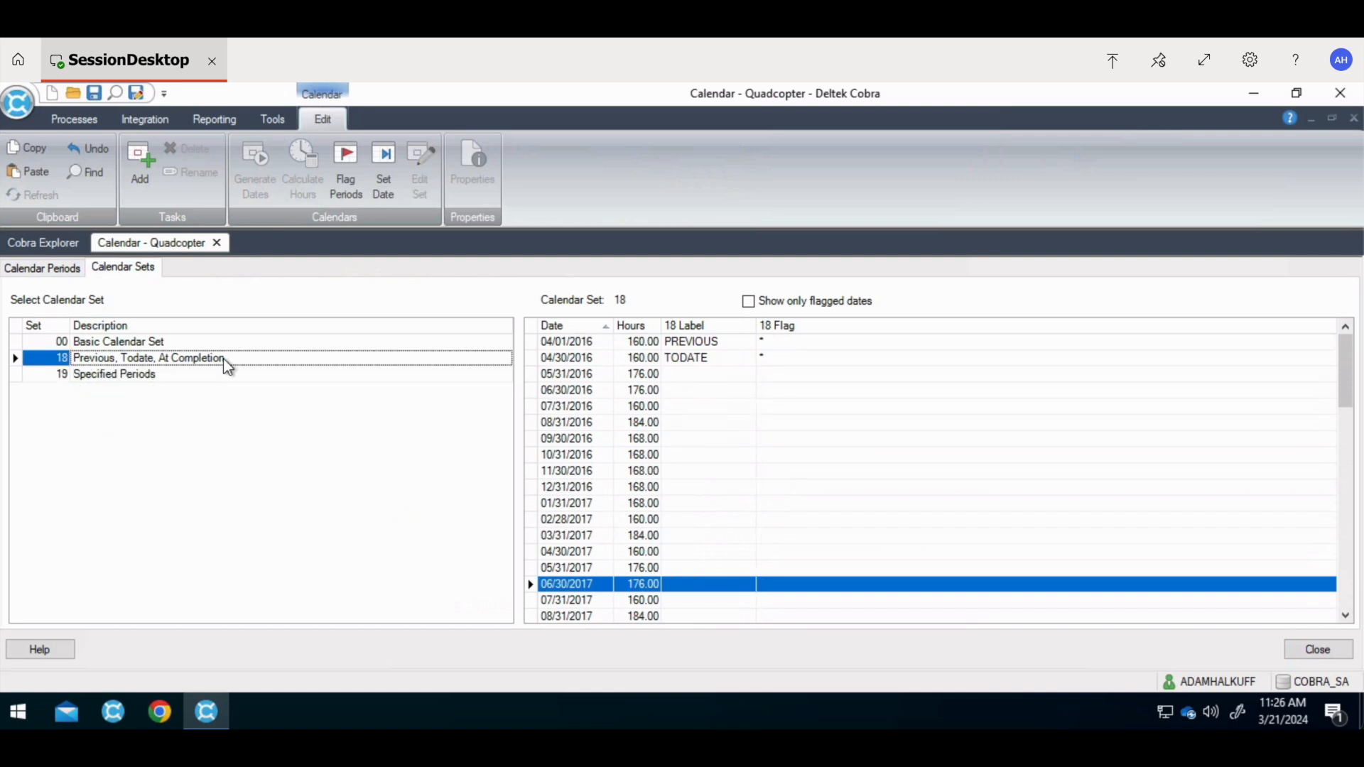
pyautogui.moveTo(226, 375)
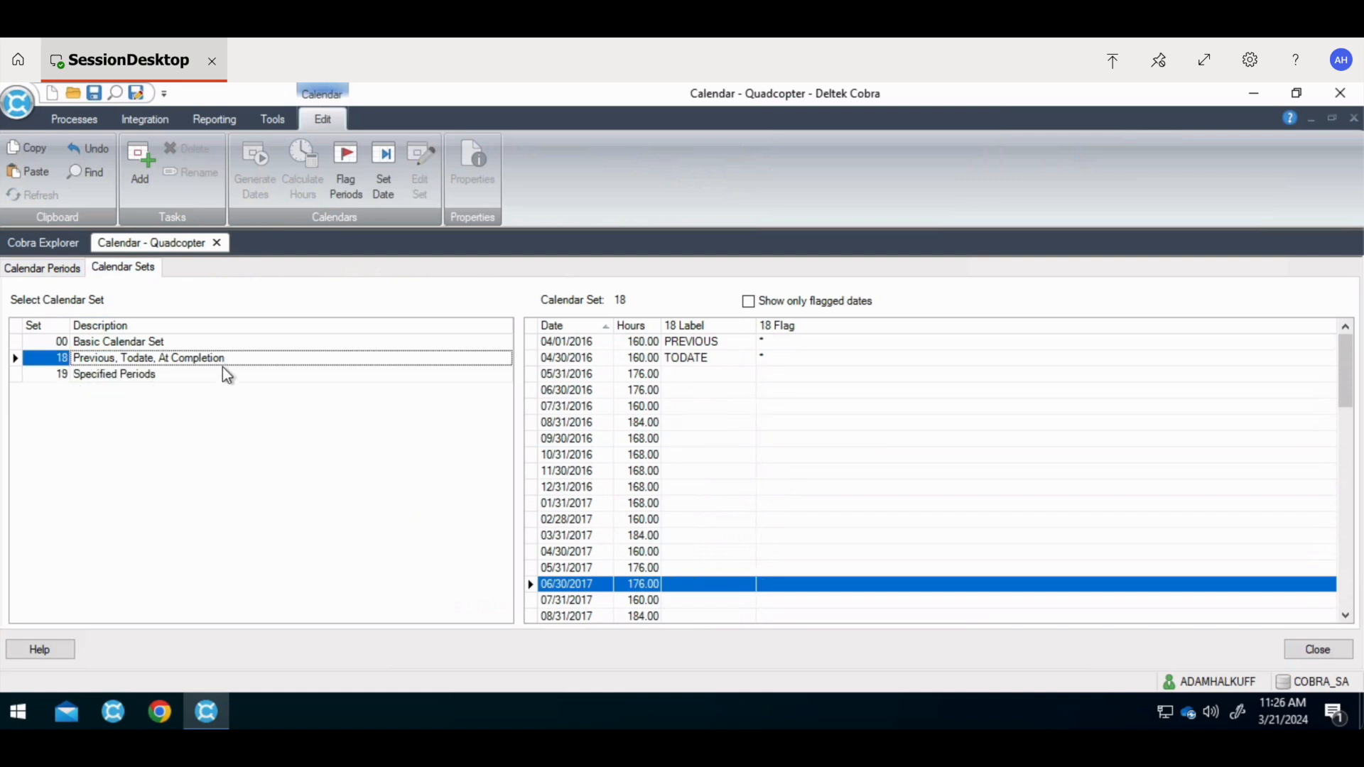
pyautogui.click(114, 373)
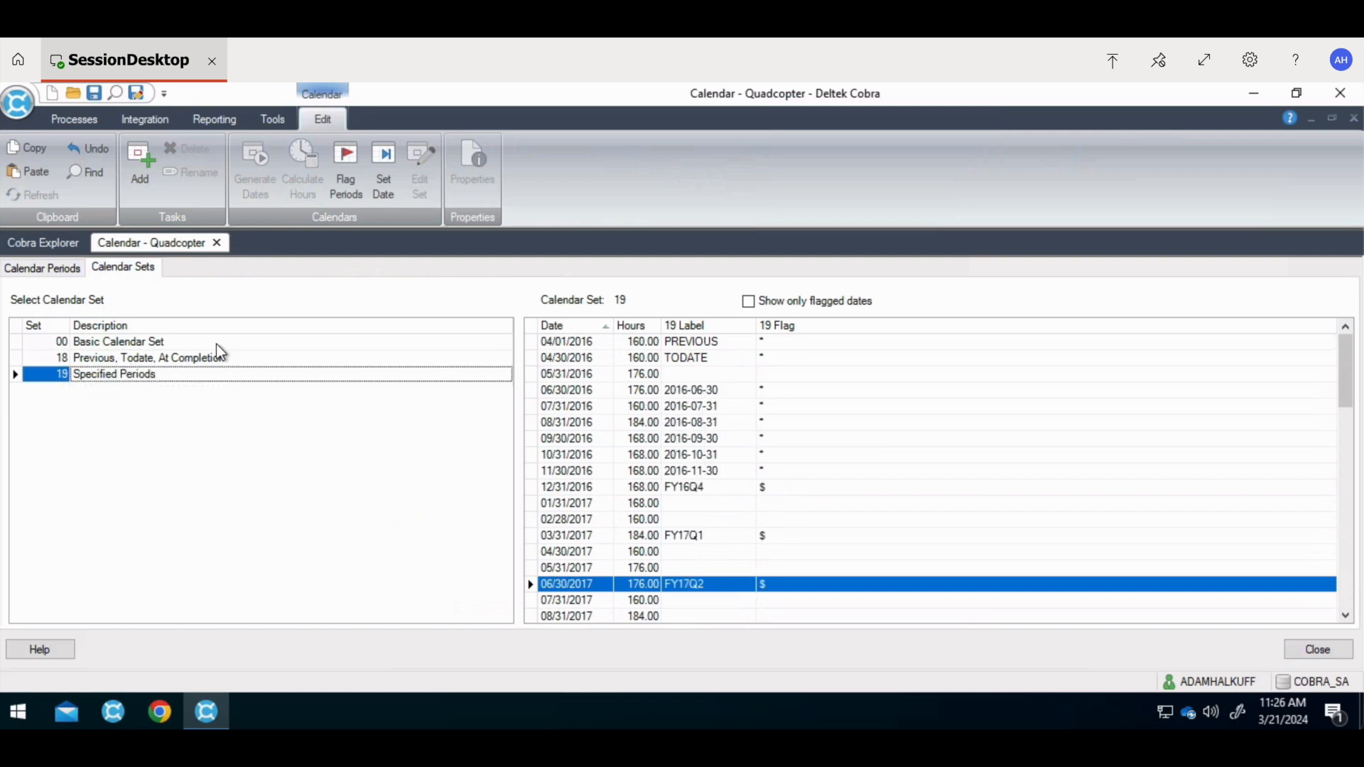
pyautogui.click(118, 342)
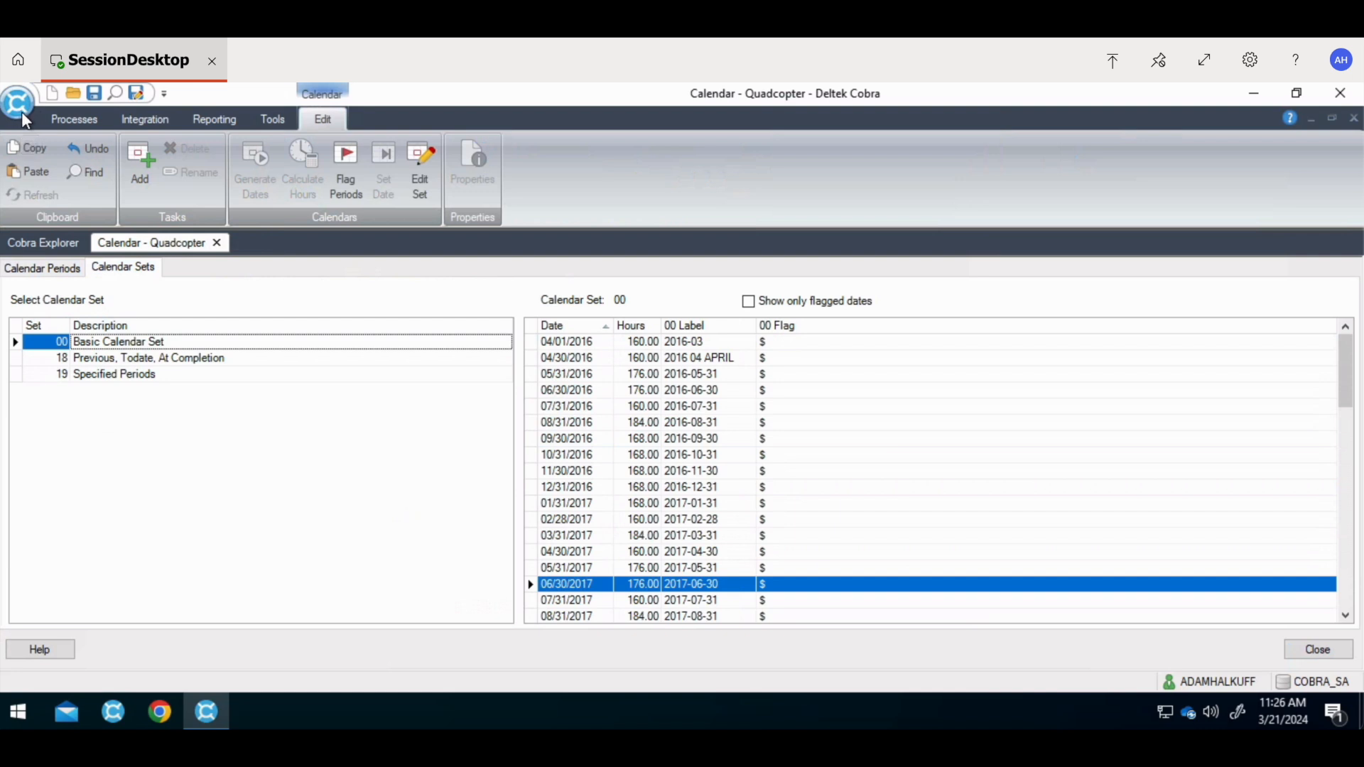
# Step: Begin a new calendar file, then cancel the New Calendar File wizard
pyautogui.click(18, 93)
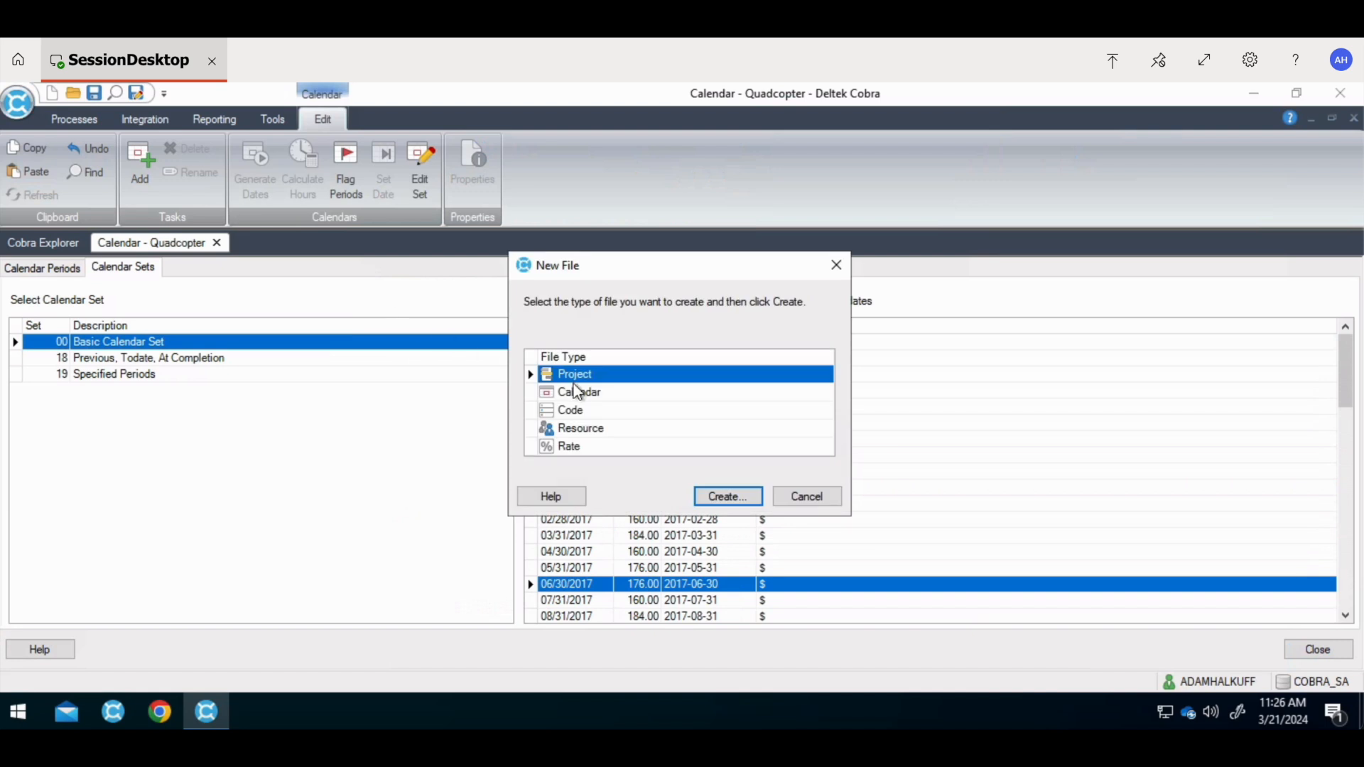
pyautogui.click(579, 392)
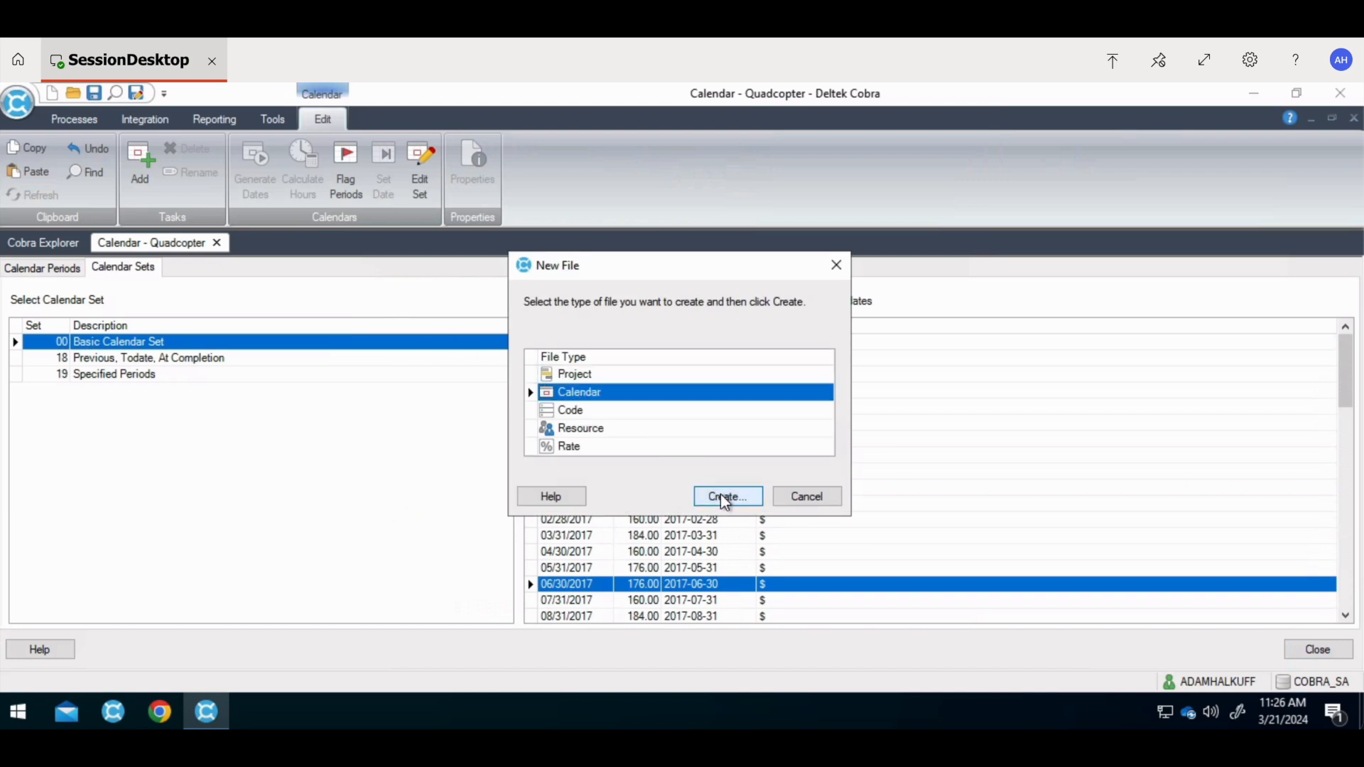
pyautogui.click(728, 497)
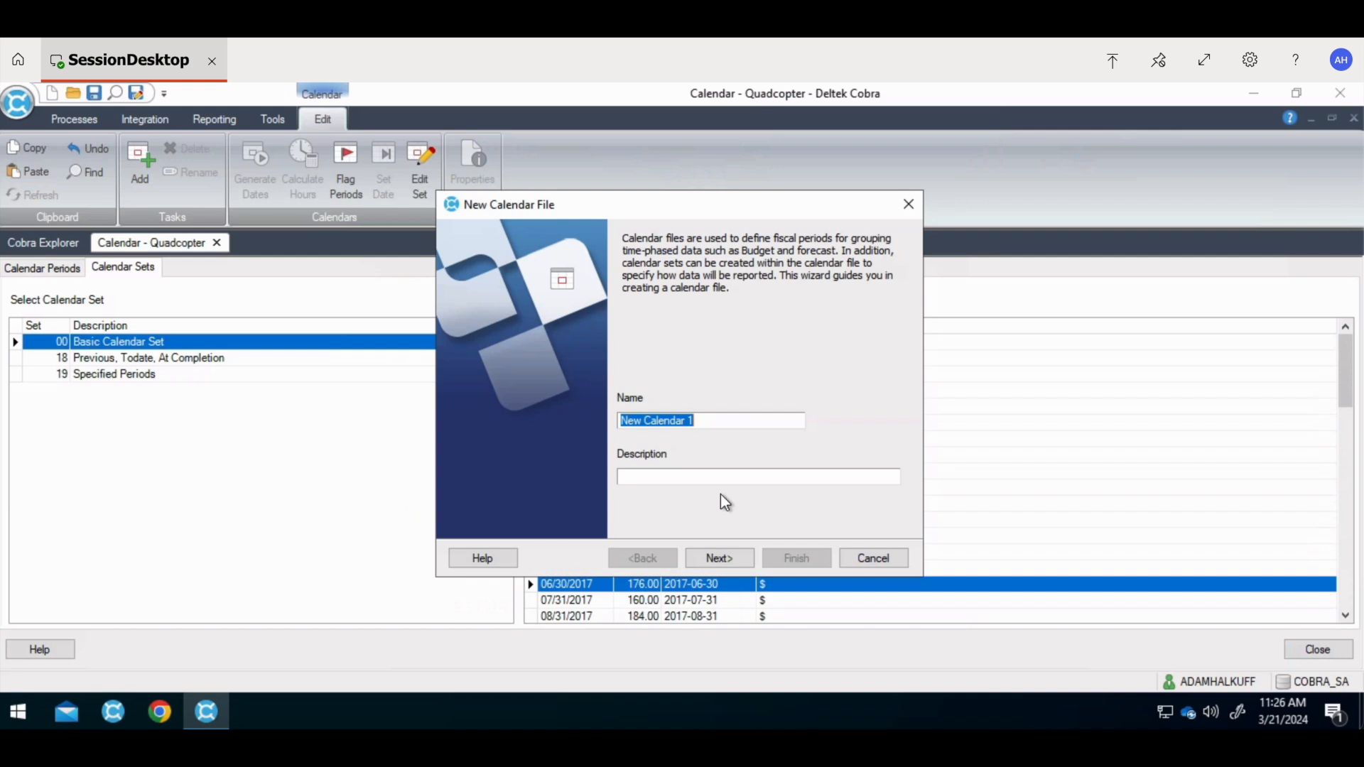
pyautogui.moveTo(854, 558)
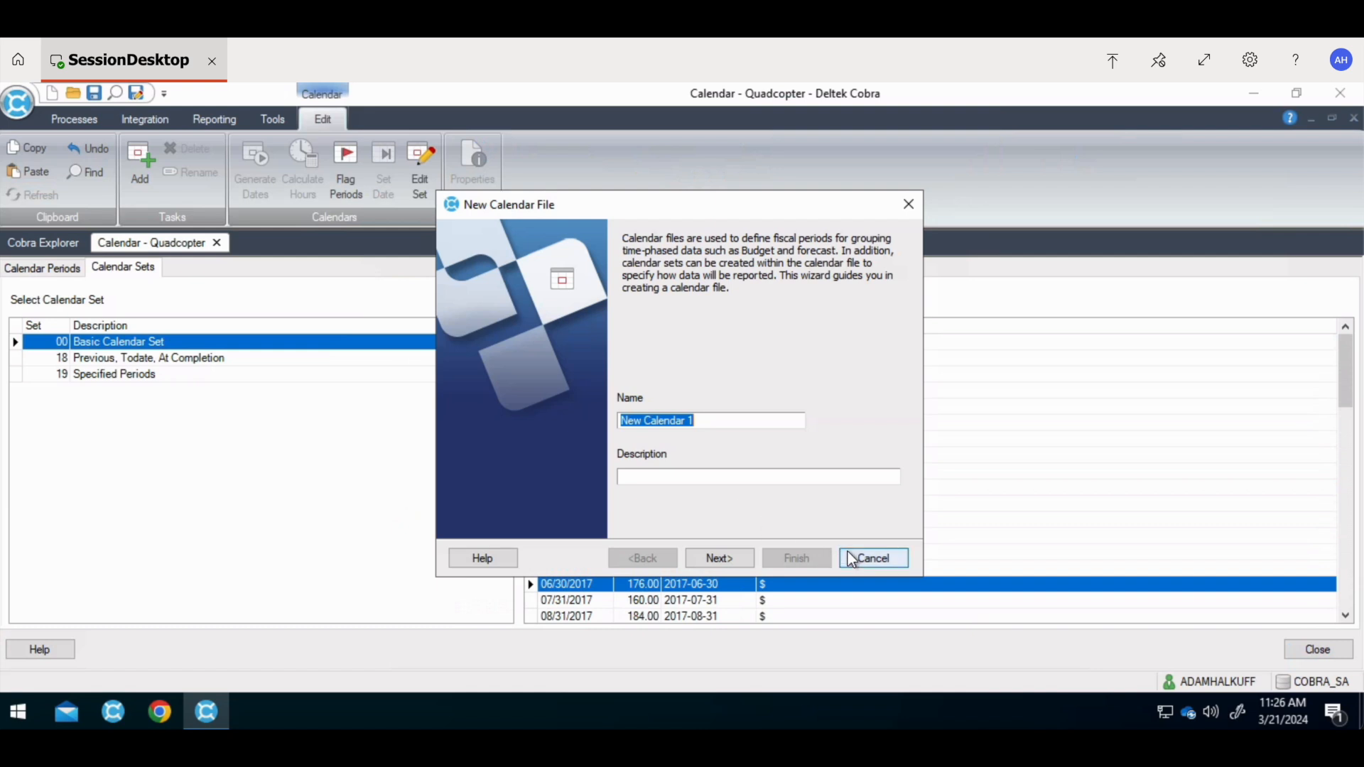
pyautogui.click(874, 558)
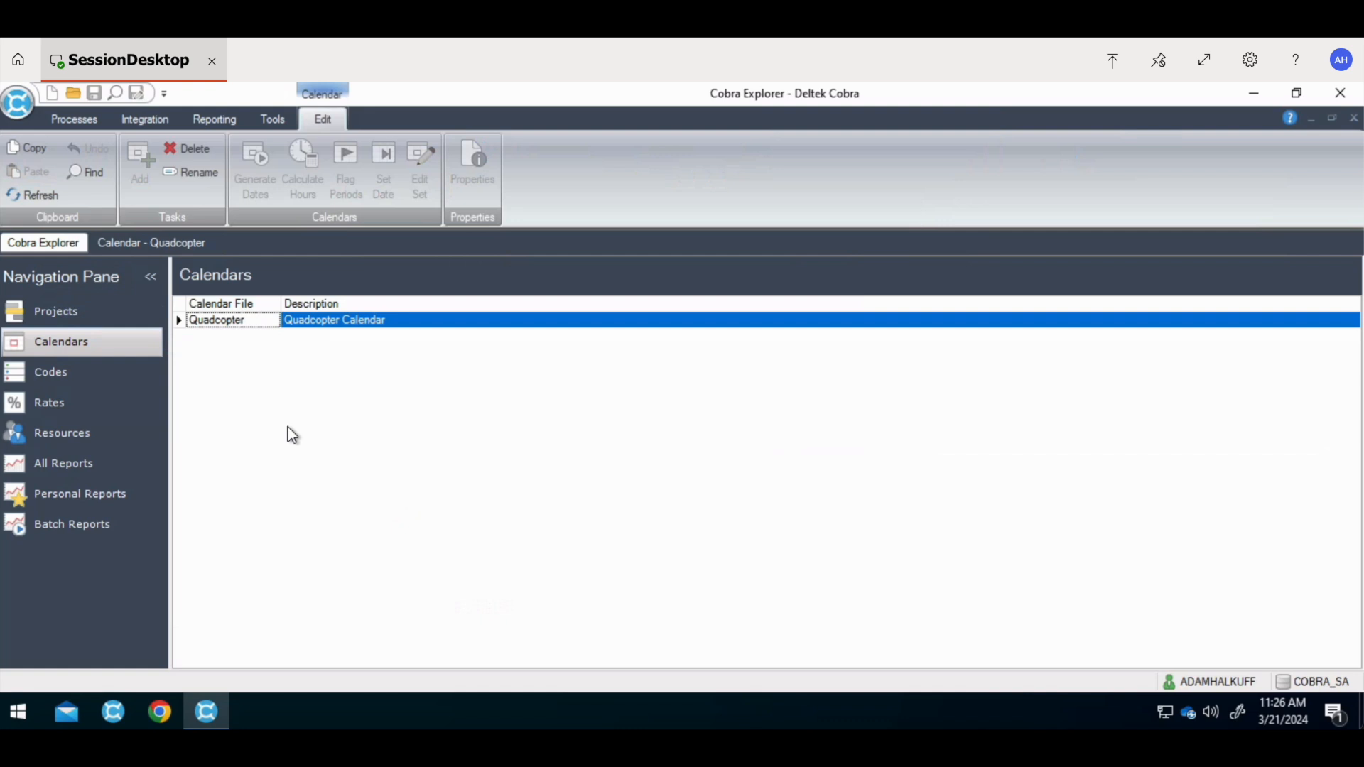
# Step: Create a calendar file named 'Quadcopter Demo' with description 'Quadcopter'
pyautogui.rightClick(292, 433)
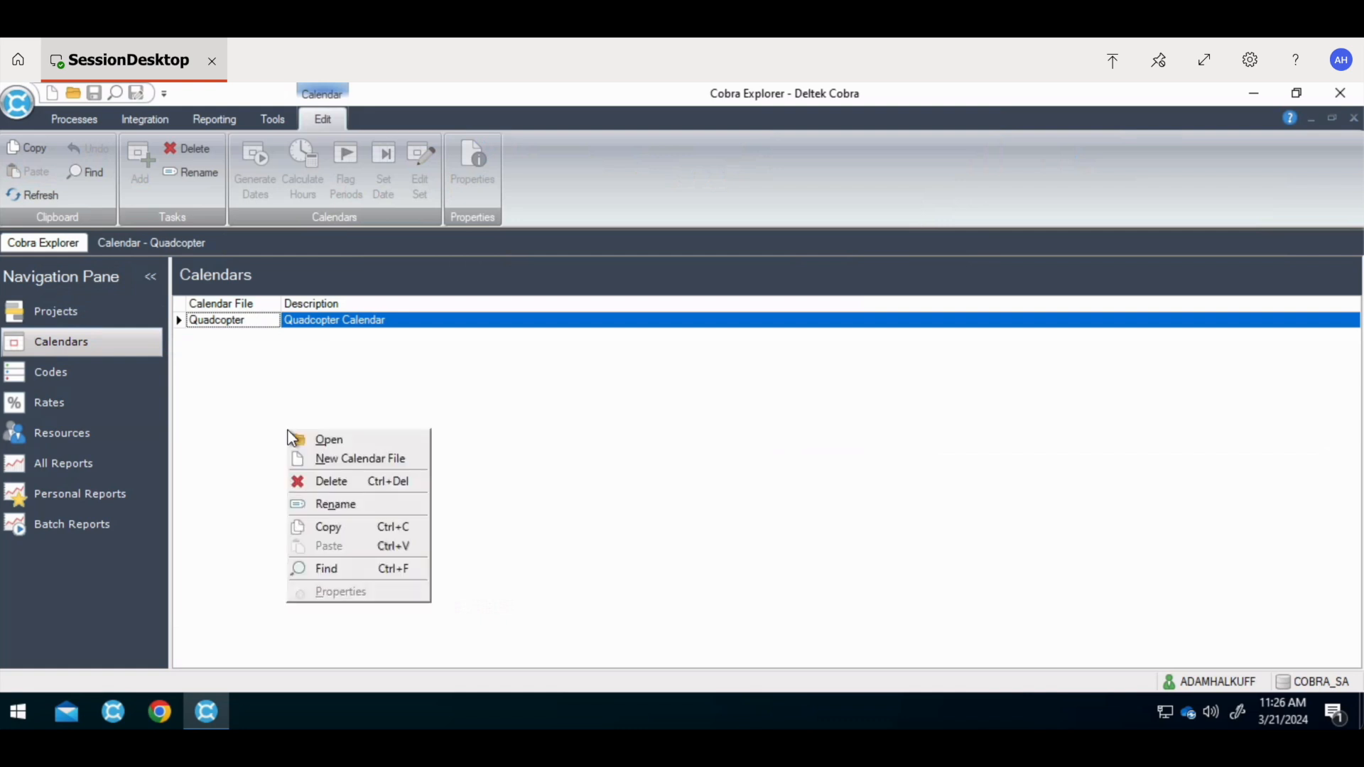
pyautogui.click(359, 458)
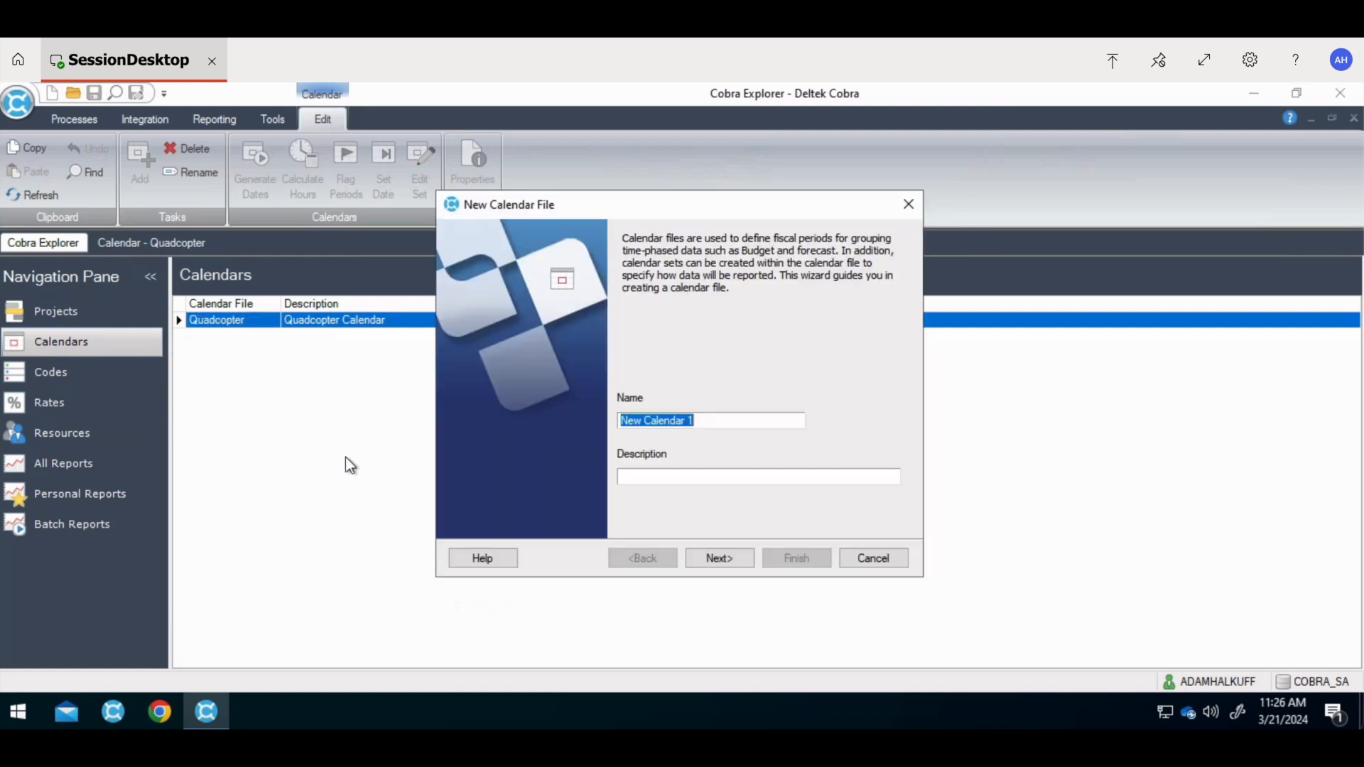
pyautogui.write('Qud')
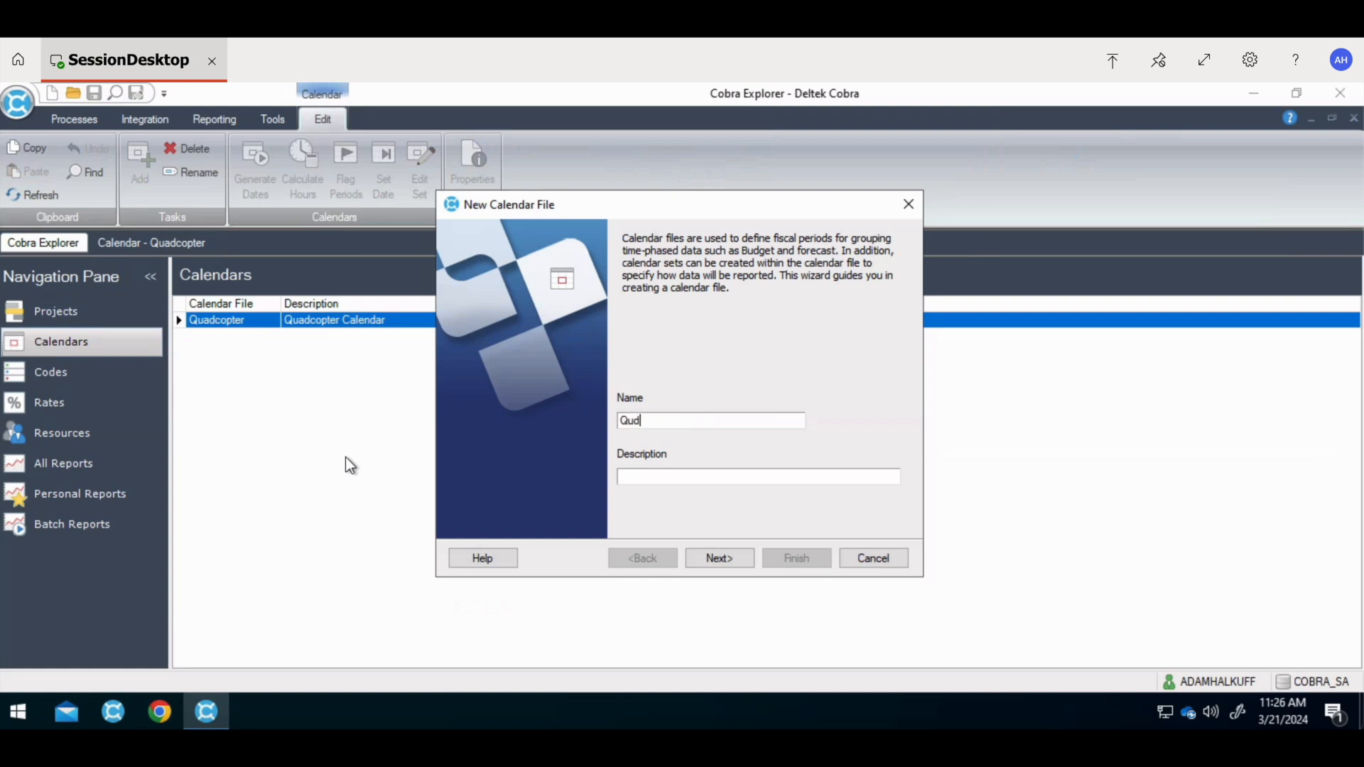
pyautogui.write('ac')
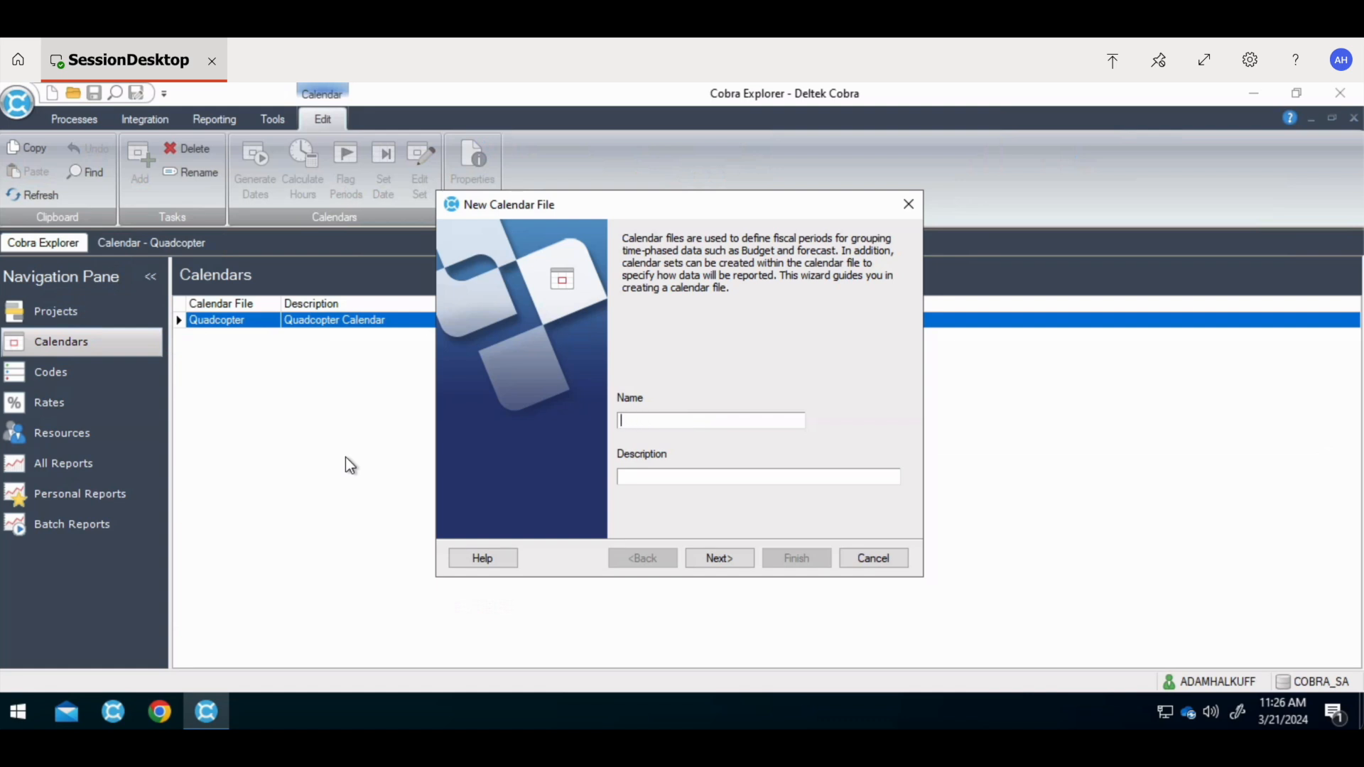
pyautogui.write('Quadcopter Demo')
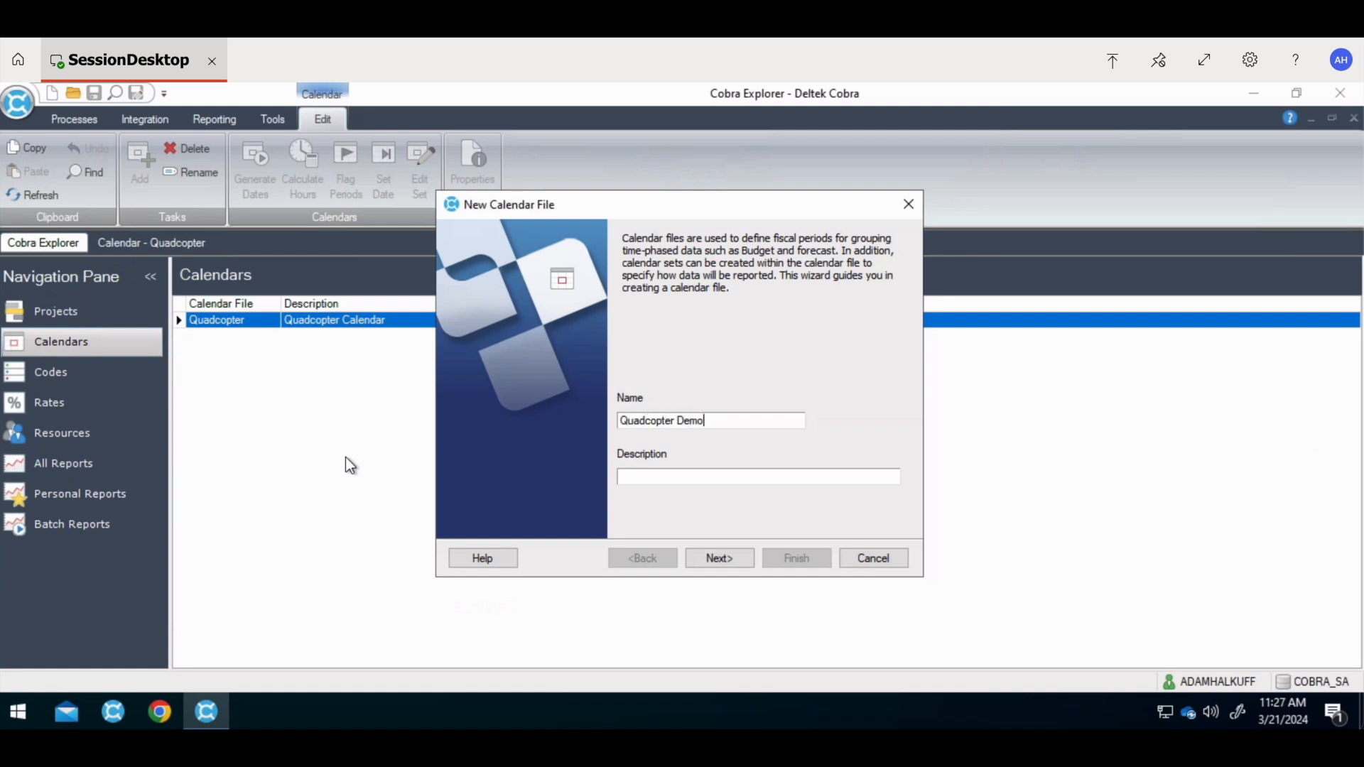
pyautogui.write('Quadcopter')
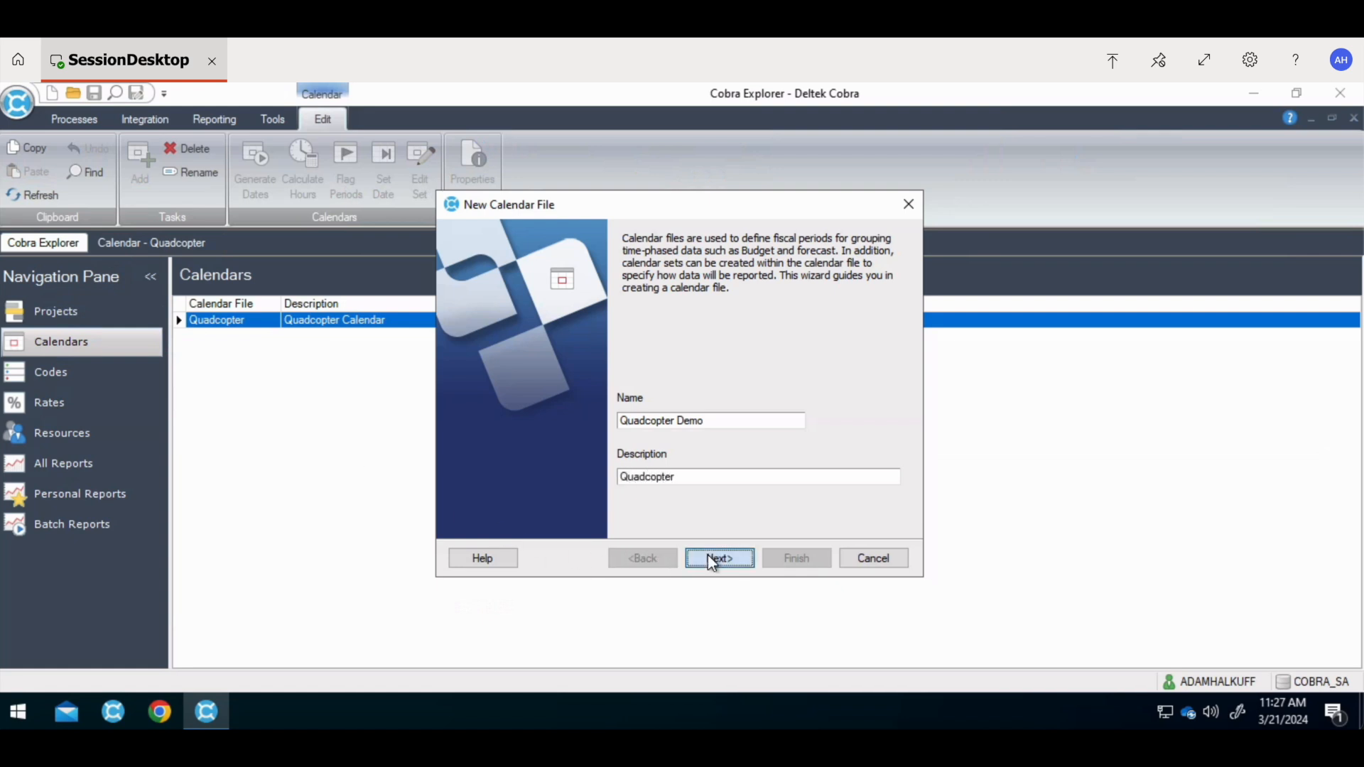
pyautogui.click(719, 557)
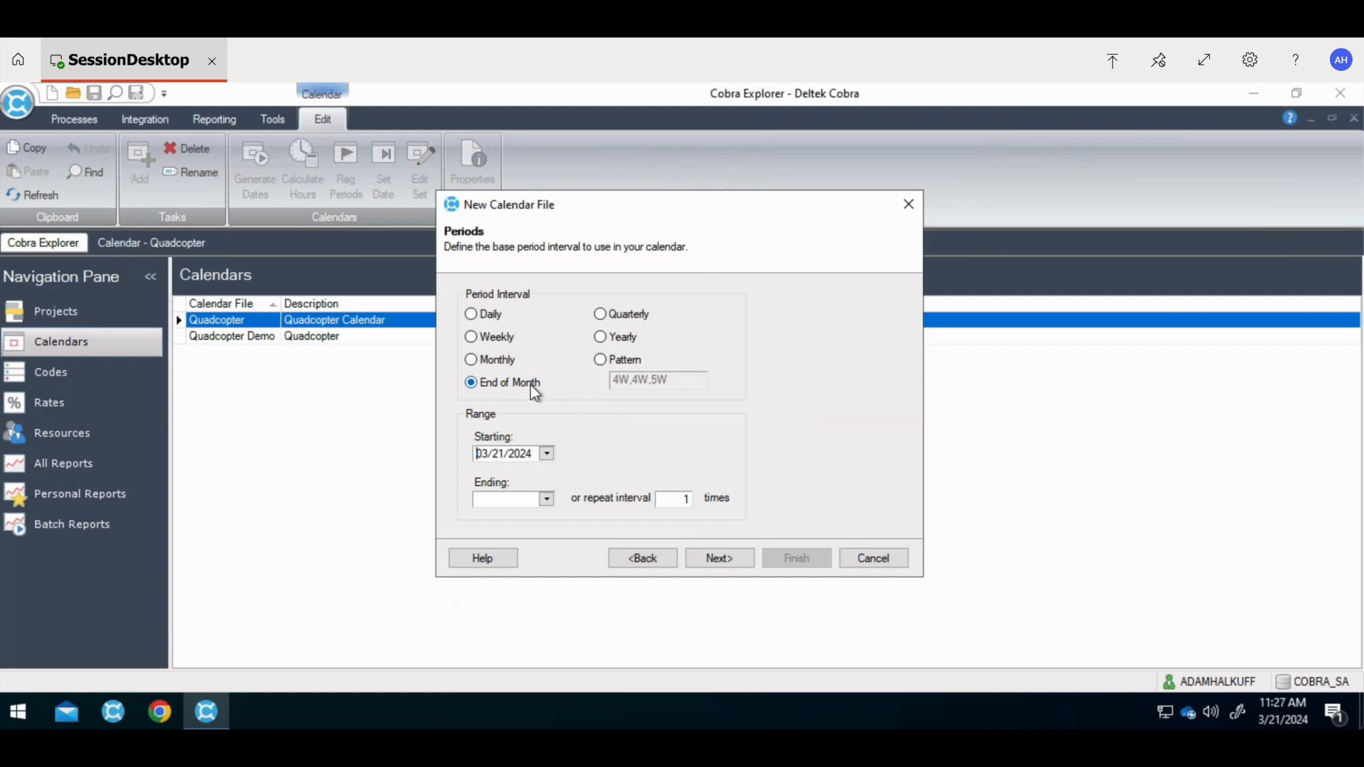
pyautogui.moveTo(521, 451)
pyautogui.write('12/31/2030')
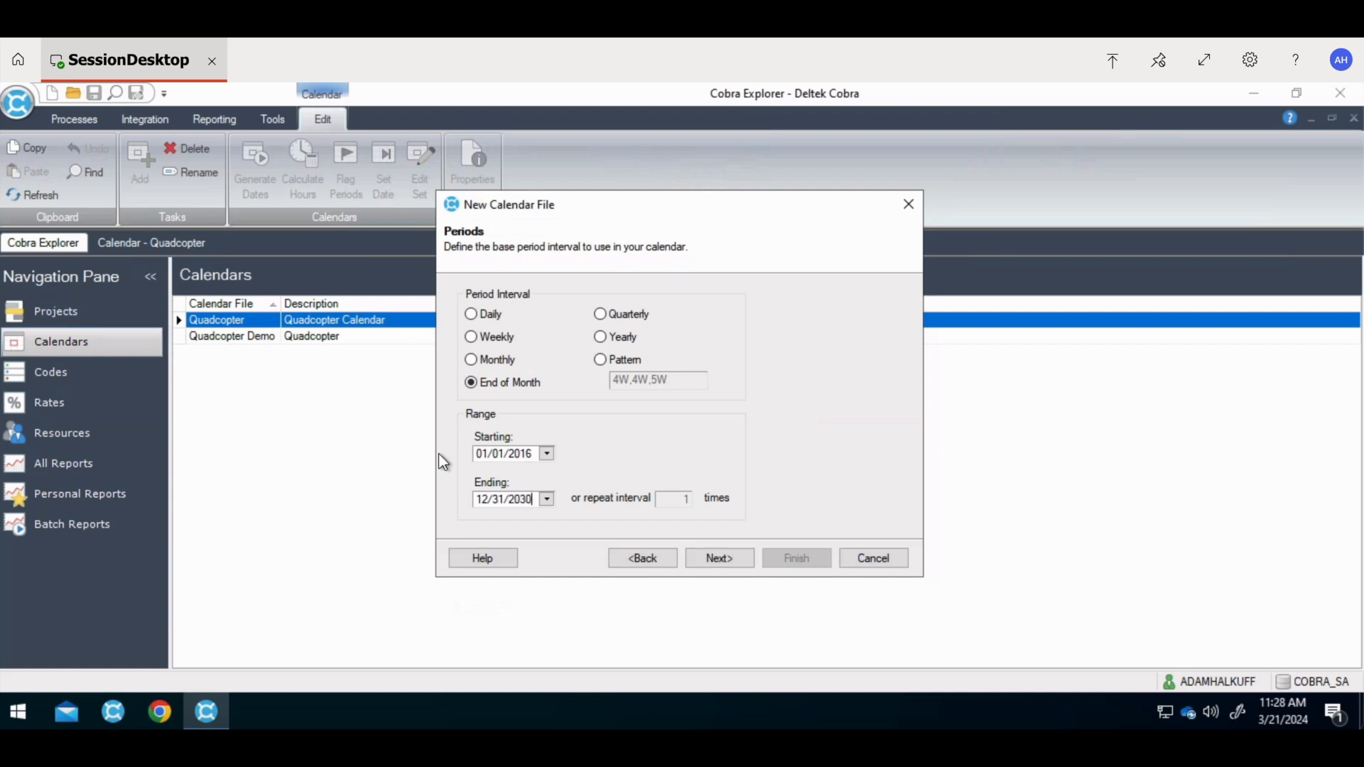
pyautogui.moveTo(574, 392)
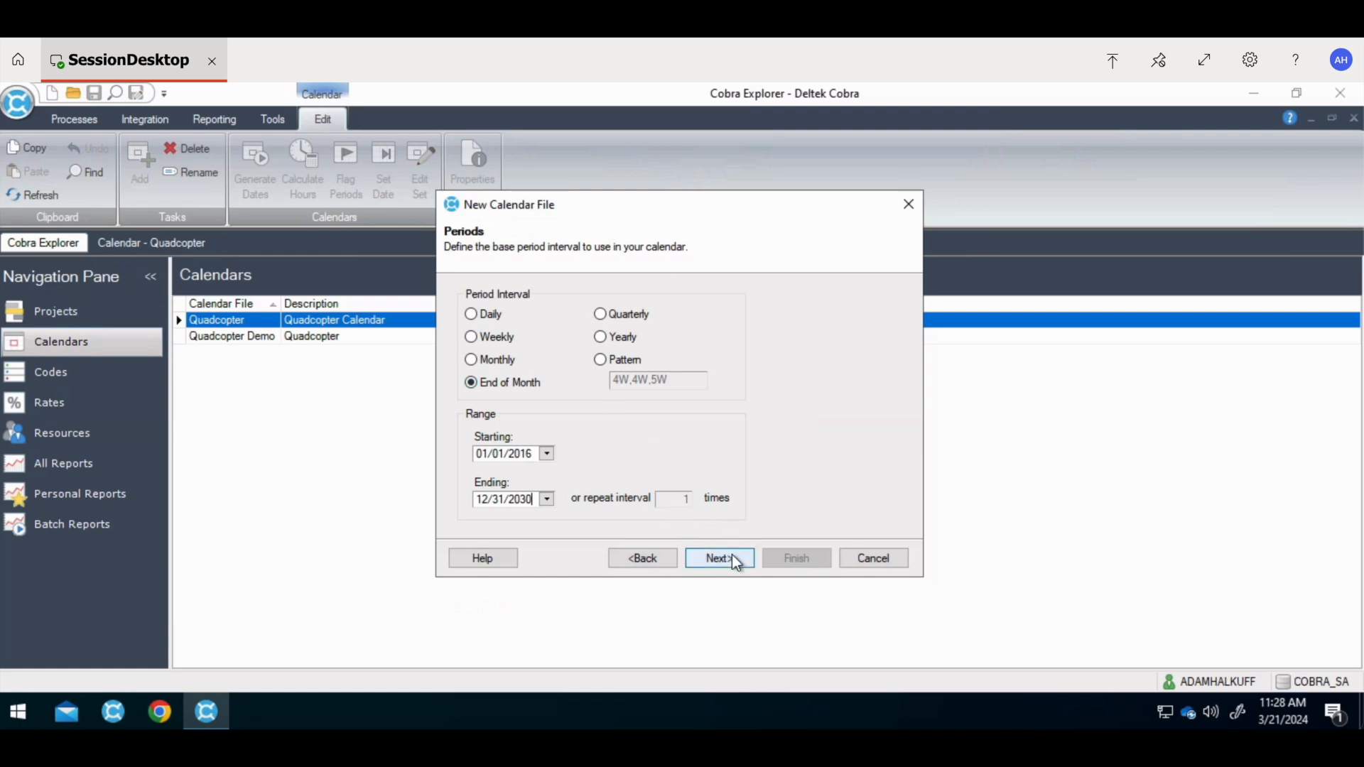
# Step: Accept End of Month periods from 01/01/2016 through 12/31/2030
pyautogui.click(719, 558)
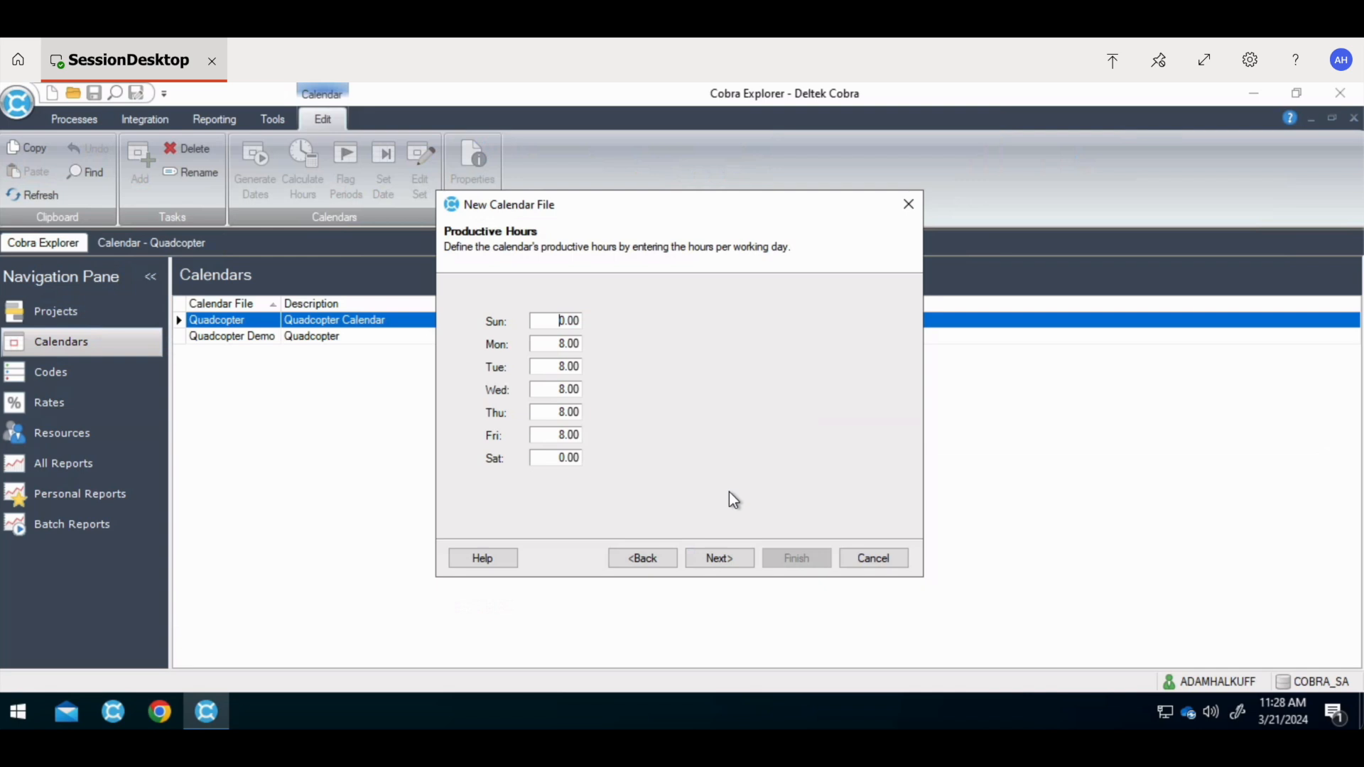
# Step: Keep 8-hour weekdays, use yyyy-MM-dd period labels, and finish the calendar
pyautogui.click(719, 558)
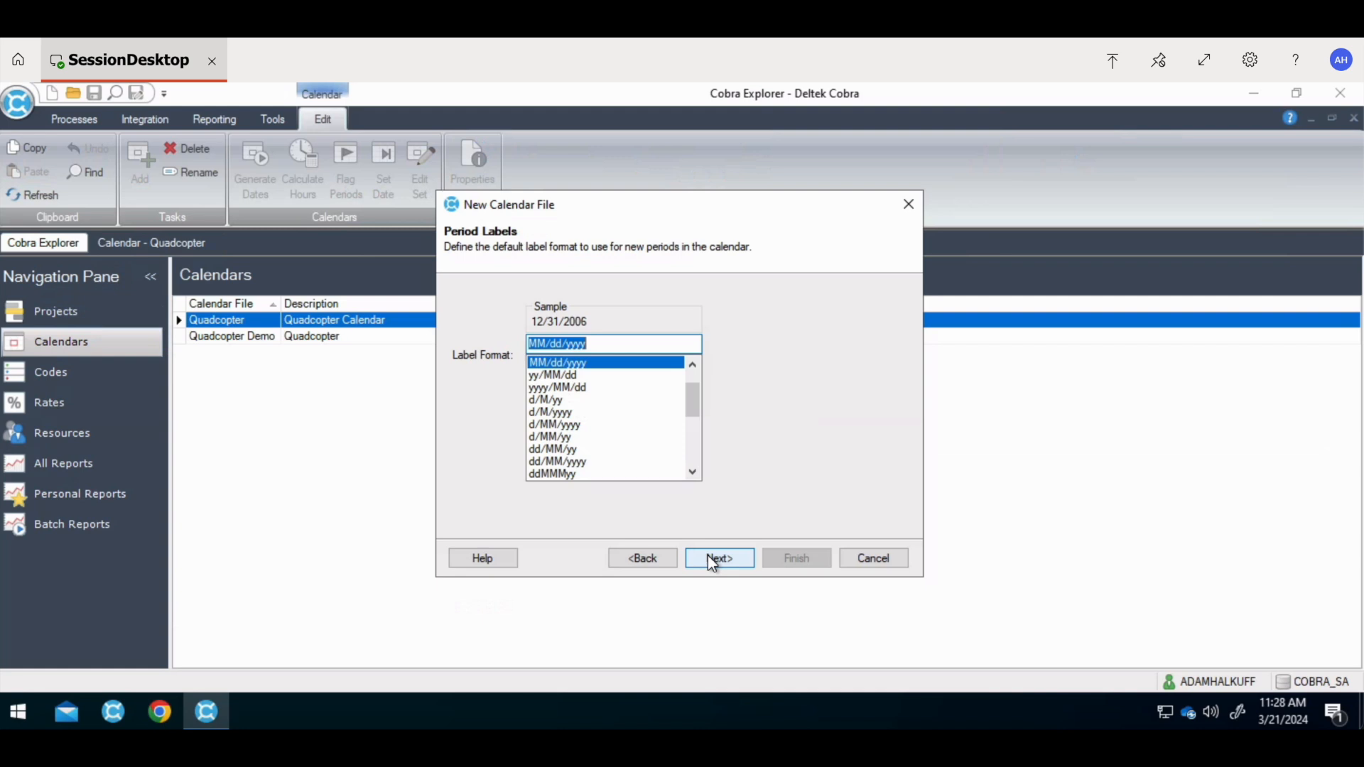
pyautogui.moveTo(704, 424)
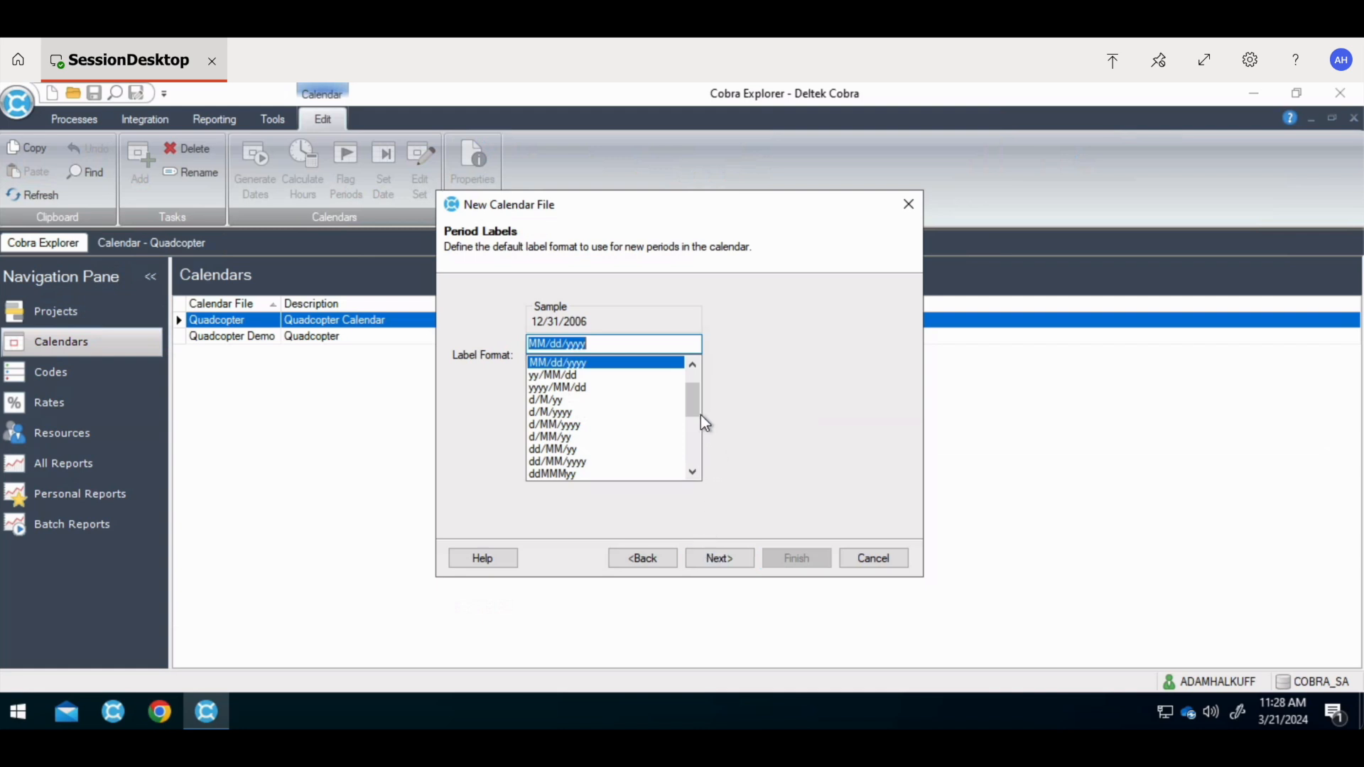
pyautogui.moveTo(697, 412)
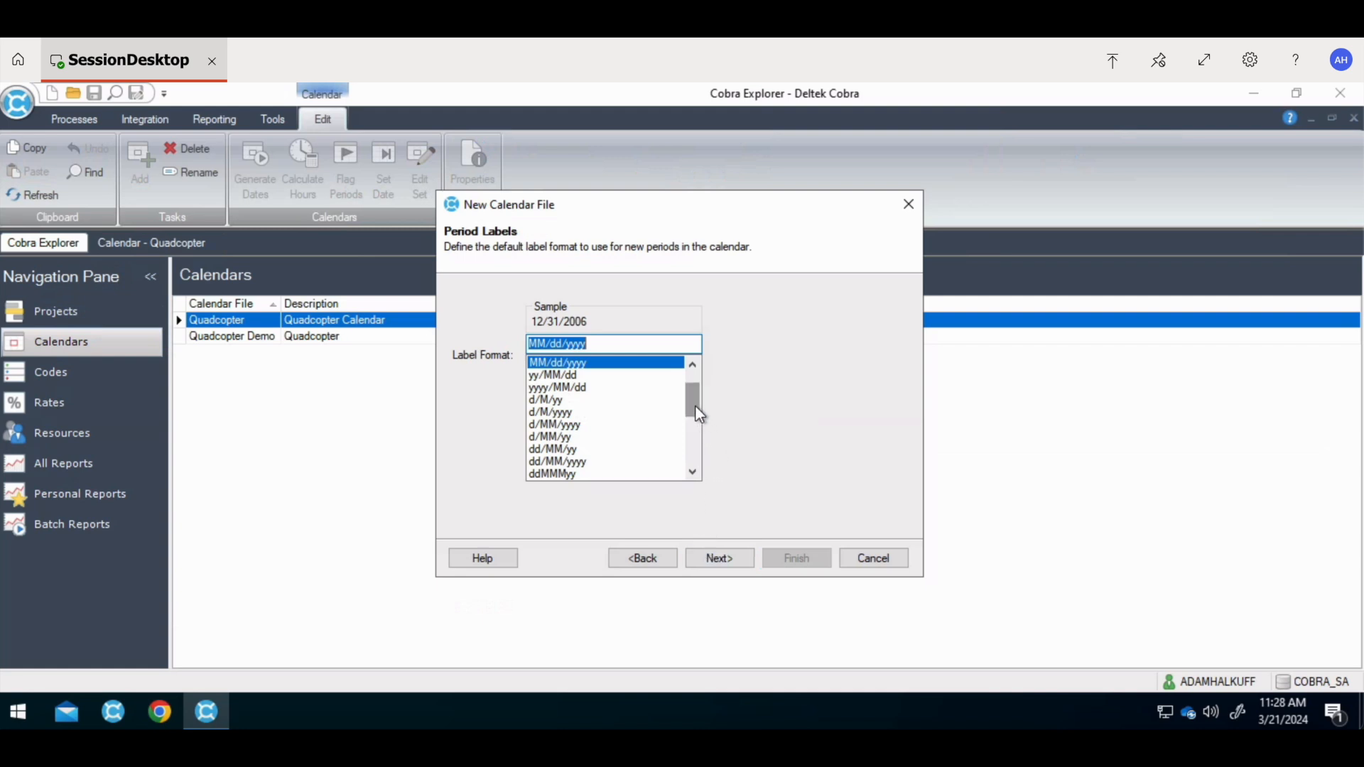
pyautogui.scroll(-3)
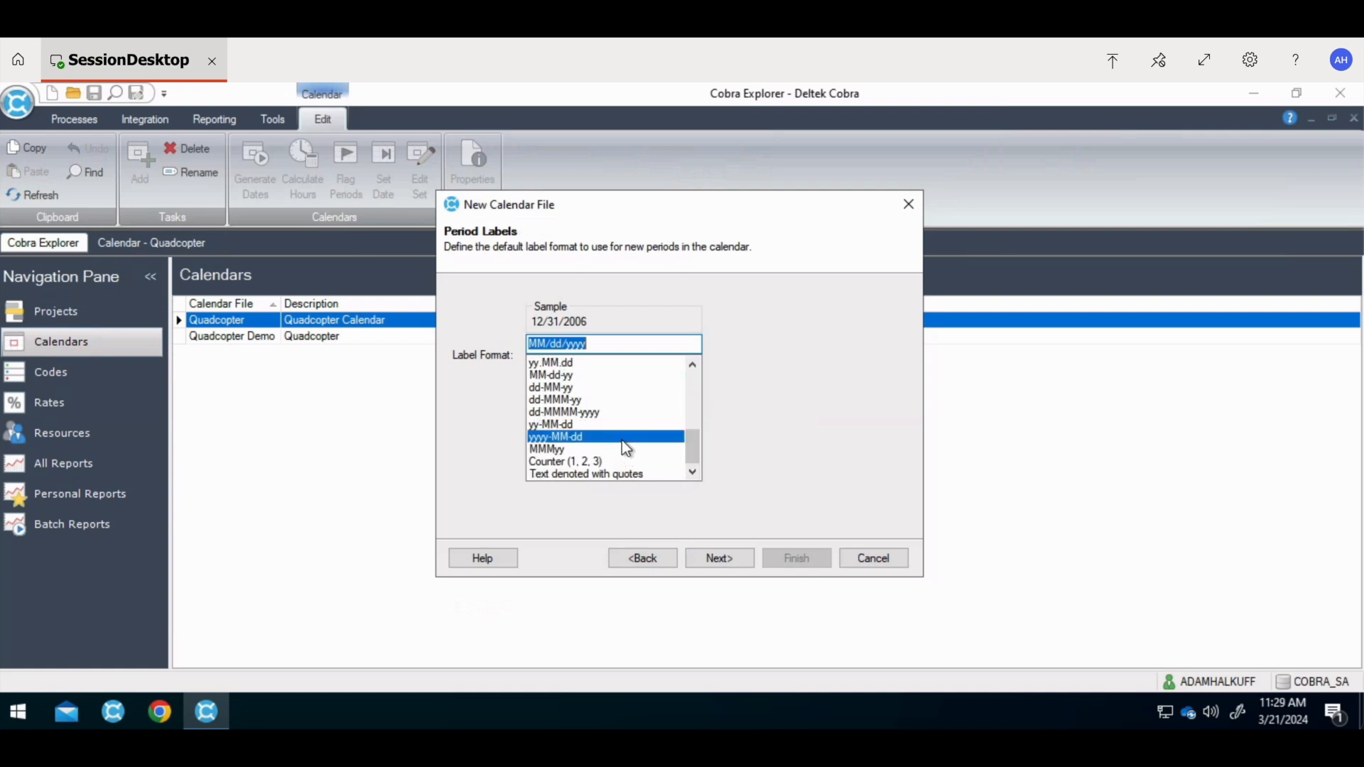
pyautogui.click(718, 557)
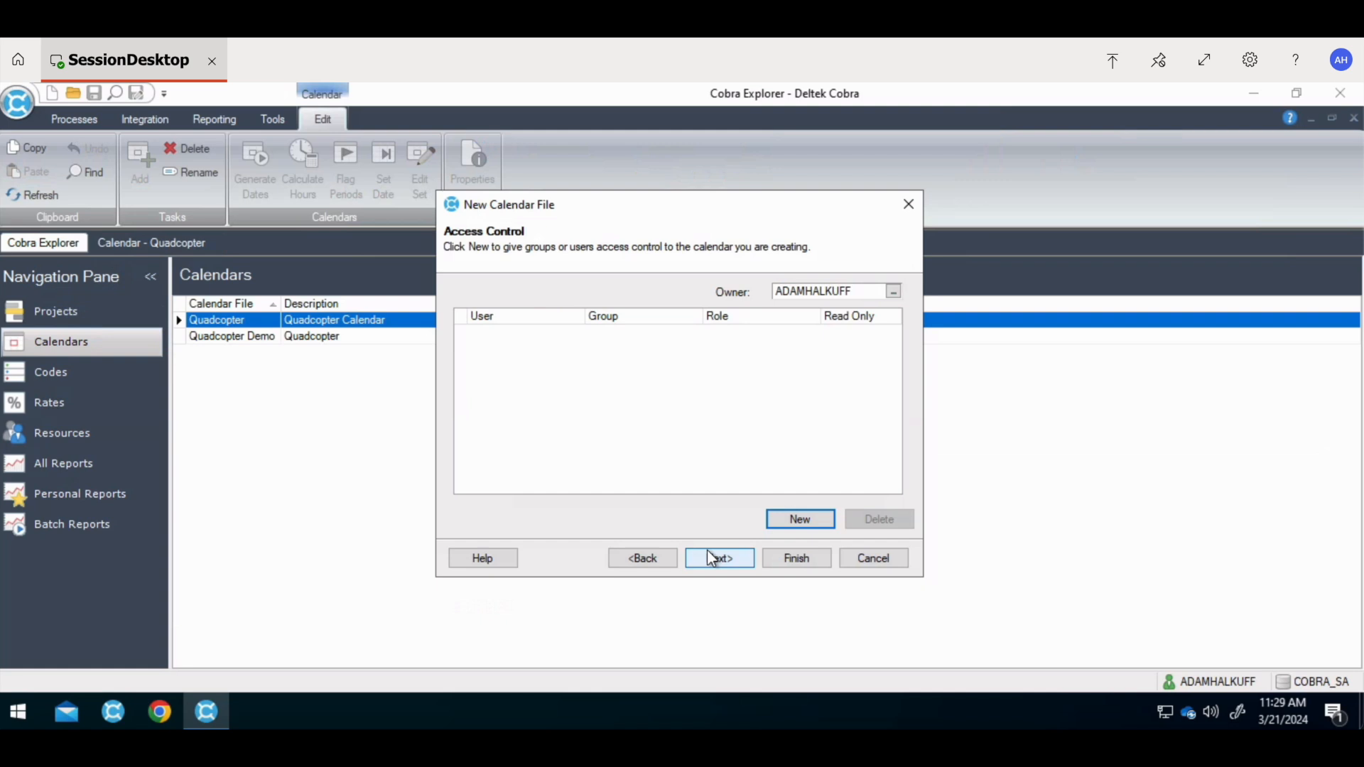
pyautogui.moveTo(748, 557)
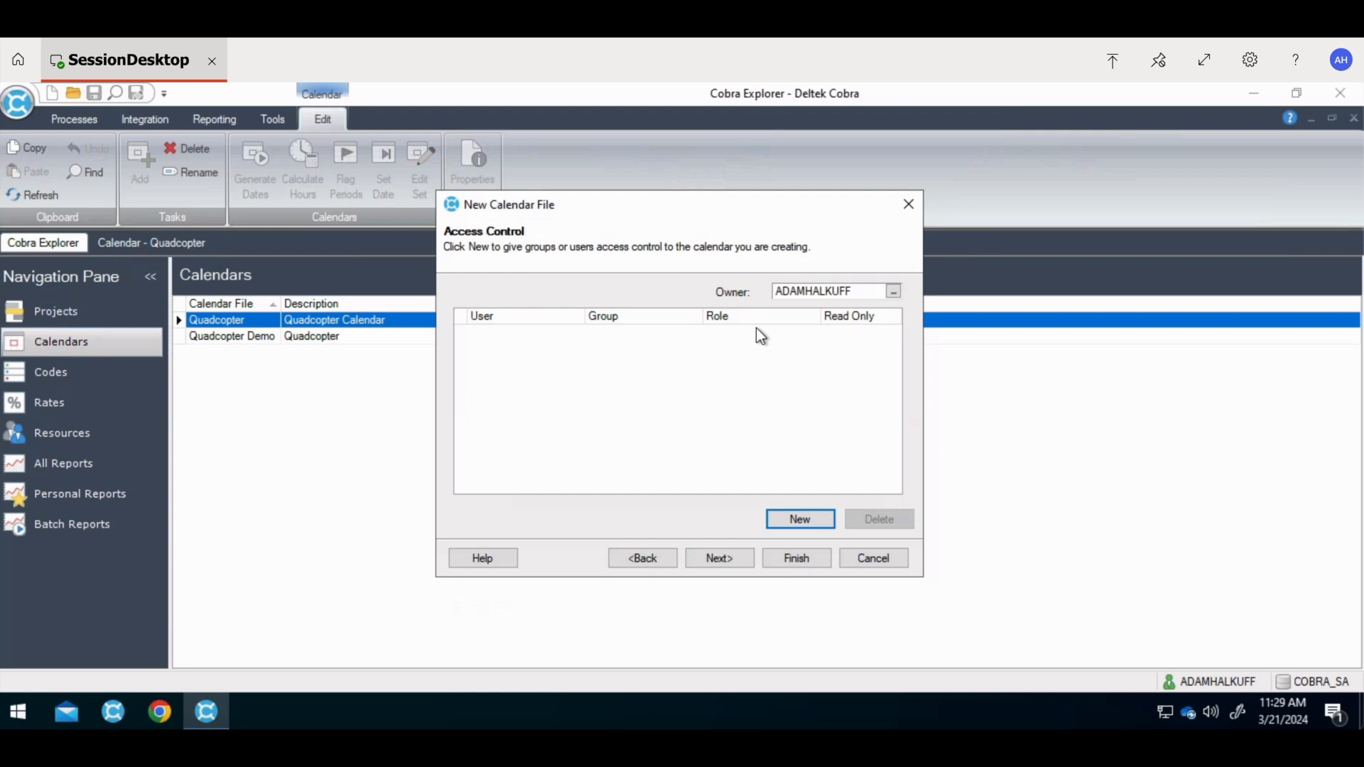
pyautogui.moveTo(740, 385)
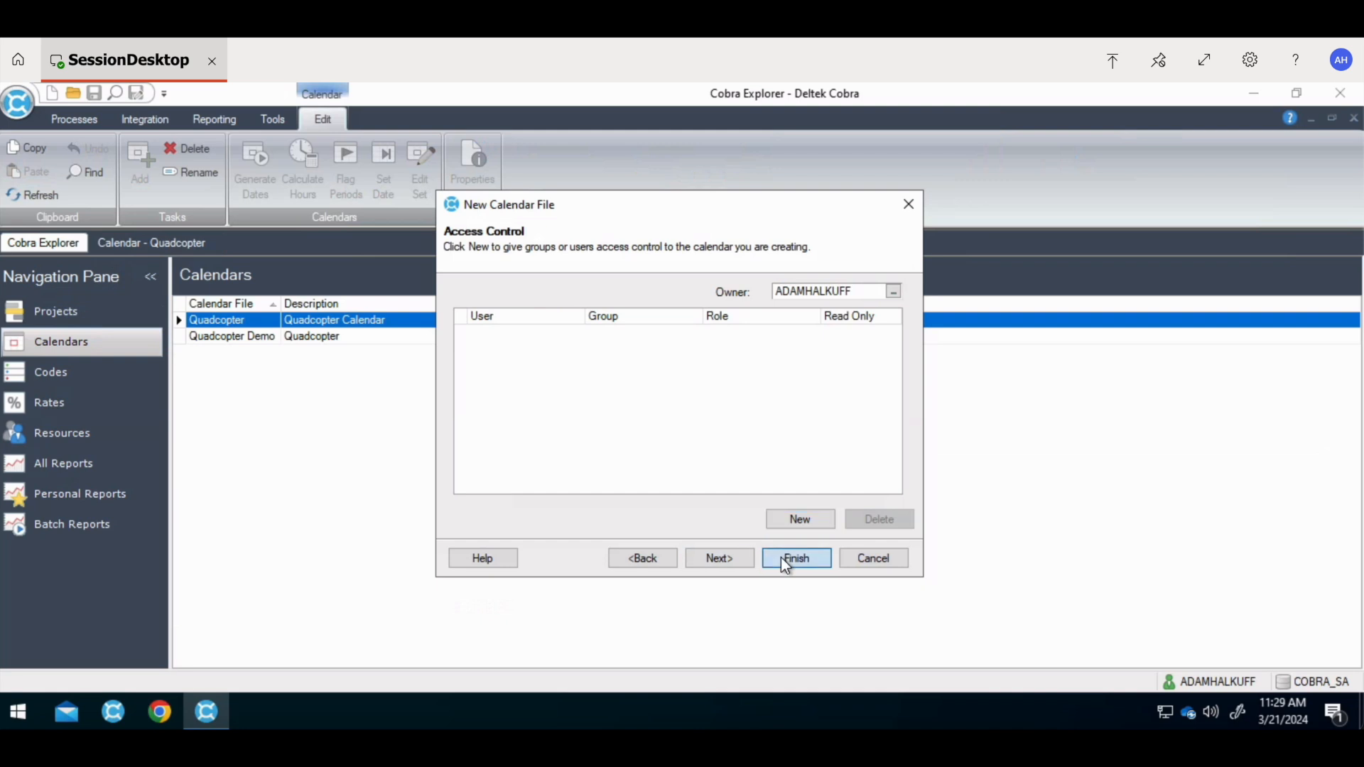
pyautogui.click(796, 558)
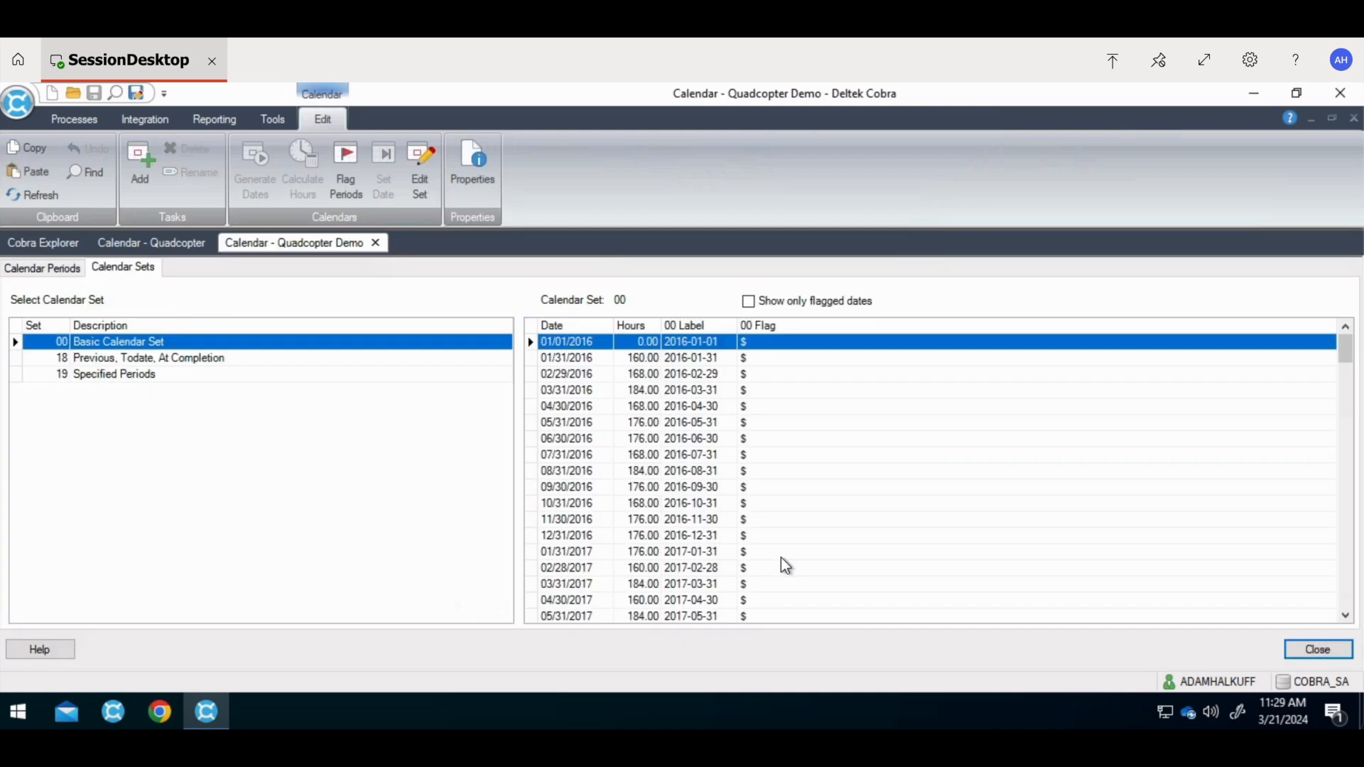
pyautogui.moveTo(605, 471)
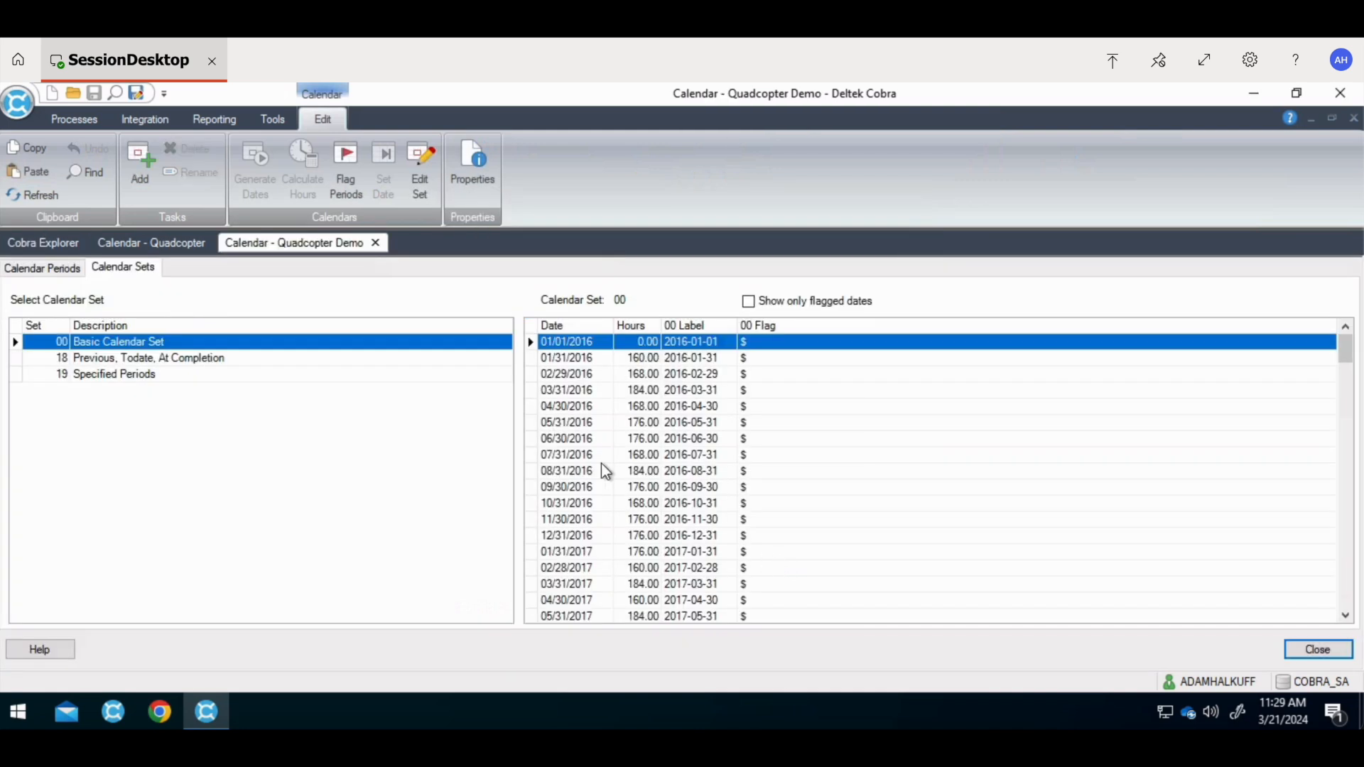
pyautogui.moveTo(582, 390)
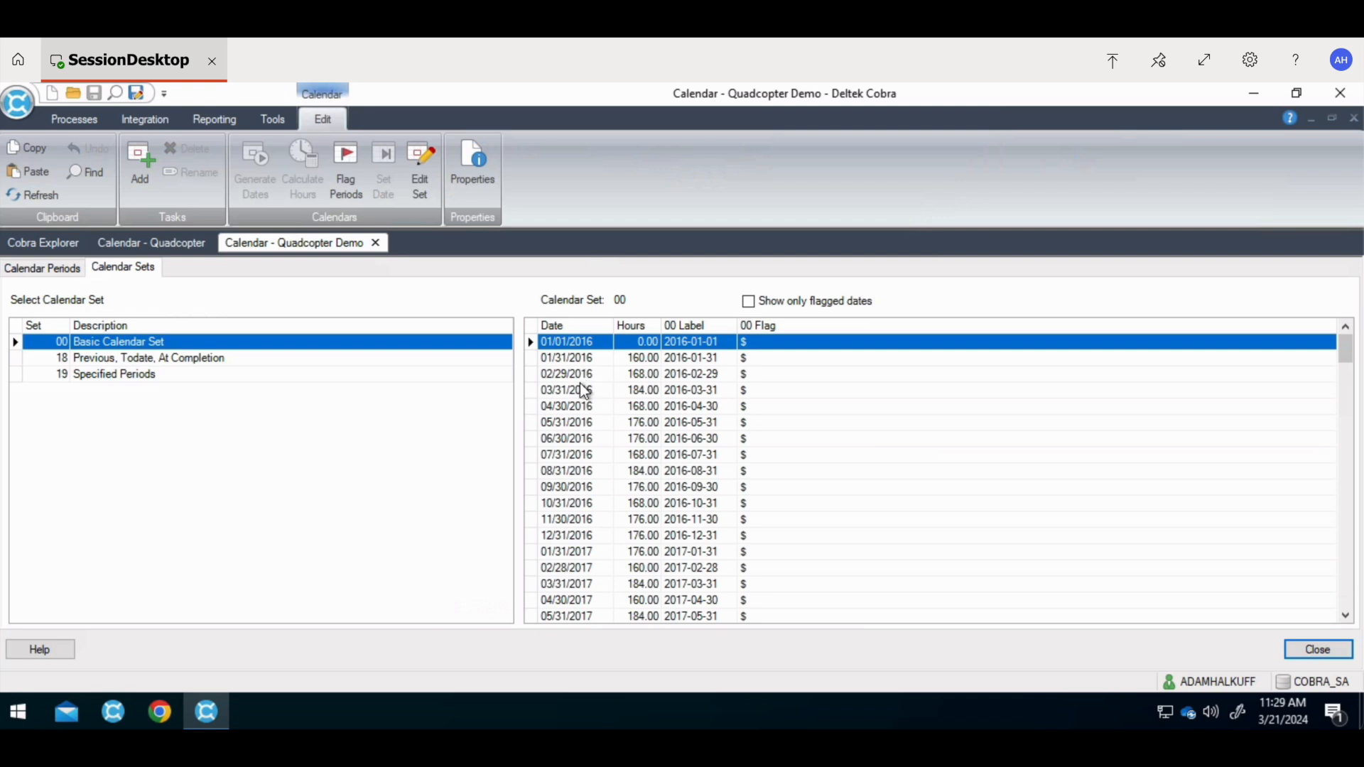
pyautogui.moveTo(573, 487)
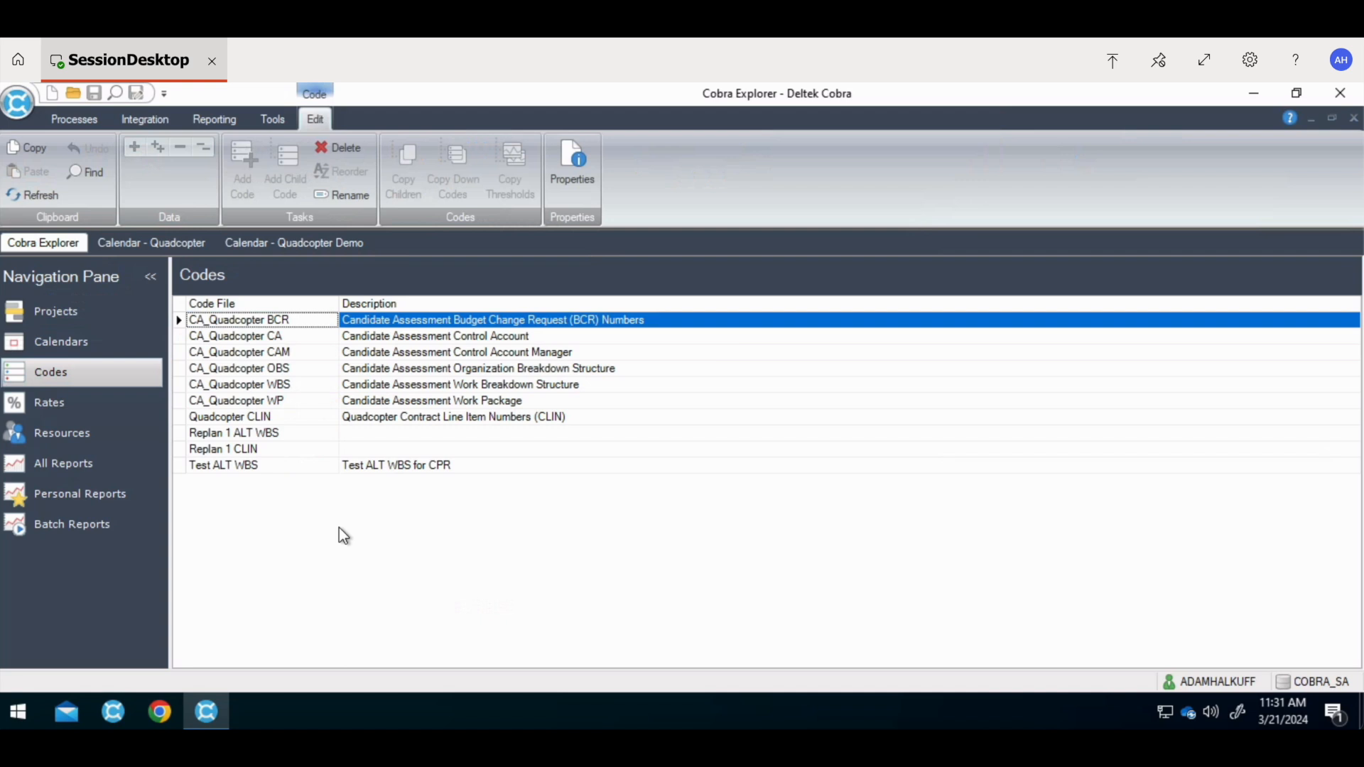
# Step: Open CA_Quadcopter WBS, expand QuadCopter Vehicle and Flight Software, then return to Codes
pyautogui.click(255, 385)
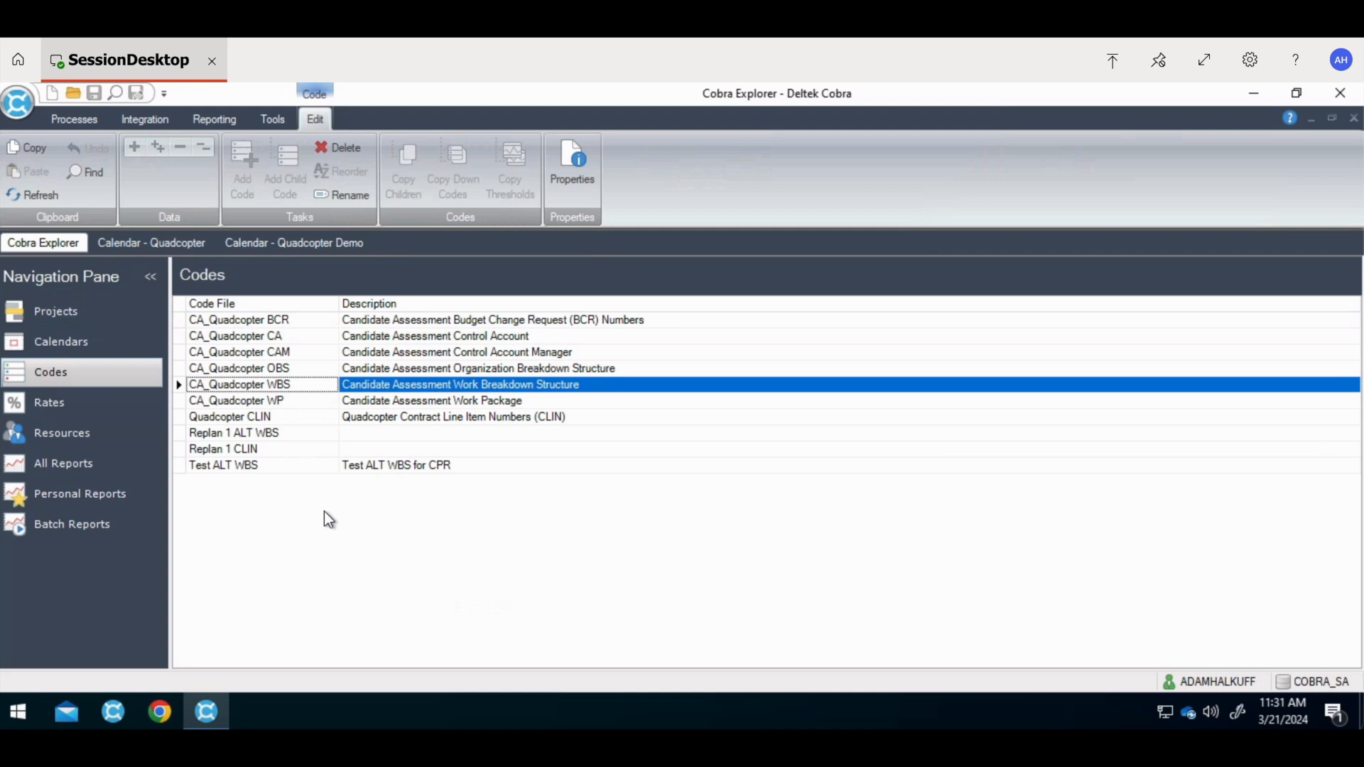
pyautogui.doubleClick(238, 384)
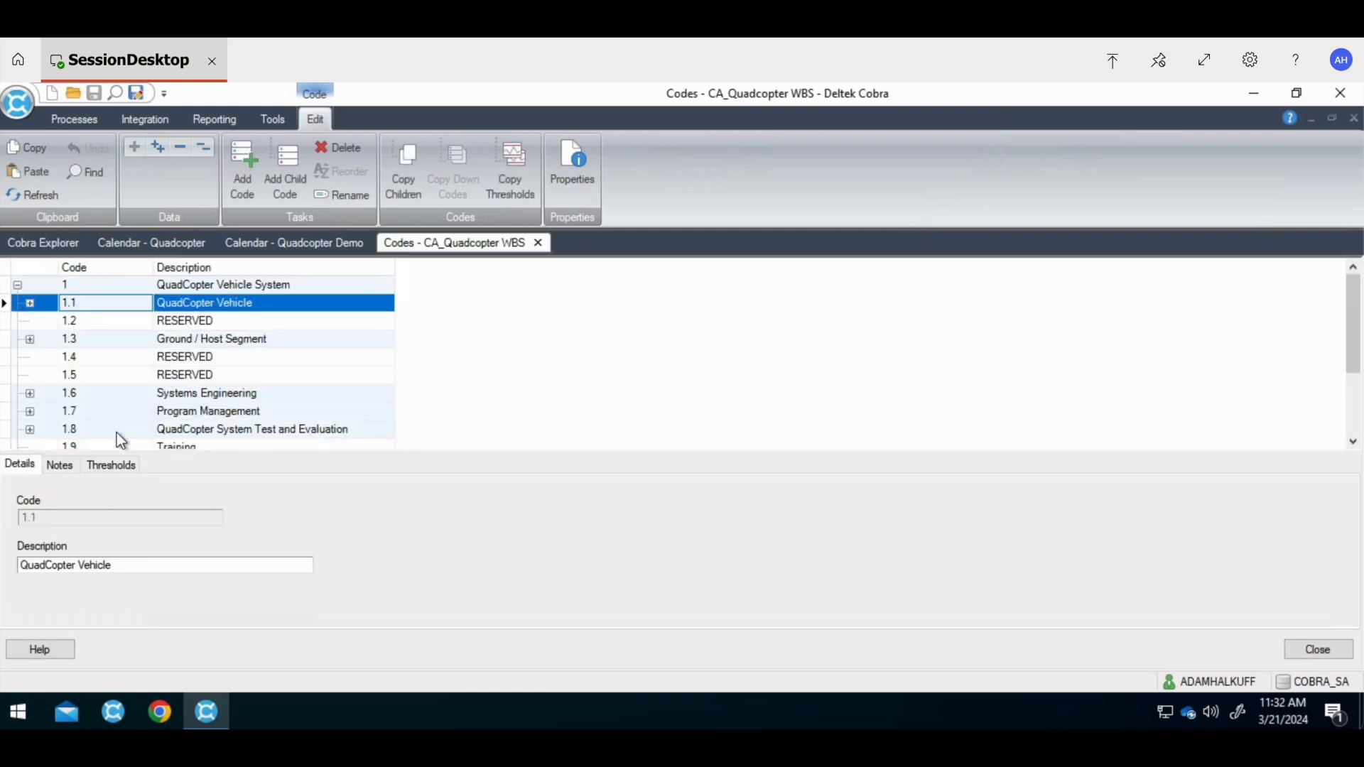
pyautogui.click(29, 303)
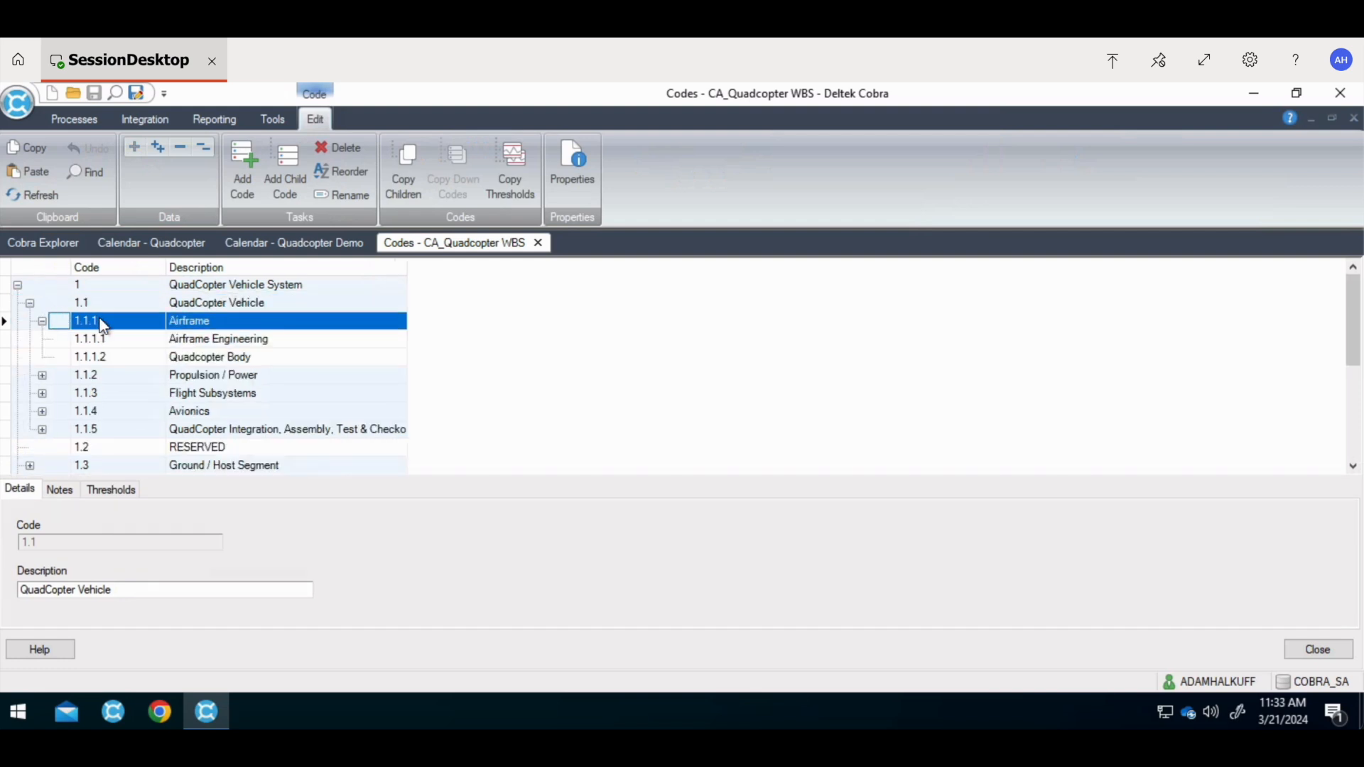
pyautogui.moveTo(114, 348)
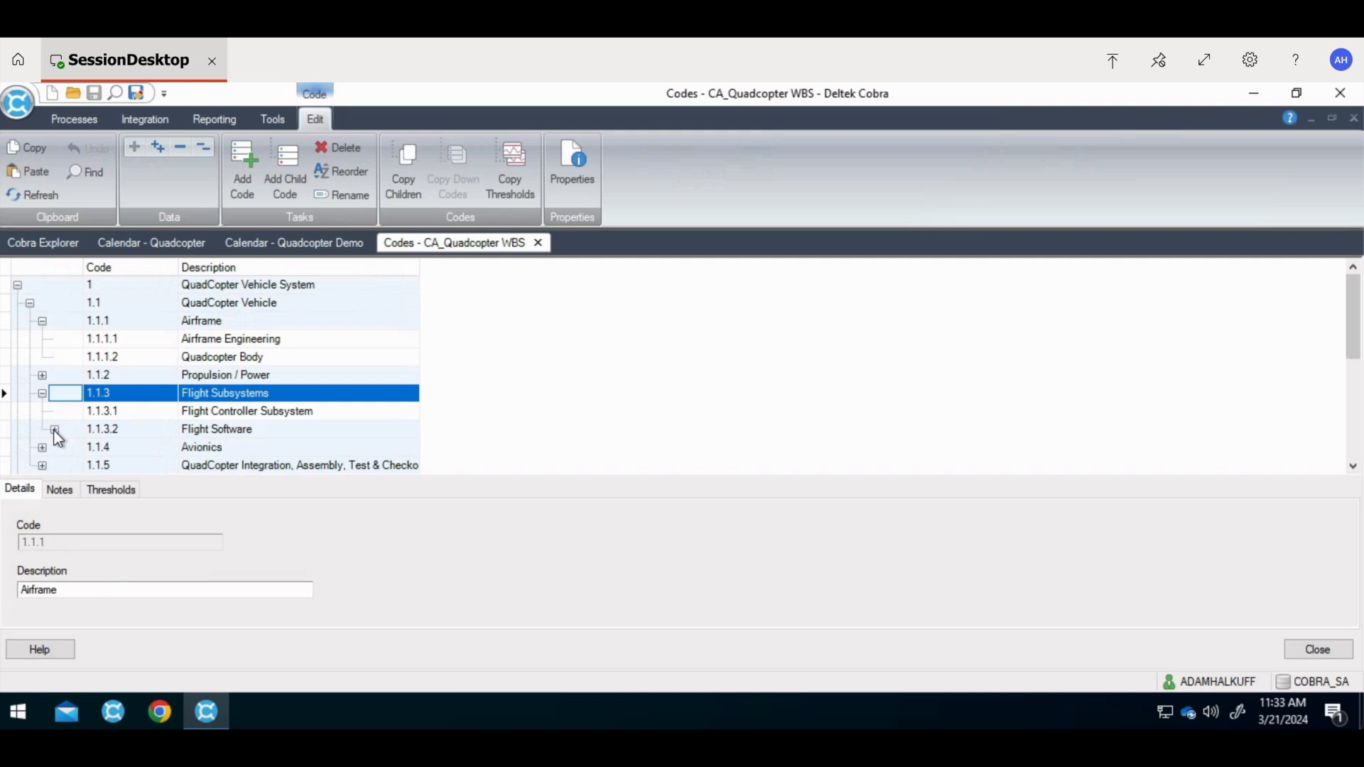
pyautogui.click(54, 429)
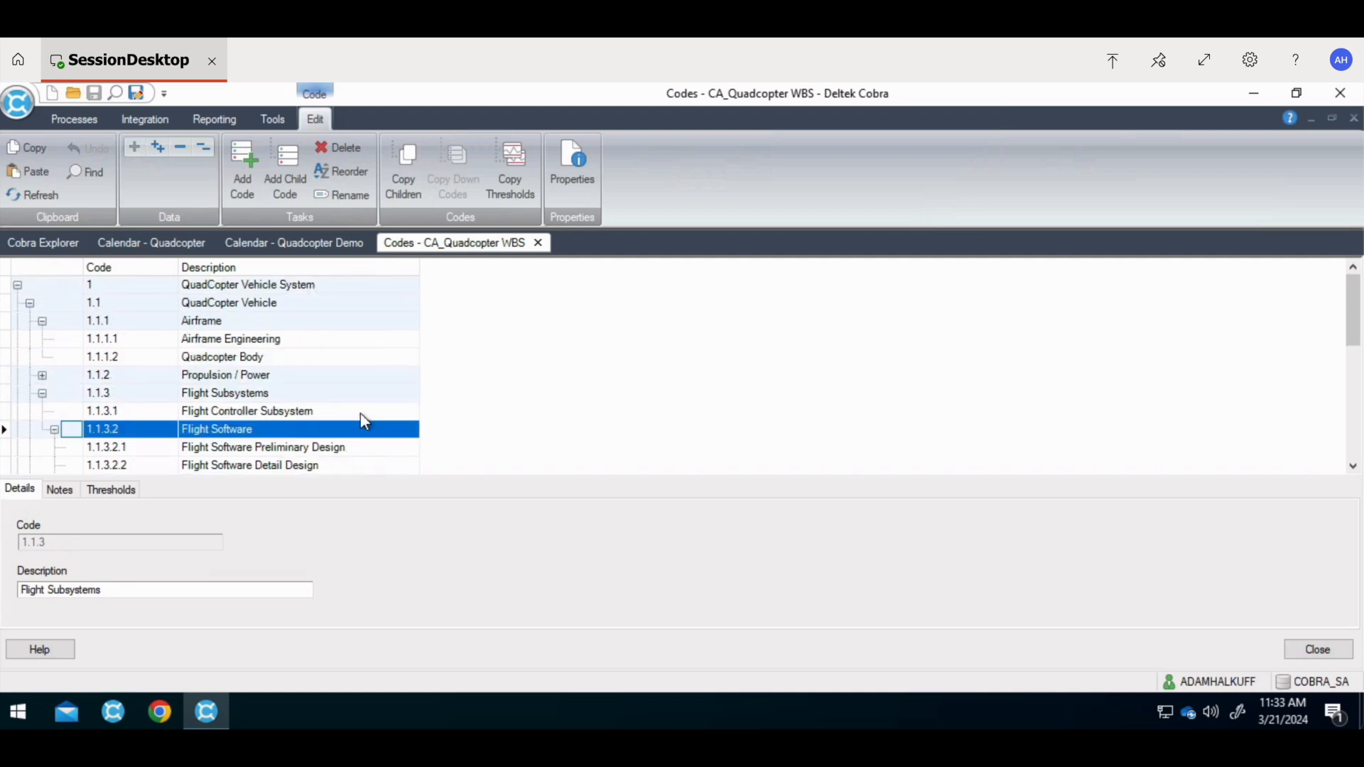
pyautogui.scroll(-3)
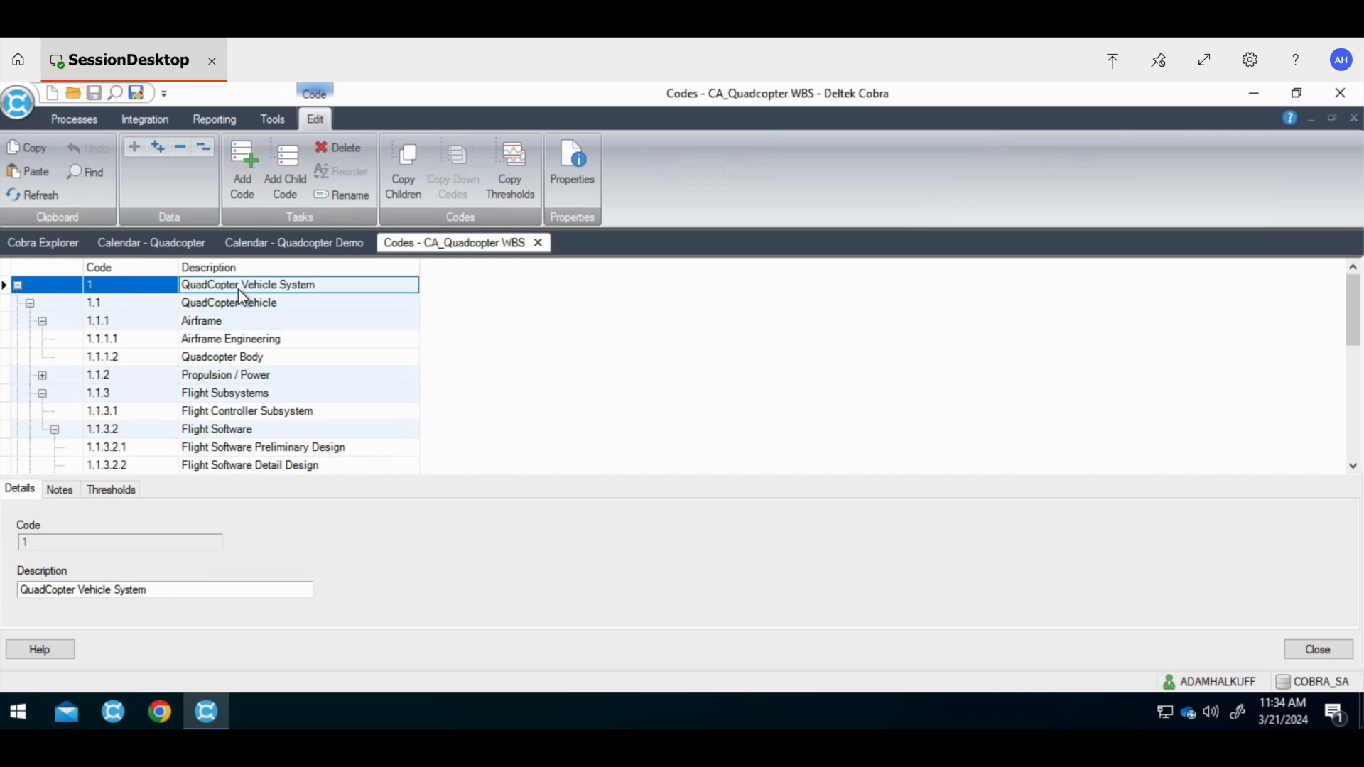
pyautogui.moveTo(99, 317)
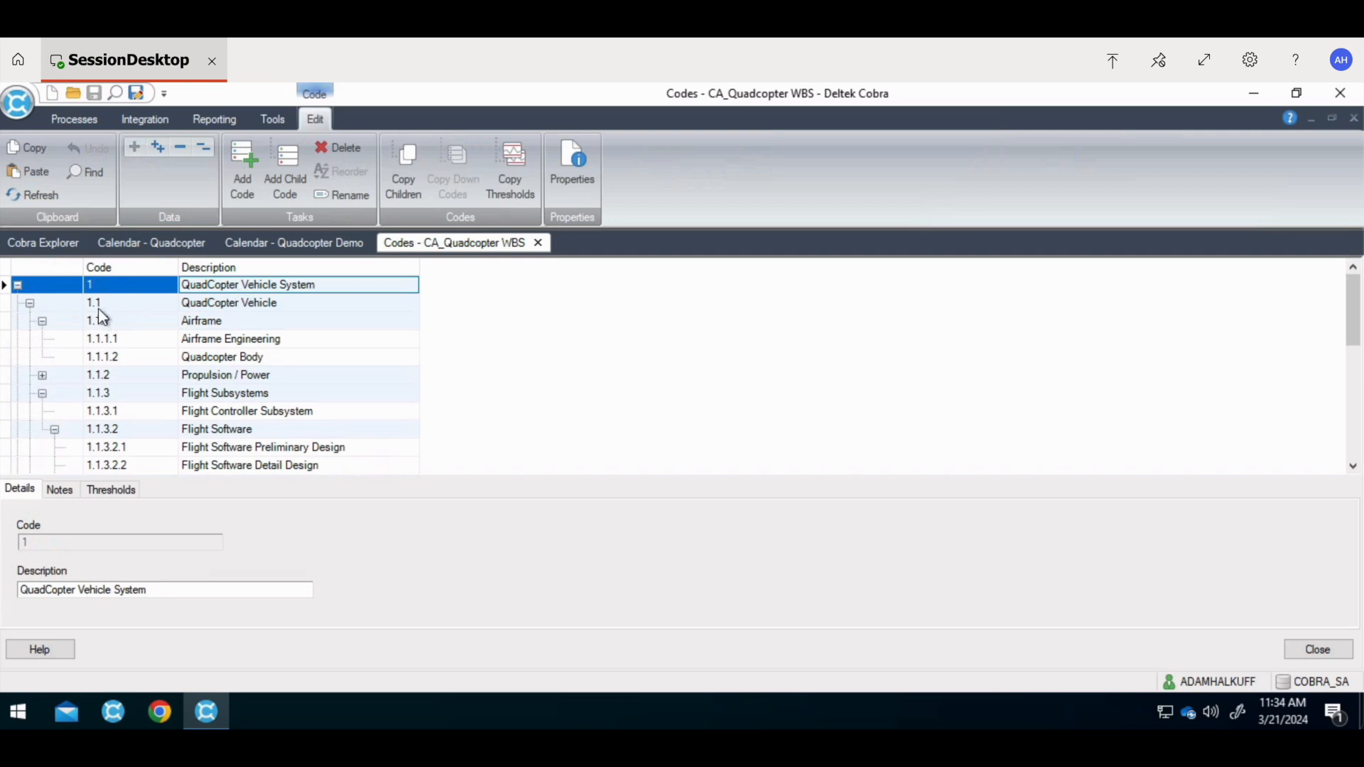
pyautogui.click(43, 243)
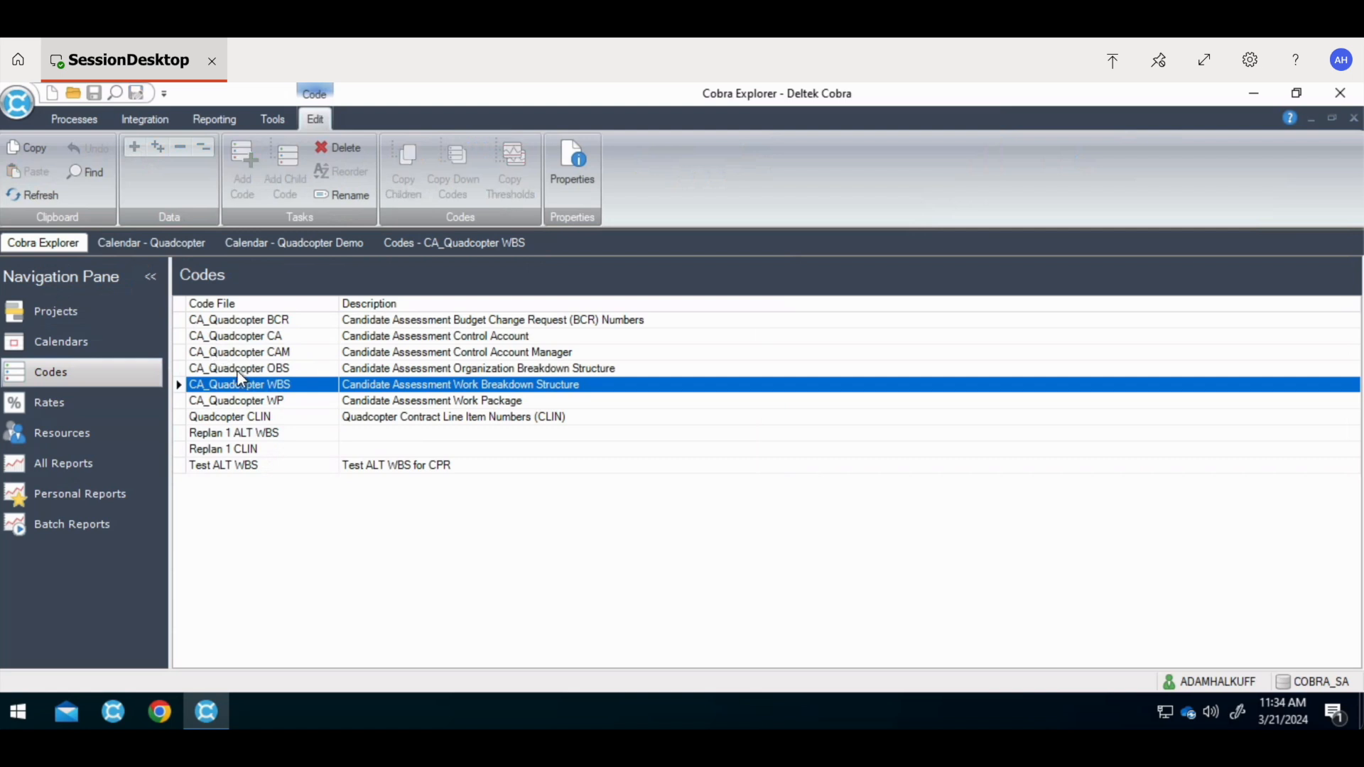
# Step: Open the CA_Quadcopter OBS codes and inspect the ARF Airframe IPT code
pyautogui.doubleClick(238, 368)
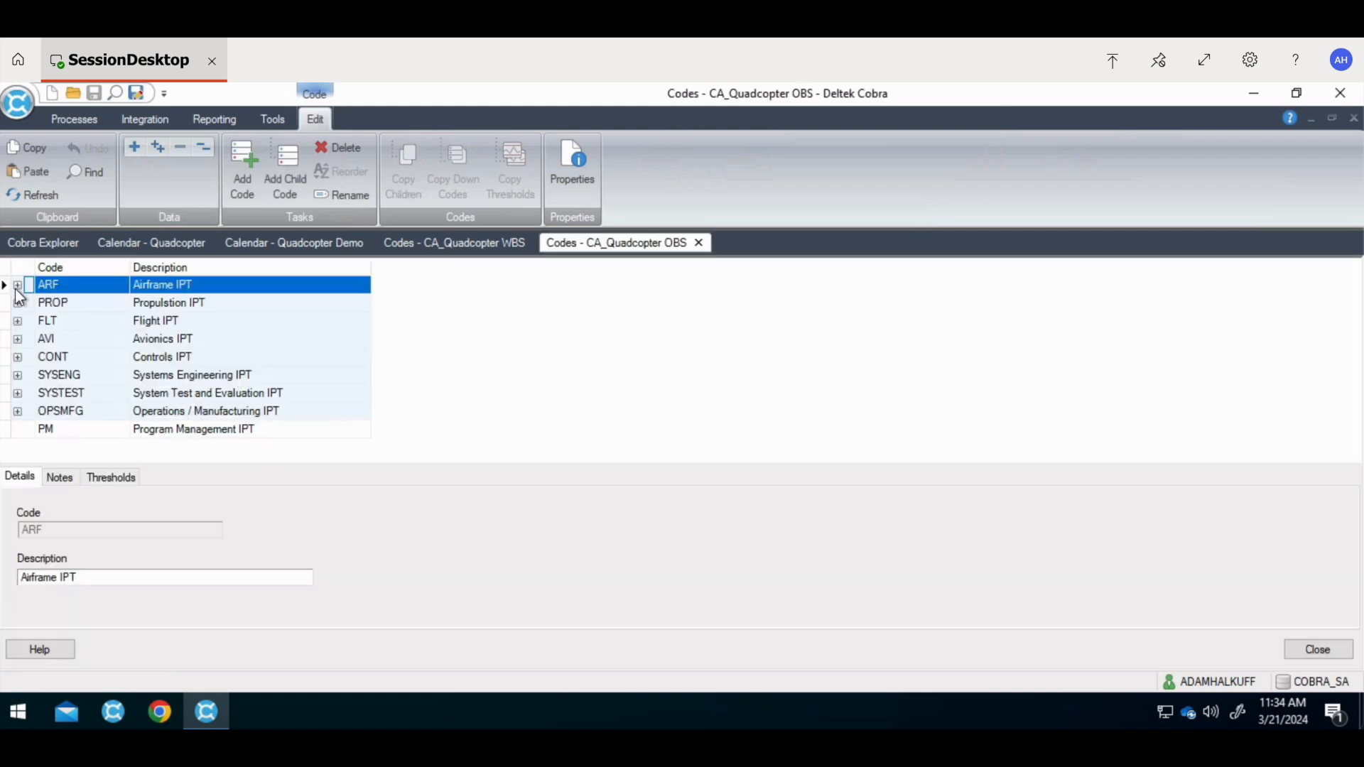
pyautogui.click(17, 284)
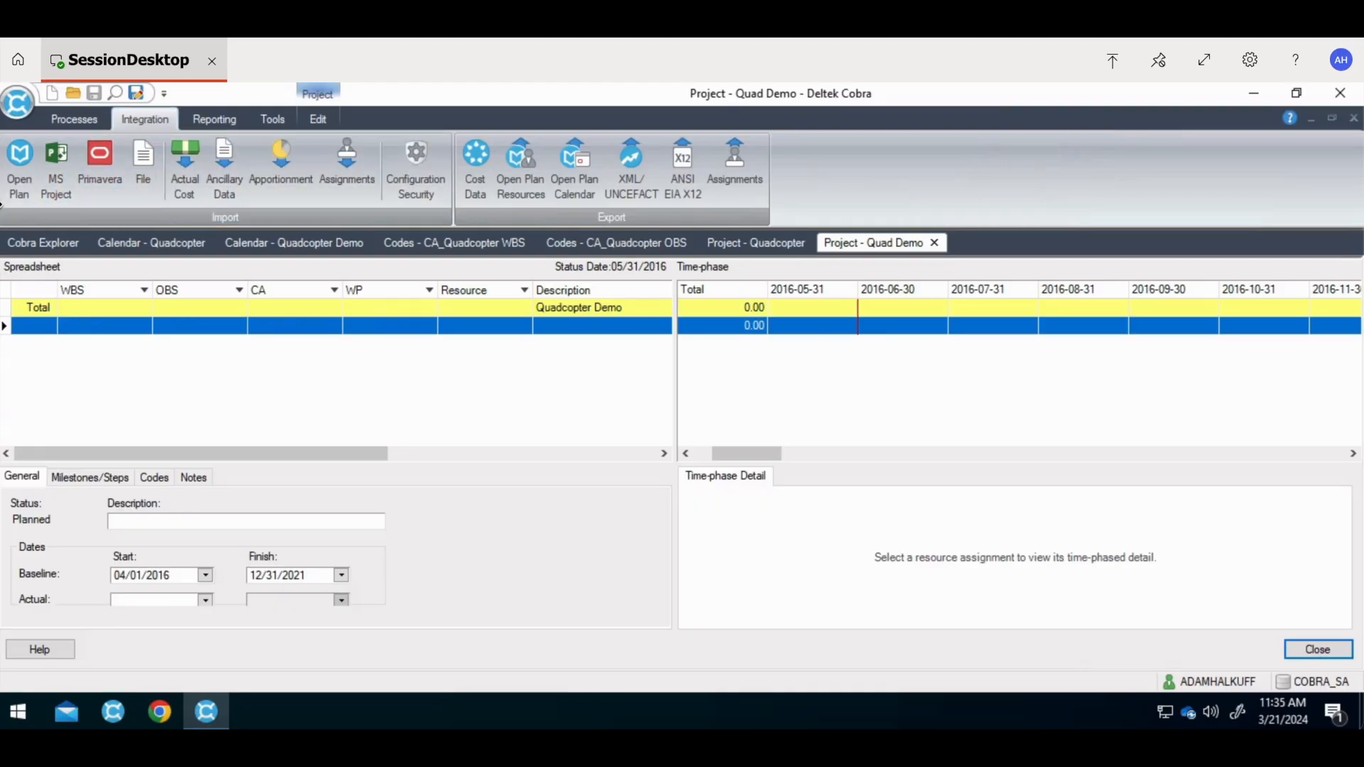
pyautogui.moveTo(143, 163)
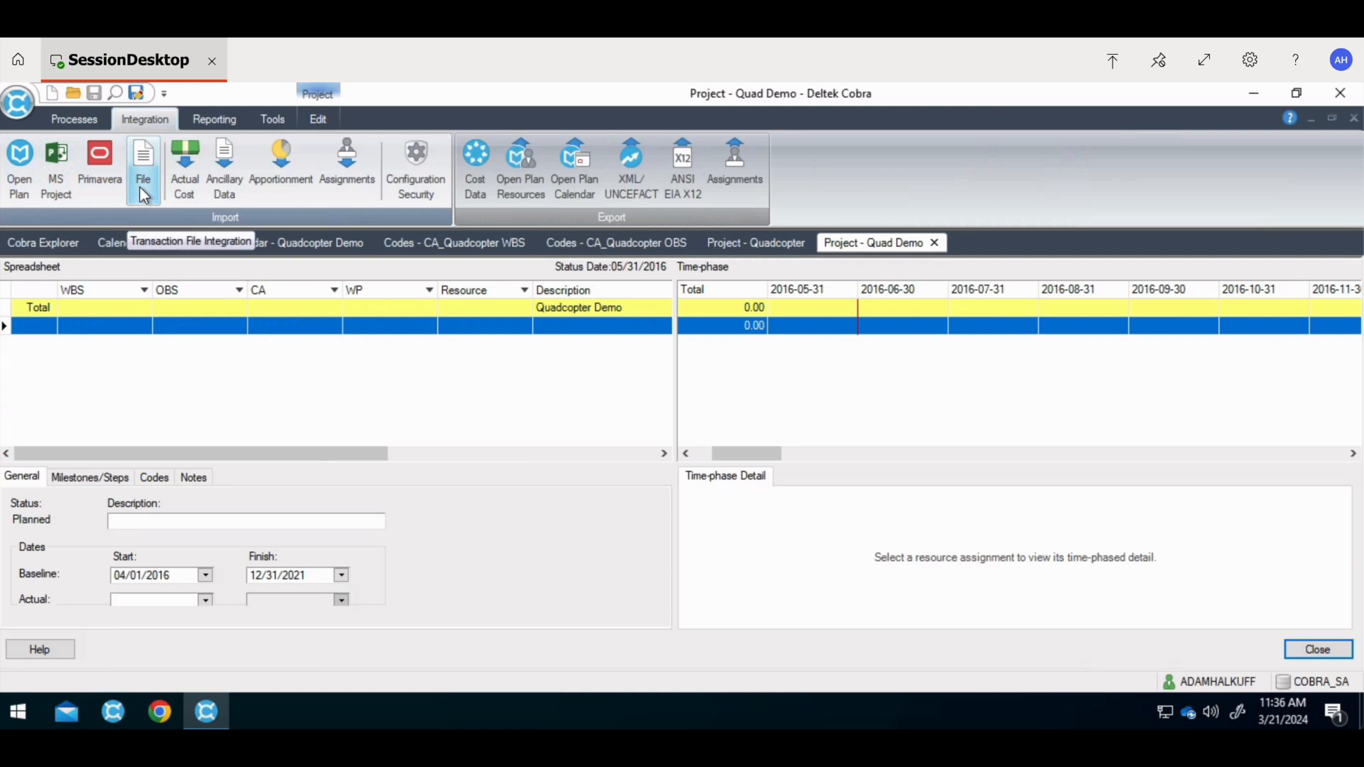
pyautogui.moveTo(180, 233)
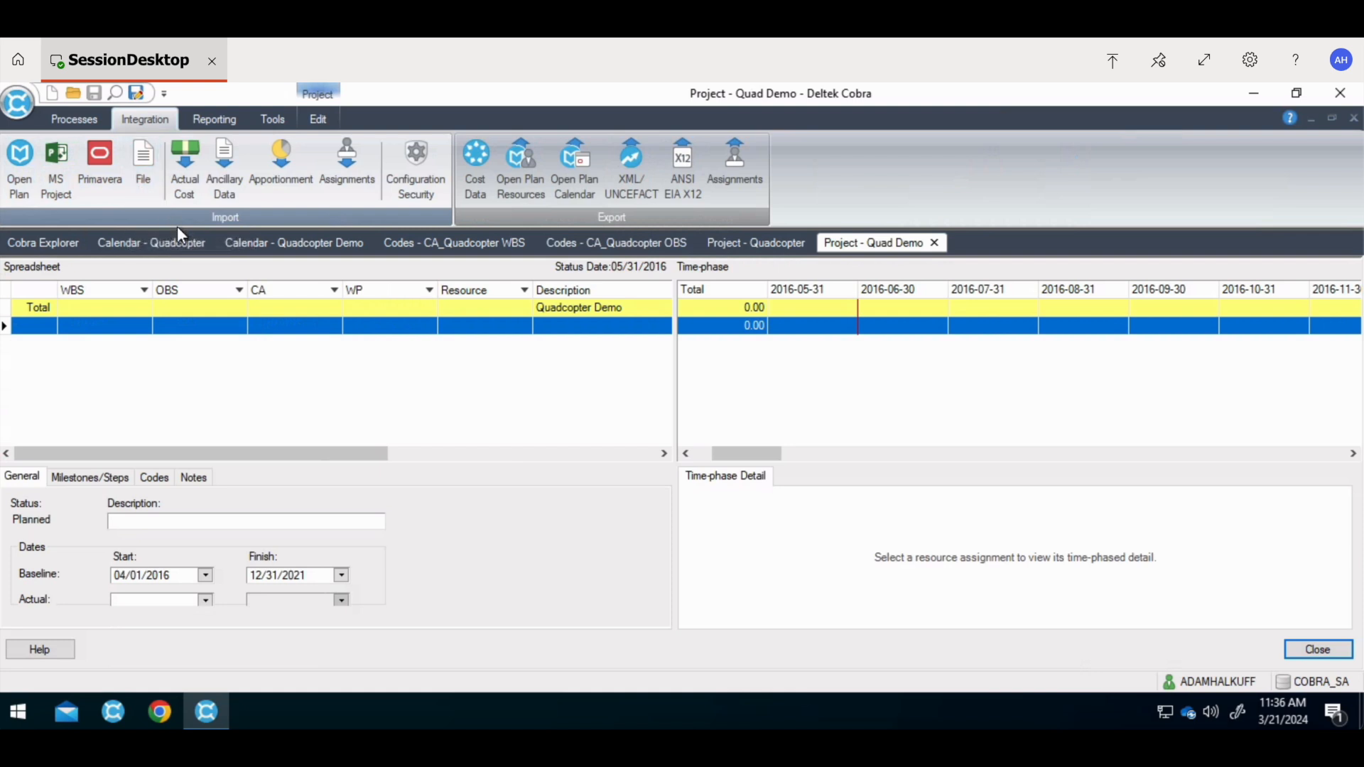
# Step: Close Project - Quadcopter and start a new file import with control account and code assignment data
pyautogui.click(317, 119)
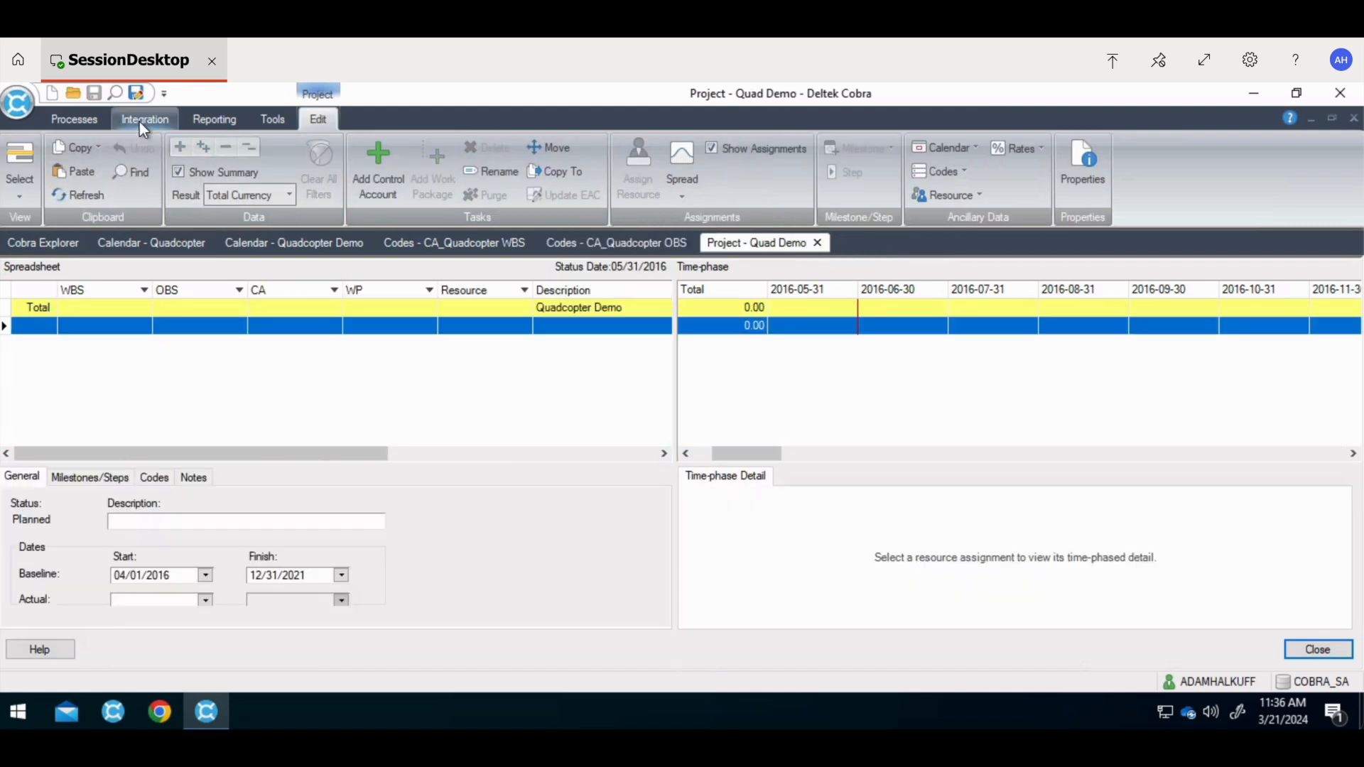
pyautogui.click(144, 118)
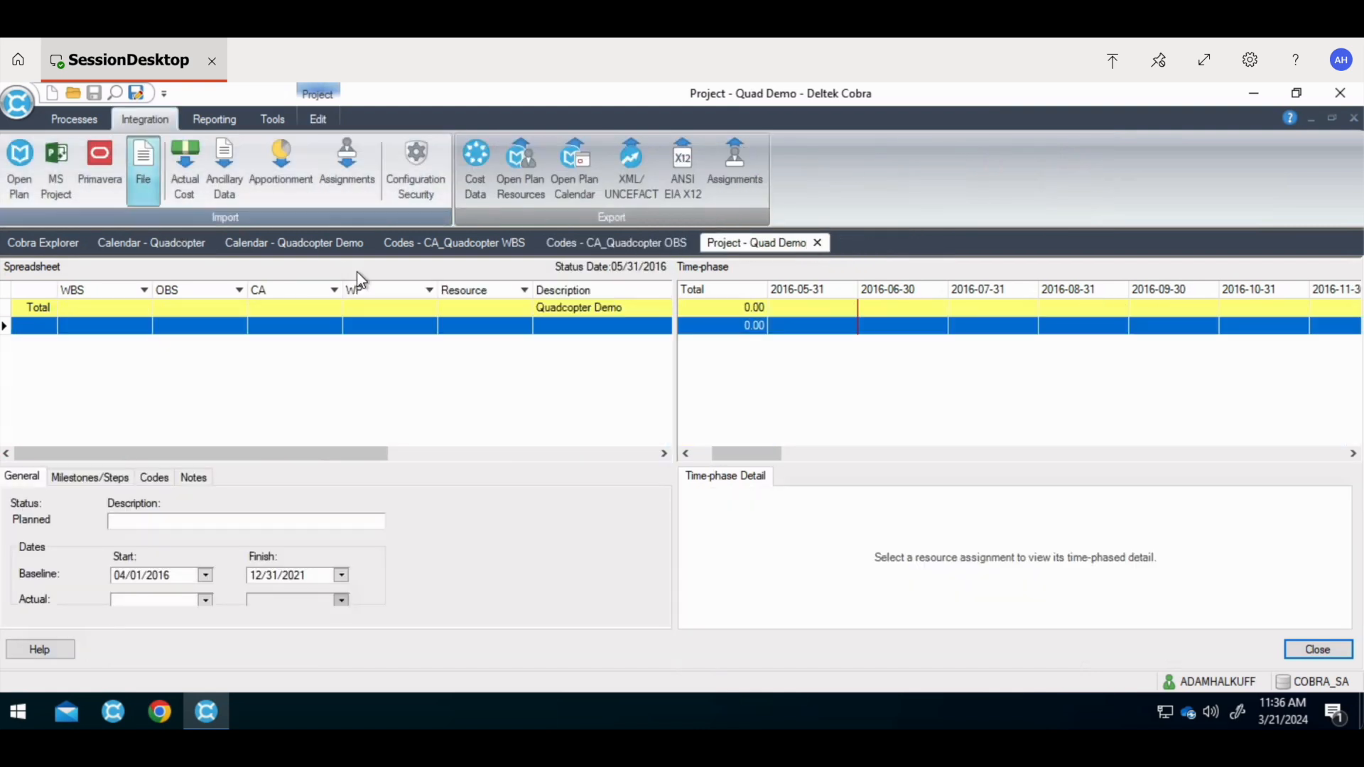
pyautogui.click(142, 156)
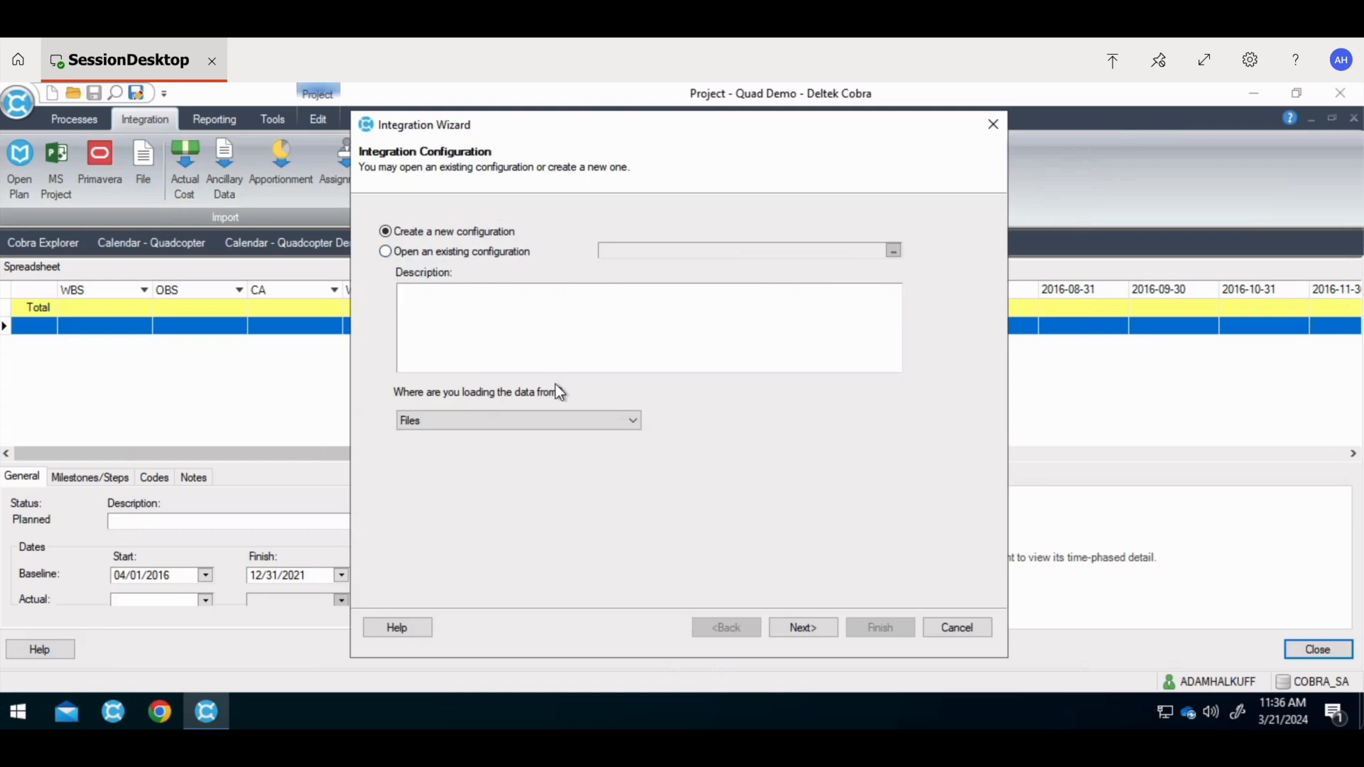
pyautogui.click(803, 627)
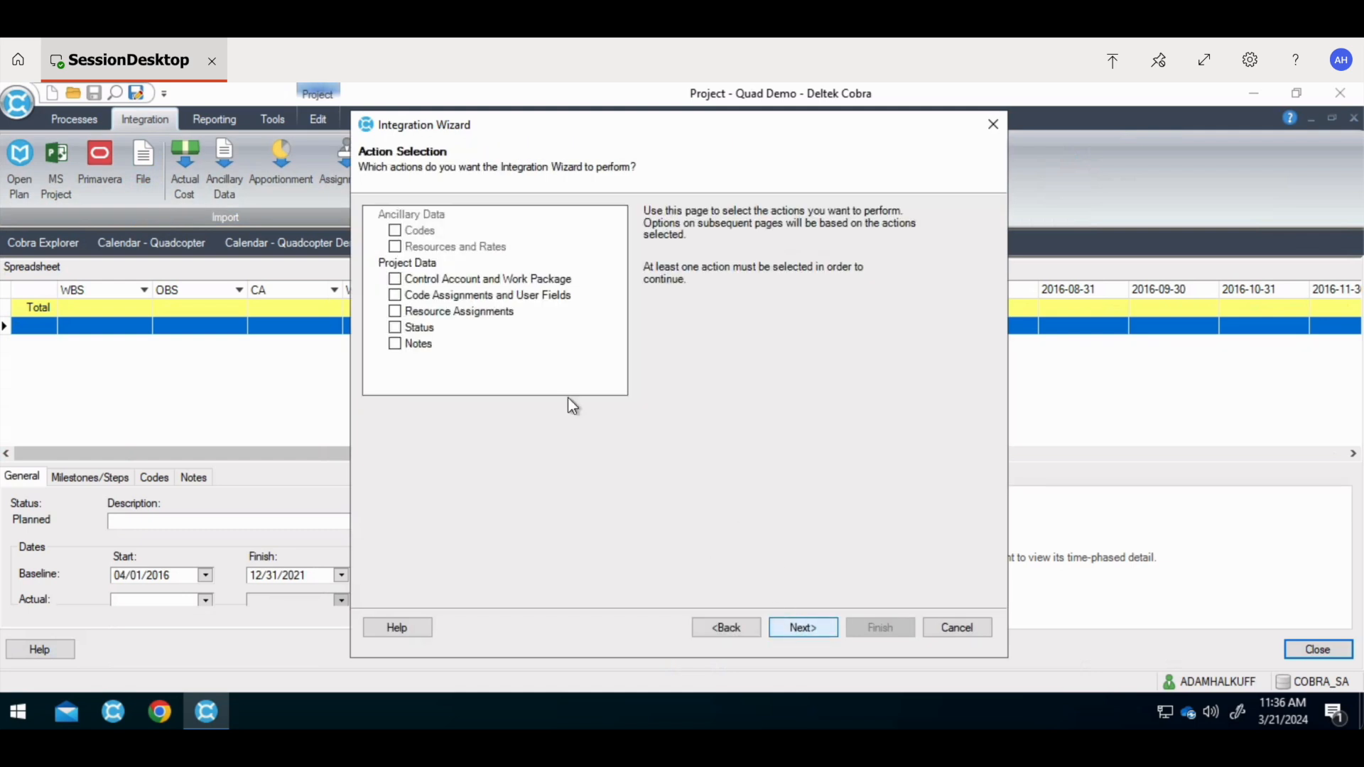
pyautogui.click(394, 278)
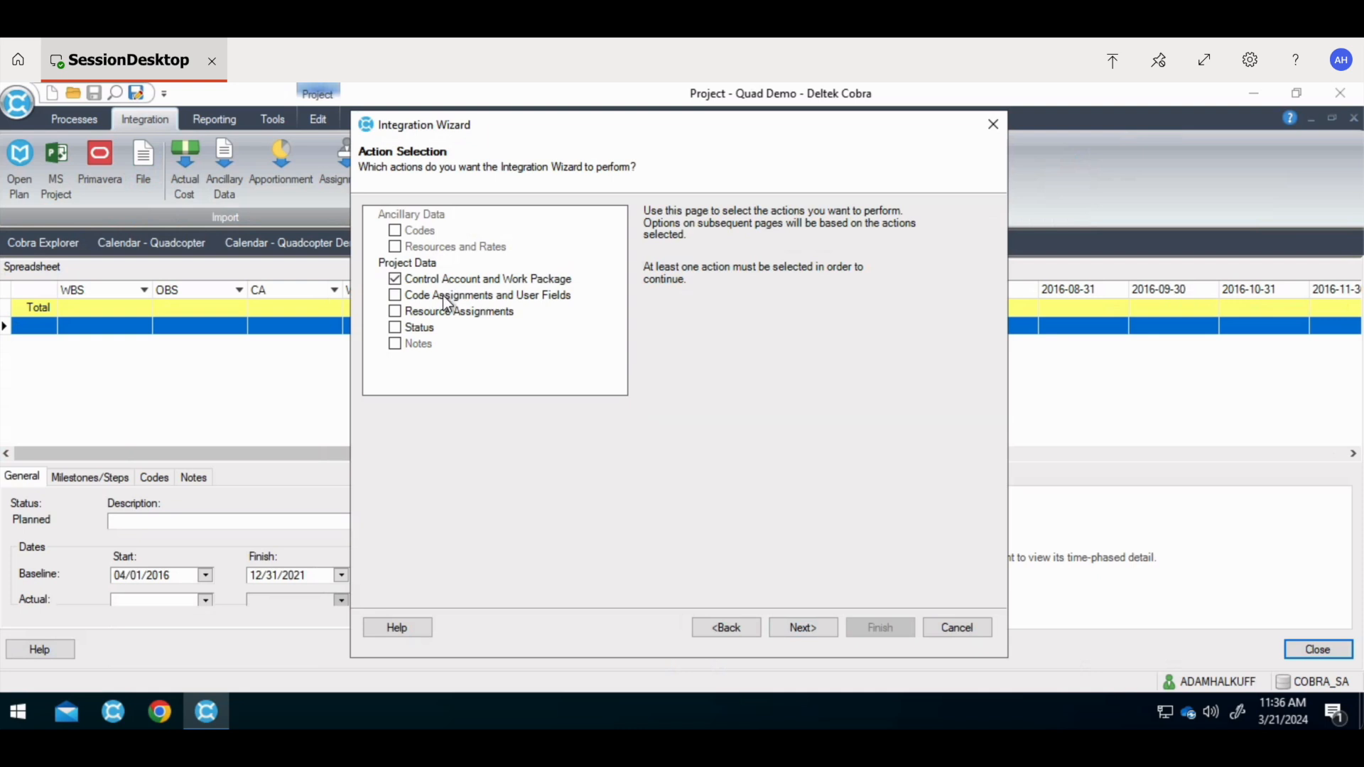
pyautogui.click(394, 311)
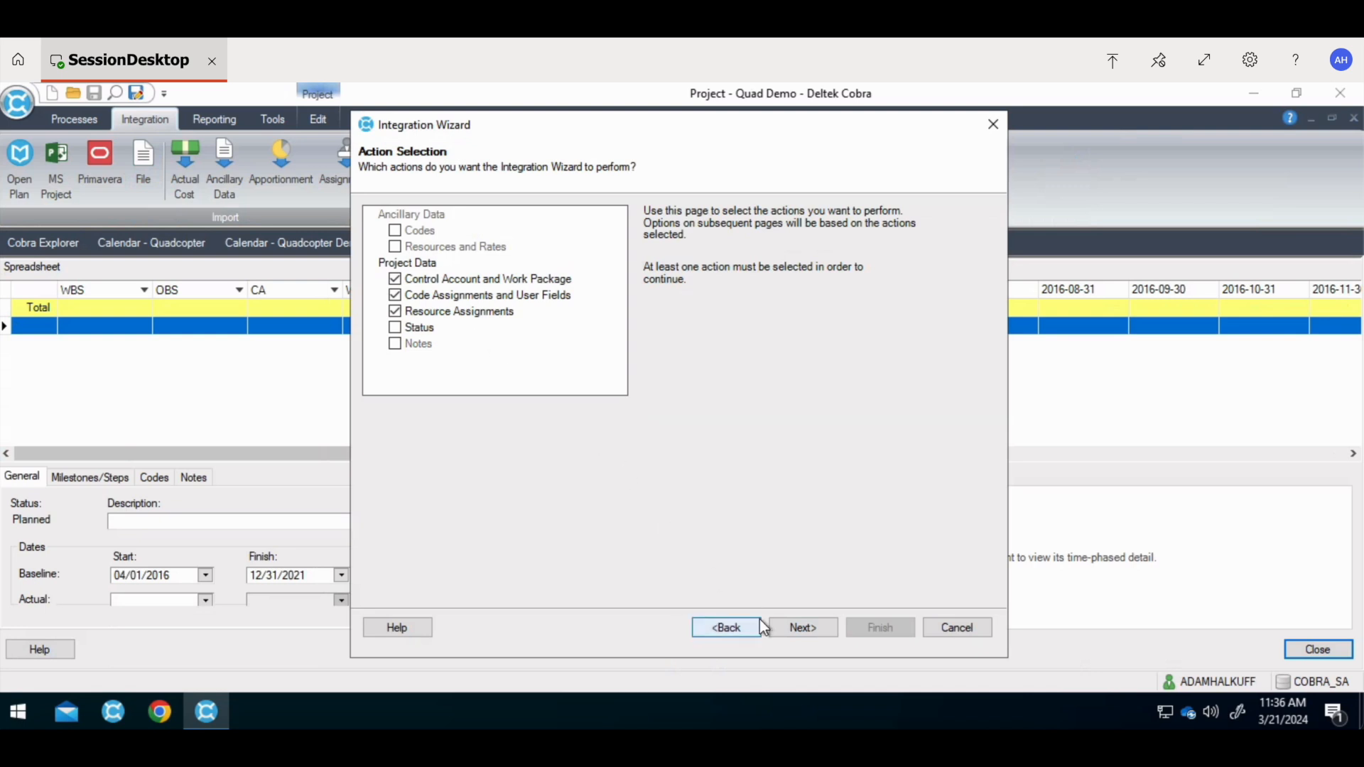
pyautogui.click(803, 627)
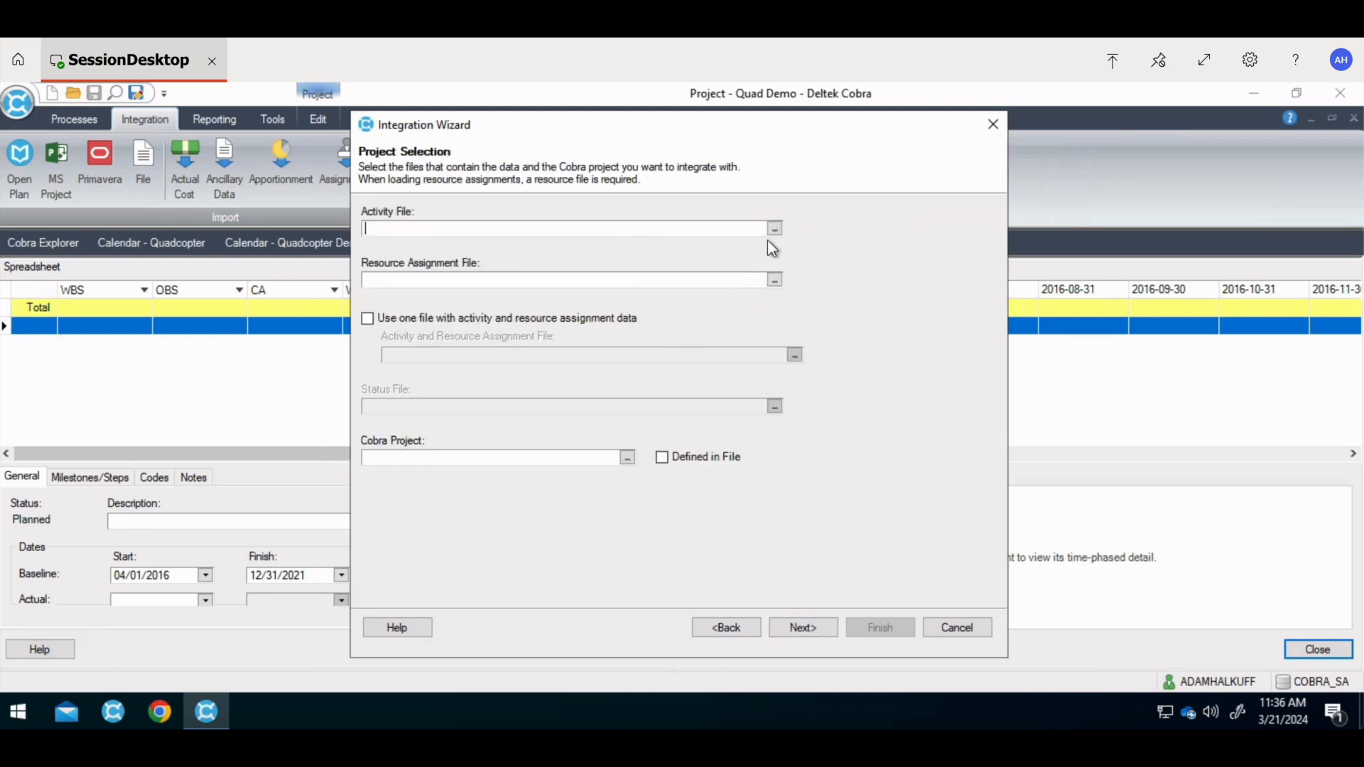
pyautogui.moveTo(773, 242)
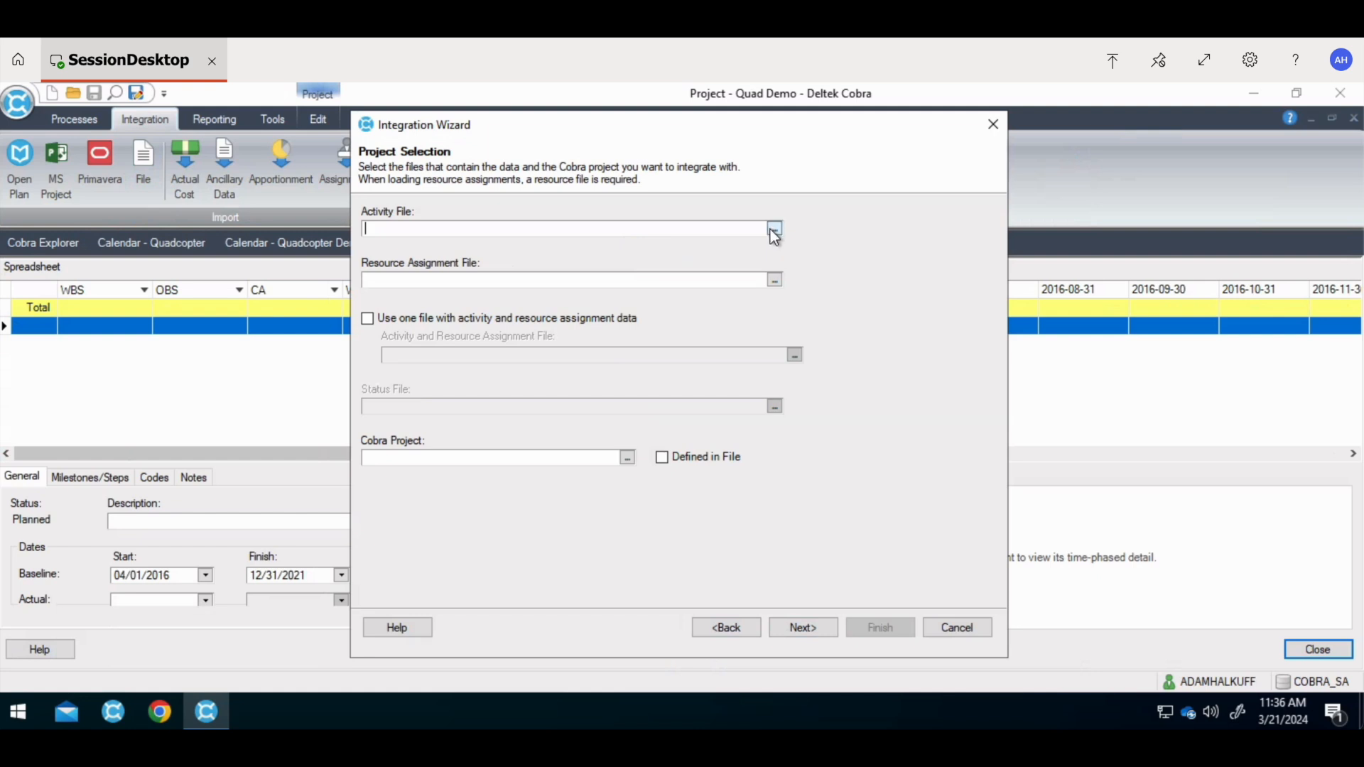
# Step: Choose the BCWS Quadcopter assessment activity CSV file as the import source
pyautogui.click(773, 231)
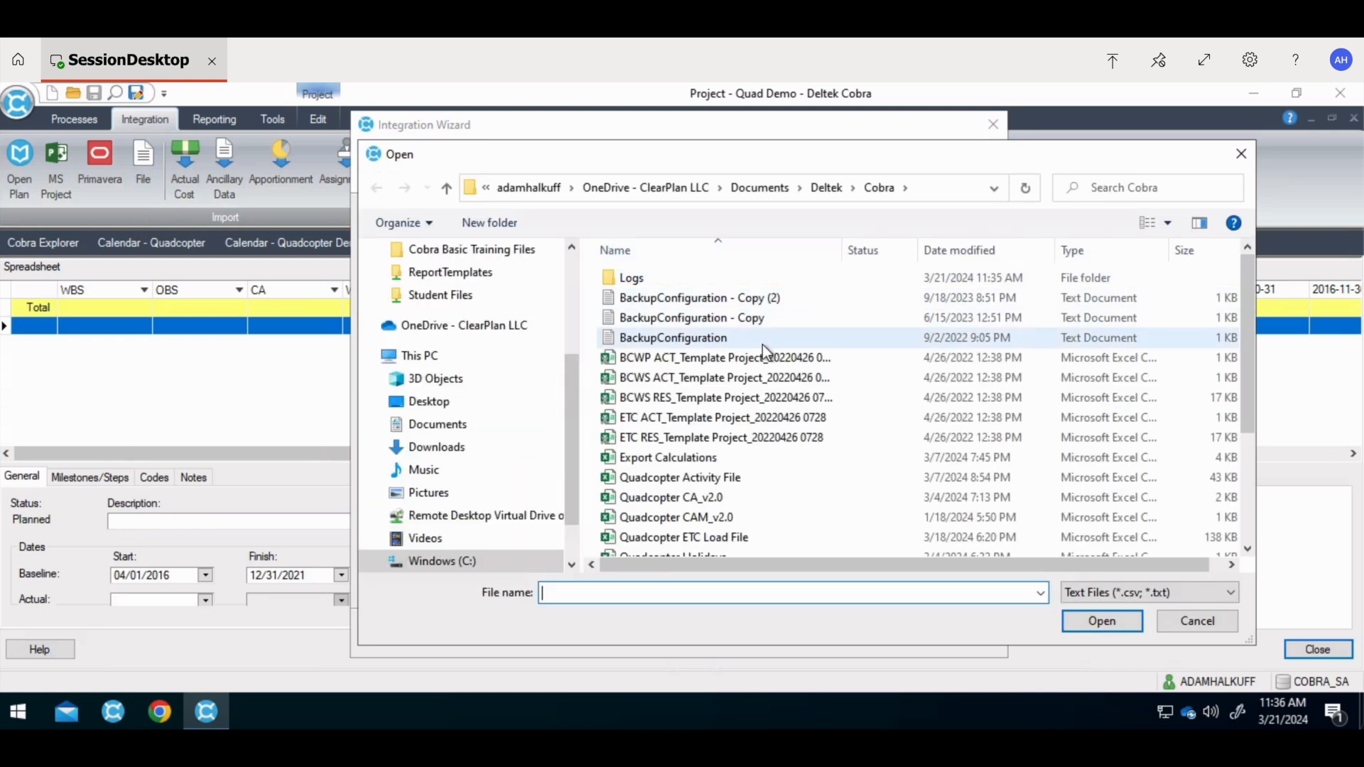
pyautogui.click(722, 377)
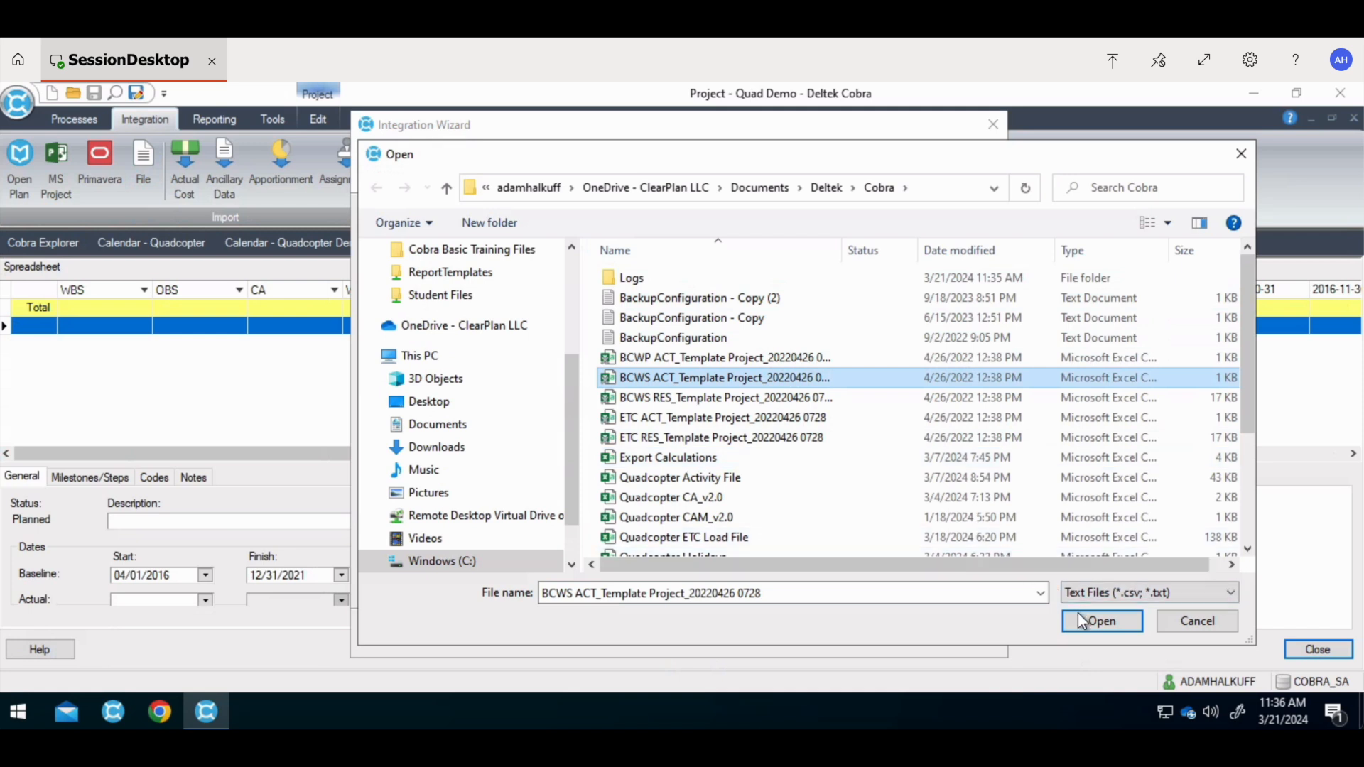
pyautogui.click(1101, 621)
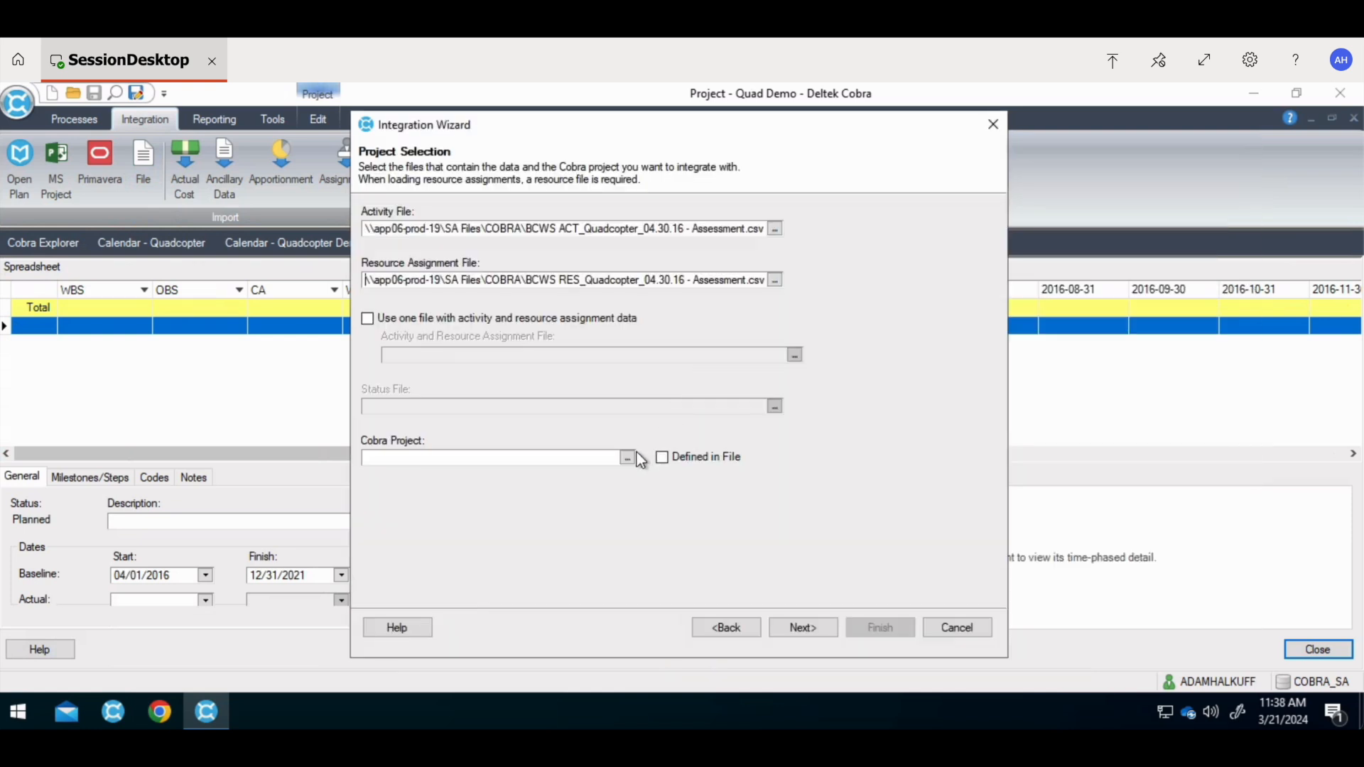
# Step: Set Quad Demo as the target Cobra project and advance to field mapping
pyautogui.click(628, 458)
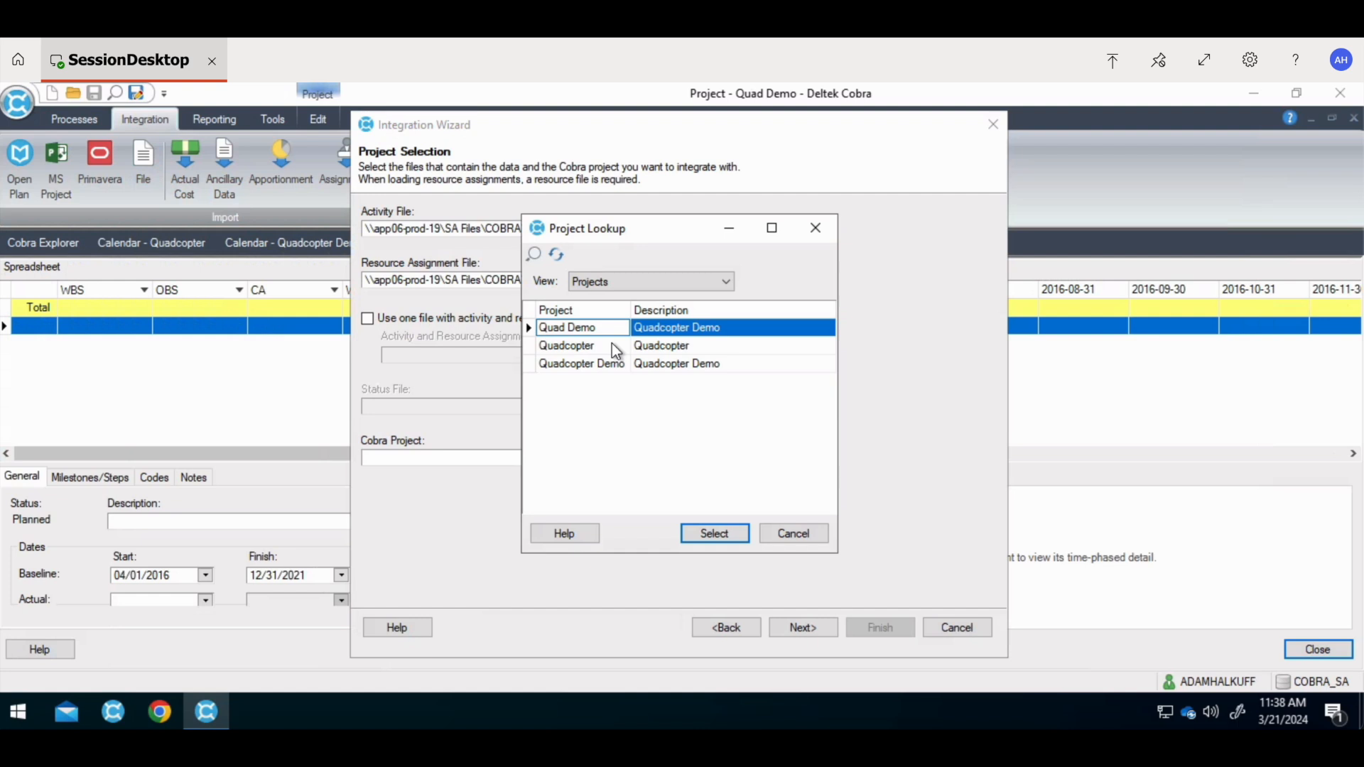
pyautogui.click(714, 534)
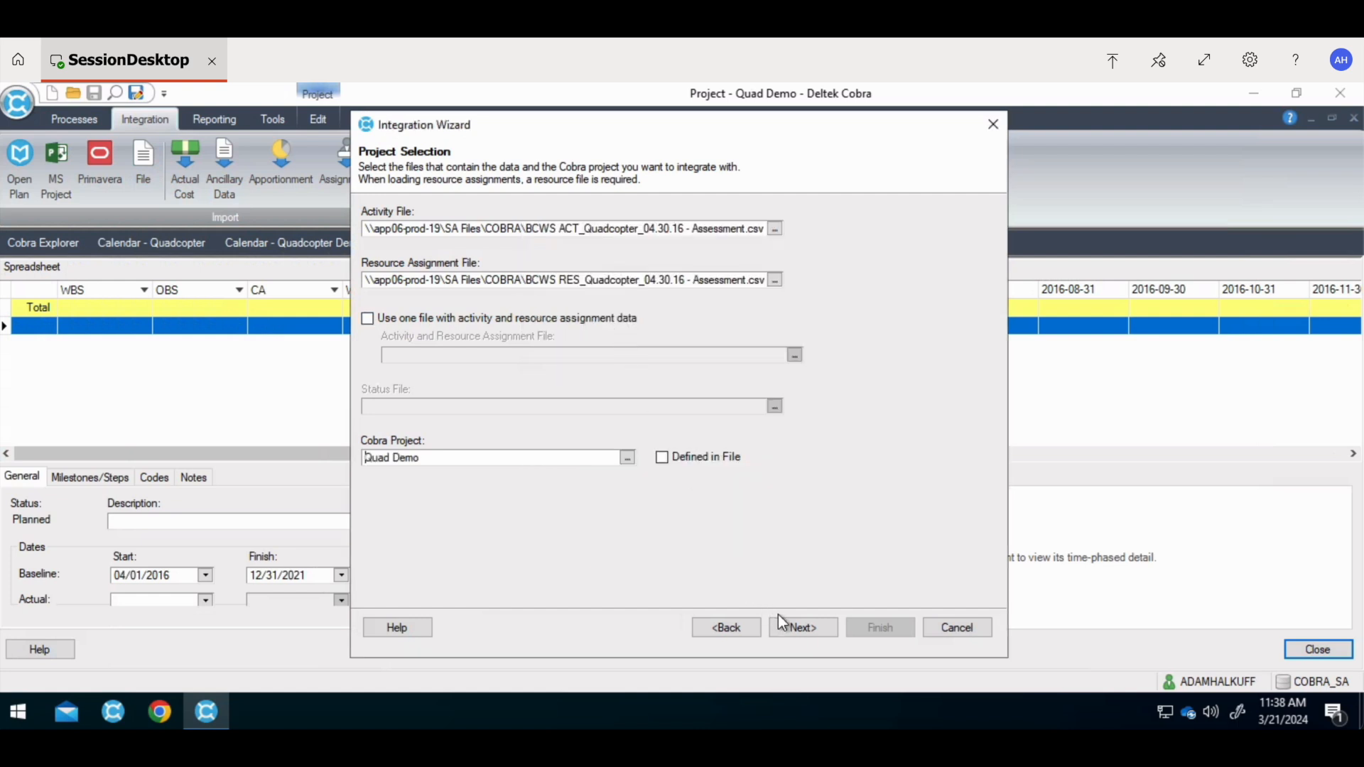
pyautogui.click(802, 627)
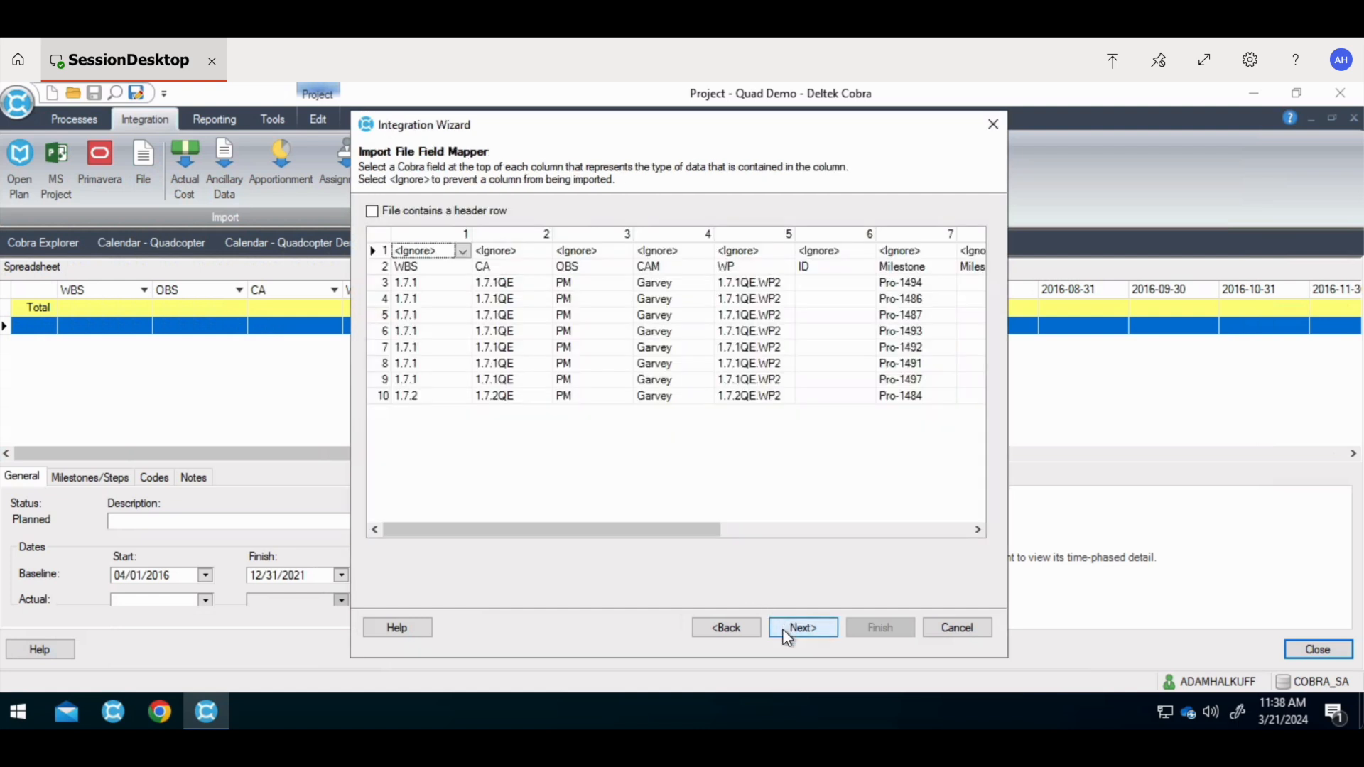
# Step: Mark the file as having a header row, loading progress techniques from file and budget into the default class
pyautogui.click(371, 211)
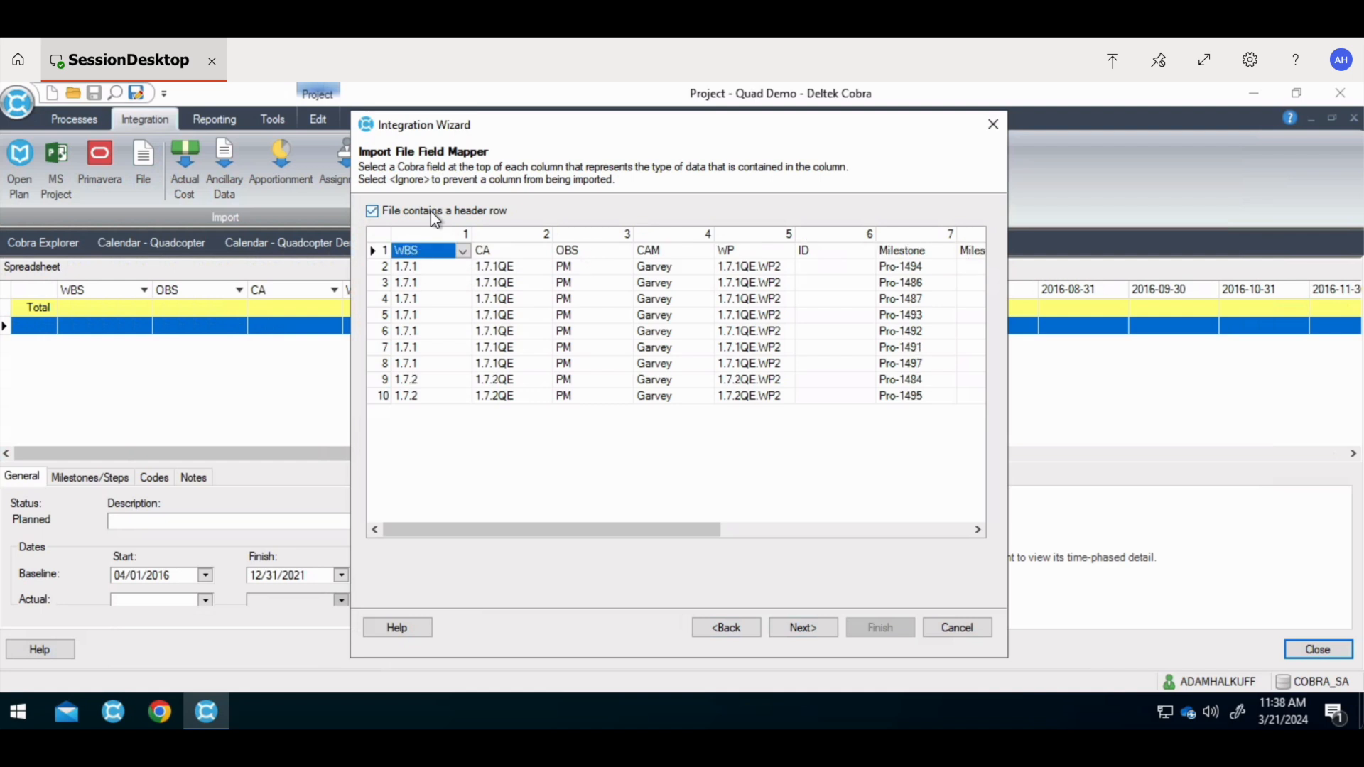
pyautogui.moveTo(766, 613)
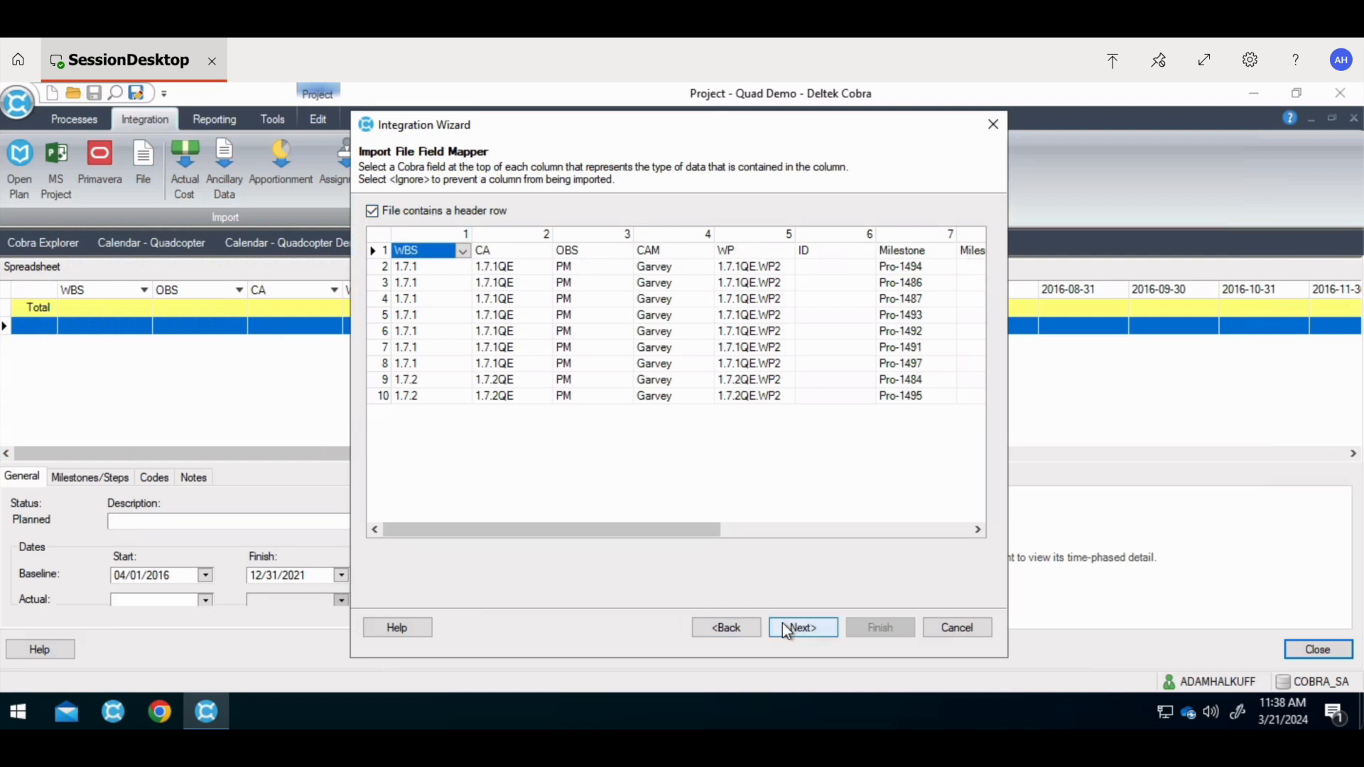
pyautogui.click(802, 627)
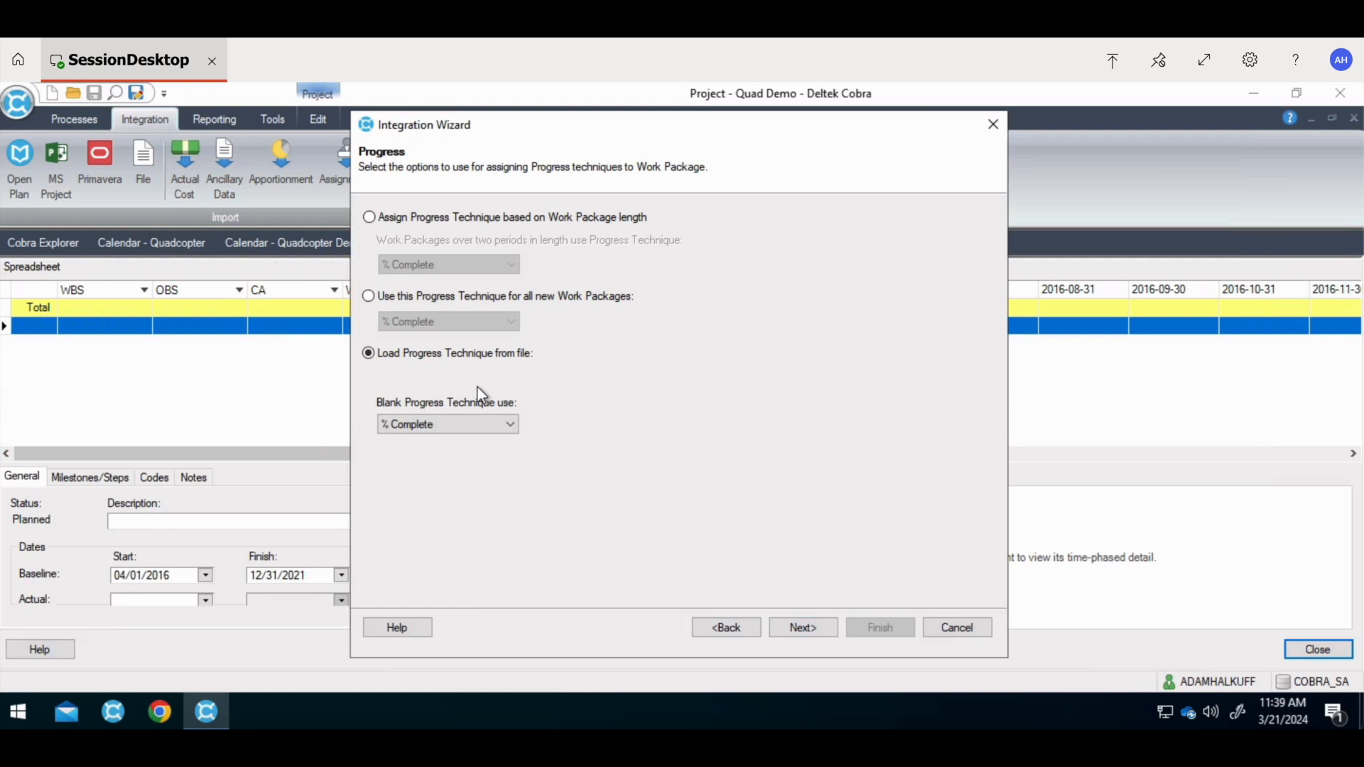
pyautogui.click(803, 628)
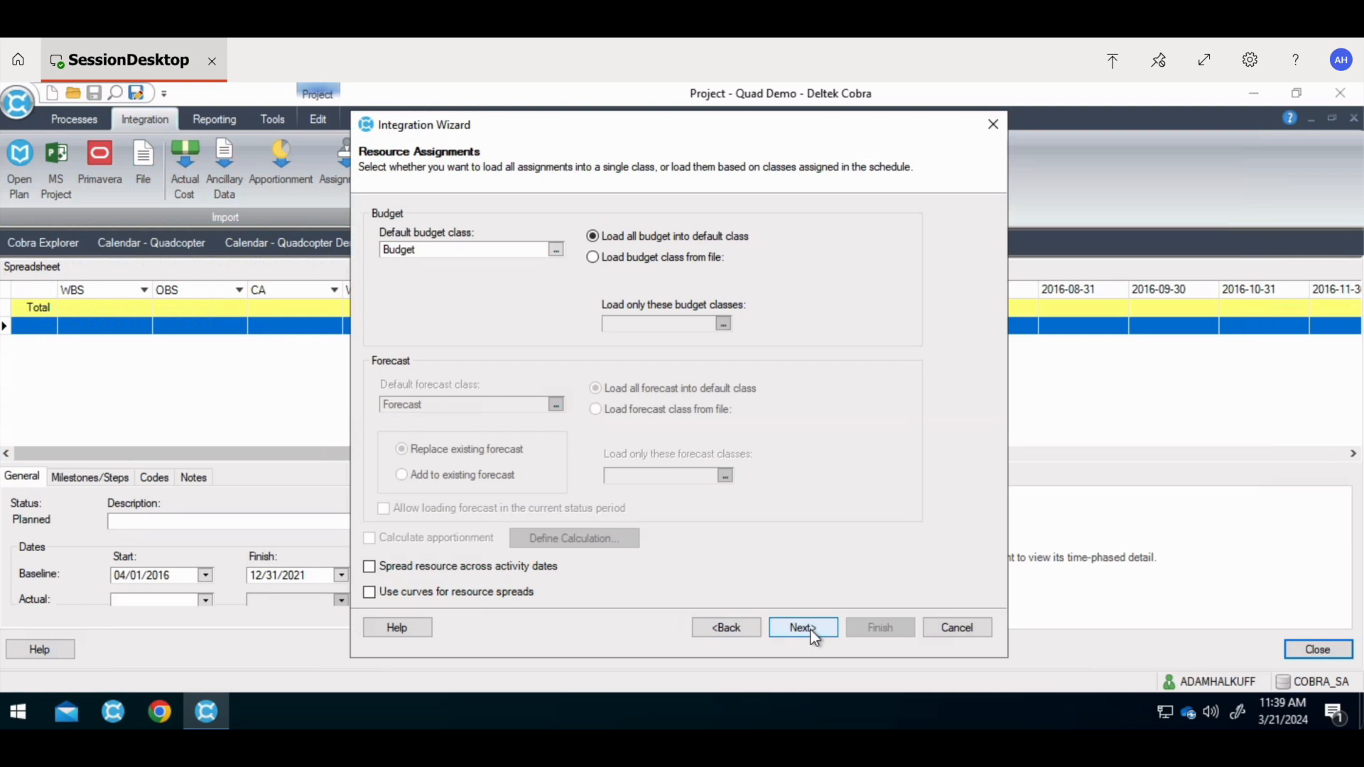
pyautogui.click(803, 628)
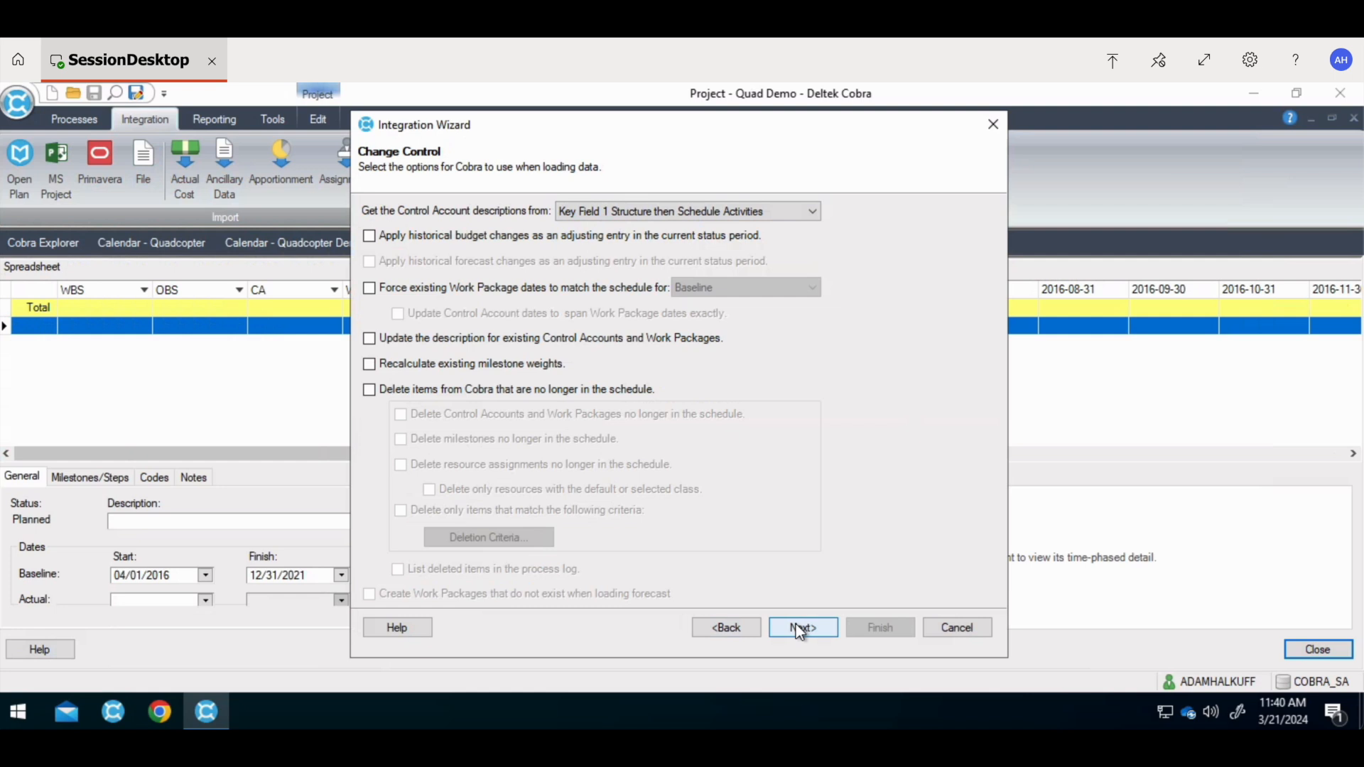
# Step: Keep change-control defaults, Total Project criteria, and resource codes loaded as non-significant
pyautogui.click(803, 627)
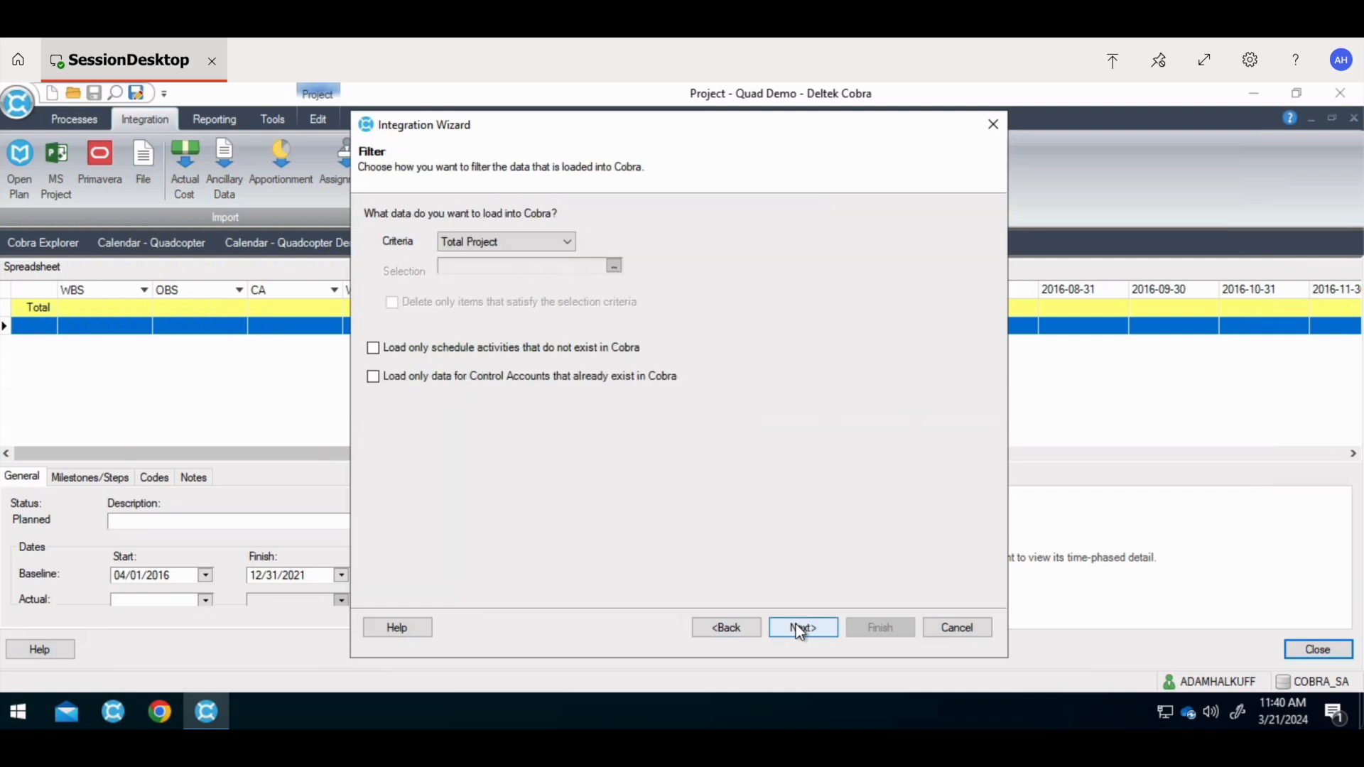
pyautogui.click(566, 241)
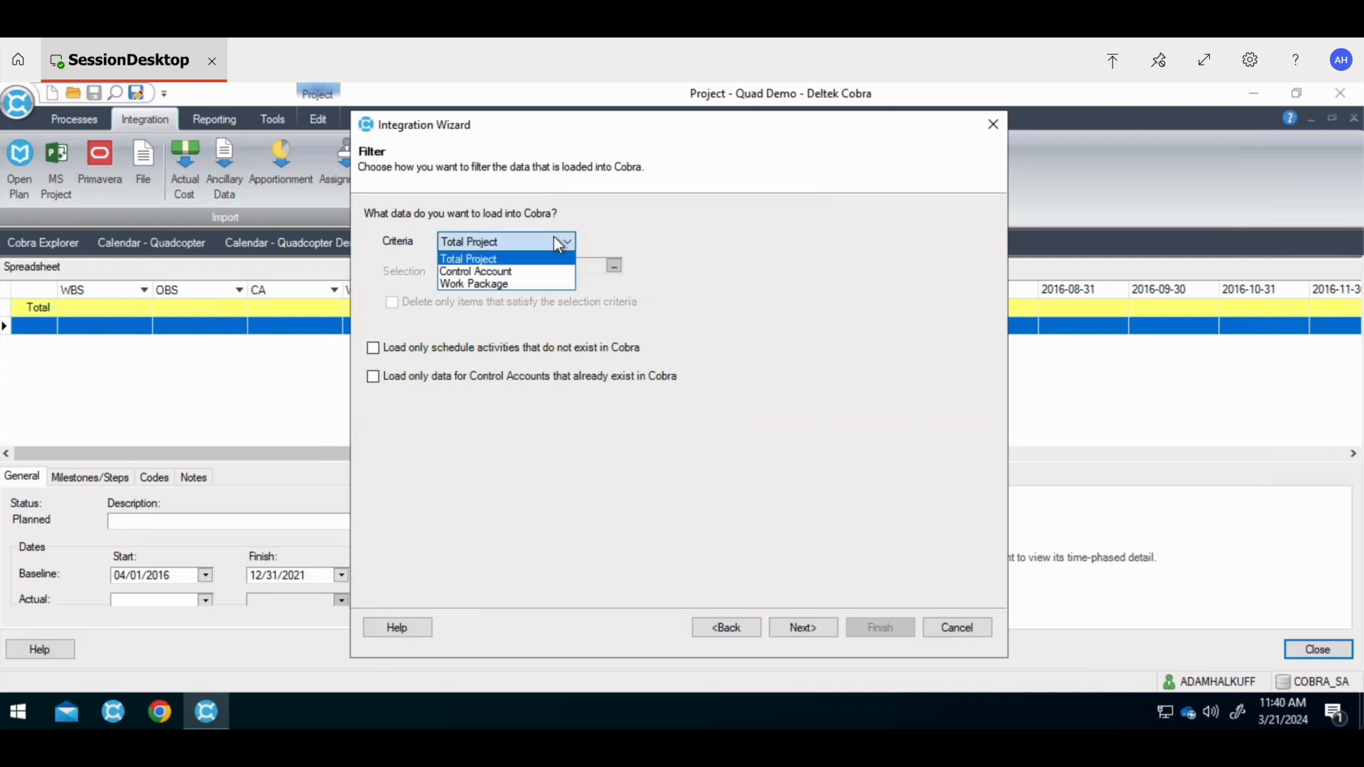
pyautogui.click(469, 259)
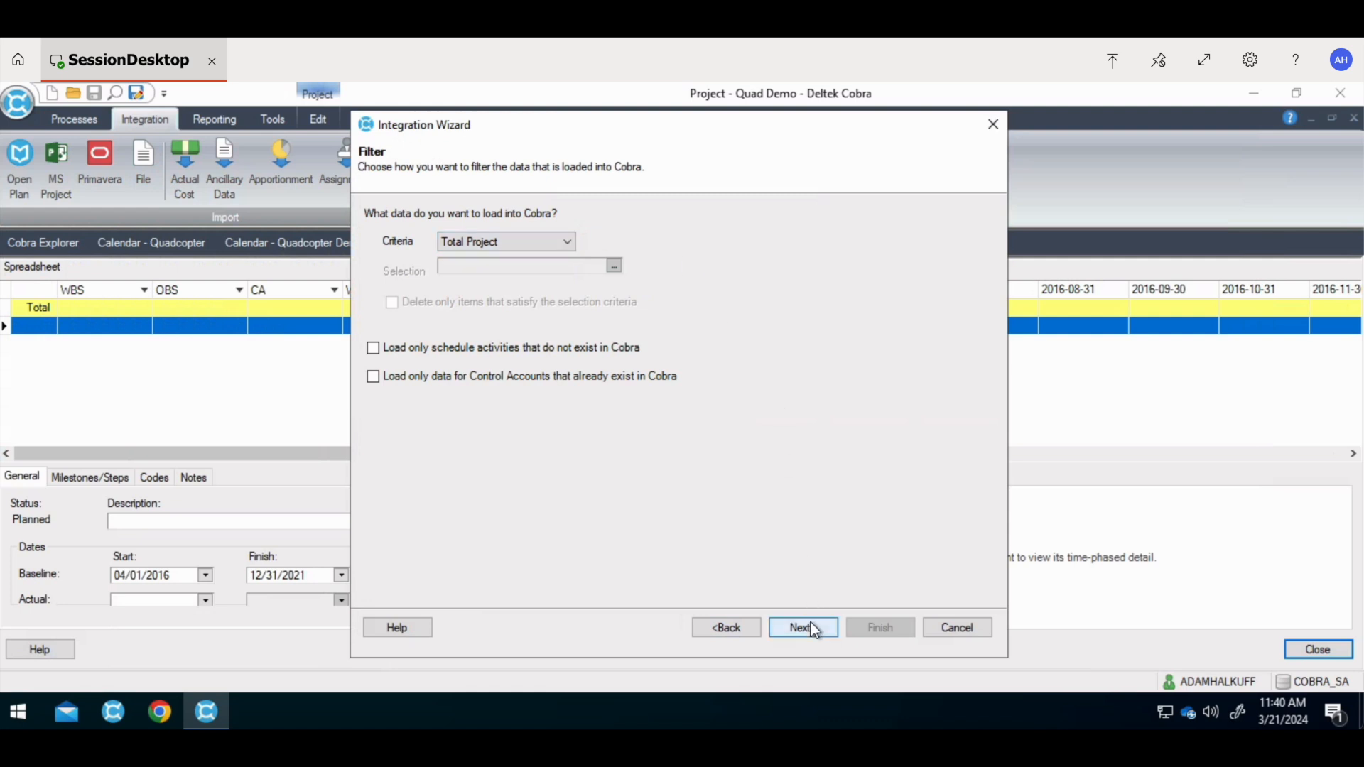
pyautogui.click(803, 627)
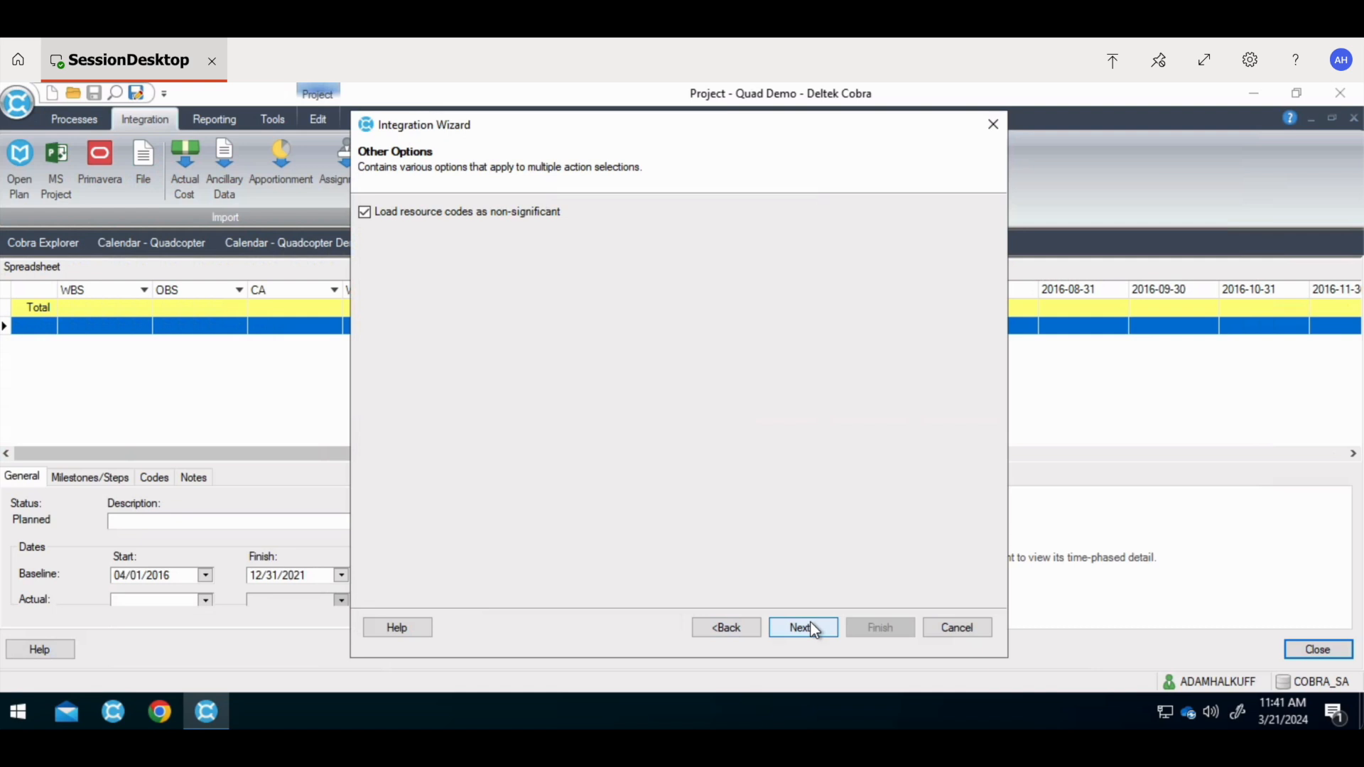
pyautogui.click(802, 628)
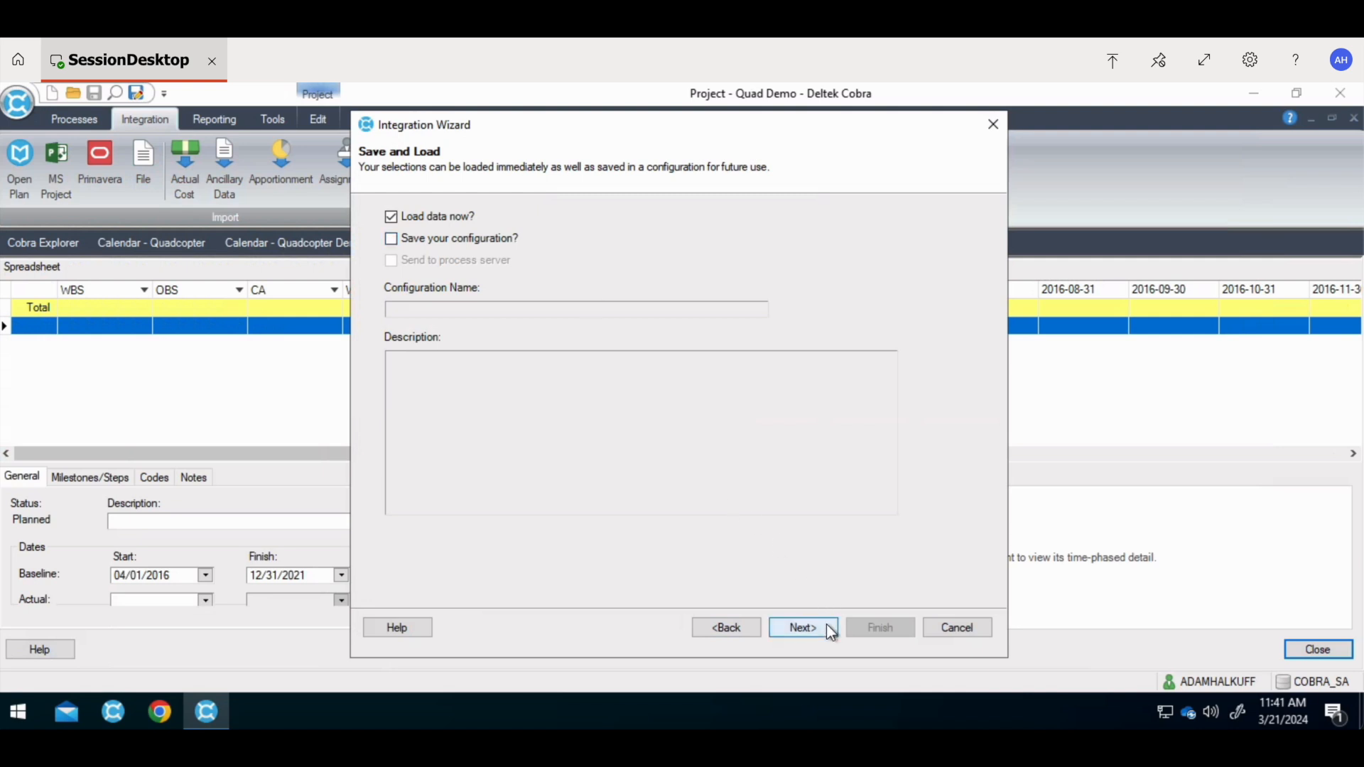
# Step: Run the import into Quad Demo and view control accounts totaling 81,001,407.66
pyautogui.click(803, 627)
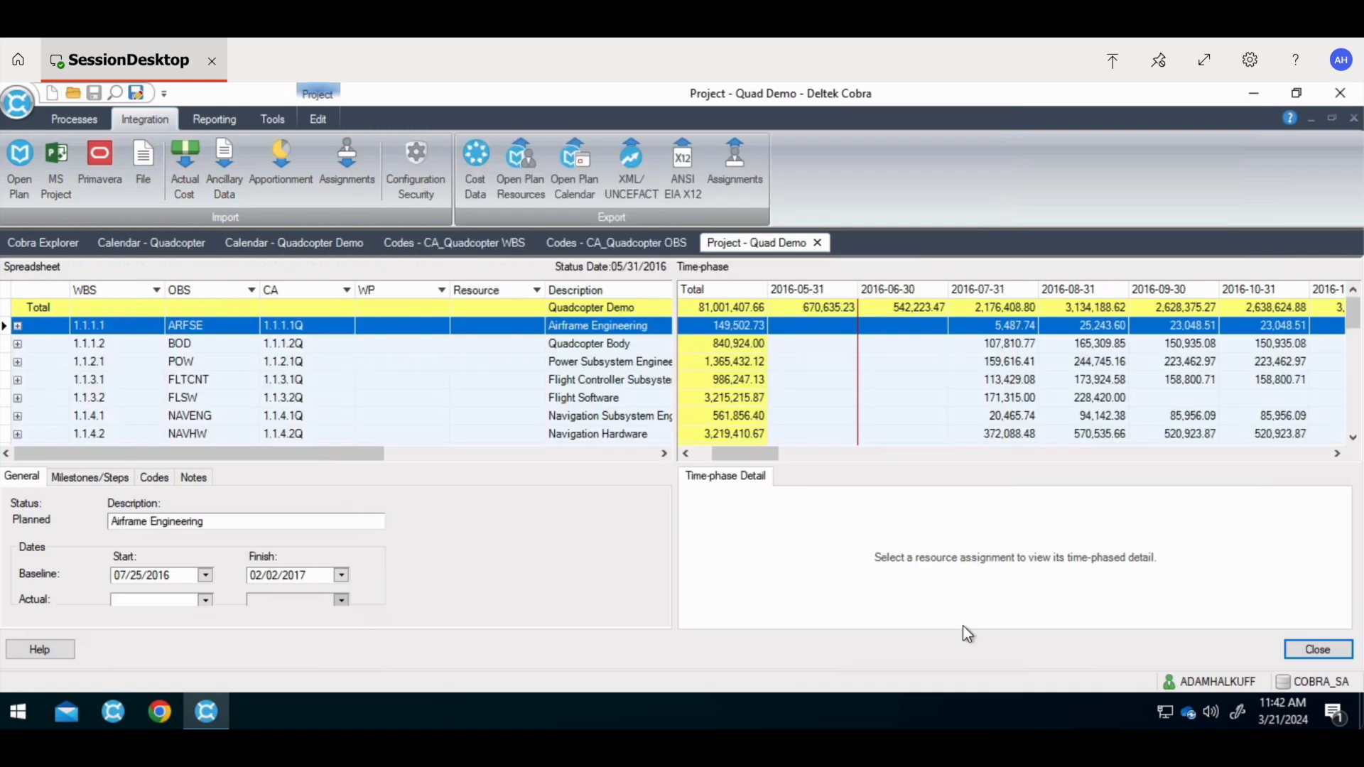
pyautogui.moveTo(961, 625)
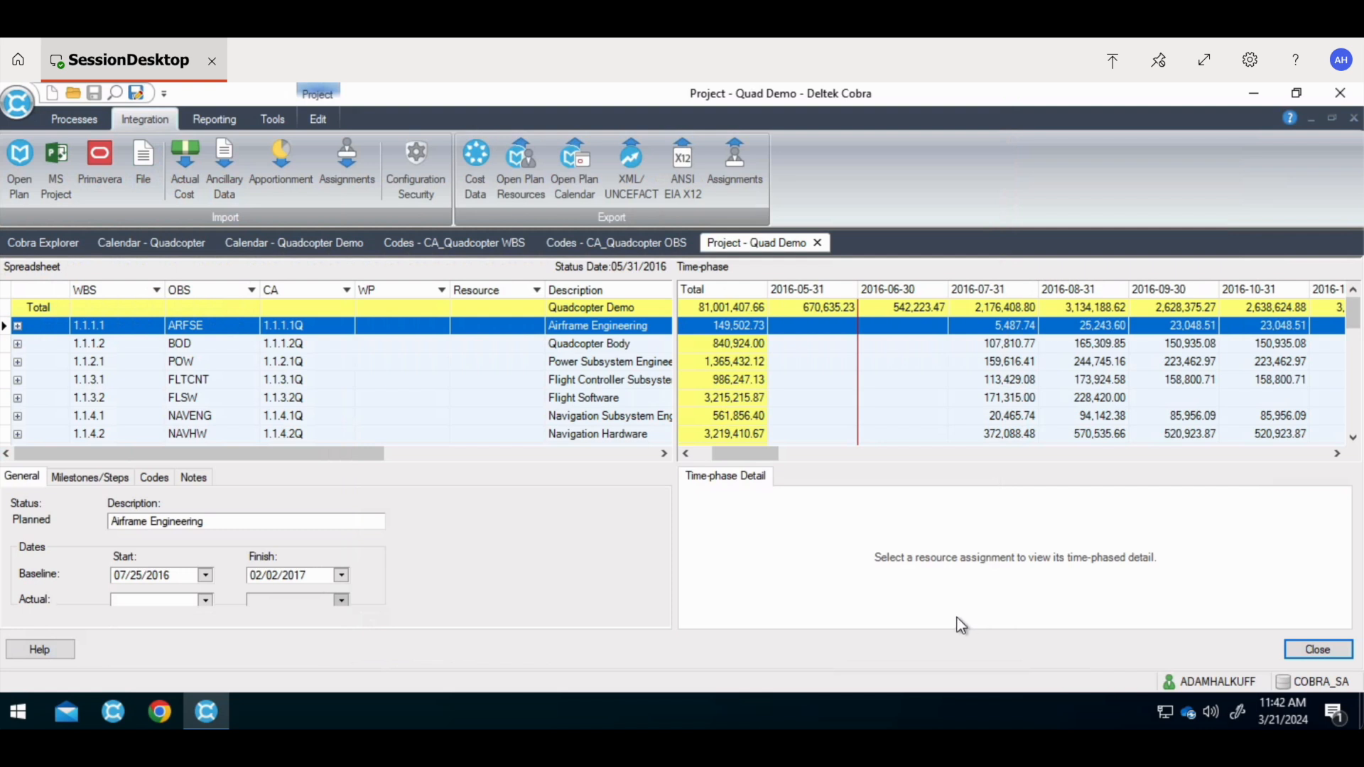
pyautogui.hscroll(-3)
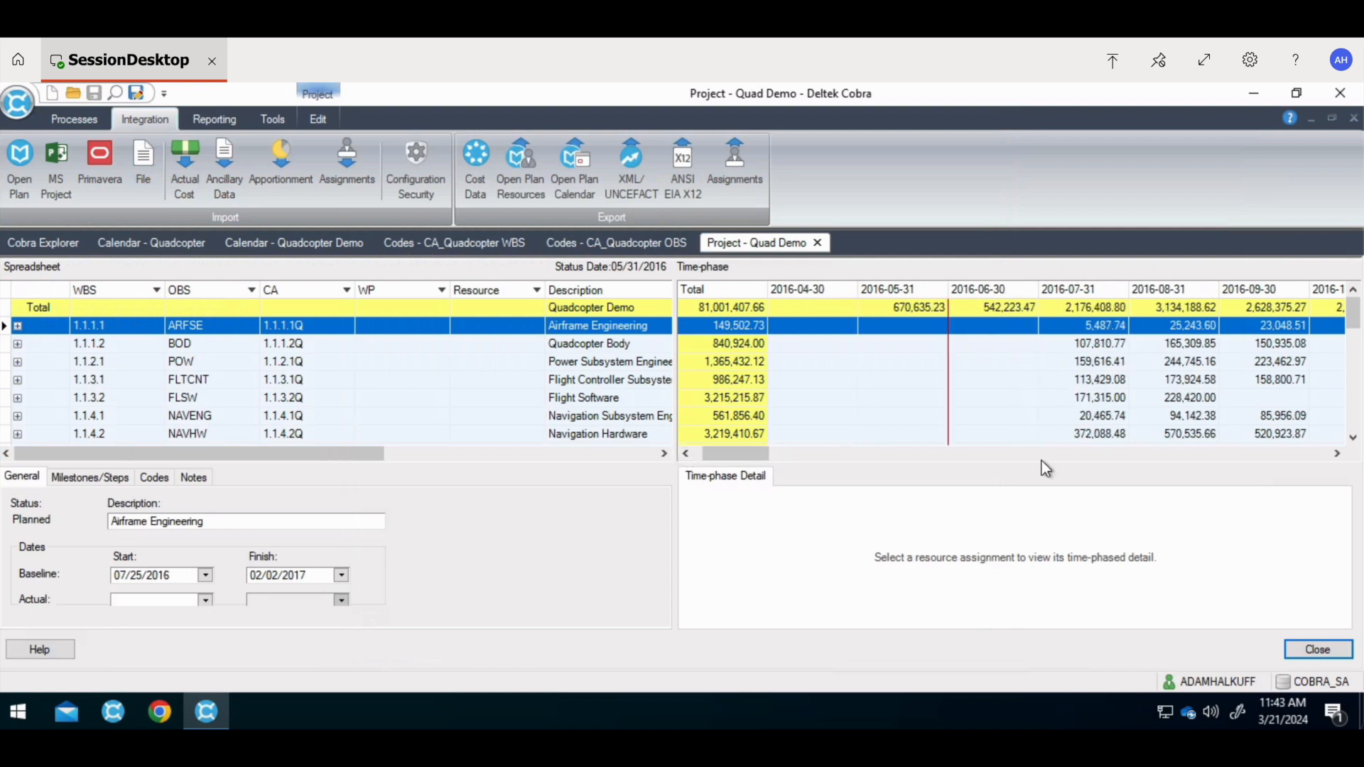